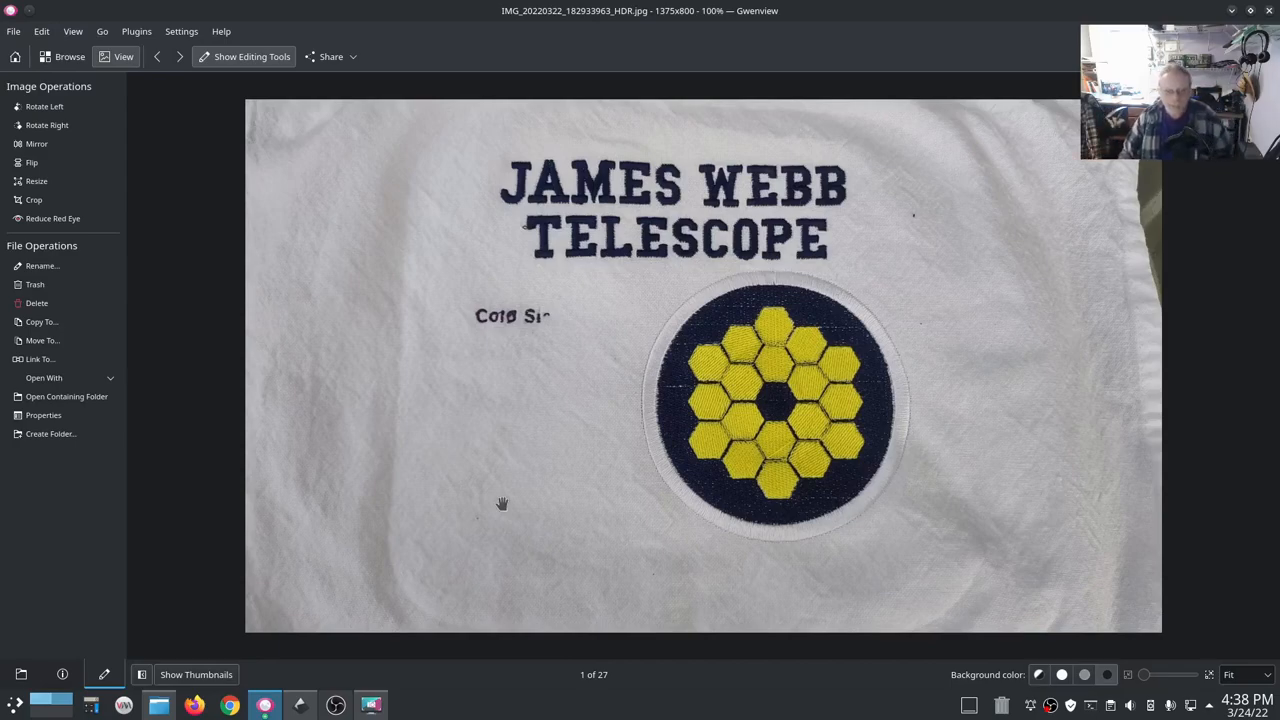
{"action": "mouse_move", "coordinate": [513, 484]}
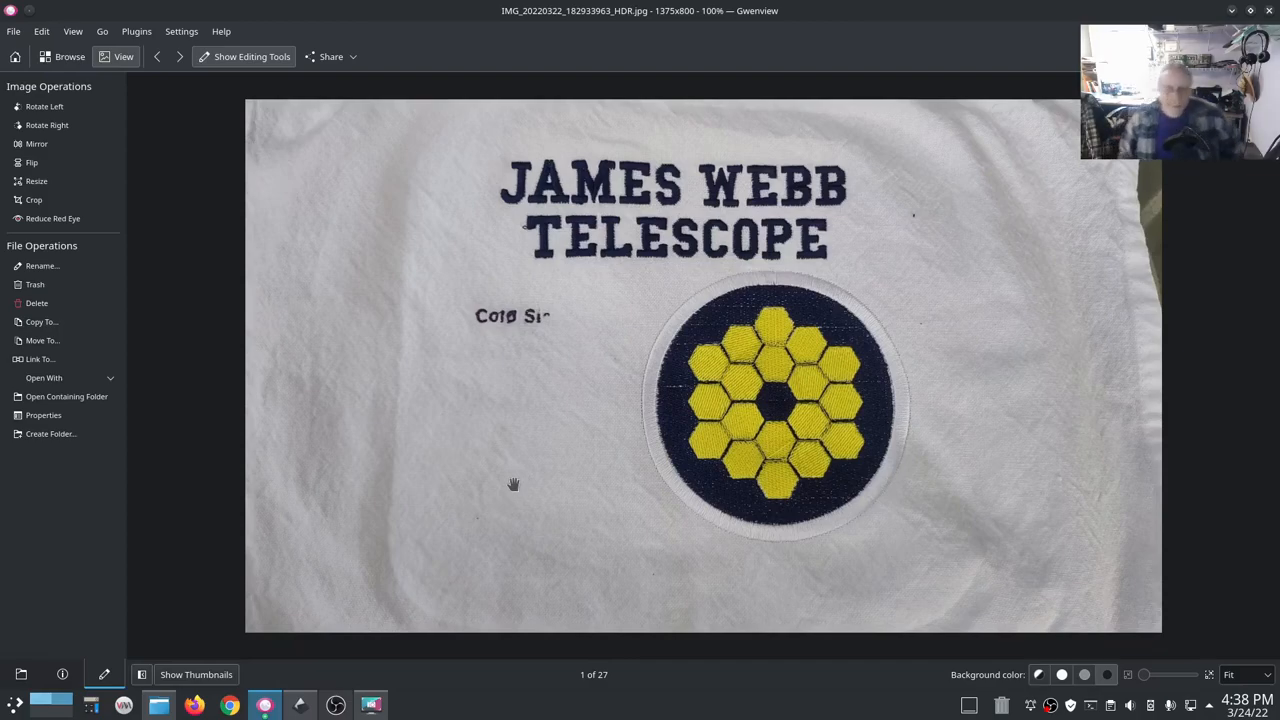
{"action": "mouse_move", "coordinate": [500, 503]}
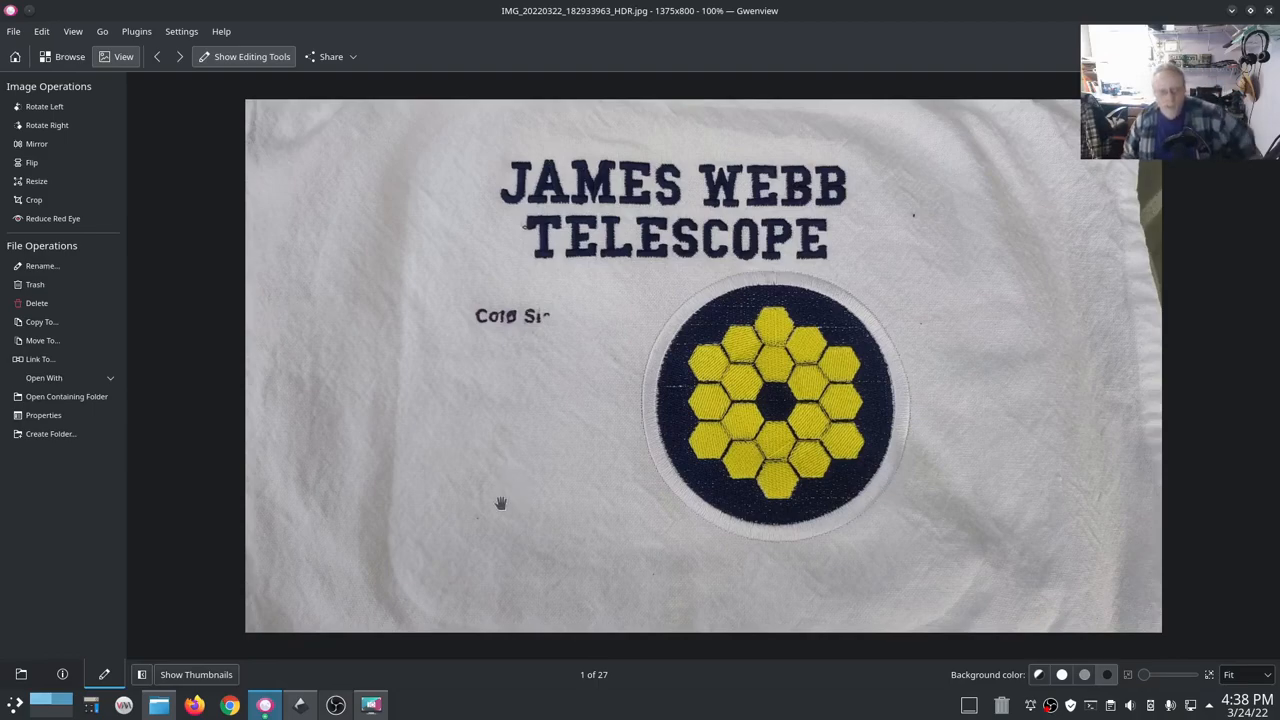
{"action": "mouse_move", "coordinate": [515, 478]}
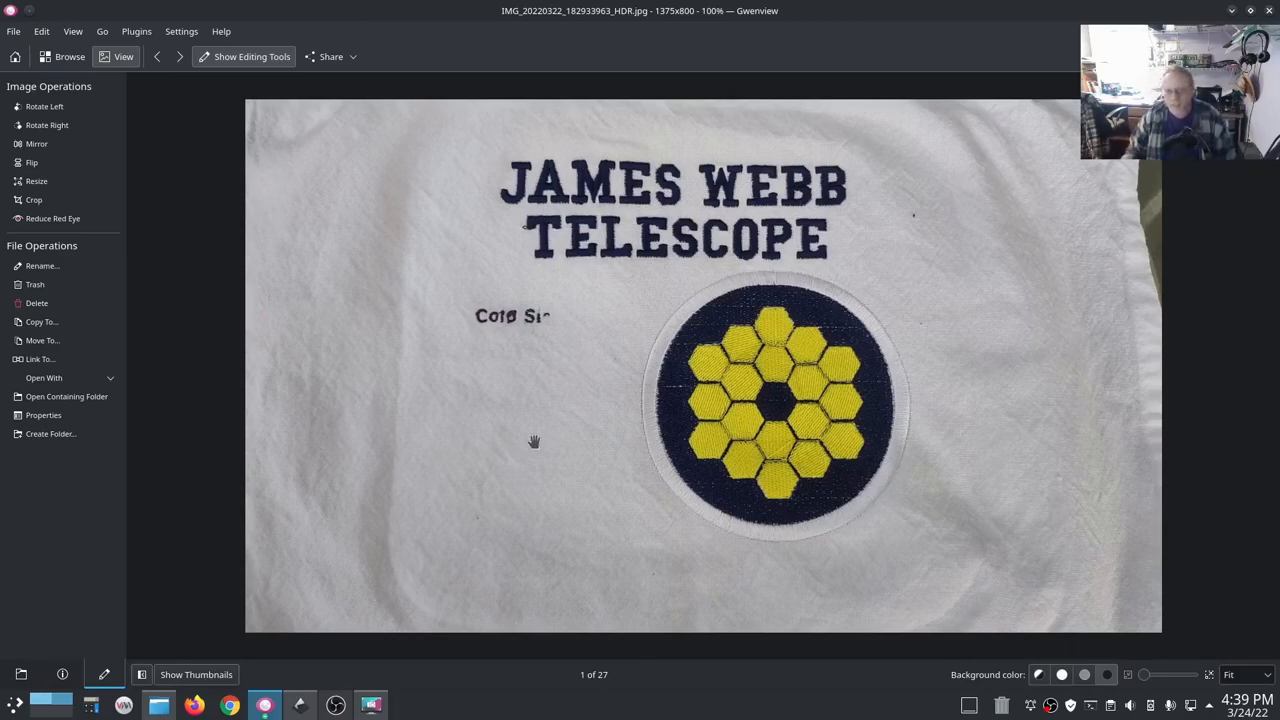
{"action": "mouse_move", "coordinate": [545, 425]}
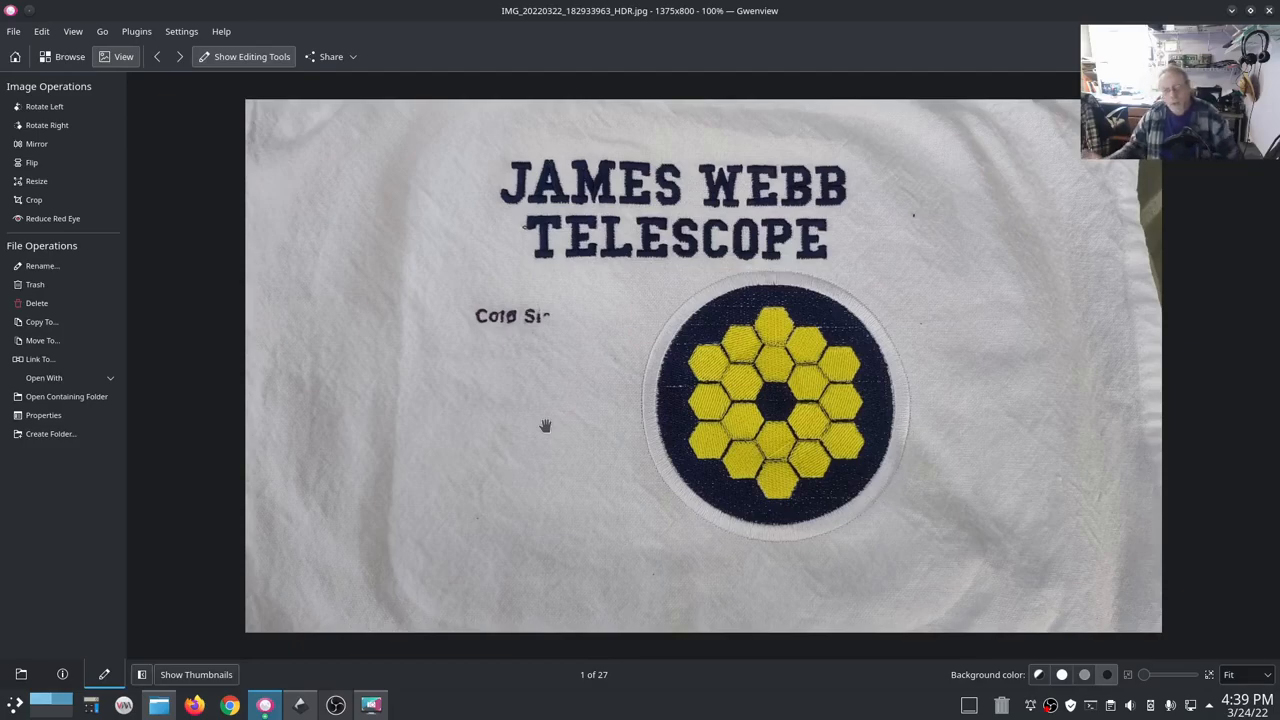
{"action": "mouse_move", "coordinate": [857, 18]}
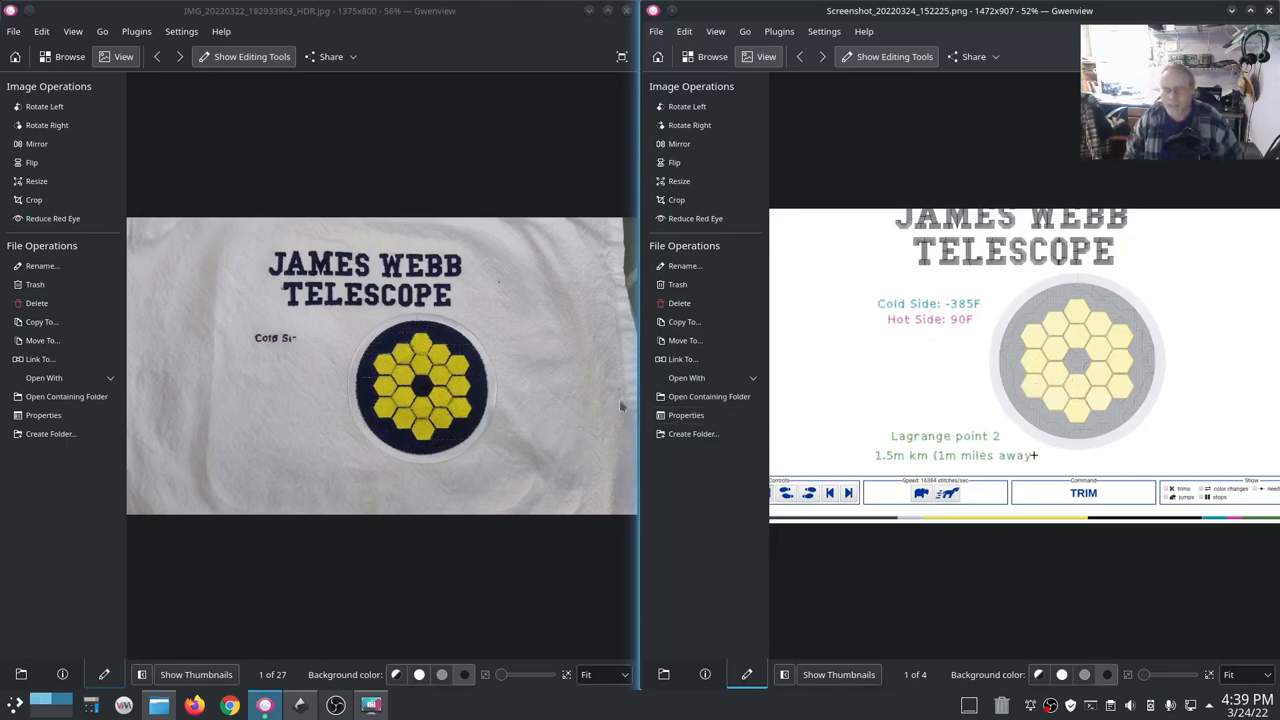
{"action": "mouse_move", "coordinate": [407, 38]}
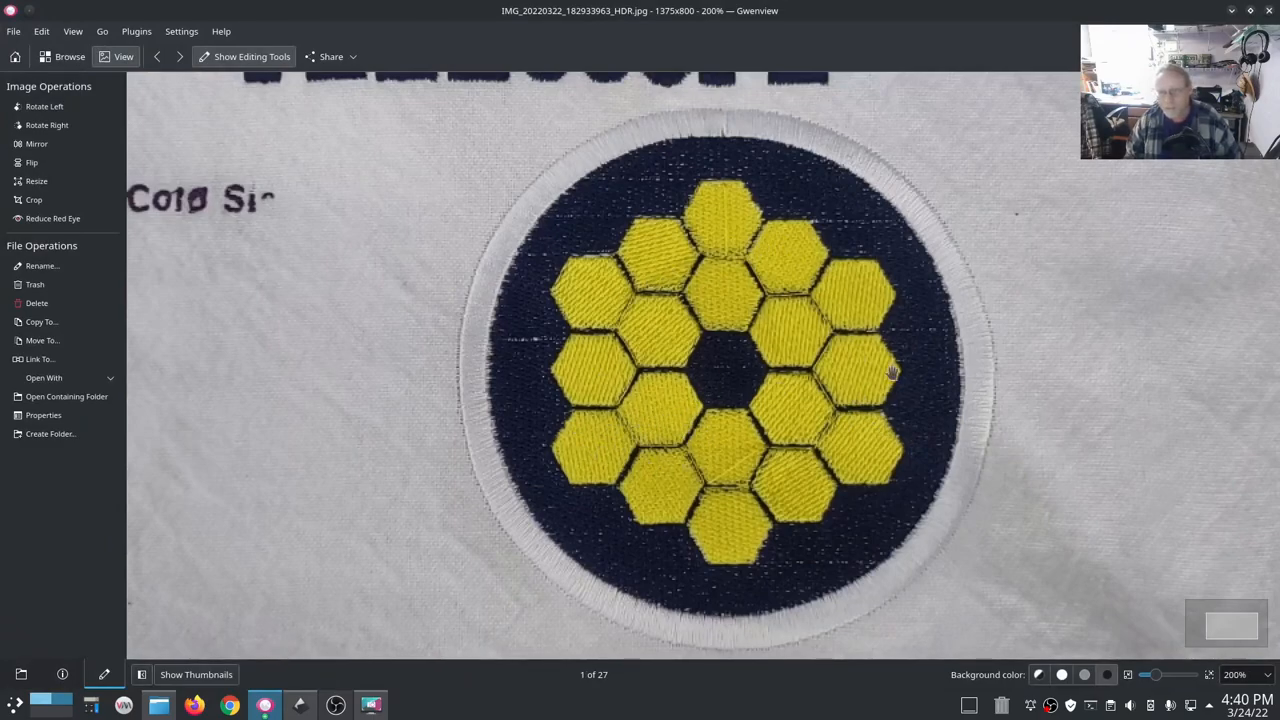
{"action": "mouse_move", "coordinate": [760, 420]}
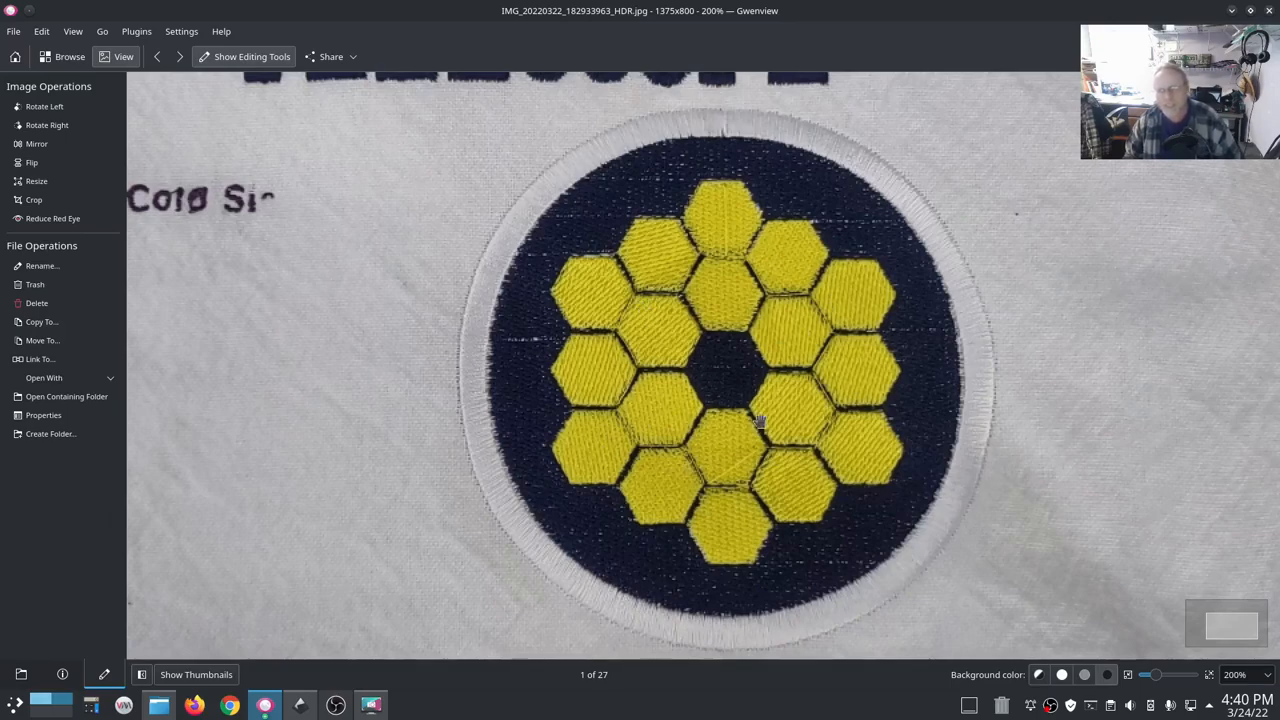
{"action": "mouse_move", "coordinate": [785, 388]}
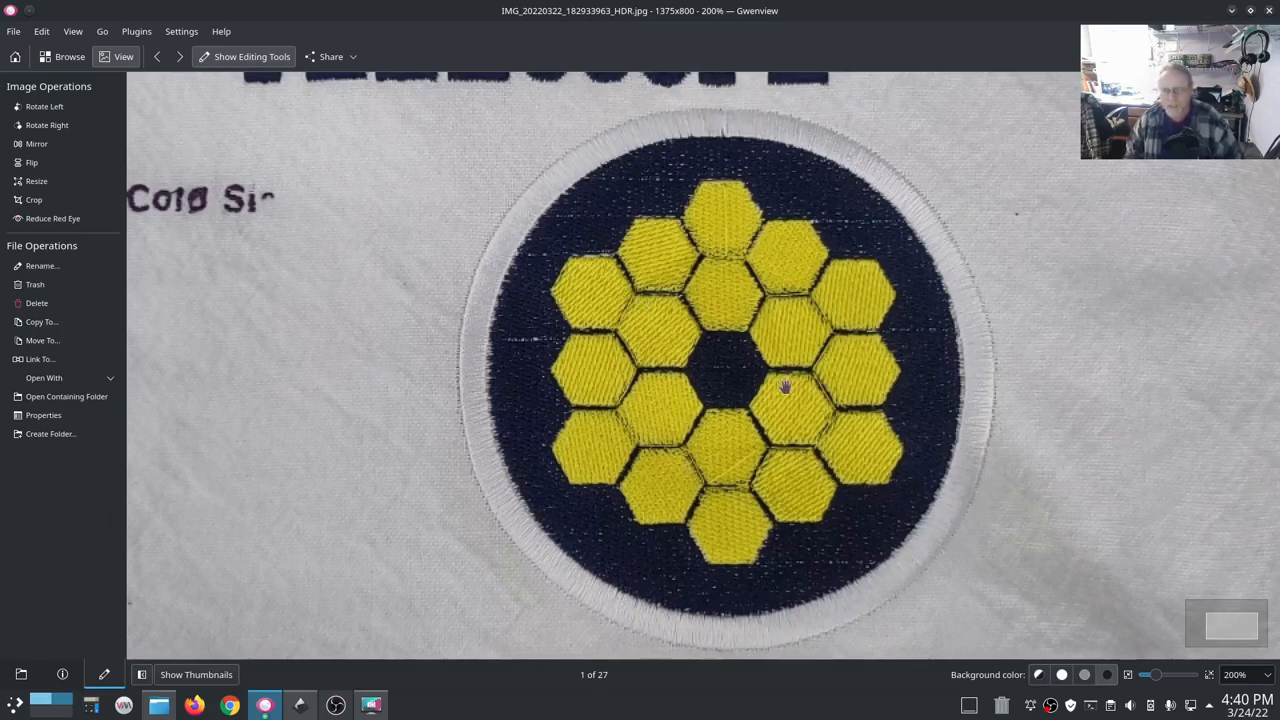
{"action": "mouse_move", "coordinate": [790, 418]}
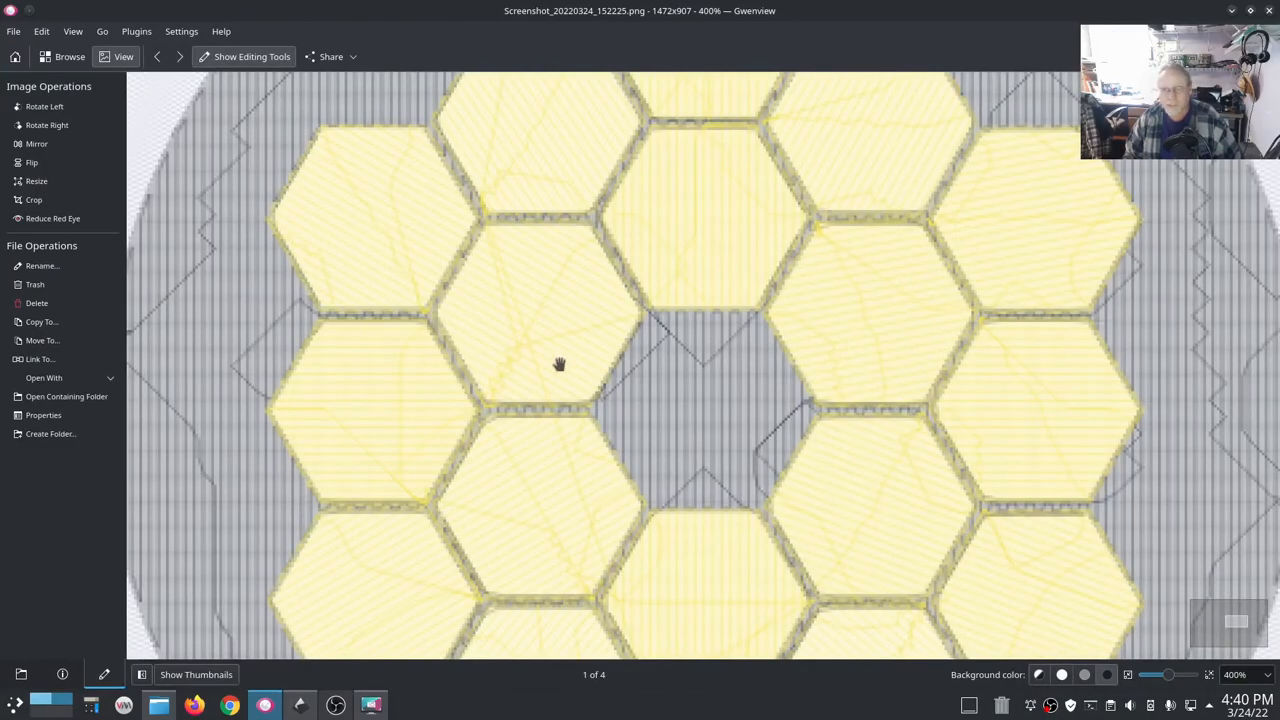
{"action": "mouse_move", "coordinate": [518, 157]}
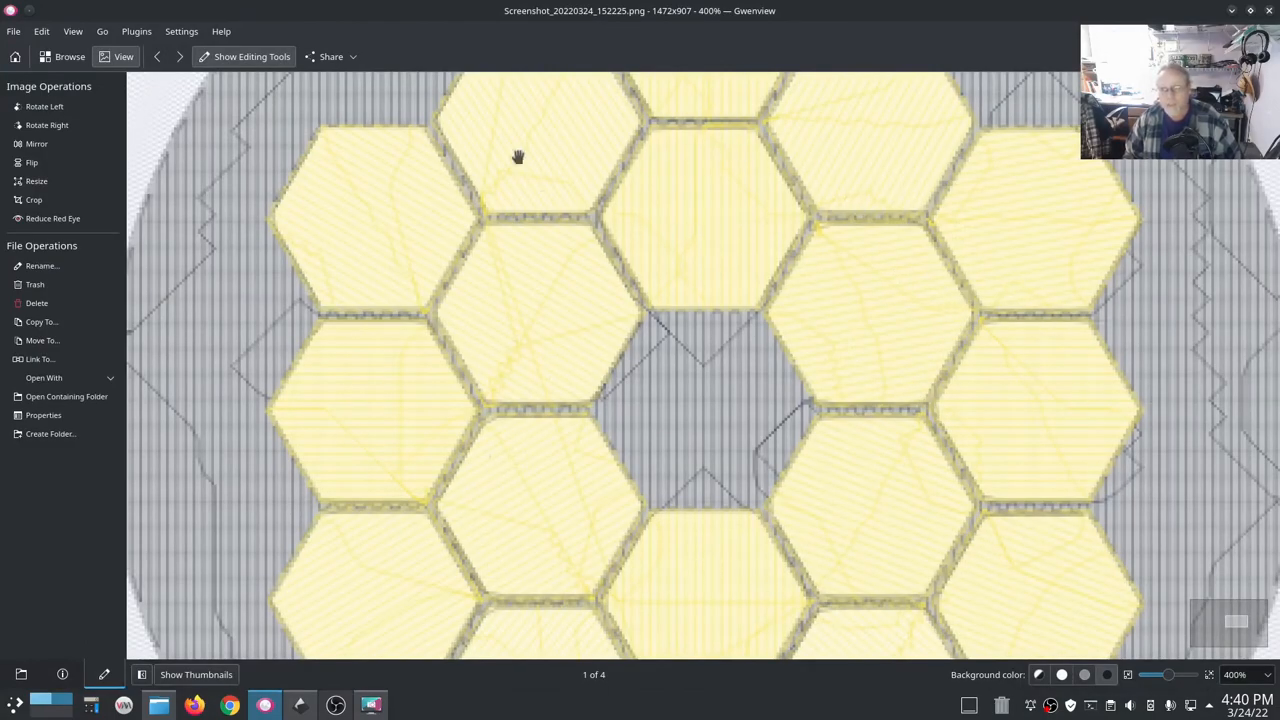
{"action": "mouse_move", "coordinate": [604, 286]}
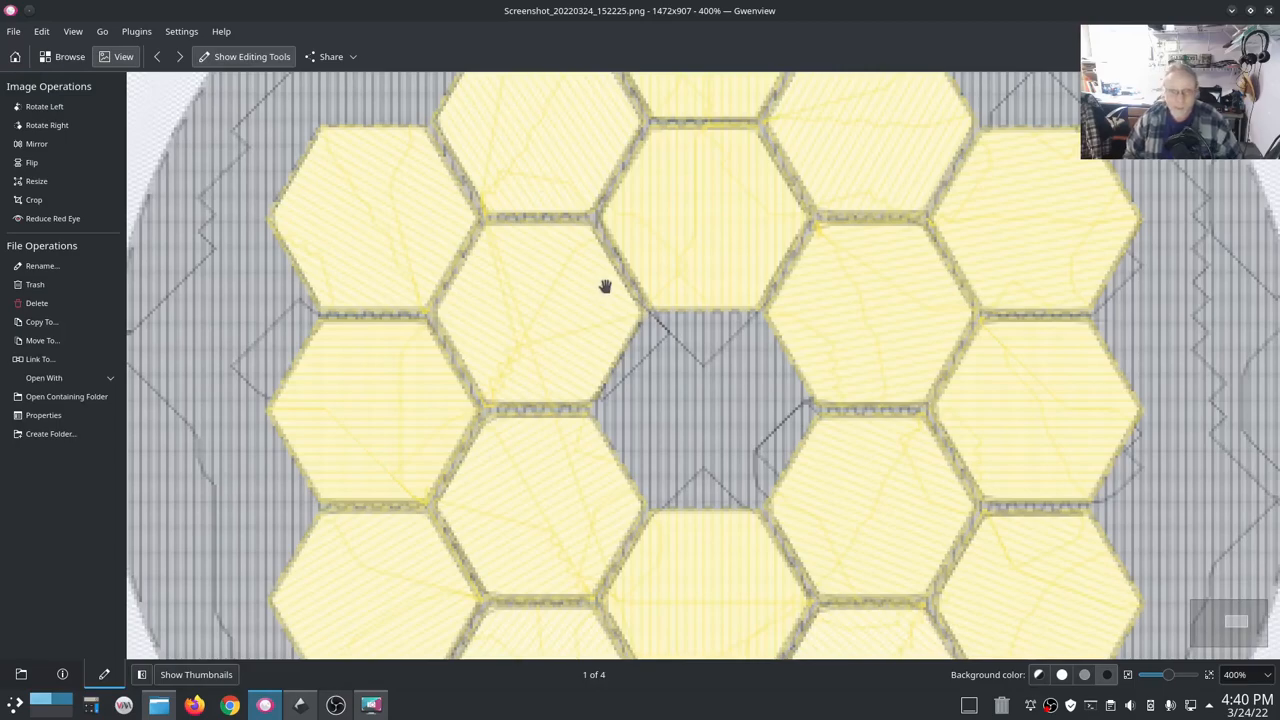
{"action": "mouse_move", "coordinate": [478, 405]}
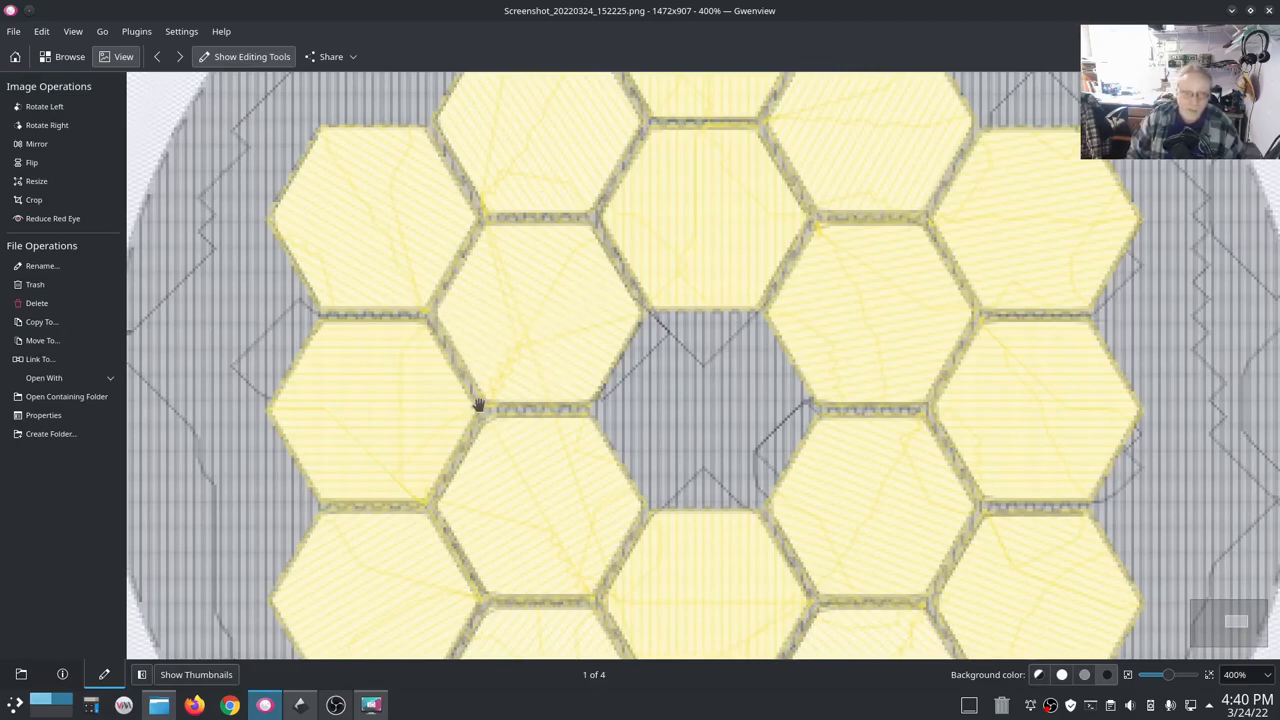
{"action": "mouse_move", "coordinate": [1177, 289]}
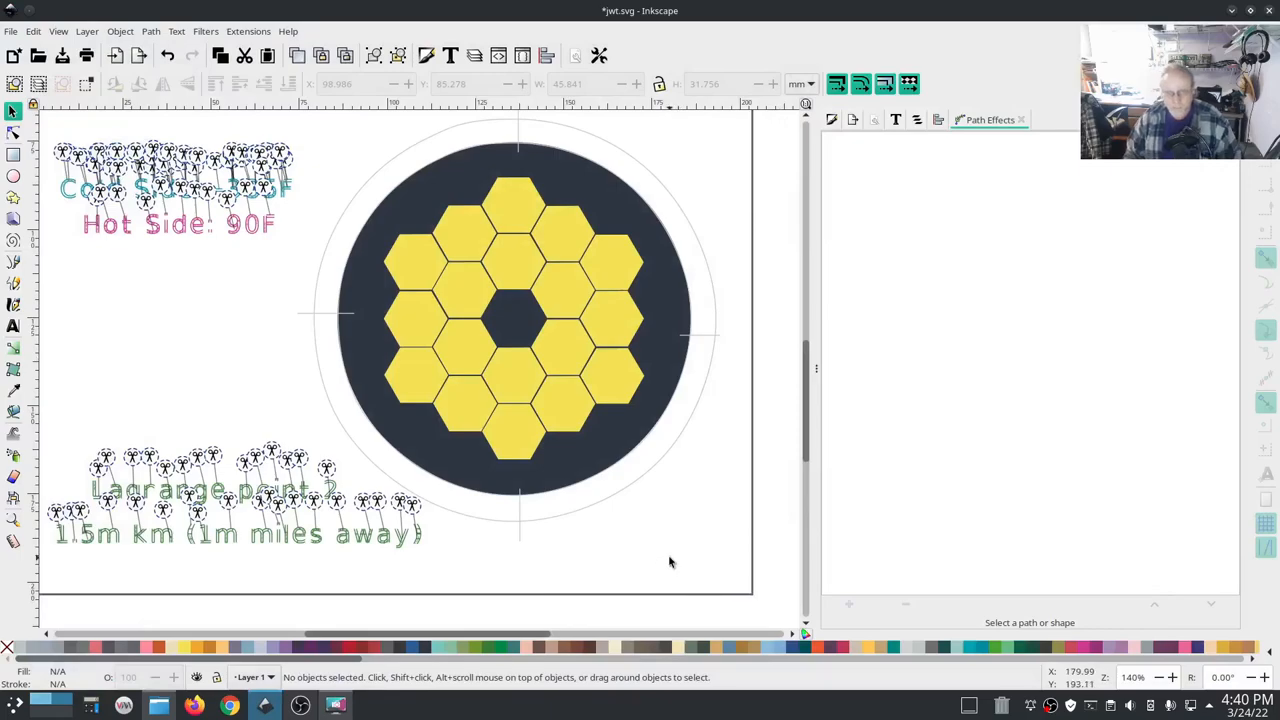
{"action": "mouse_move", "coordinate": [620, 450]}
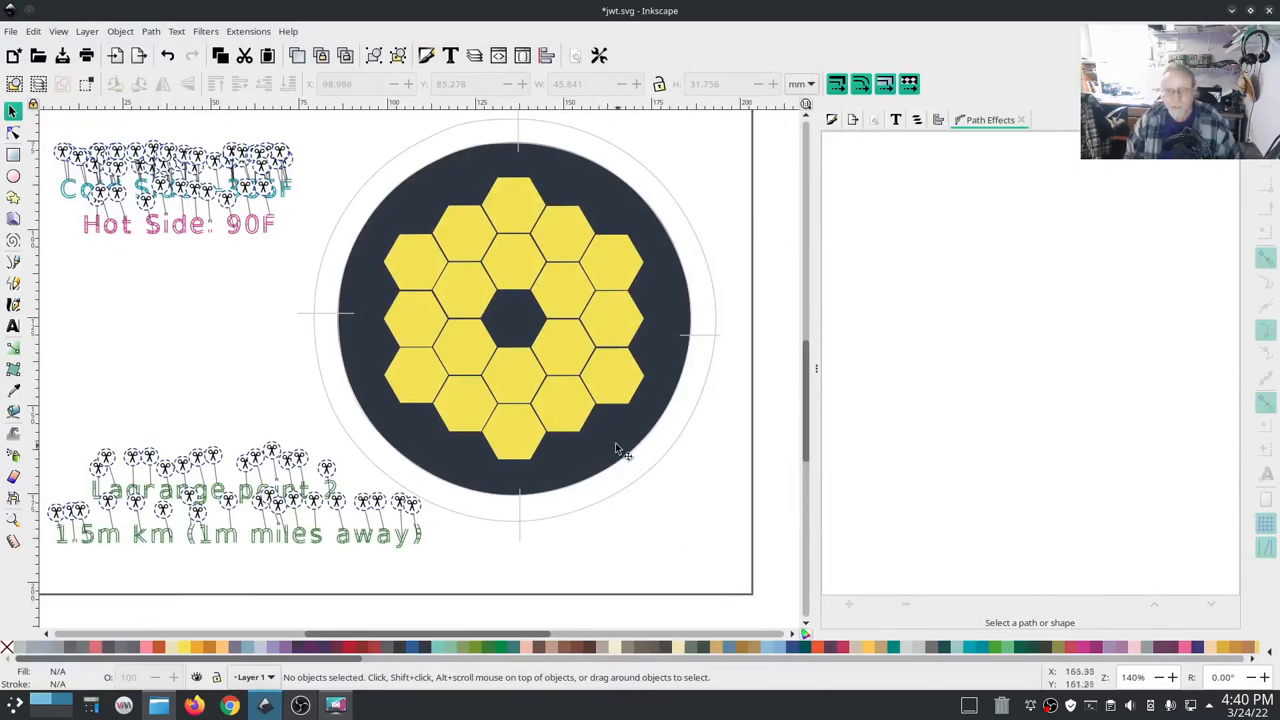
Set the dark circle backing's Ink/Stitch fill Expand to 0.5 mm and preview its stitches.
{"action": "left_click", "coordinate": [515, 320]}
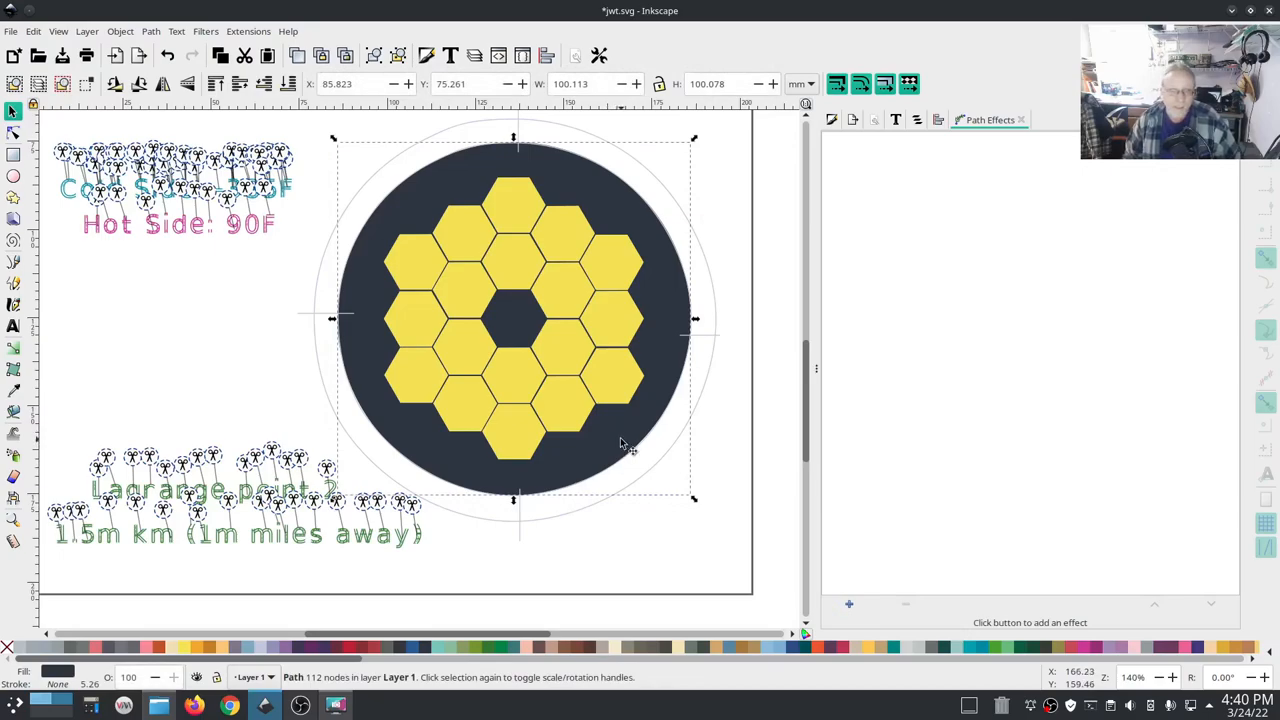
{"action": "left_click", "coordinate": [248, 31]}
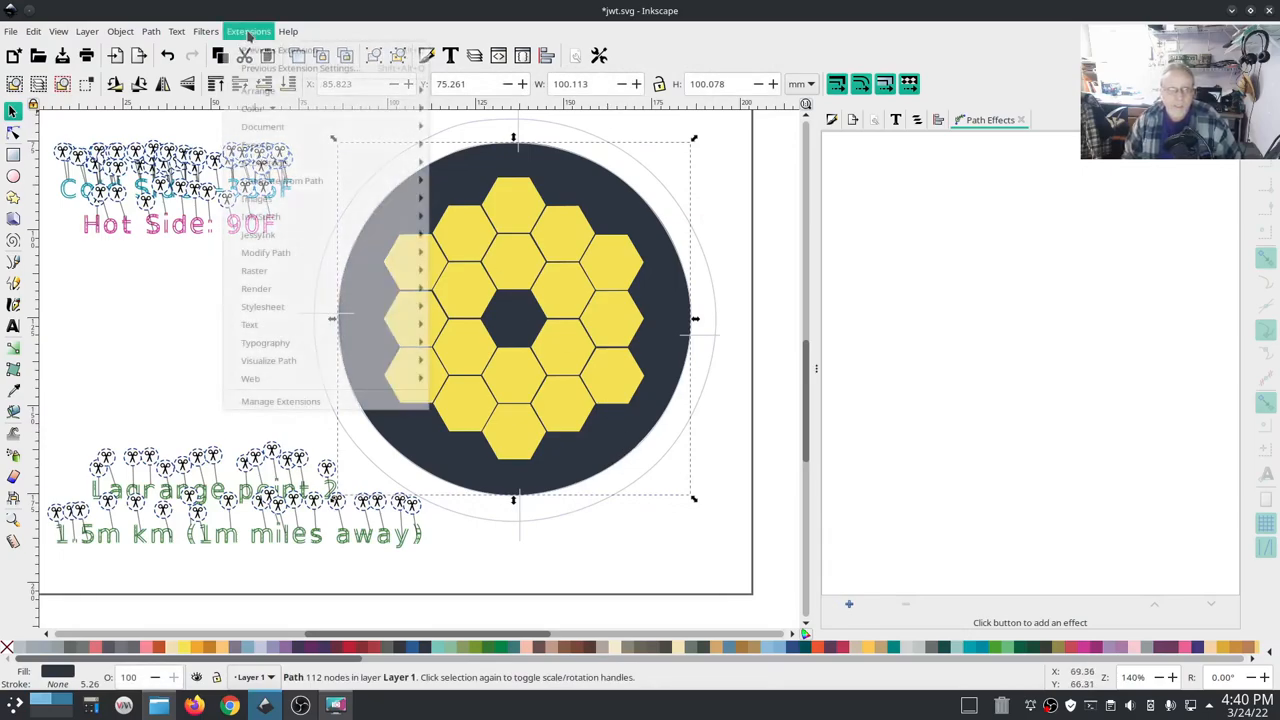
{"action": "mouse_move", "coordinate": [260, 216]}
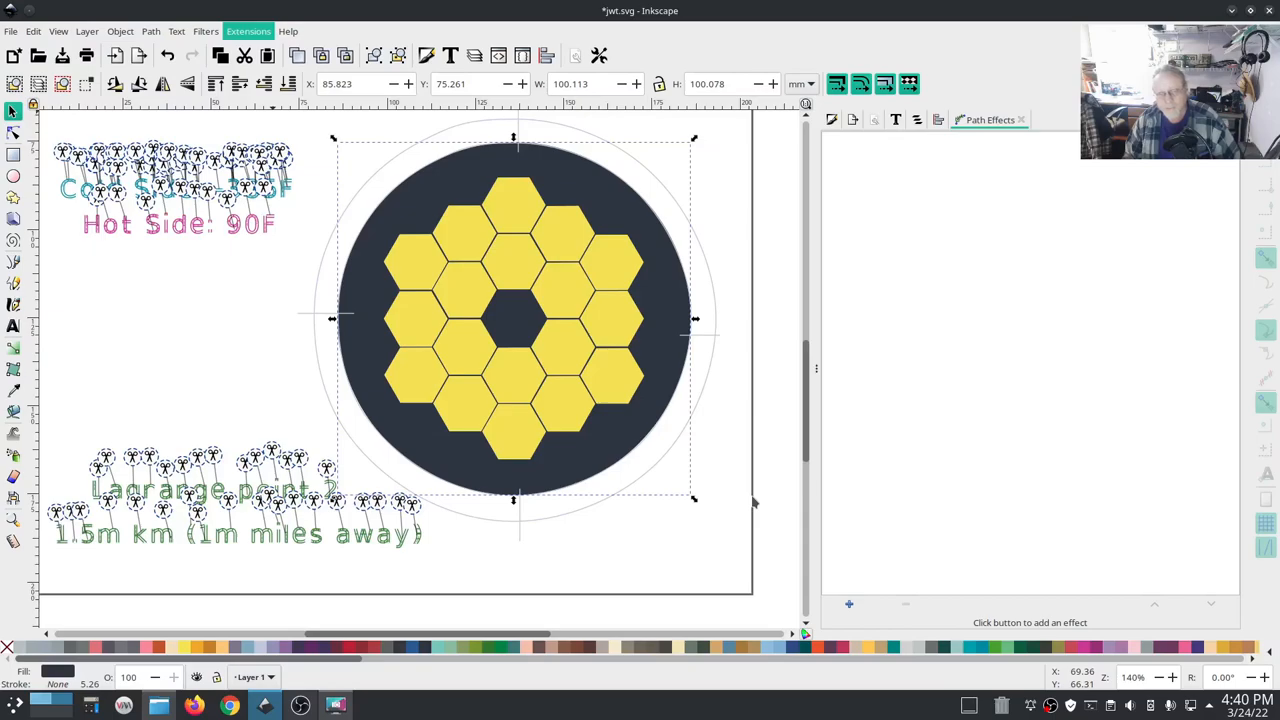
{"action": "left_click", "coordinate": [248, 31]}
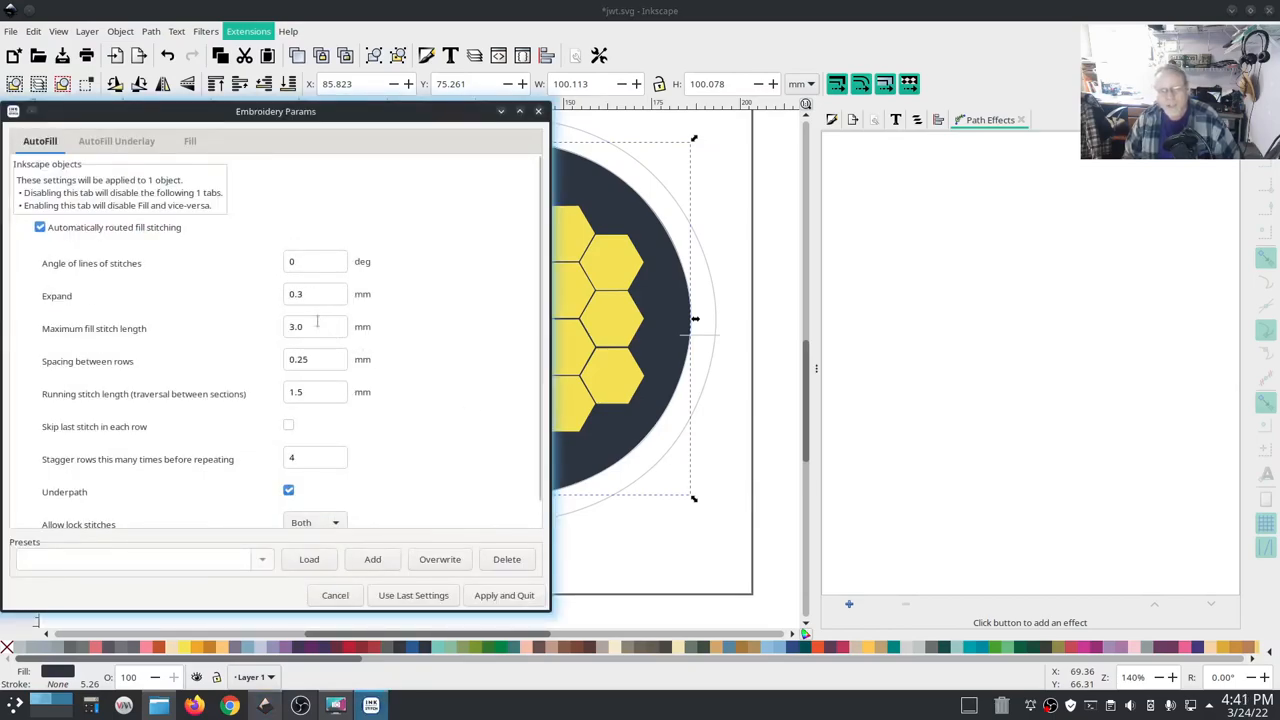
{"action": "left_click", "coordinate": [315, 293]}
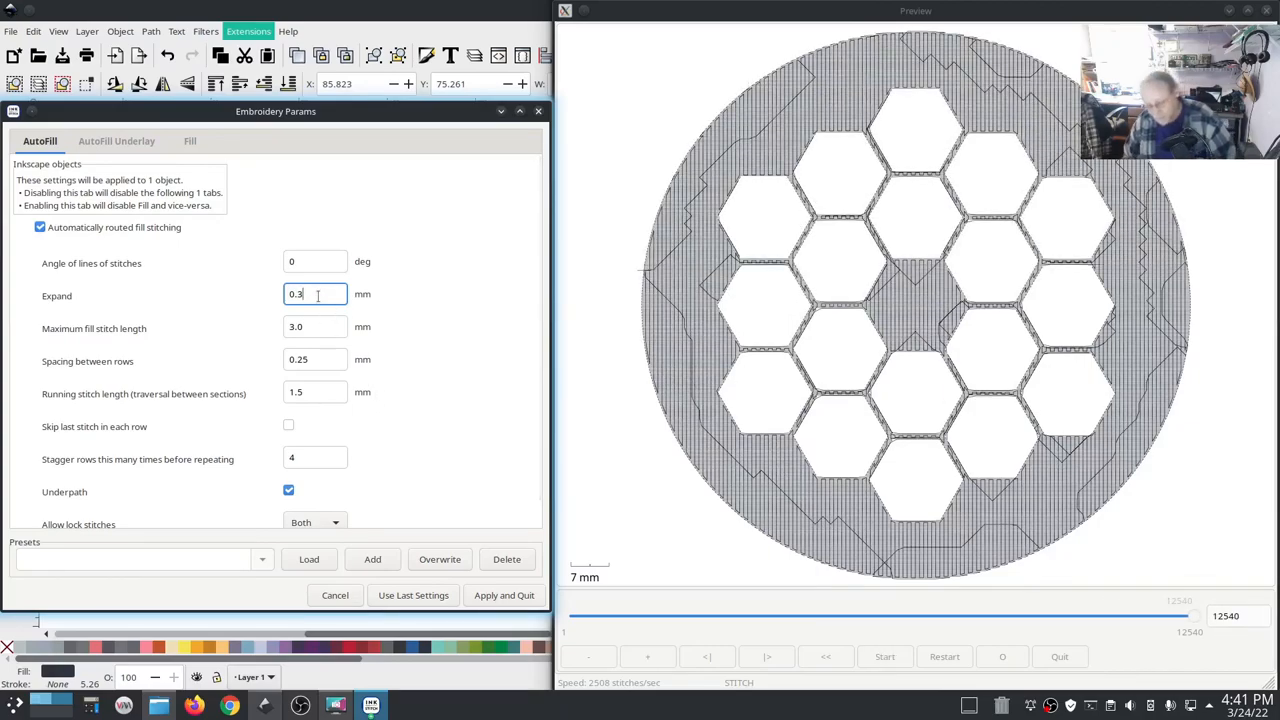
{"action": "type", "text": "0.5"}
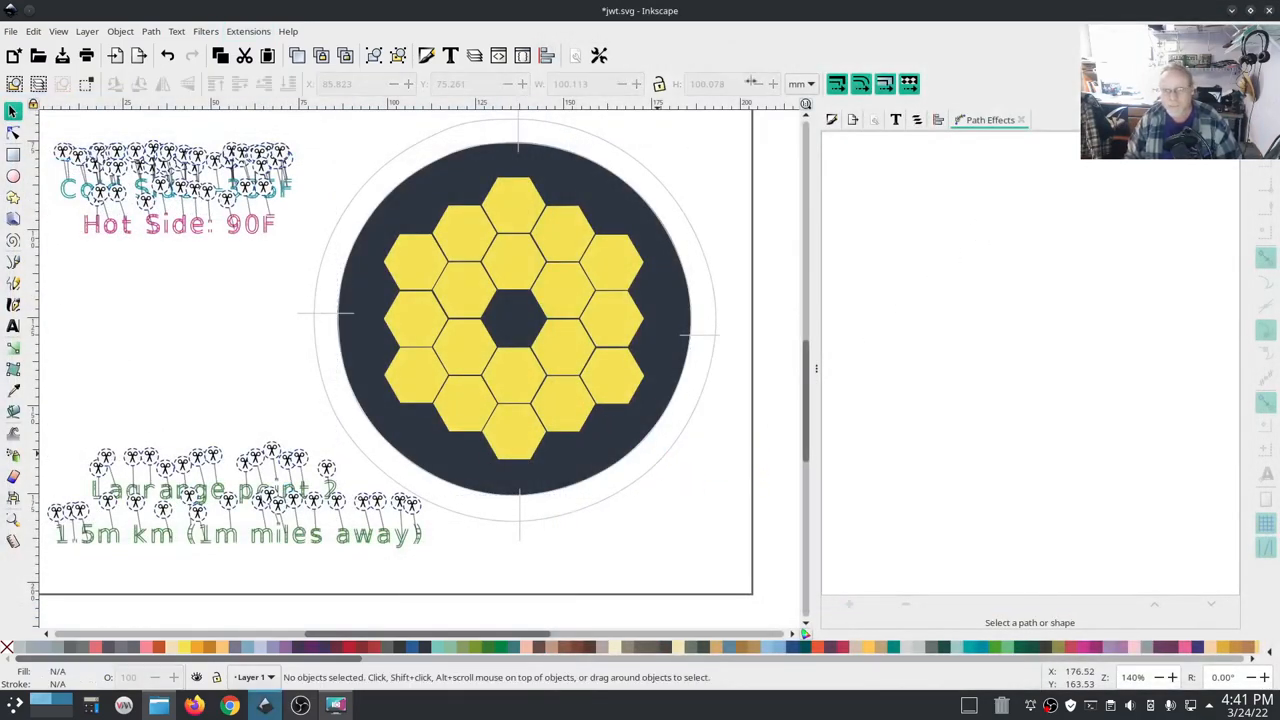
Clear the circle selection and select all 18 yellow hexagon paths in the Objects panel.
{"action": "left_click", "coordinate": [515, 315]}
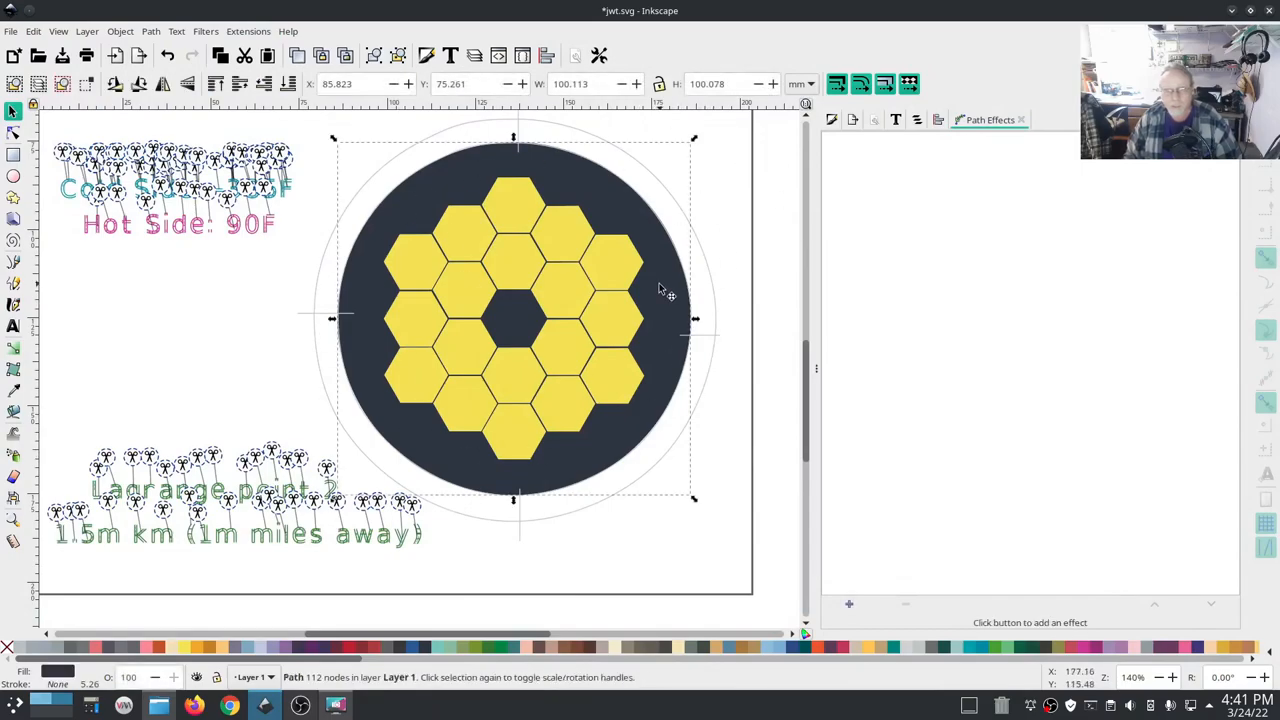
{"action": "left_click", "coordinate": [712, 372]}
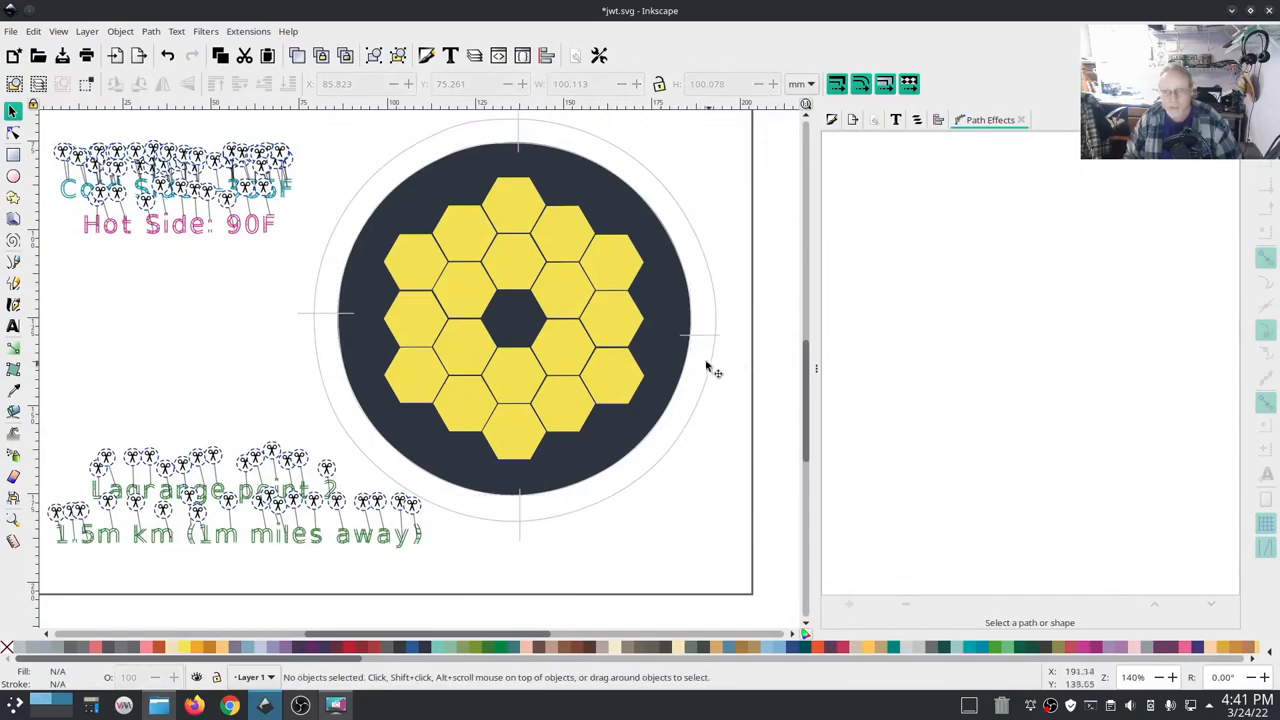
{"action": "left_click", "coordinate": [410, 265]}
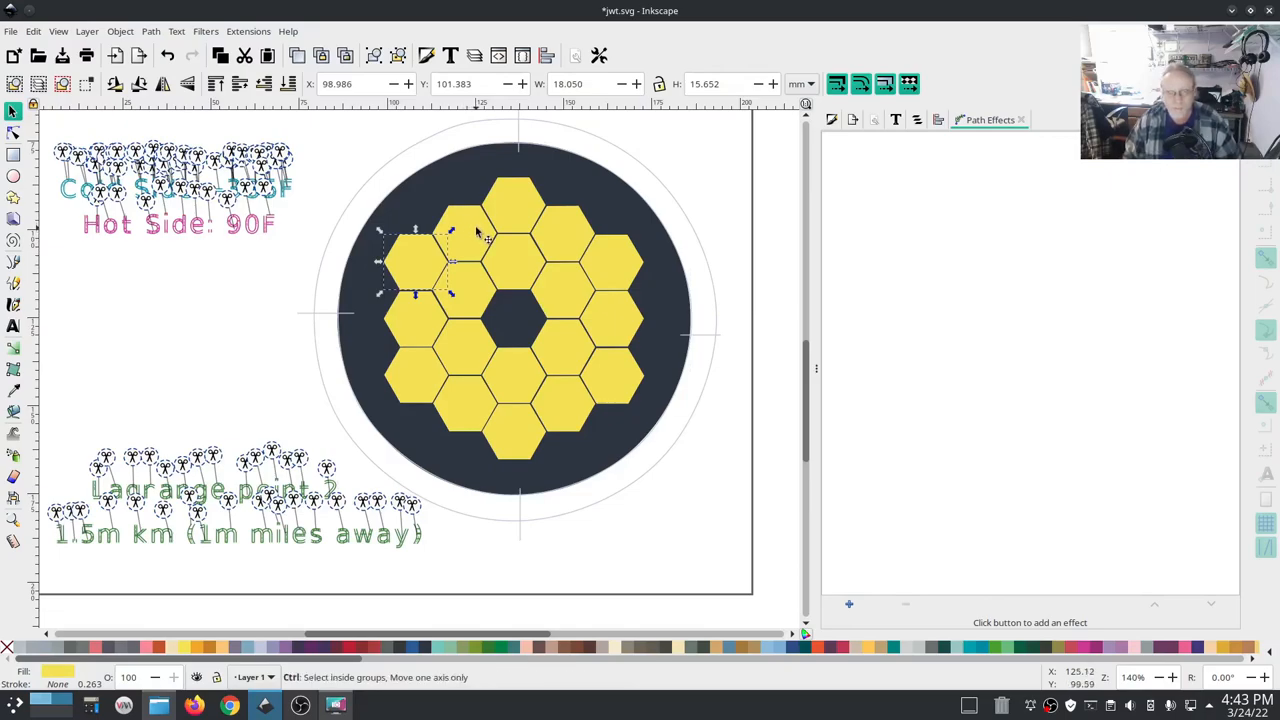
{"action": "left_click_drag", "start_coordinate": [415, 260], "coordinate": [460, 240]}
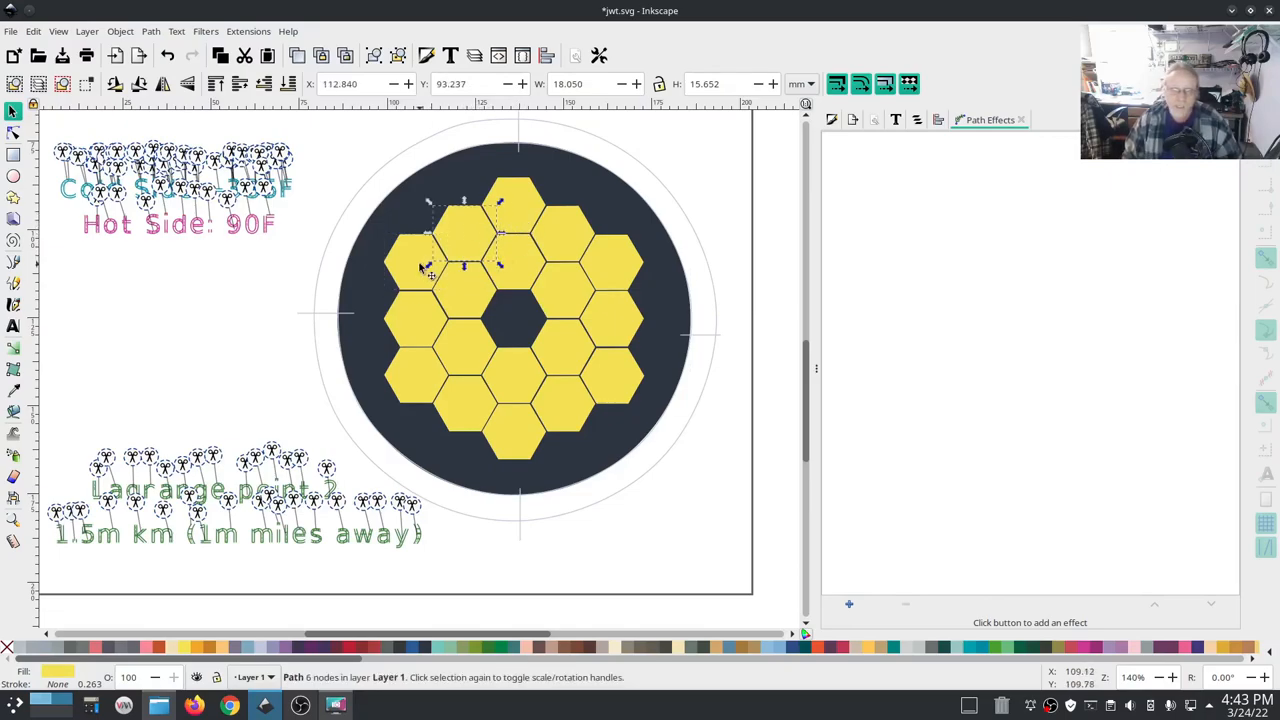
{"action": "left_click", "coordinate": [938, 119]}
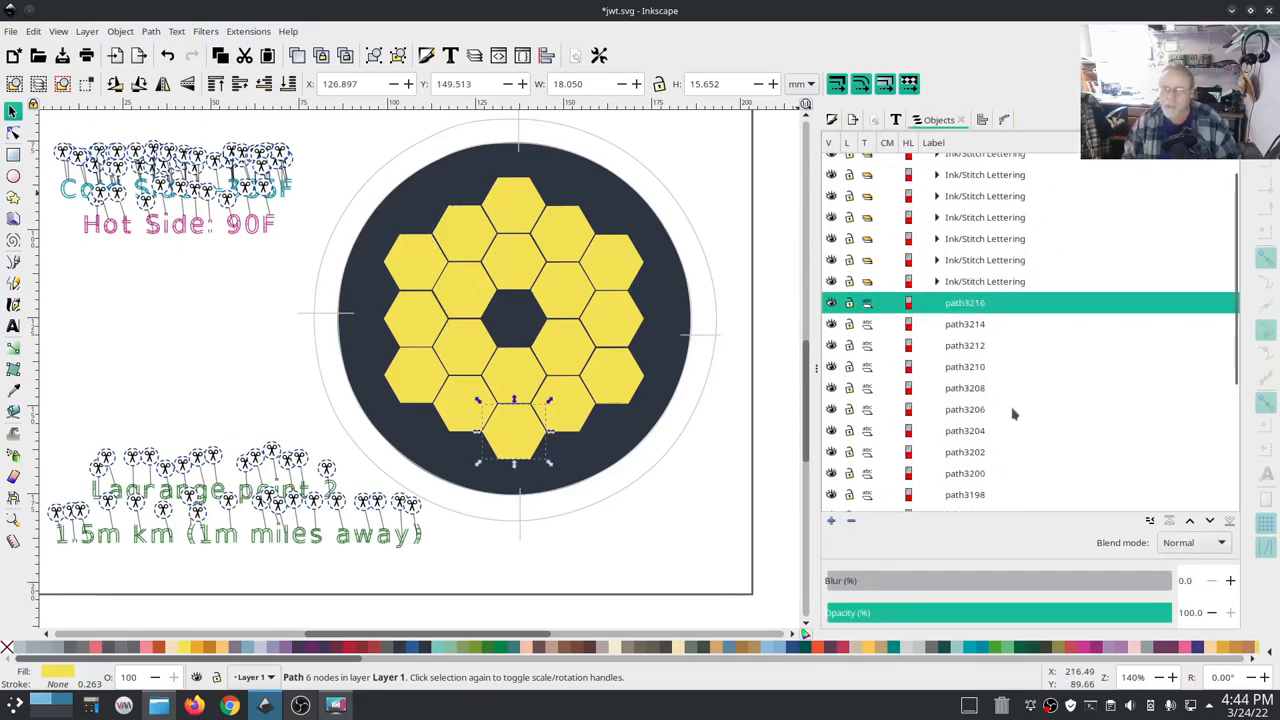
{"action": "scroll", "scroll_direction": "down", "scroll_amount": 3}
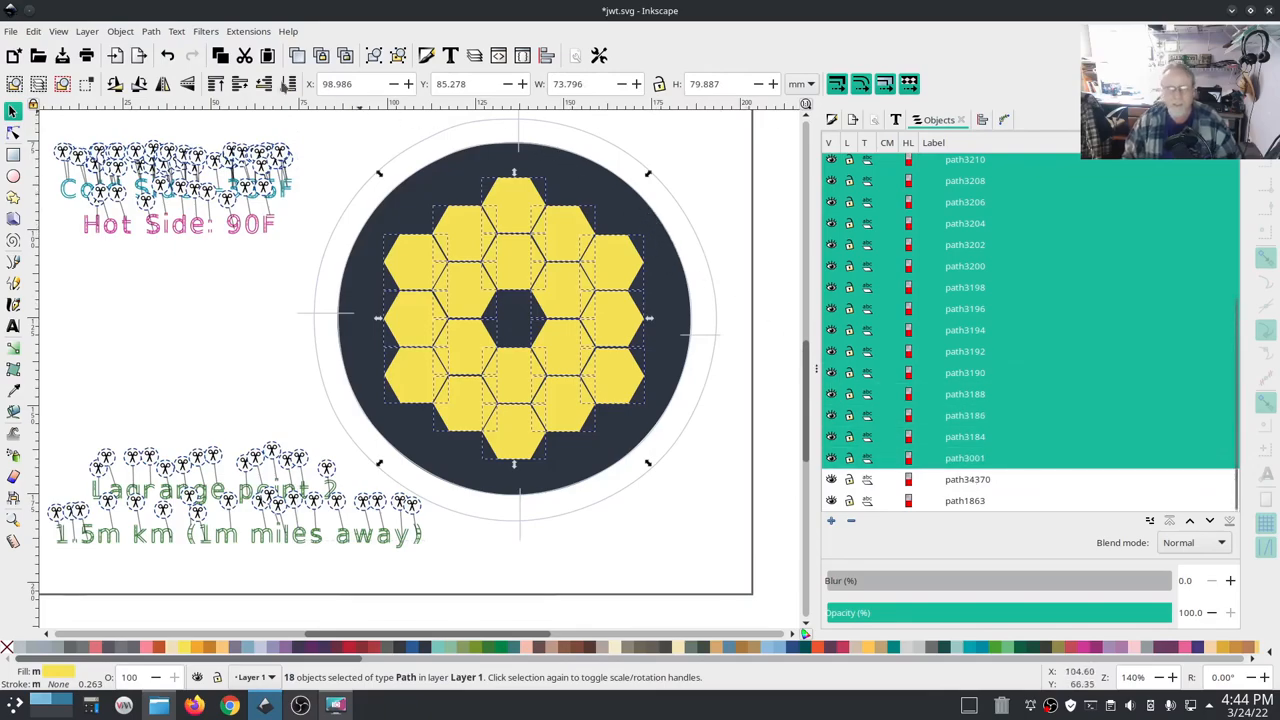
{"action": "left_click", "coordinate": [248, 31]}
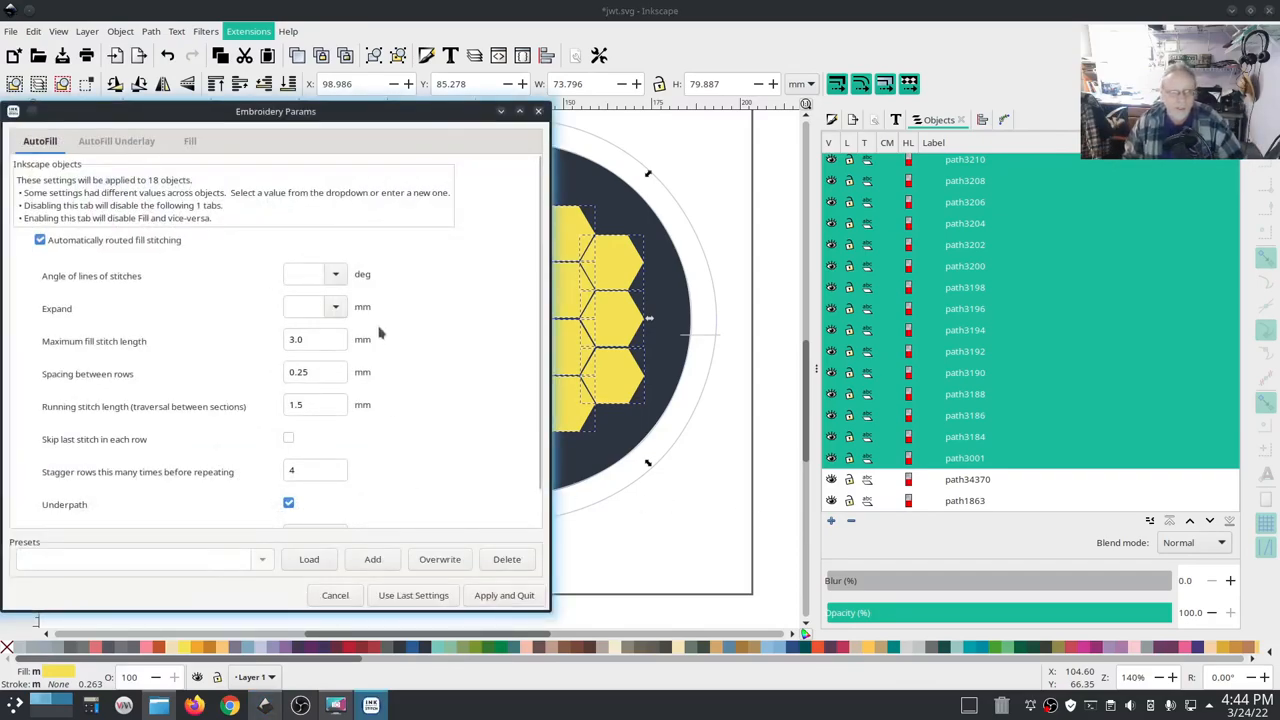
Enter -5 mm as the hexagons' AutoFill Expand and show the underlay settings with preview.
{"action": "left_click", "coordinate": [305, 307]}
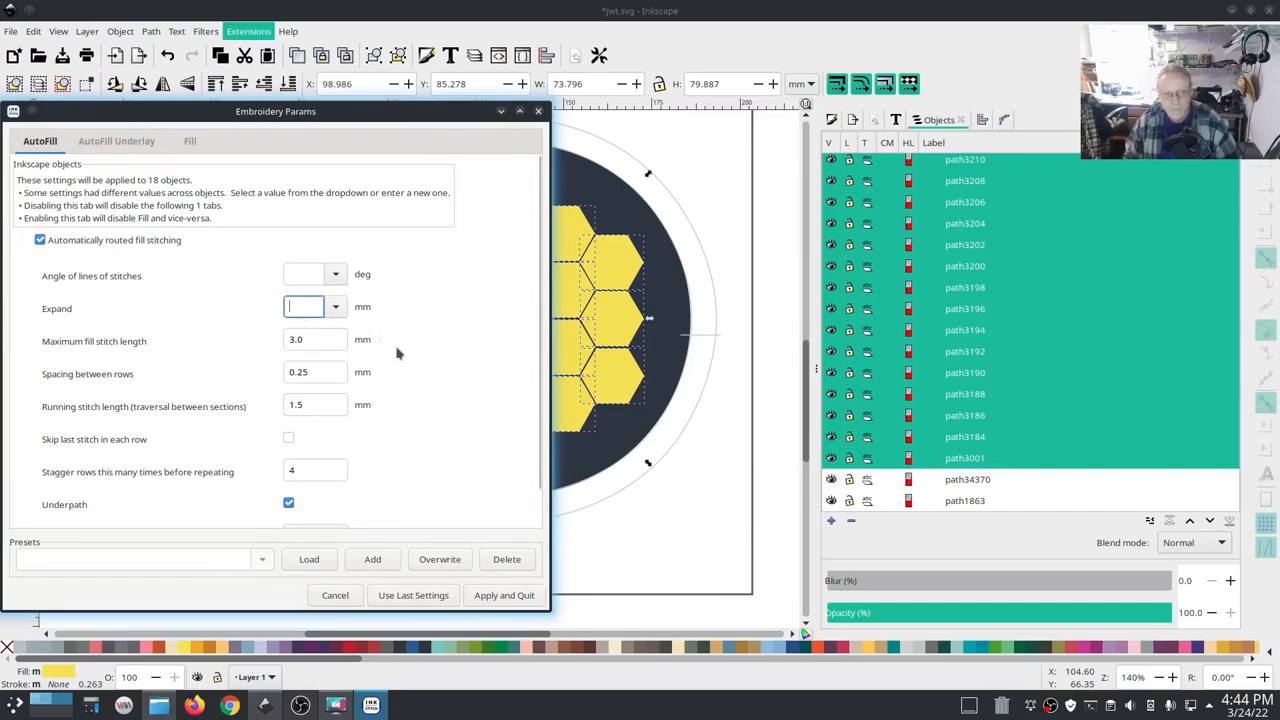
{"action": "mouse_move", "coordinate": [674, 477]}
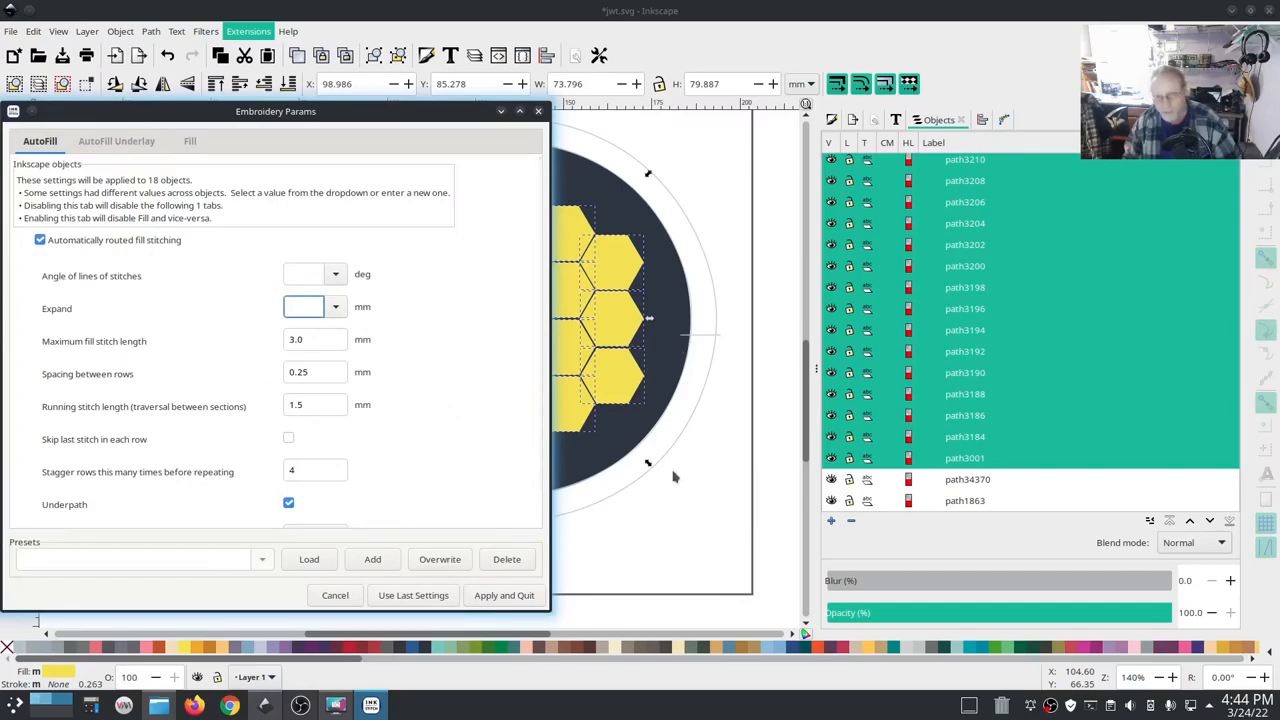
{"action": "left_click", "coordinate": [303, 306]}
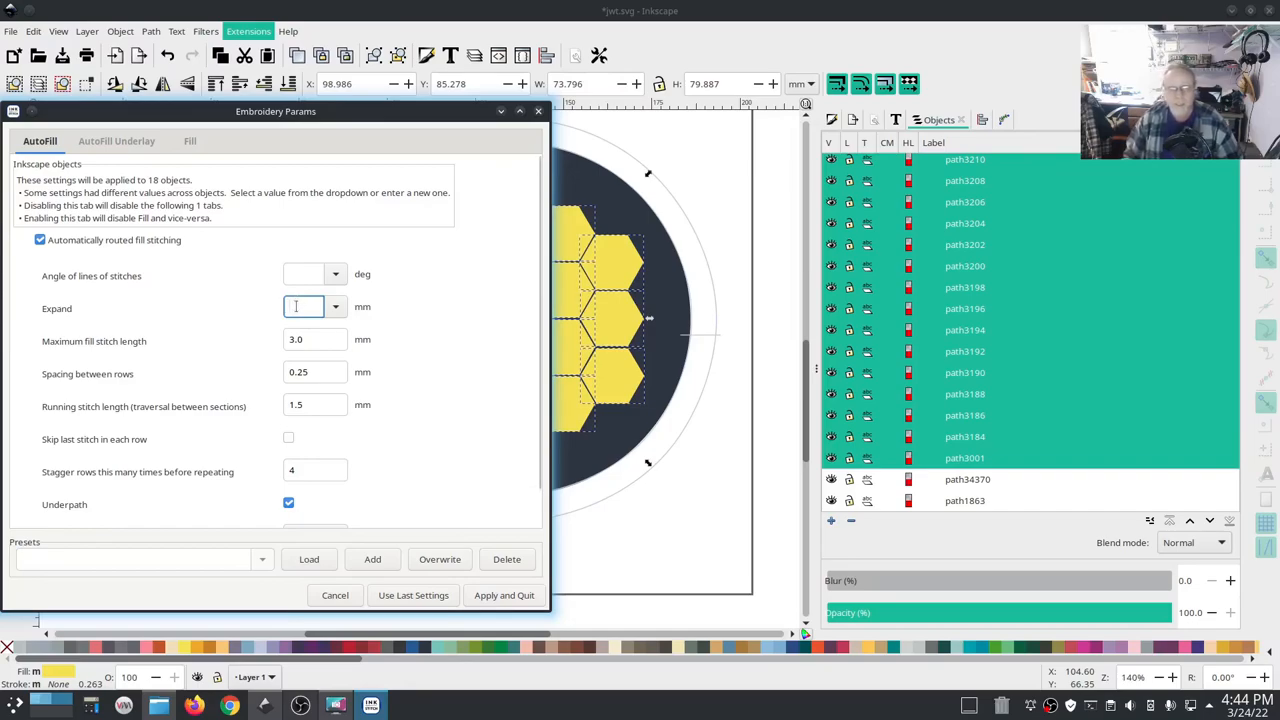
{"action": "left_click", "coordinate": [303, 307]}
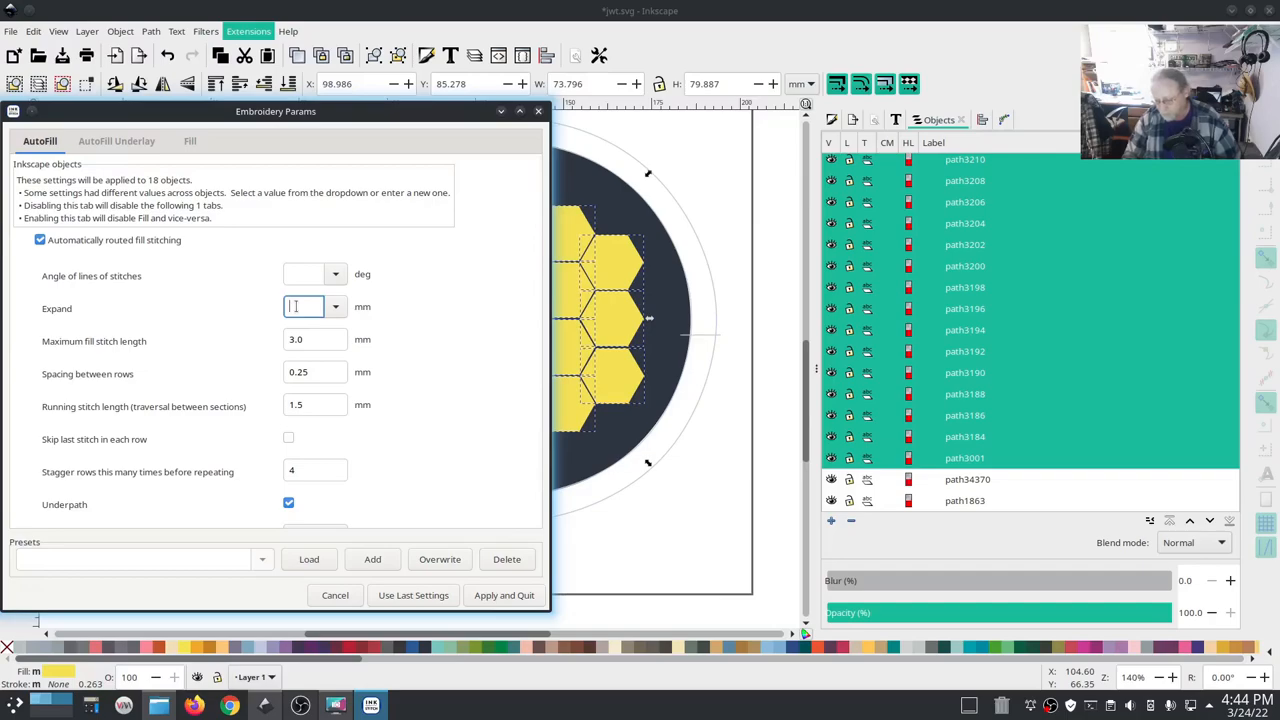
{"action": "type", "text": "-5"}
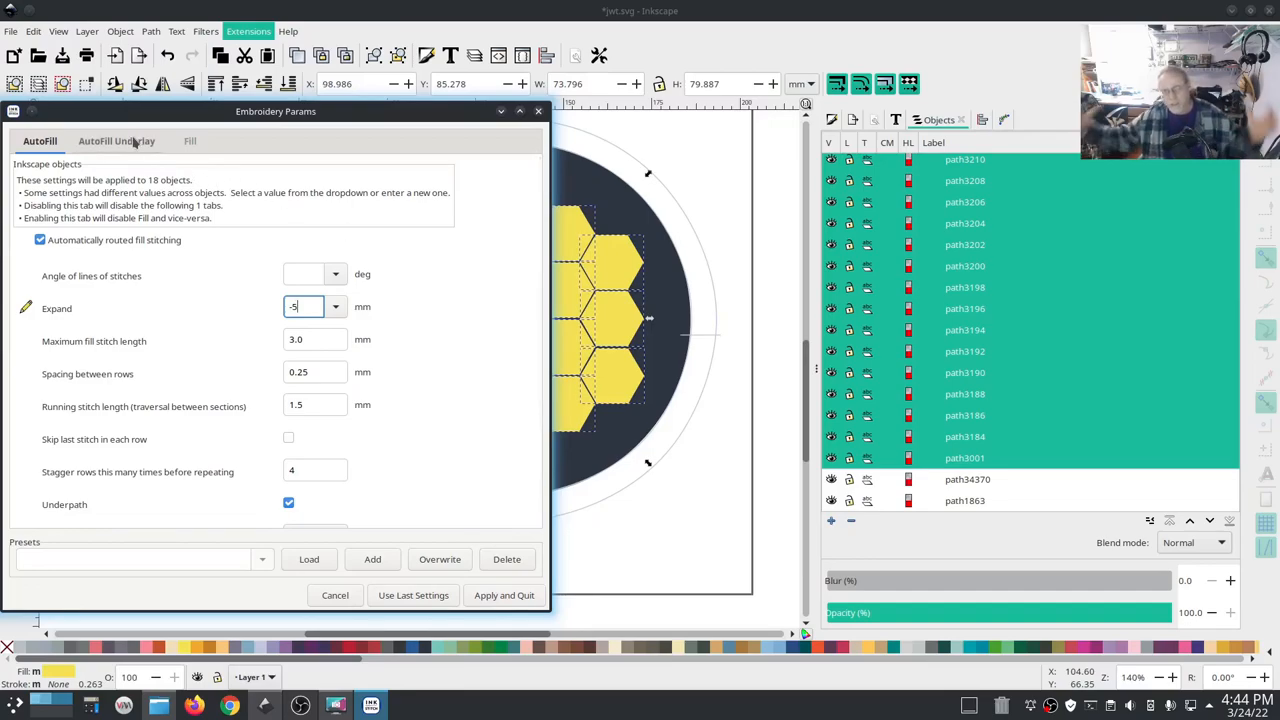
{"action": "left_click", "coordinate": [116, 141]}
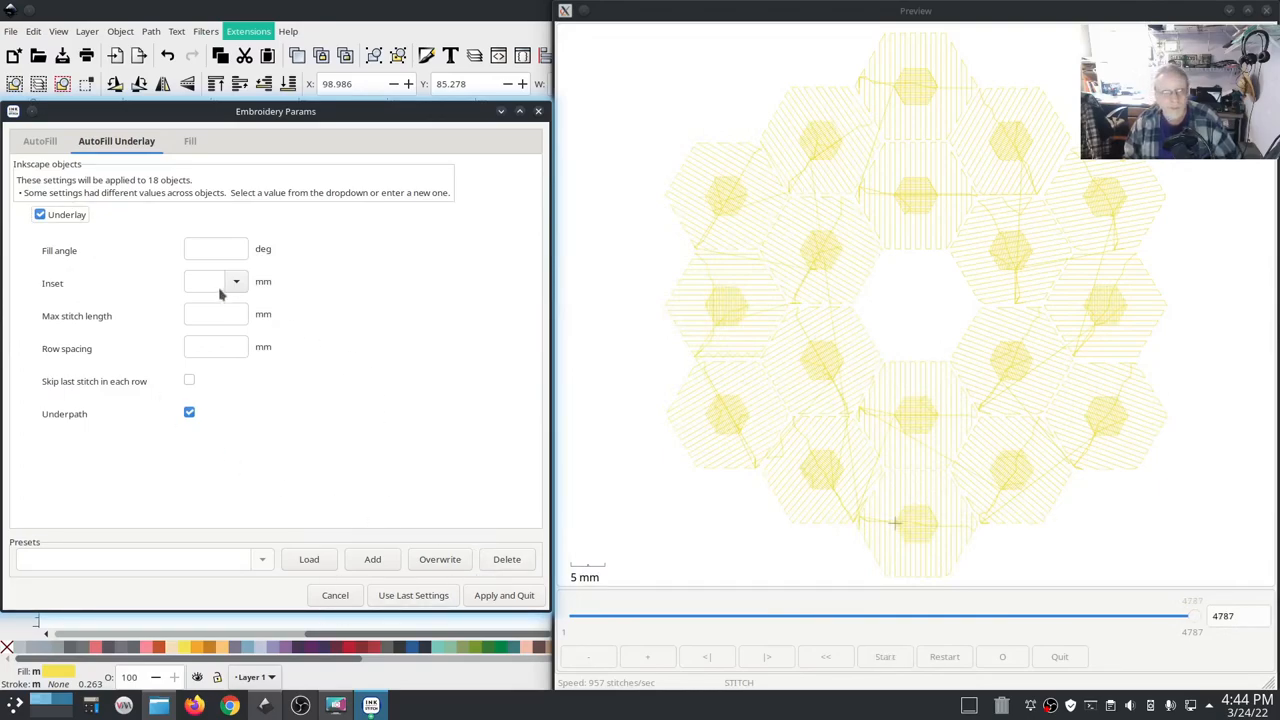
Give the hexagon fill underlay a 1 mm inset.
{"action": "left_click", "coordinate": [205, 281]}
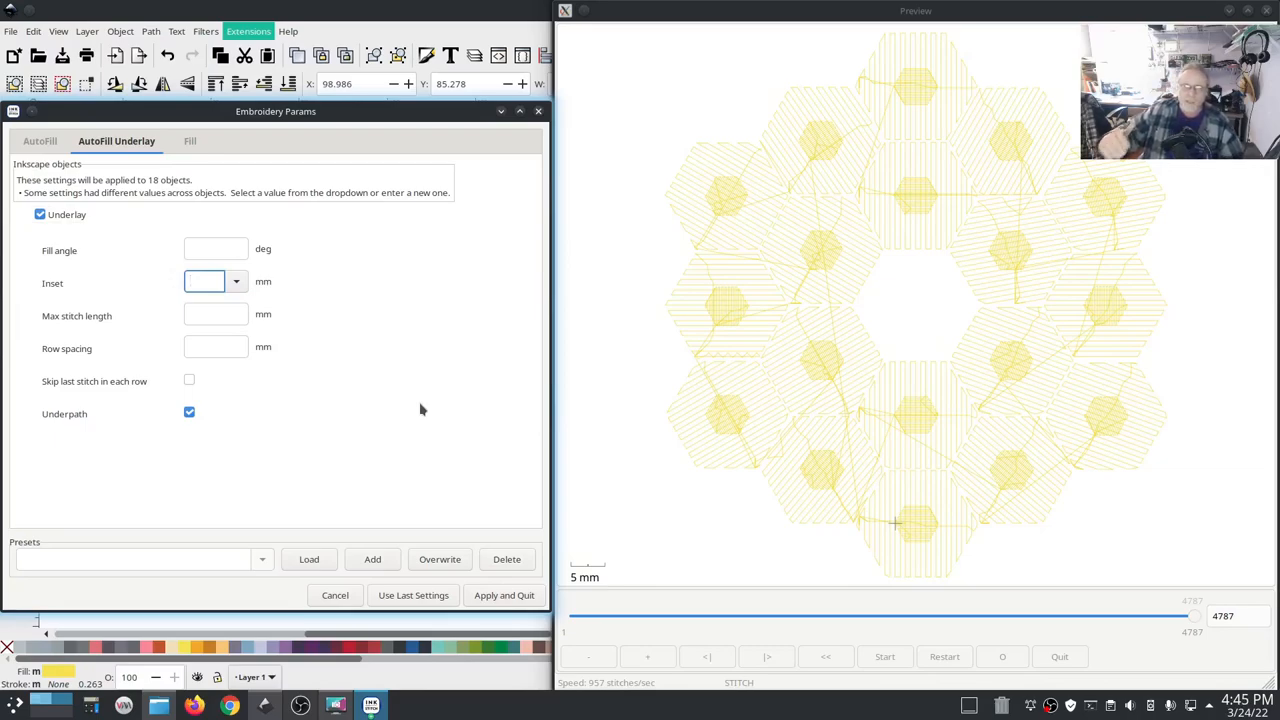
{"action": "left_click", "coordinate": [205, 281]}
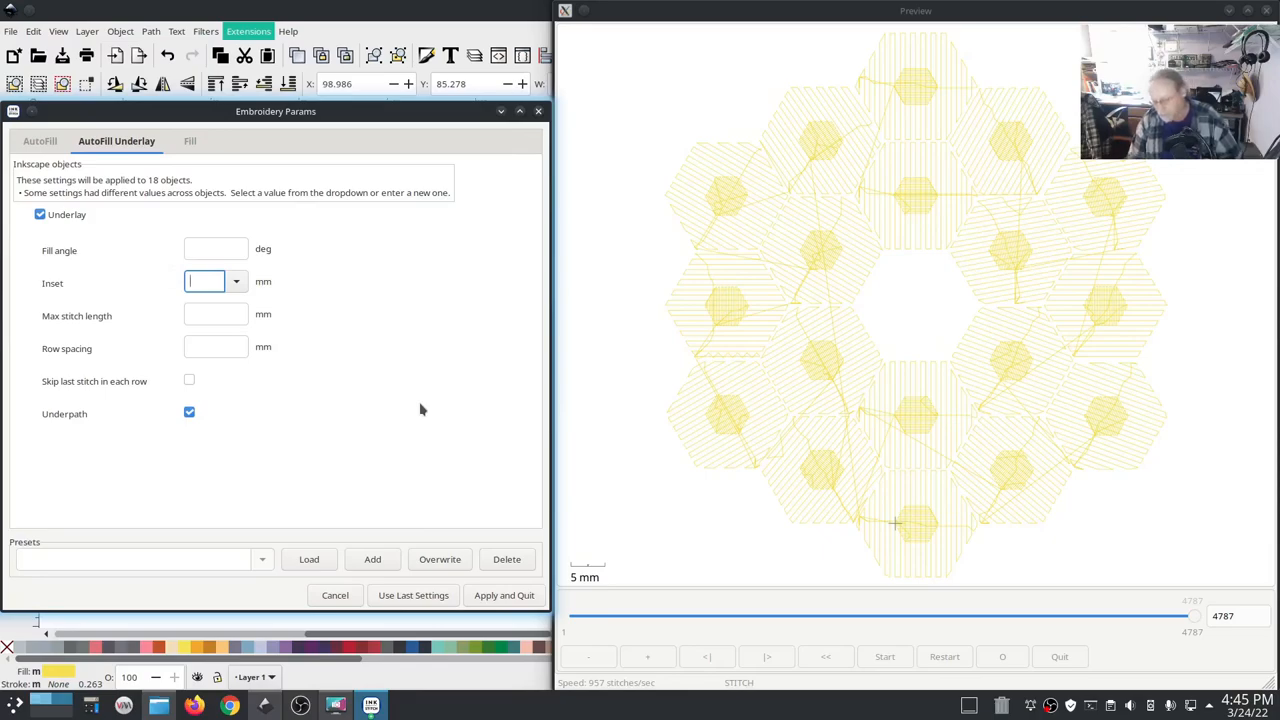
{"action": "type", "text": "1"}
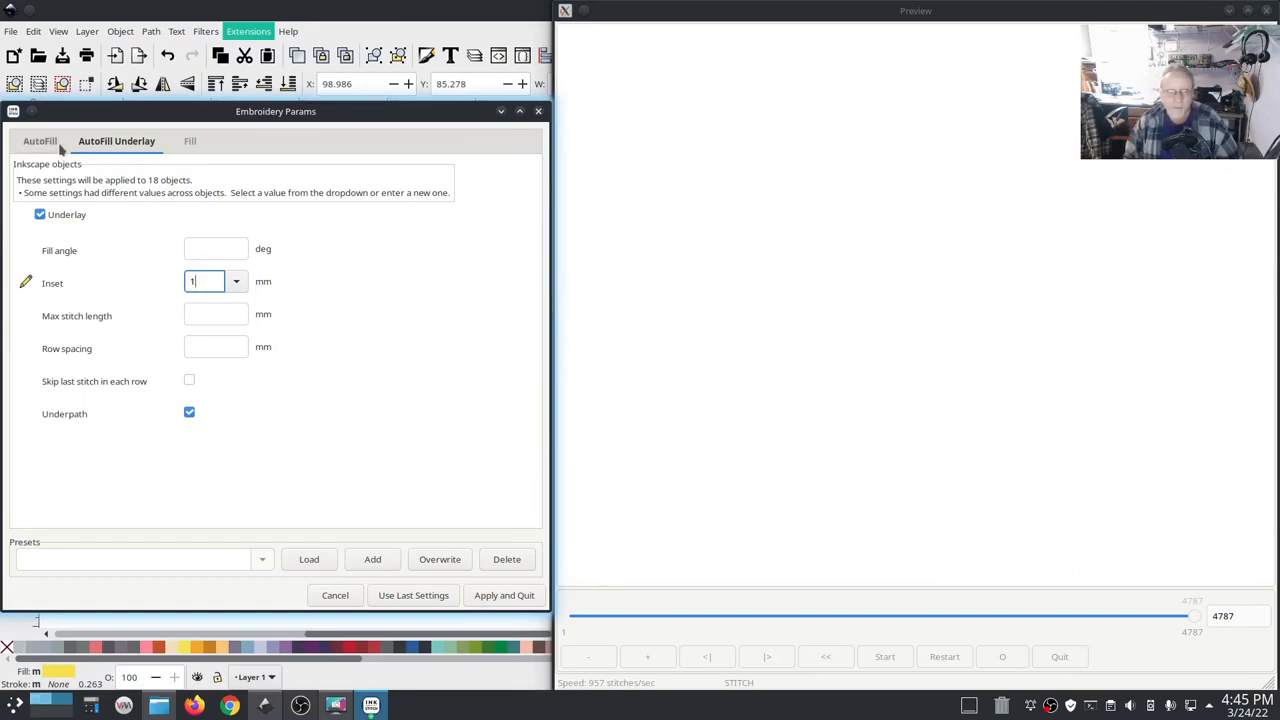
Change the hexagons' AutoFill Expand to -0.5 mm, returning to the Underlay settings.
{"action": "left_click", "coordinate": [40, 141]}
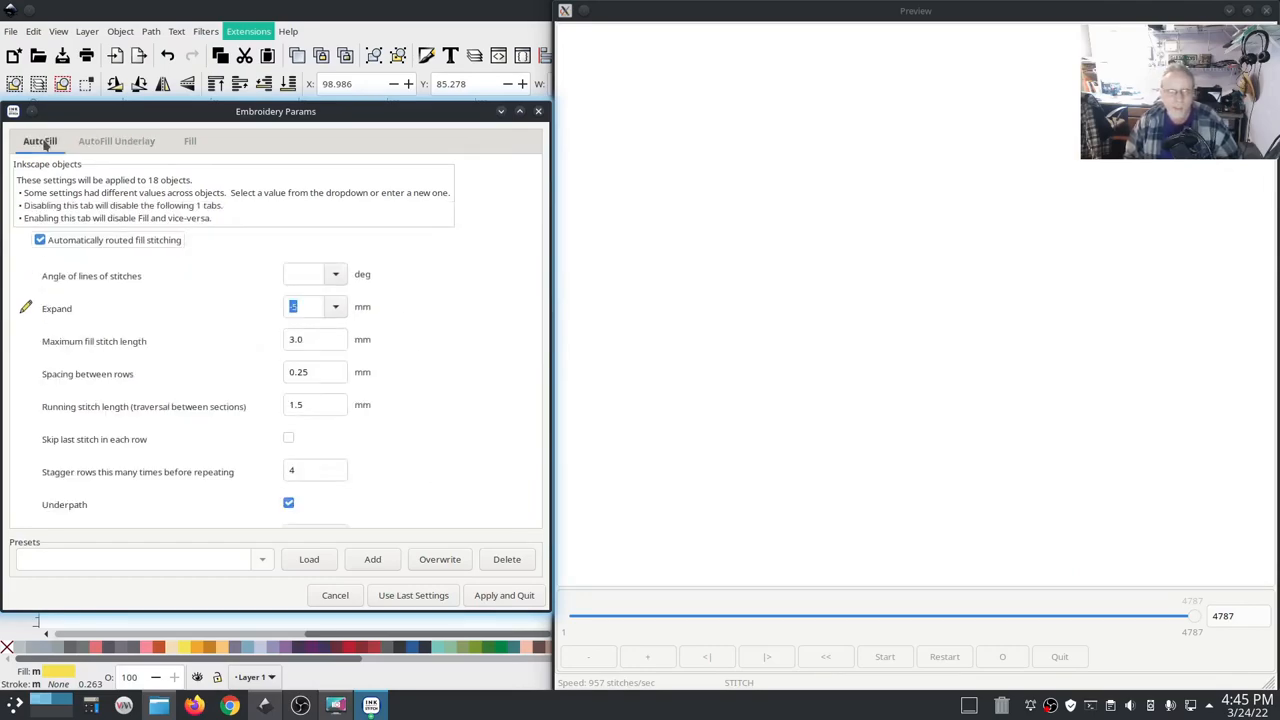
{"action": "left_click", "coordinate": [884, 656]}
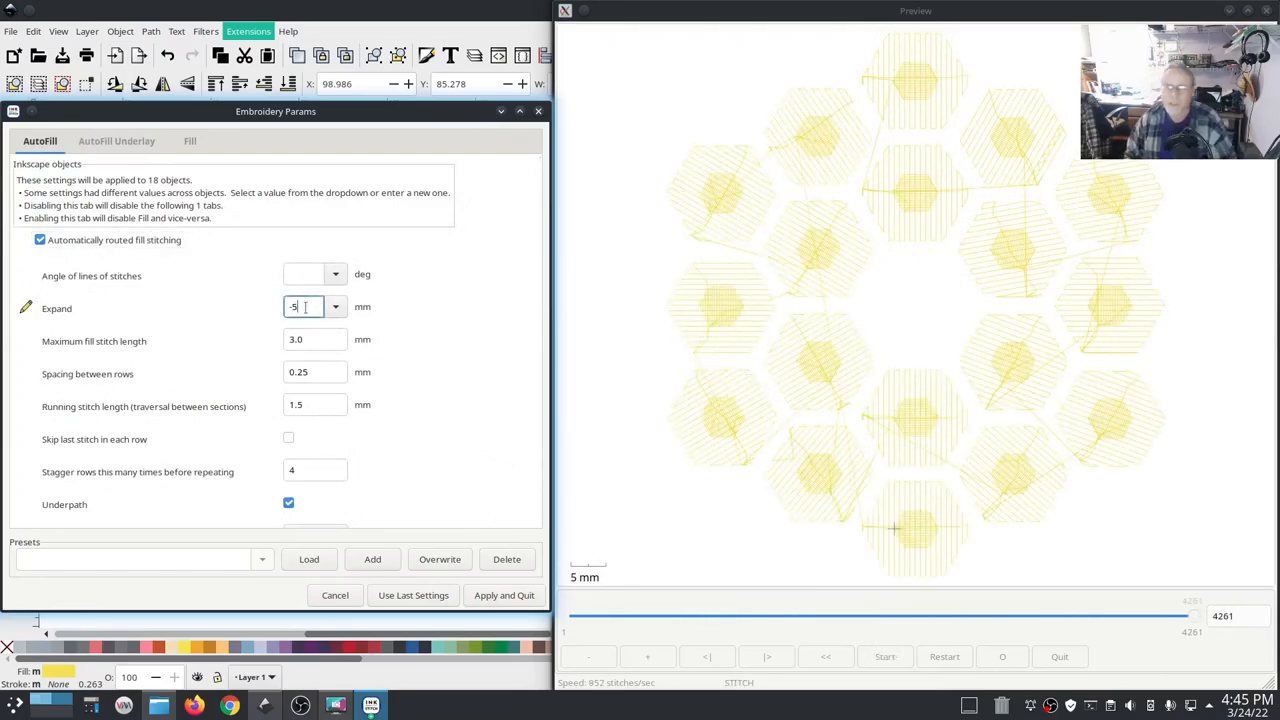
{"action": "type", "text": "1"}
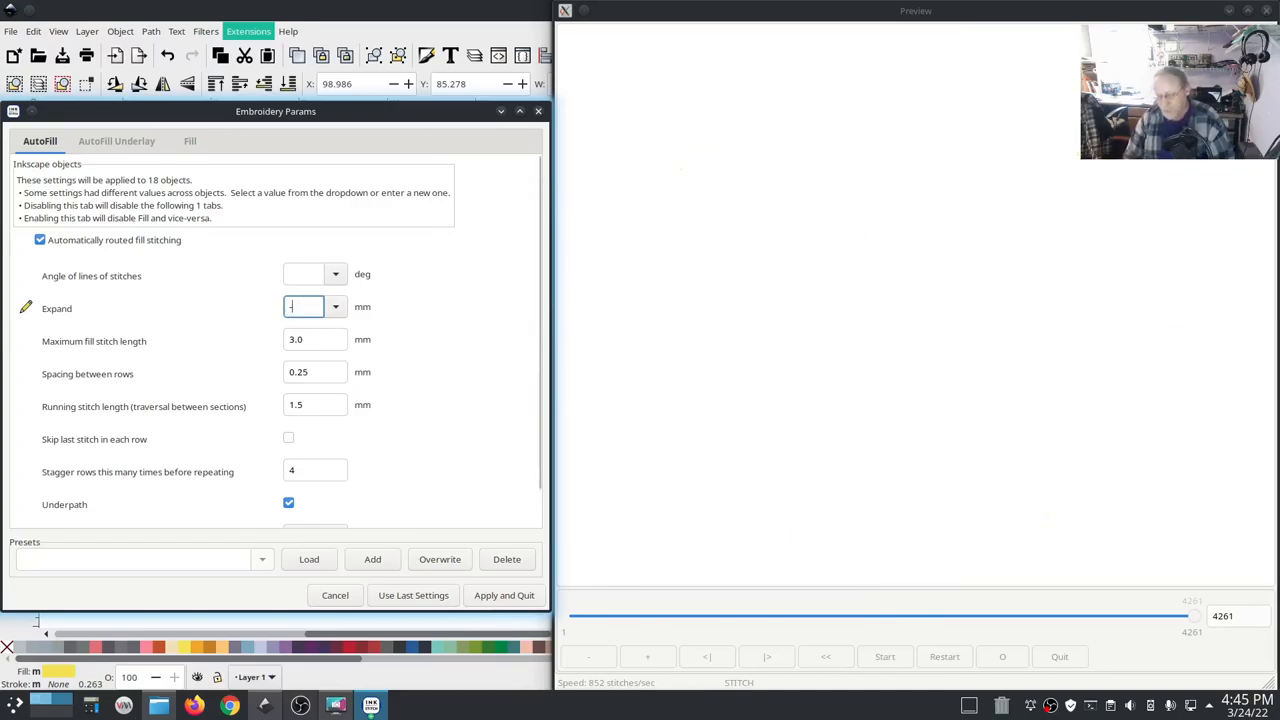
{"action": "type", "text": "-5"}
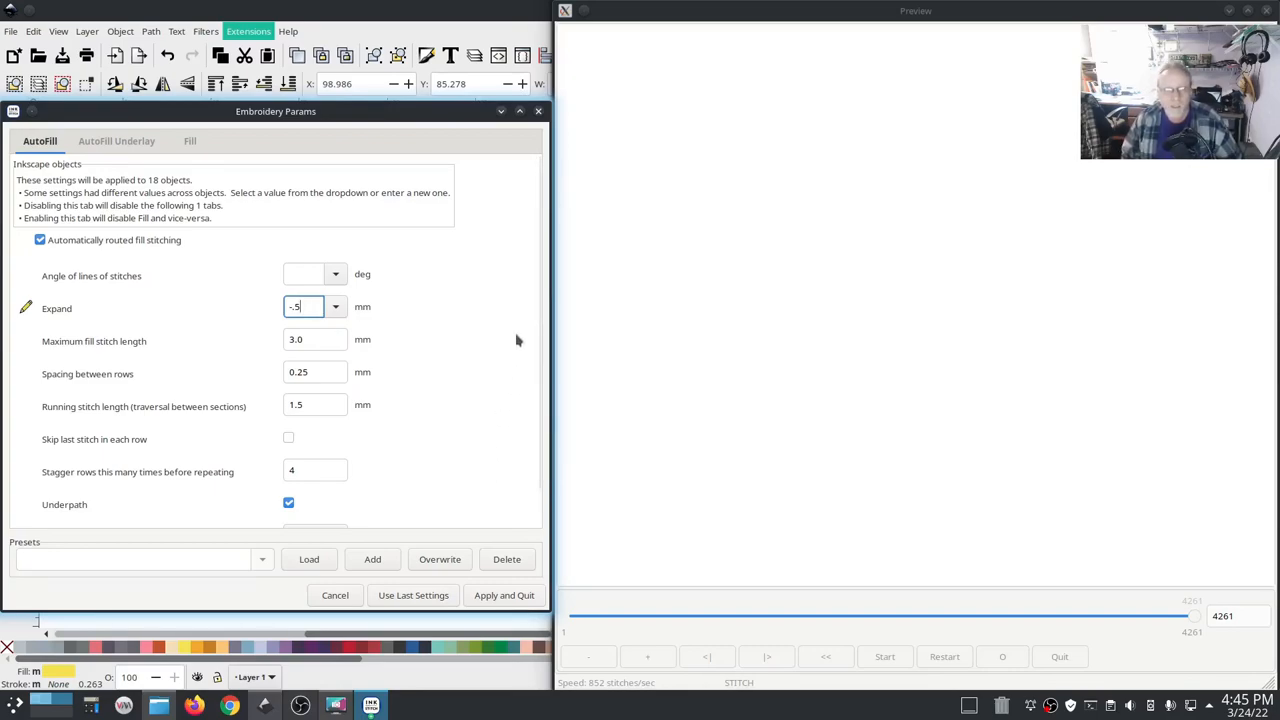
{"action": "left_click", "coordinate": [116, 140]}
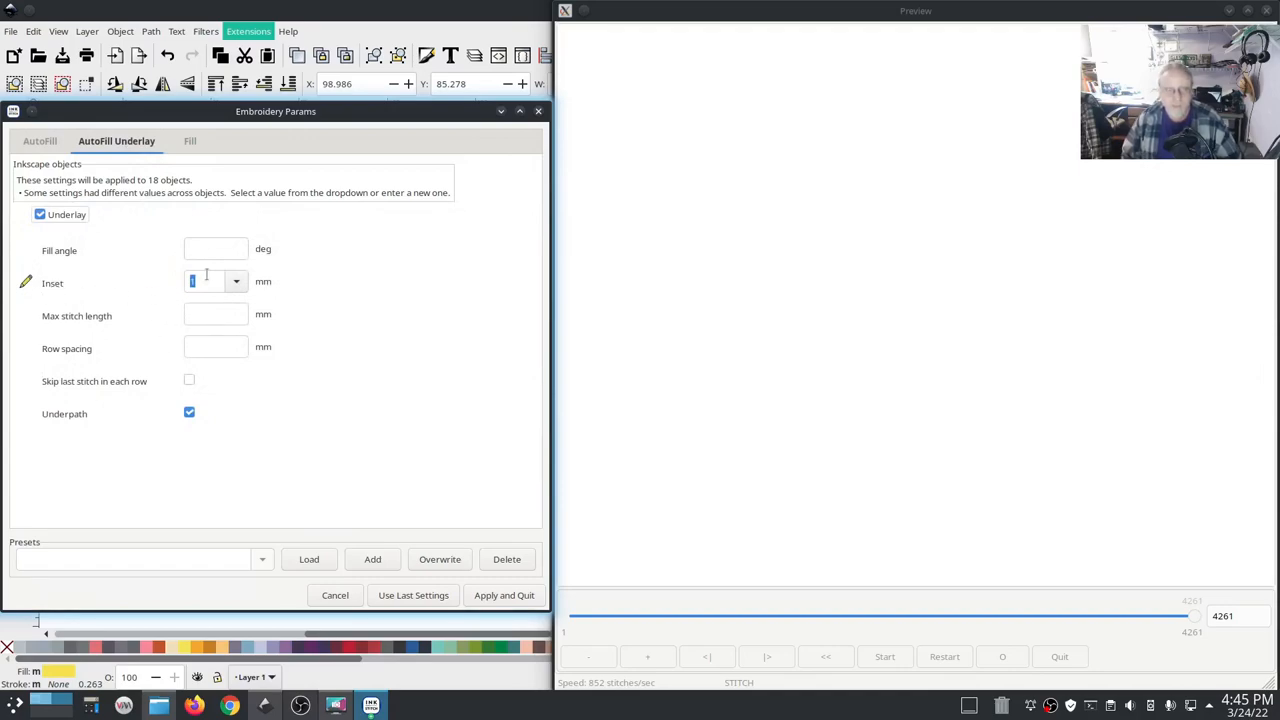
{"action": "left_click", "coordinate": [884, 656]}
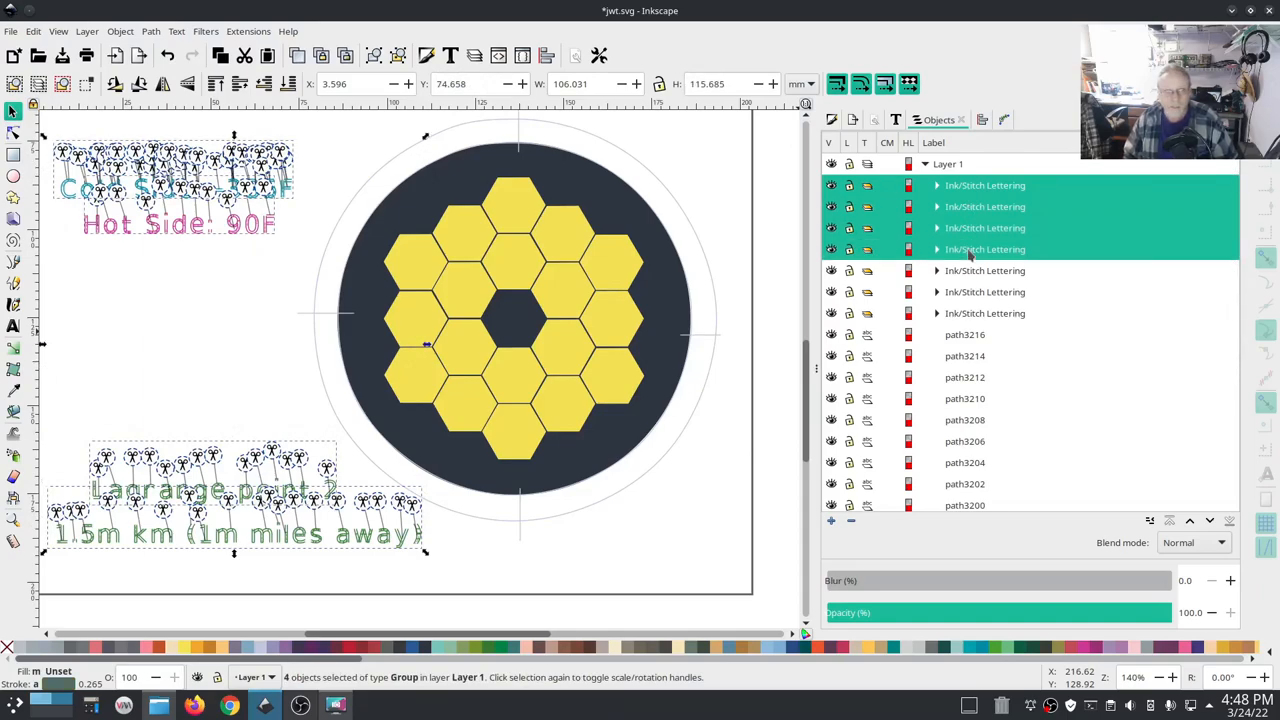
Delete the four temperature and Lagrange point caption lettering groups.
{"action": "right_click", "coordinate": [985, 249]}
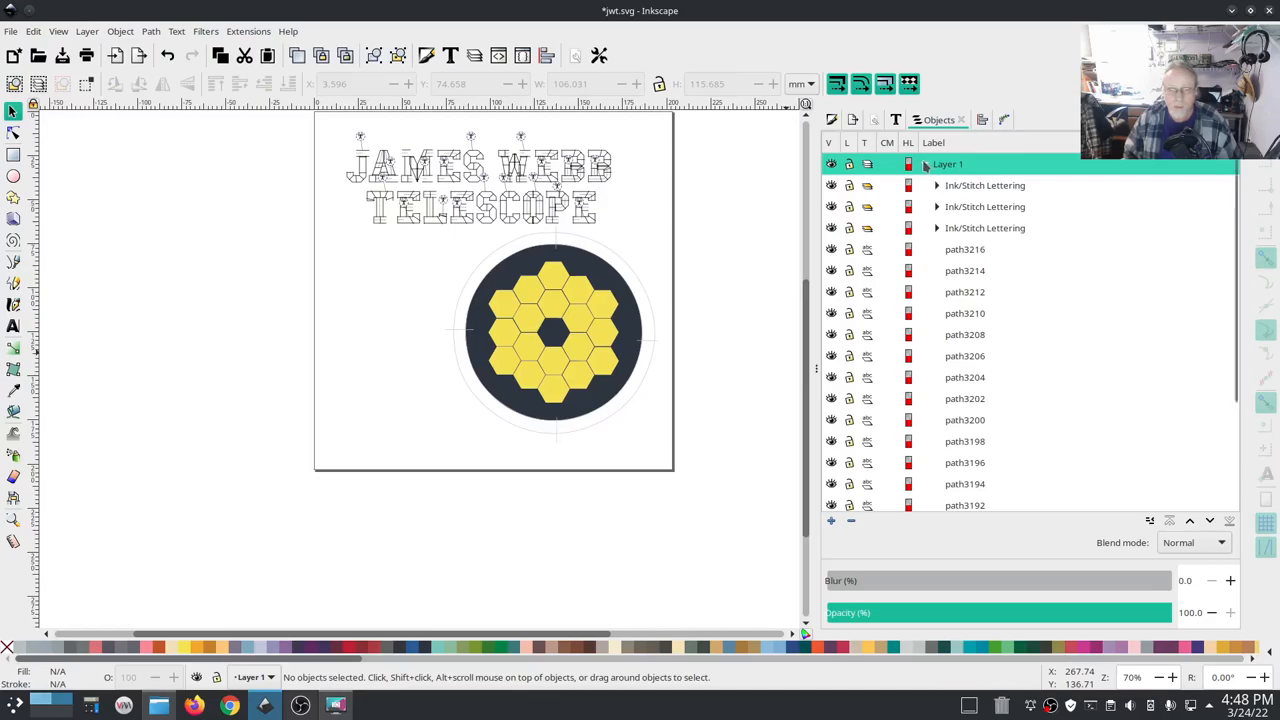
{"action": "left_click", "coordinate": [248, 31]}
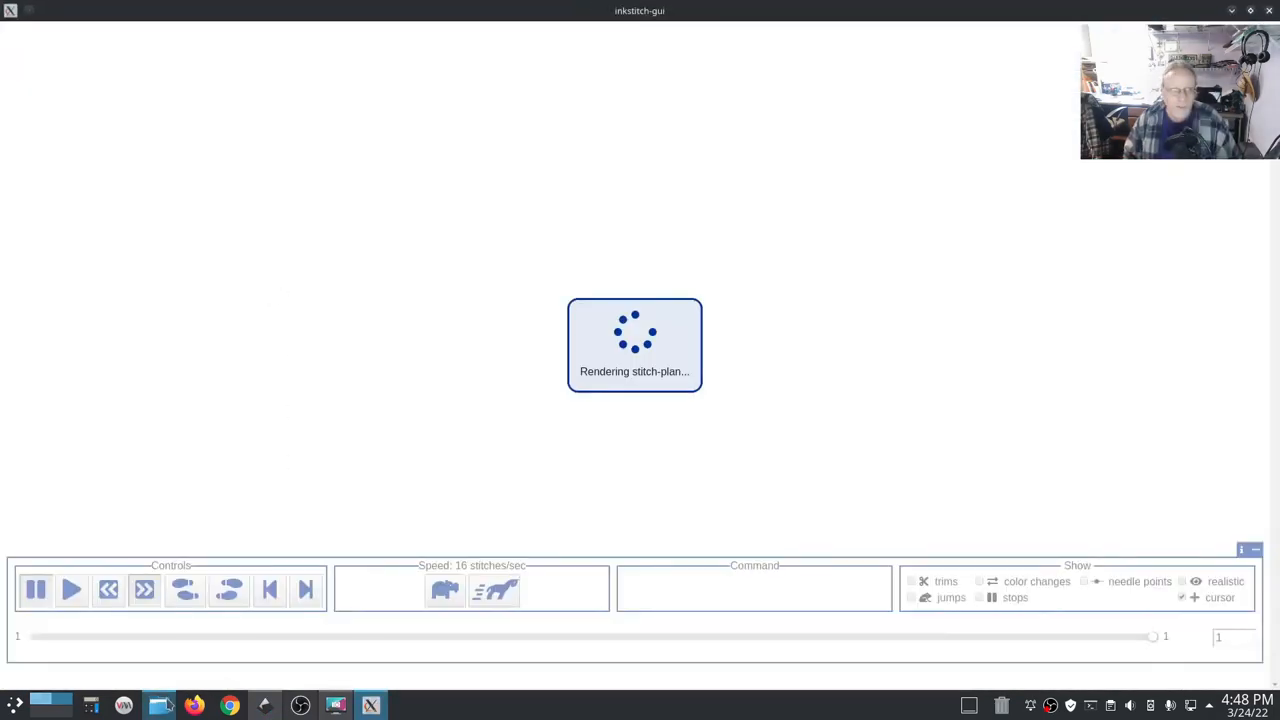
Open the design screenshot PNG in the jamesWebb project folder.
{"action": "left_click", "coordinate": [159, 705]}
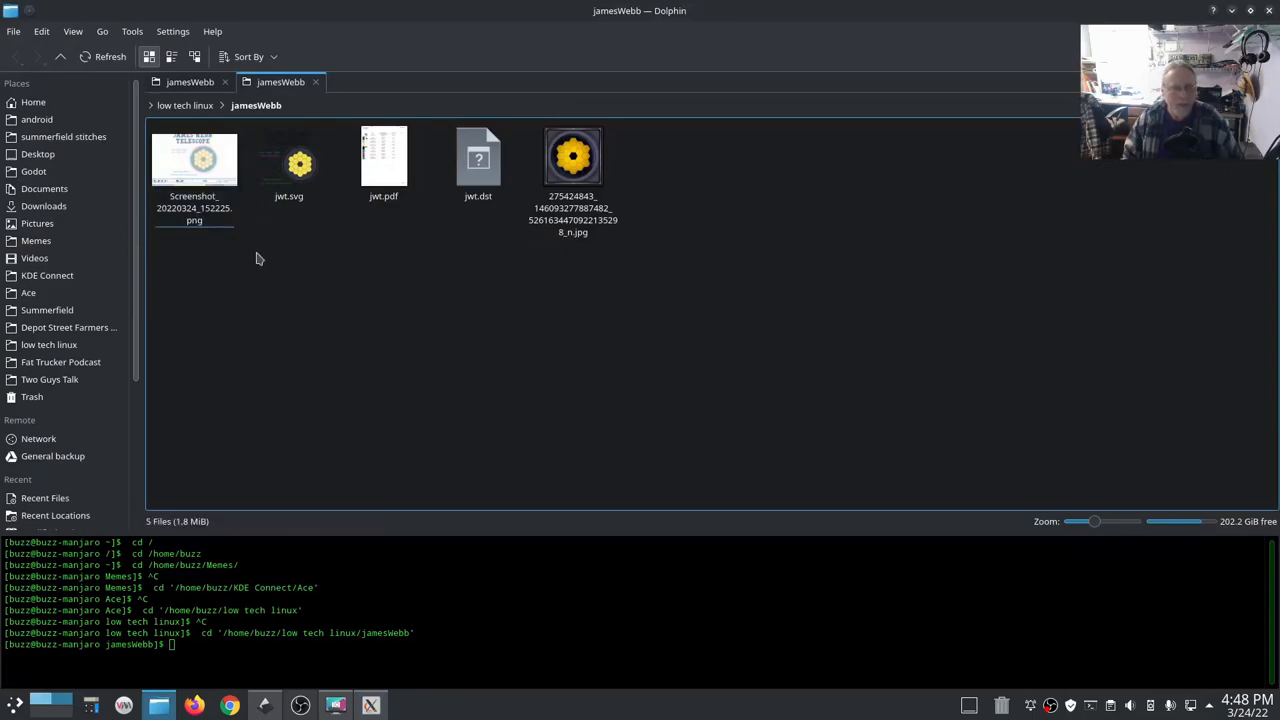
{"action": "double_click", "coordinate": [194, 160]}
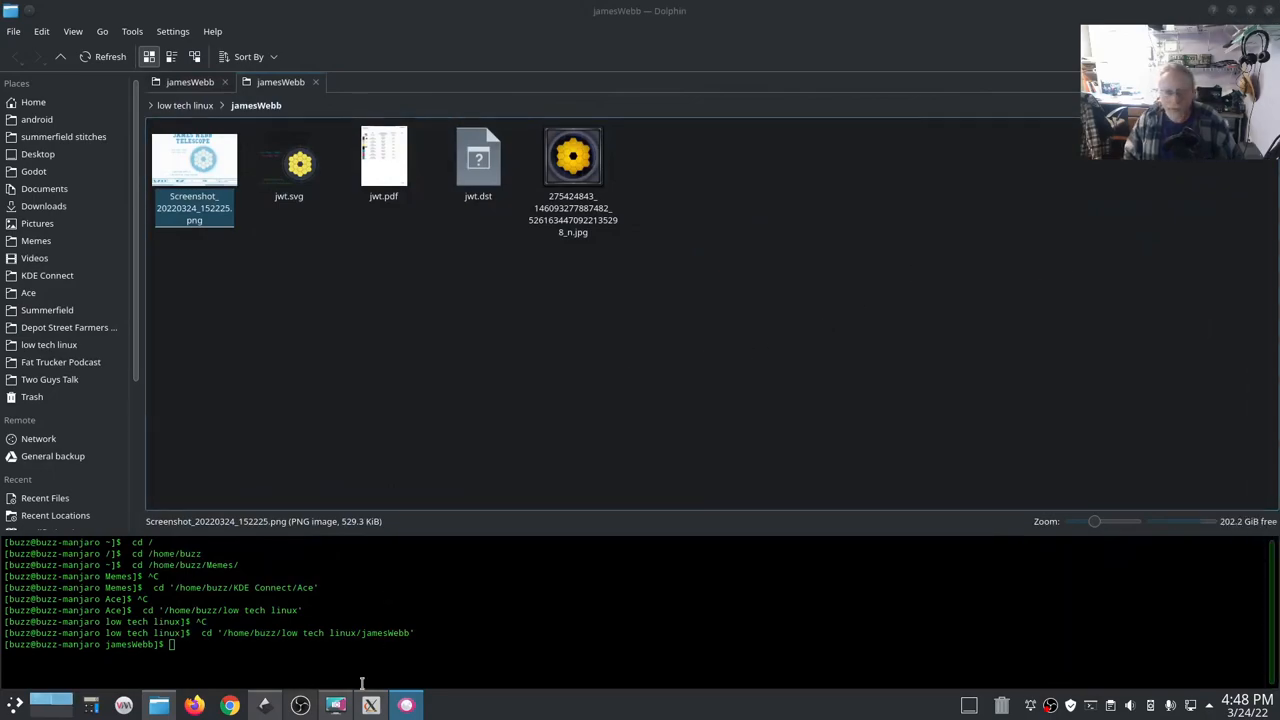
{"action": "mouse_move", "coordinate": [371, 705]}
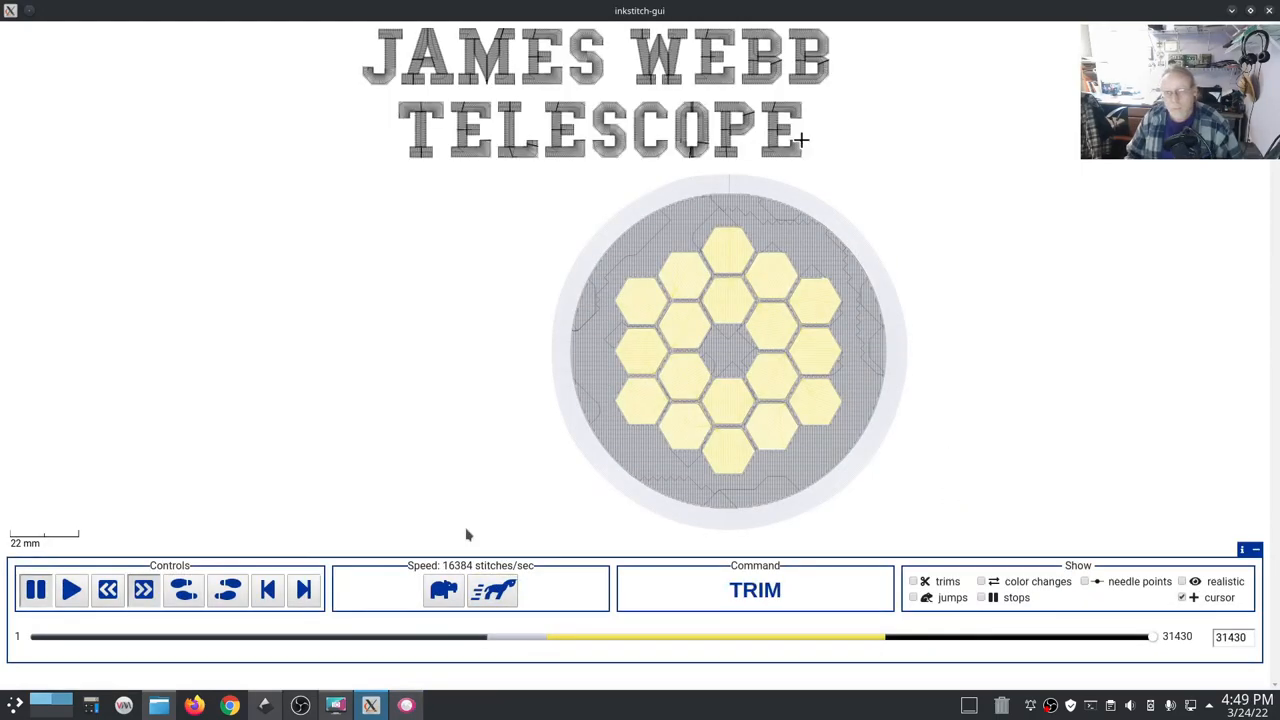
{"action": "mouse_move", "coordinate": [495, 510]}
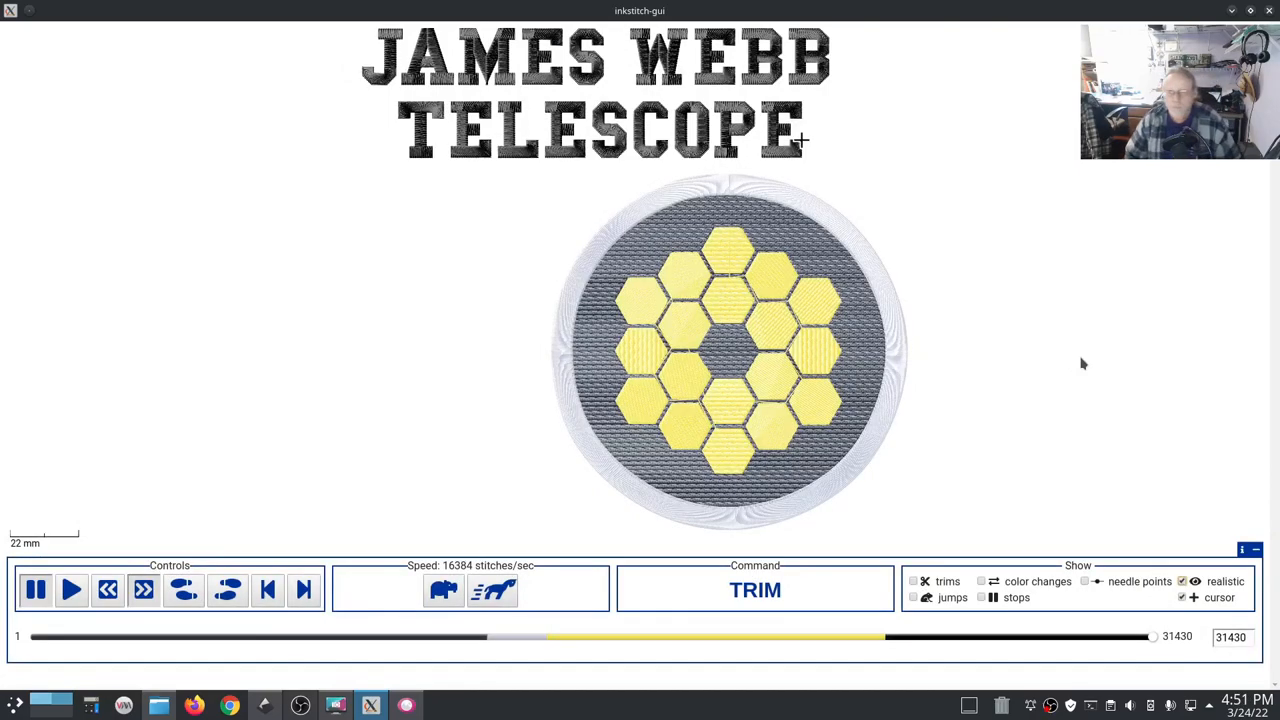
{"action": "mouse_move", "coordinate": [1080, 434]}
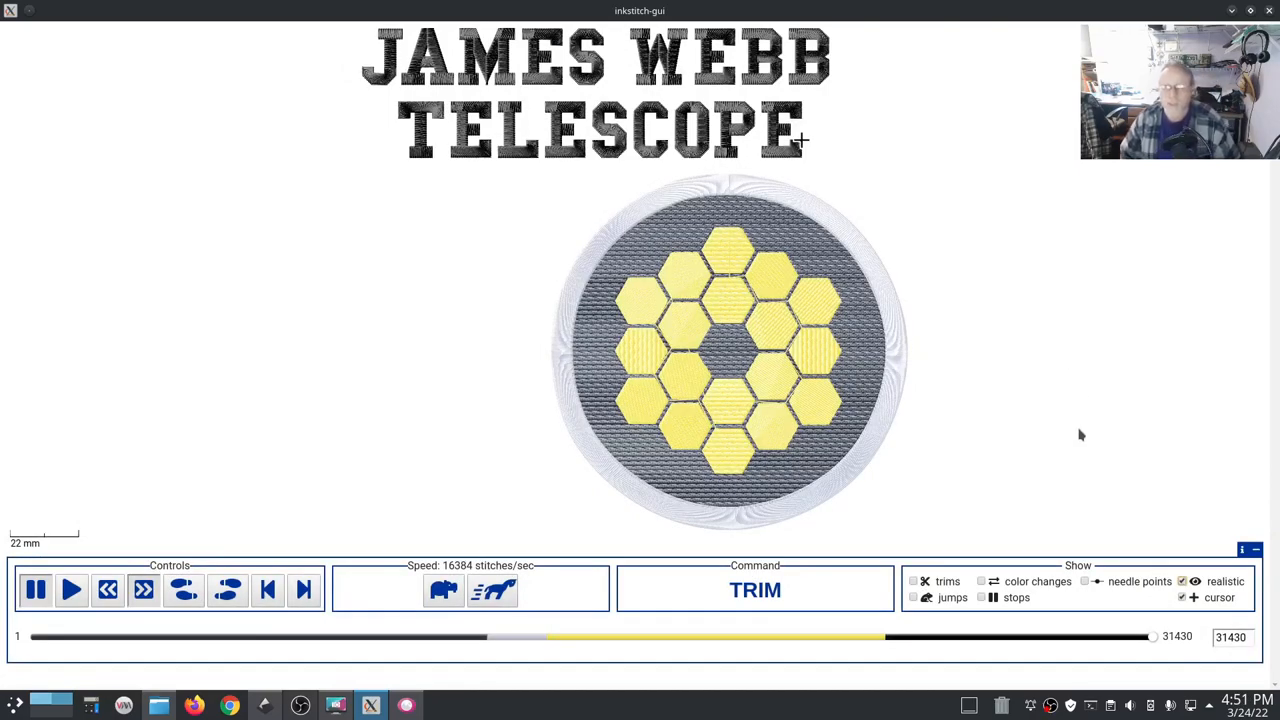
{"action": "mouse_move", "coordinate": [1020, 177]}
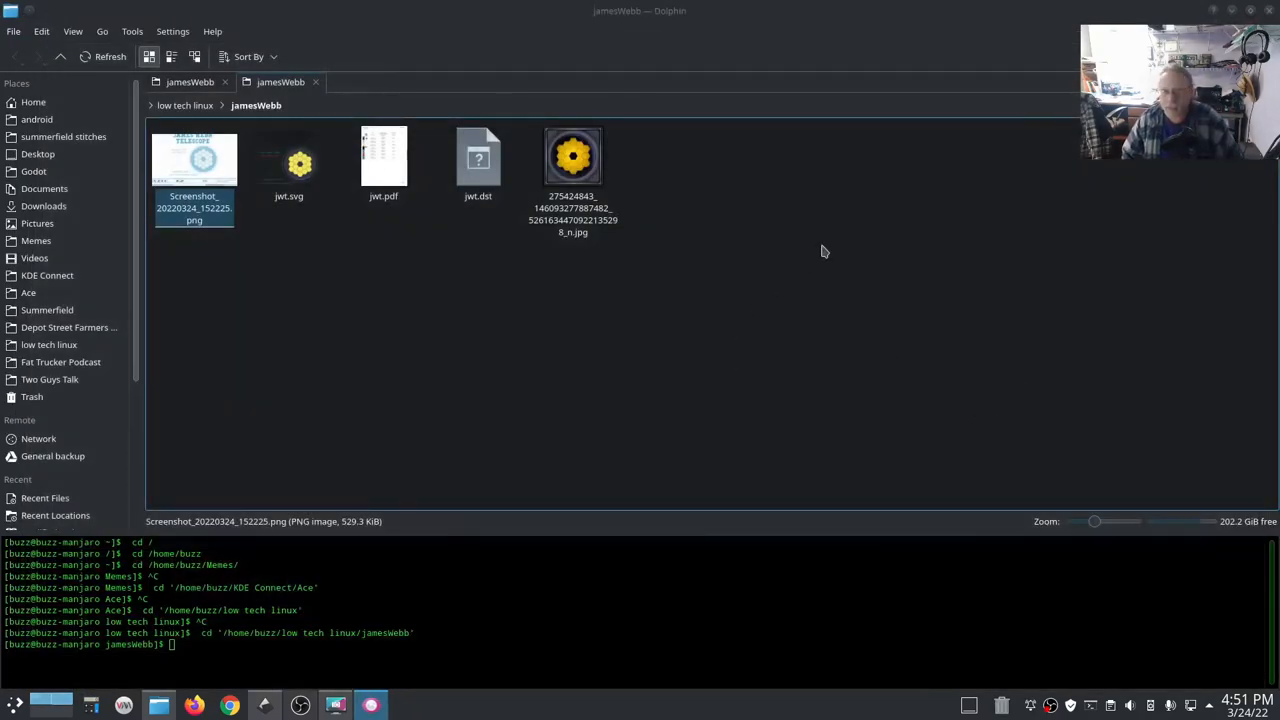
Reopen jwt.svg in Inkscape from the jamesWebb folder.
{"action": "double_click", "coordinate": [288, 160]}
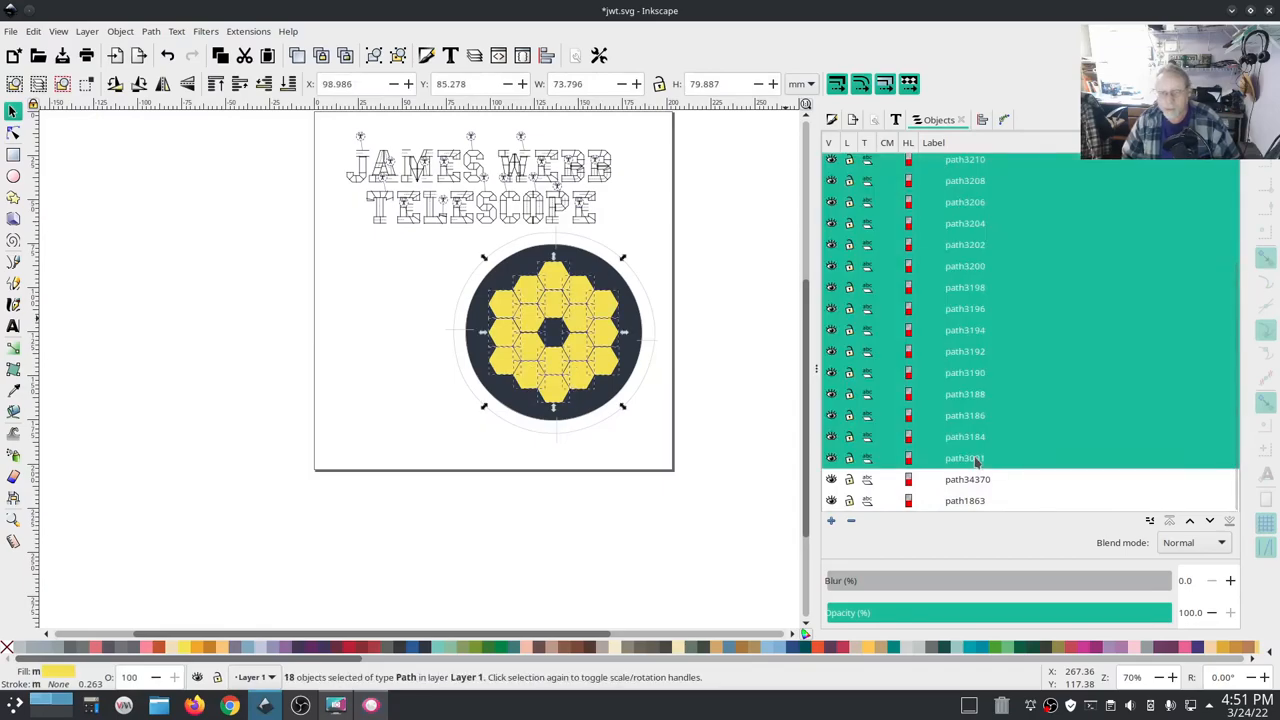
Attach 'Trim thread after sewing' commands to the selected hexagons and close the dialog.
{"action": "left_click", "coordinate": [248, 31]}
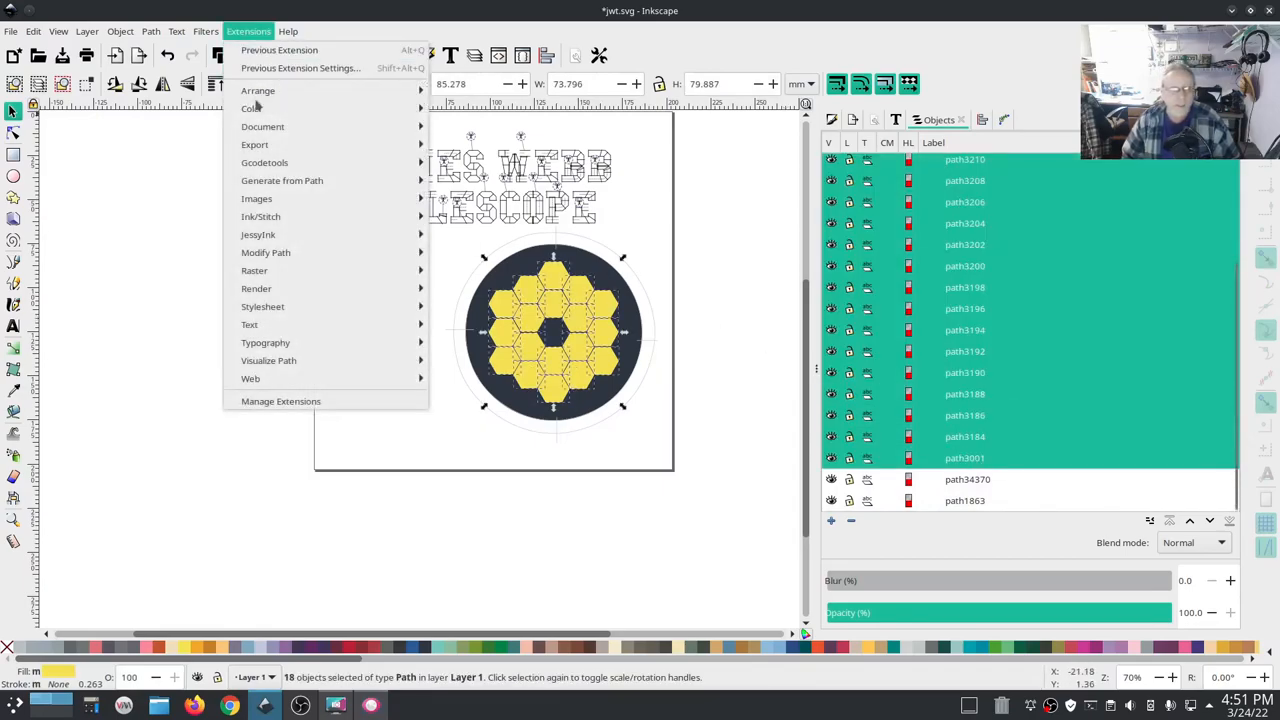
{"action": "mouse_move", "coordinate": [261, 216]}
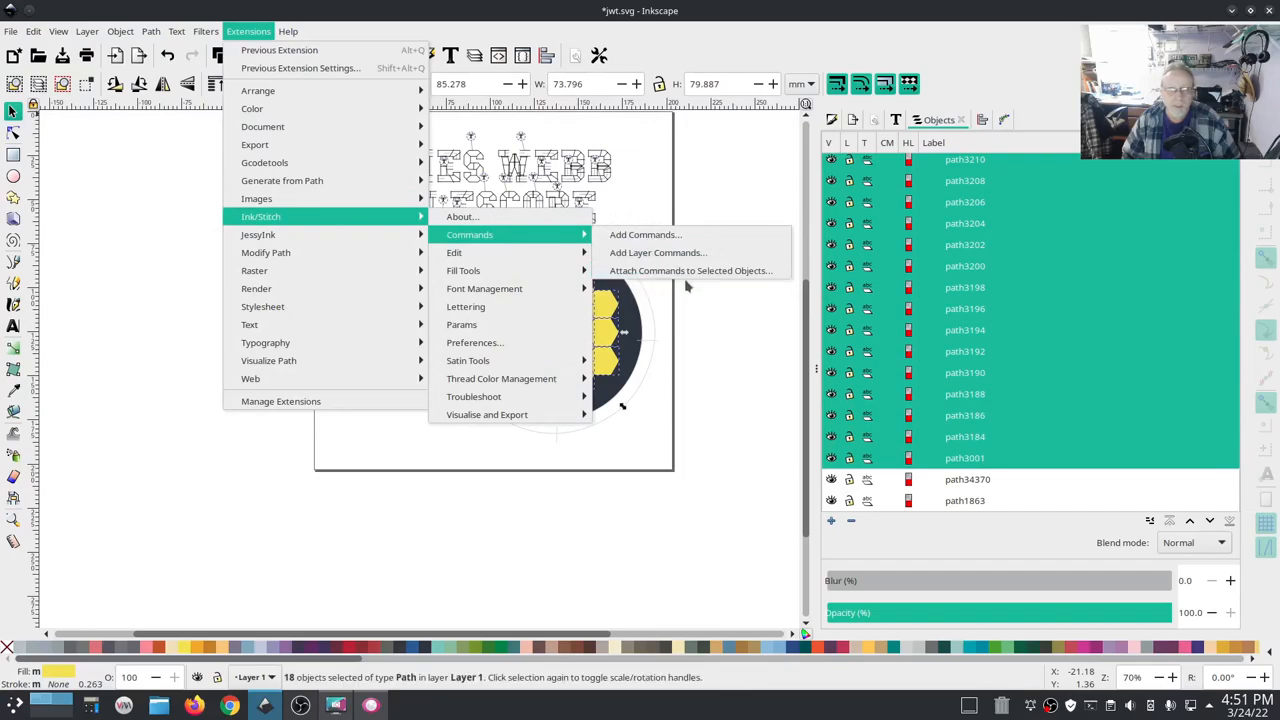
{"action": "left_click", "coordinate": [690, 270]}
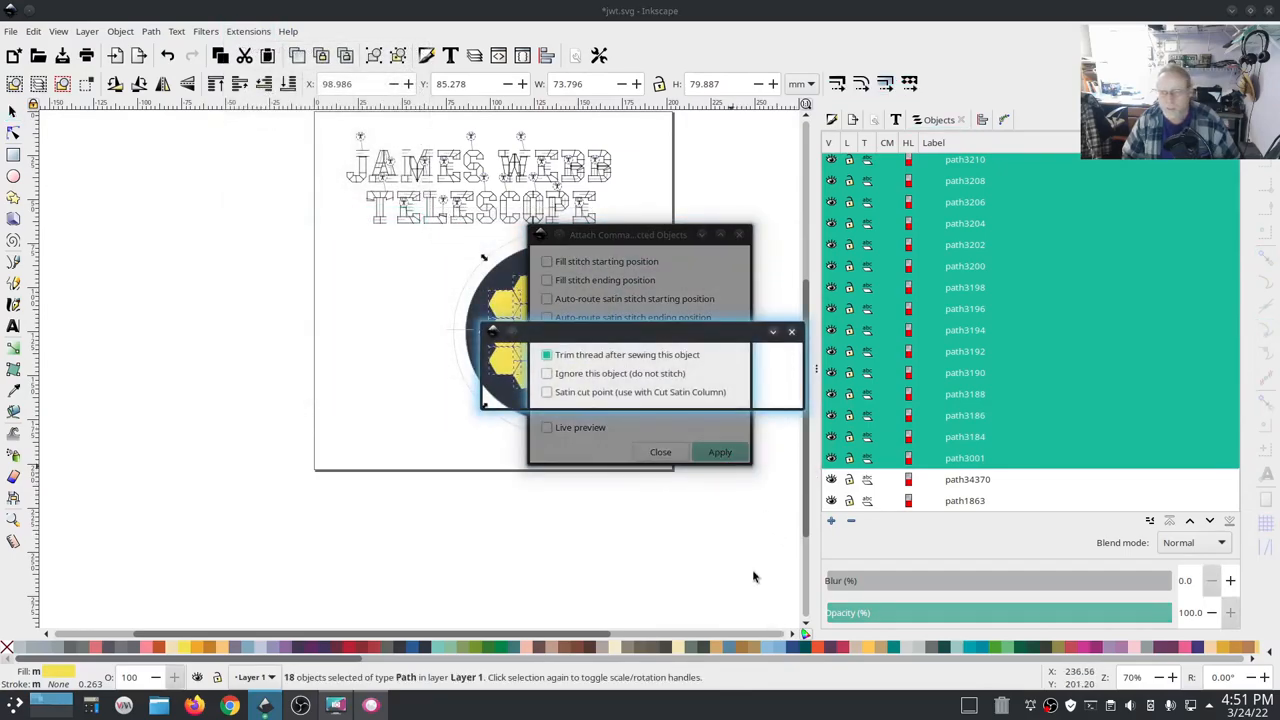
{"action": "left_click", "coordinate": [719, 451]}
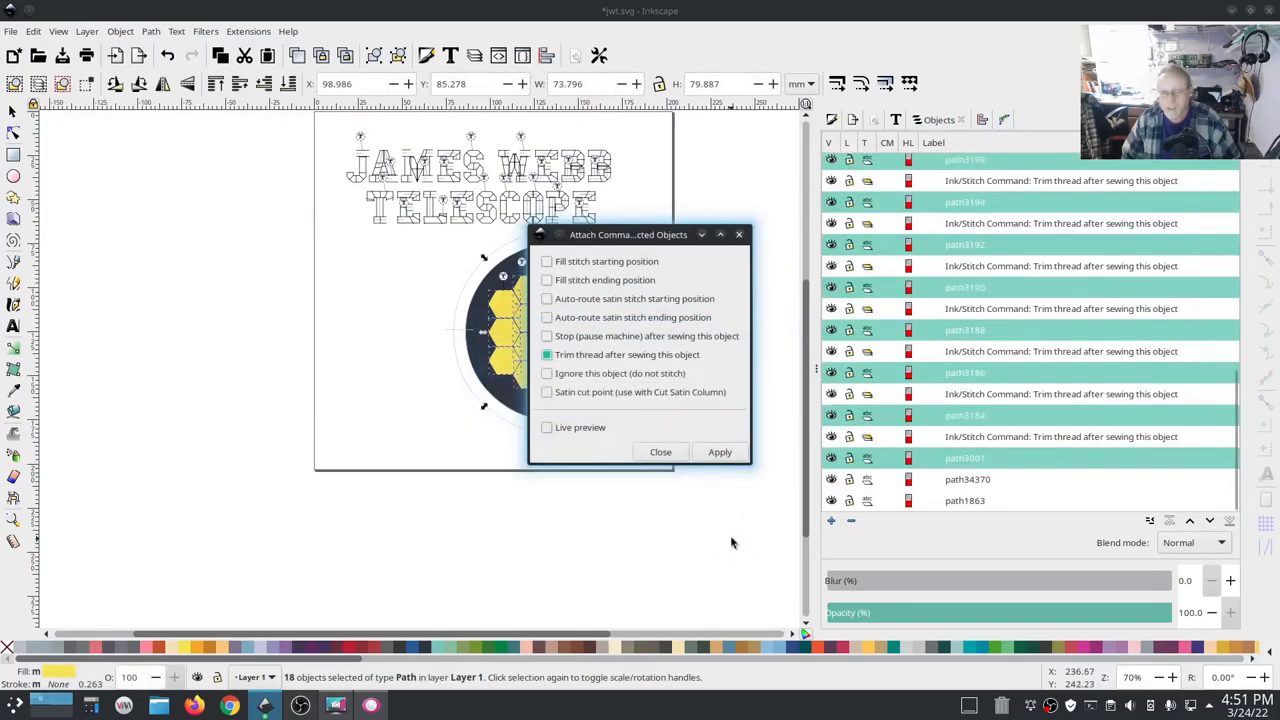
{"action": "left_click", "coordinate": [660, 451]}
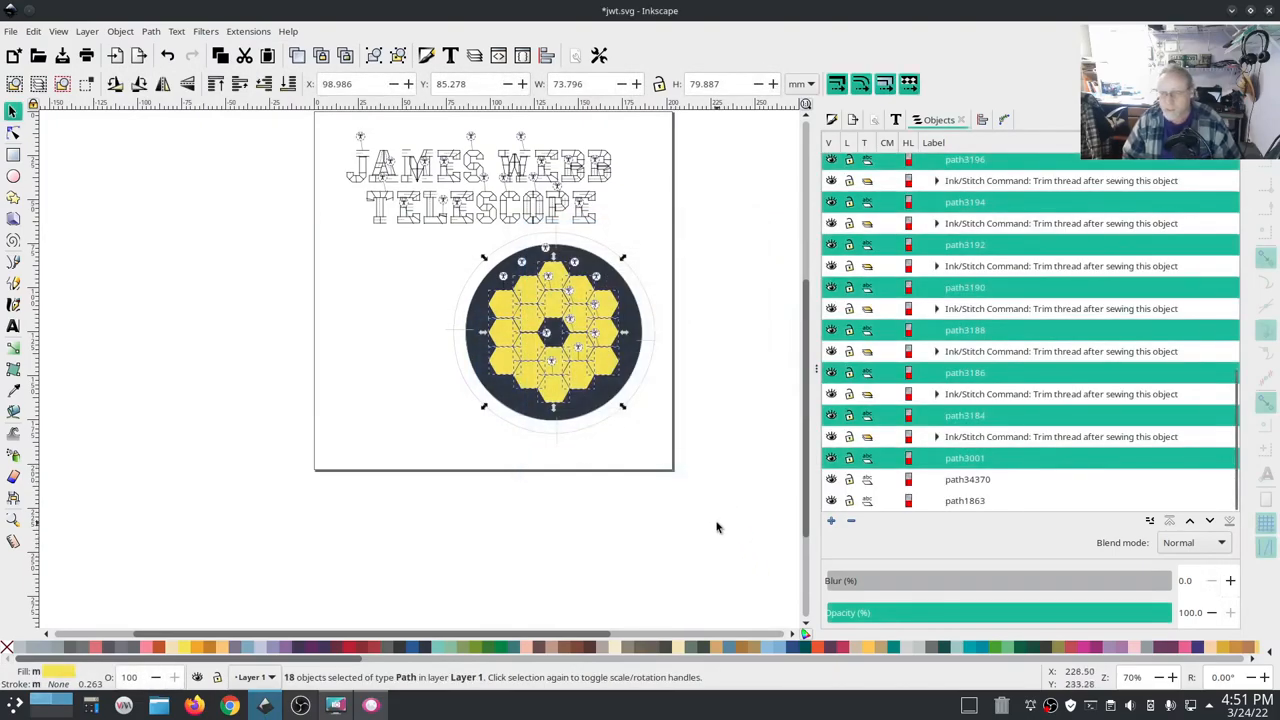
{"action": "left_click", "coordinate": [210, 378]}
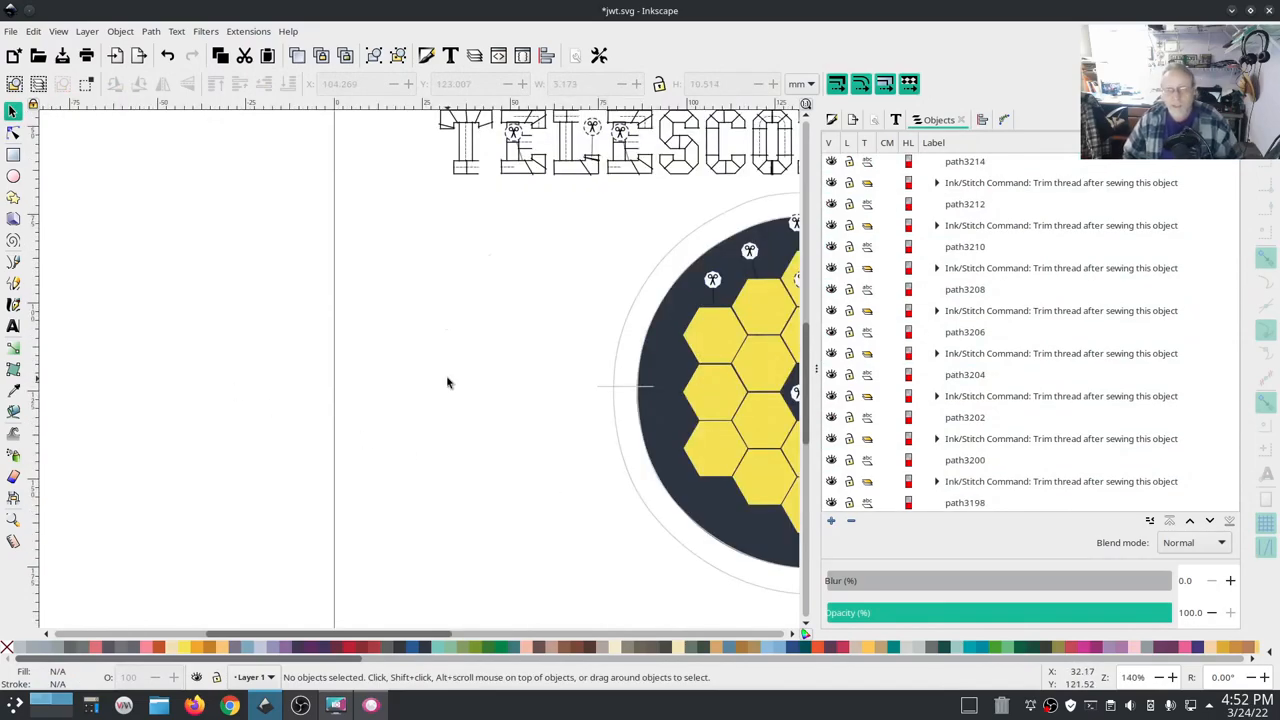
{"action": "mouse_move", "coordinate": [342, 327]}
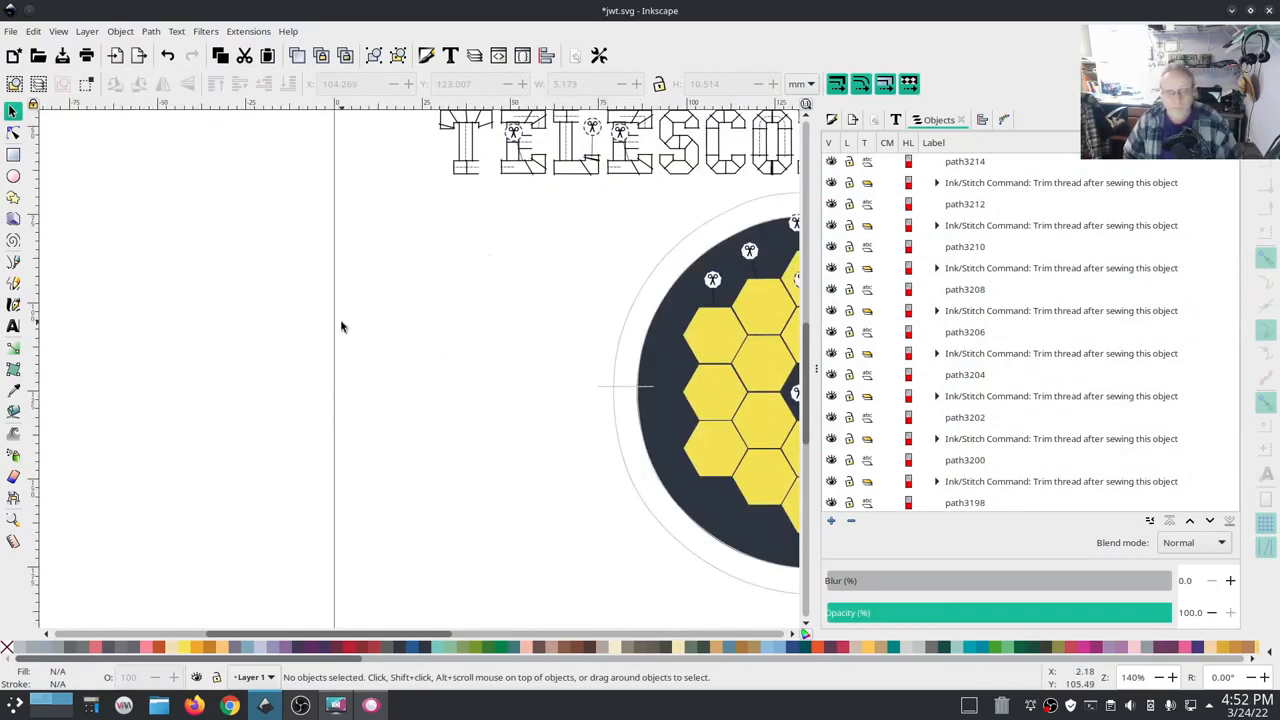
Create an Ink/Stitch script lettering reading 'Cold Side:' on the page.
{"action": "left_click", "coordinate": [248, 31]}
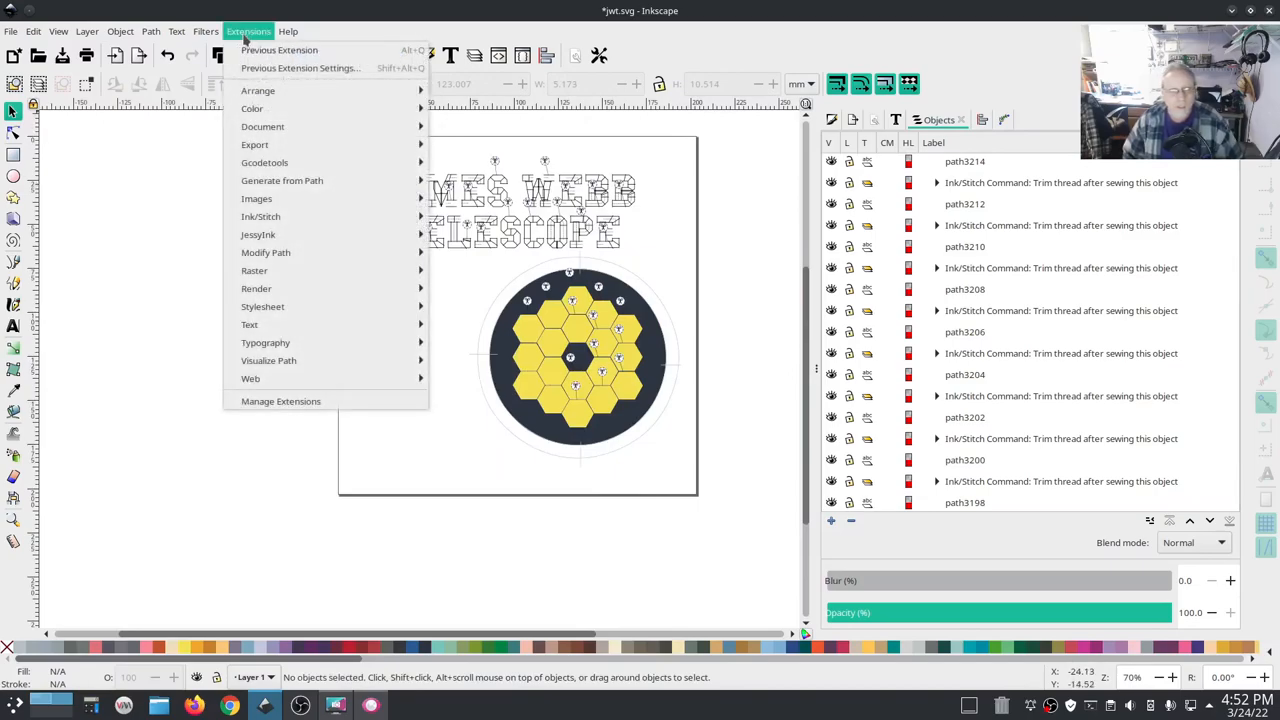
{"action": "mouse_move", "coordinate": [260, 216]}
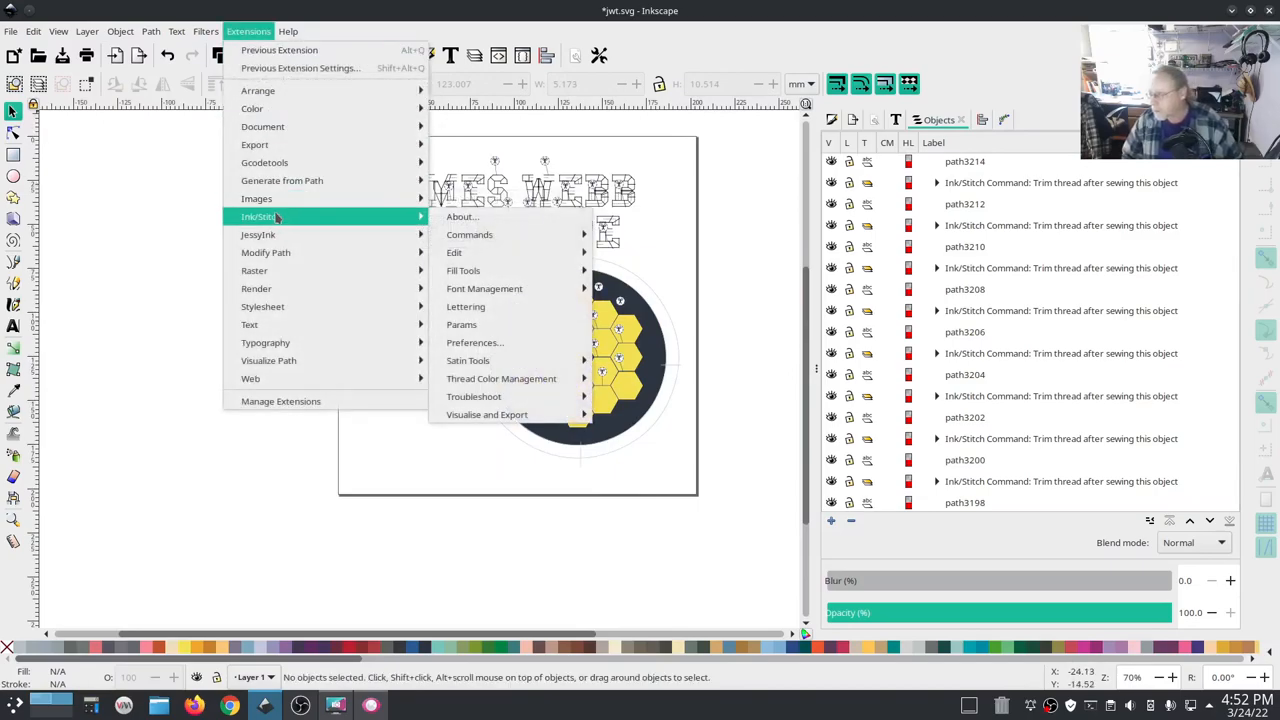
{"action": "mouse_move", "coordinate": [466, 306]}
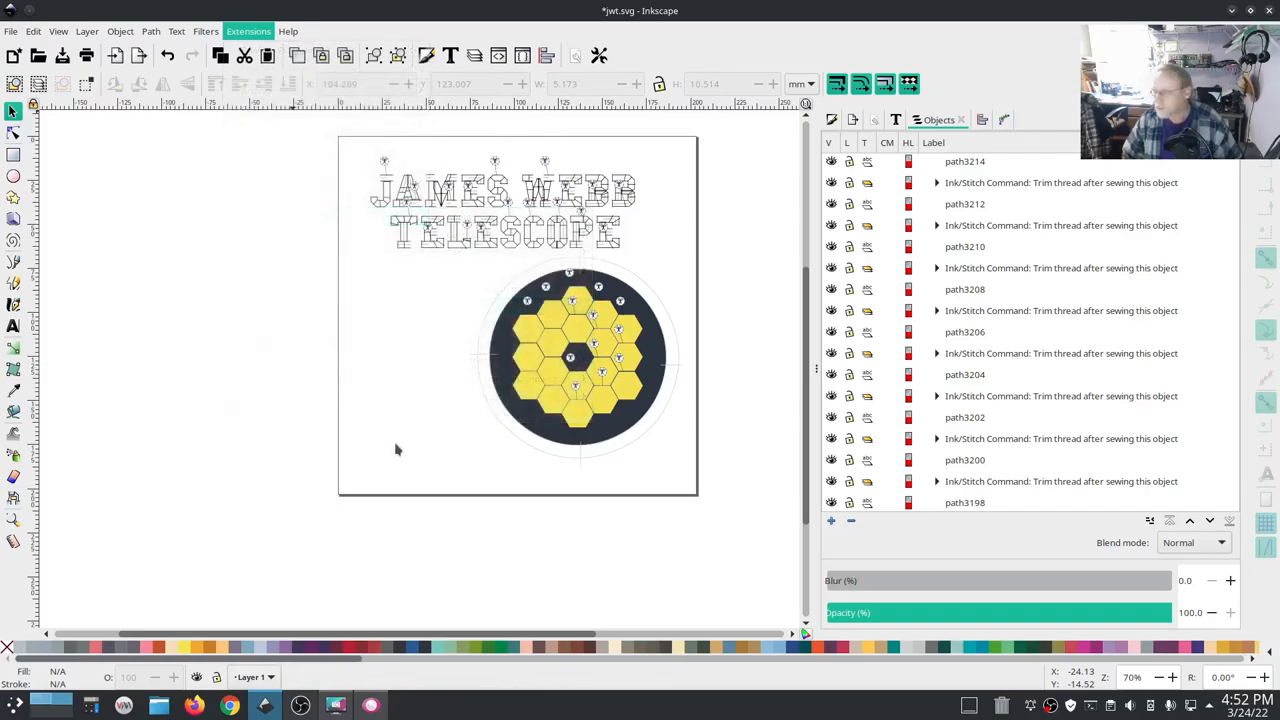
{"action": "left_click", "coordinate": [248, 31]}
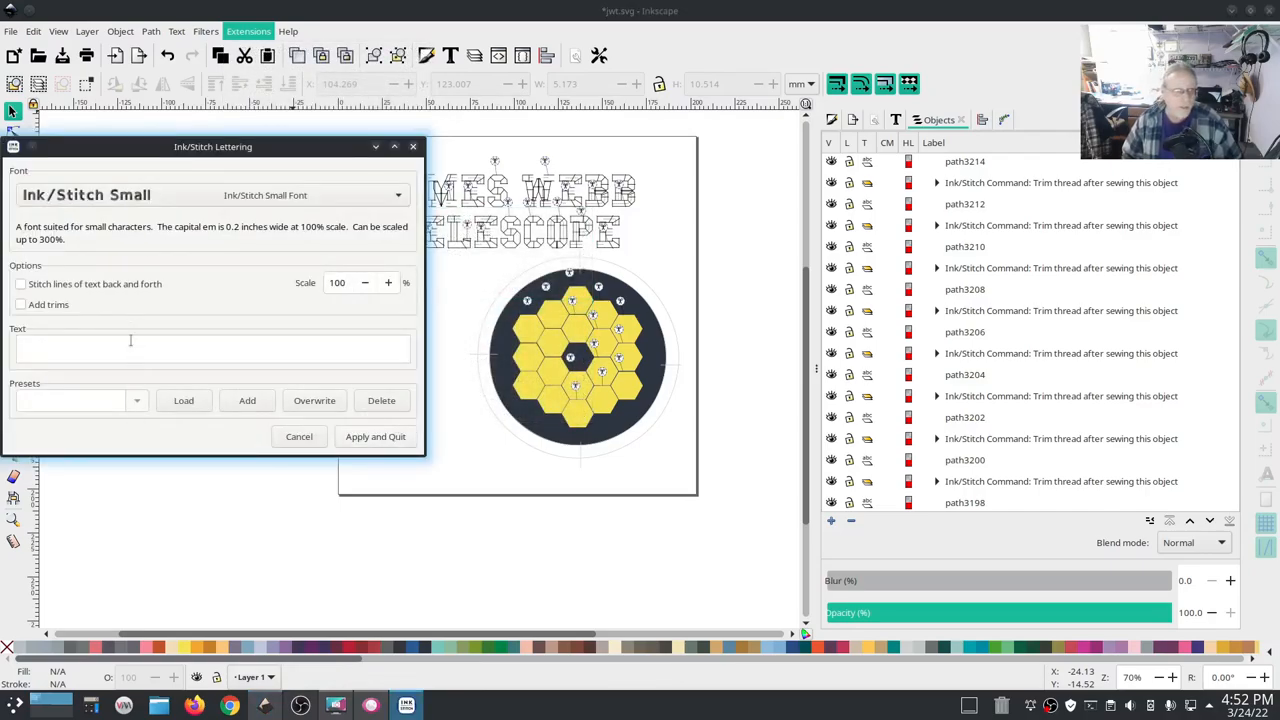
{"action": "type", "text": "Copld"}
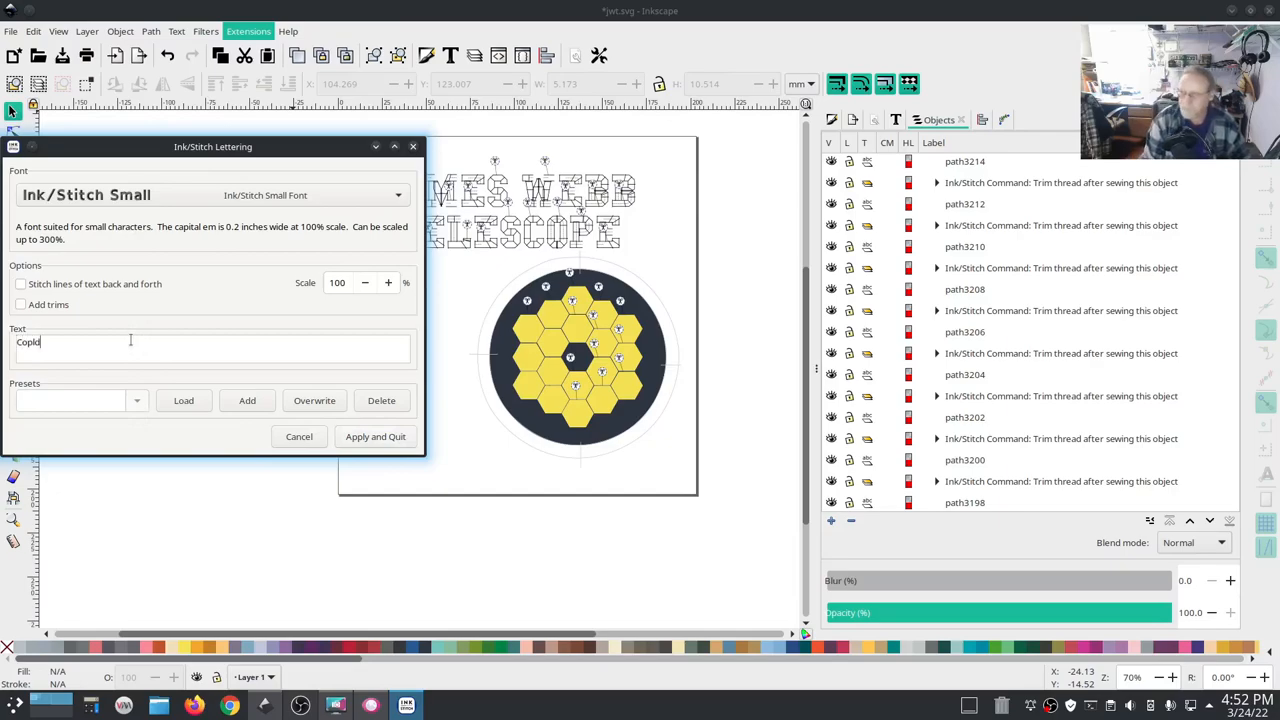
{"action": "type", "text": "Cold Side:"}
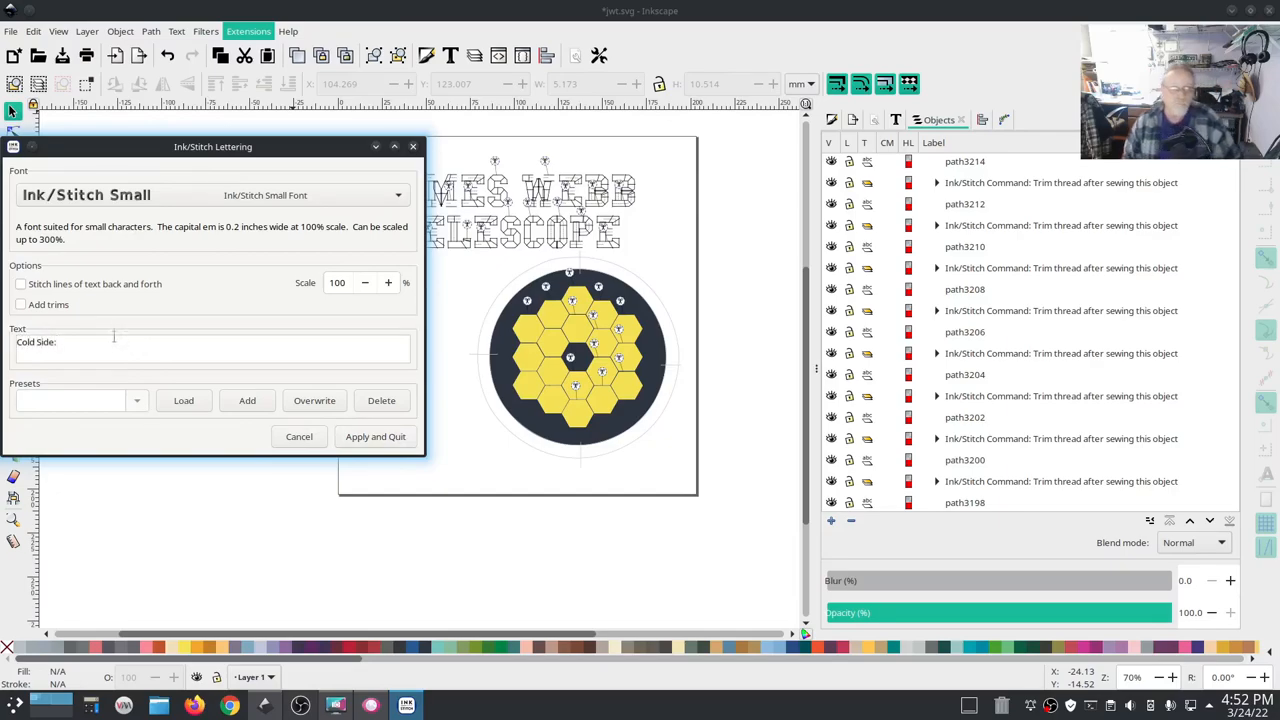
{"action": "left_click", "coordinate": [398, 195]}
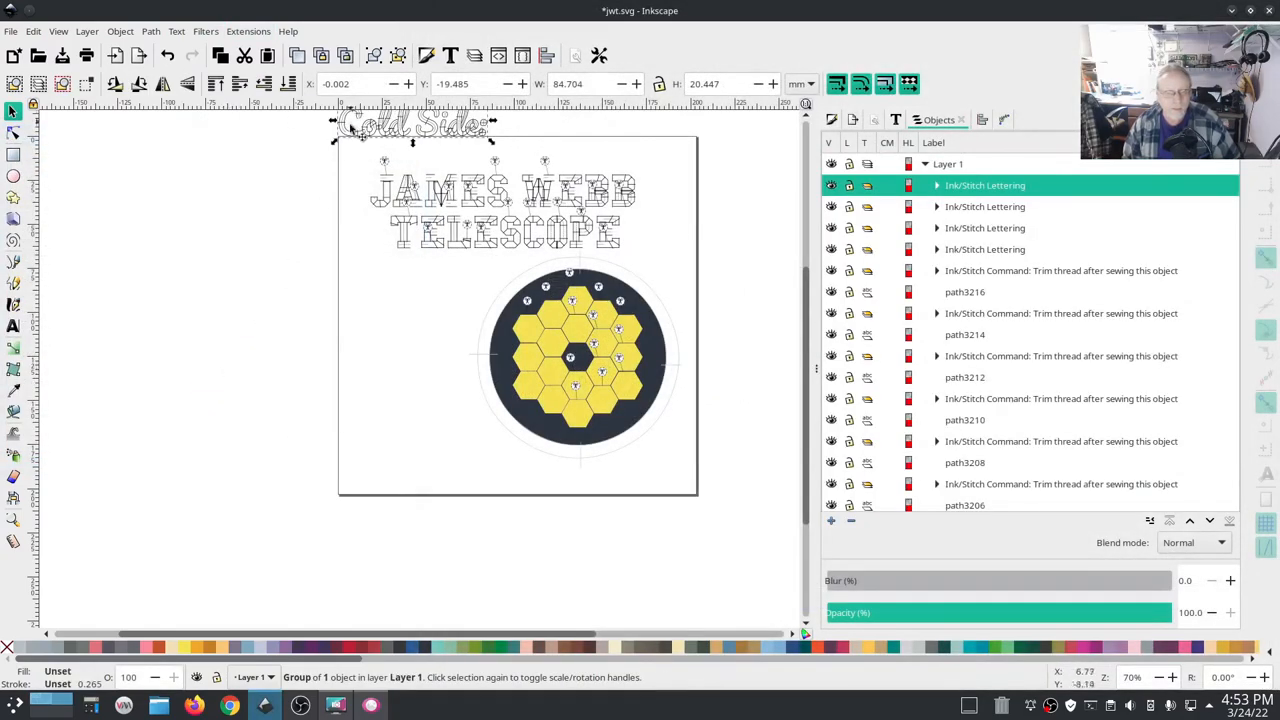
Drag 'Cold Side:' left of the mirror below the title and lock its aspect ratio.
{"action": "left_click_drag", "start_coordinate": [413, 123], "coordinate": [440, 302]}
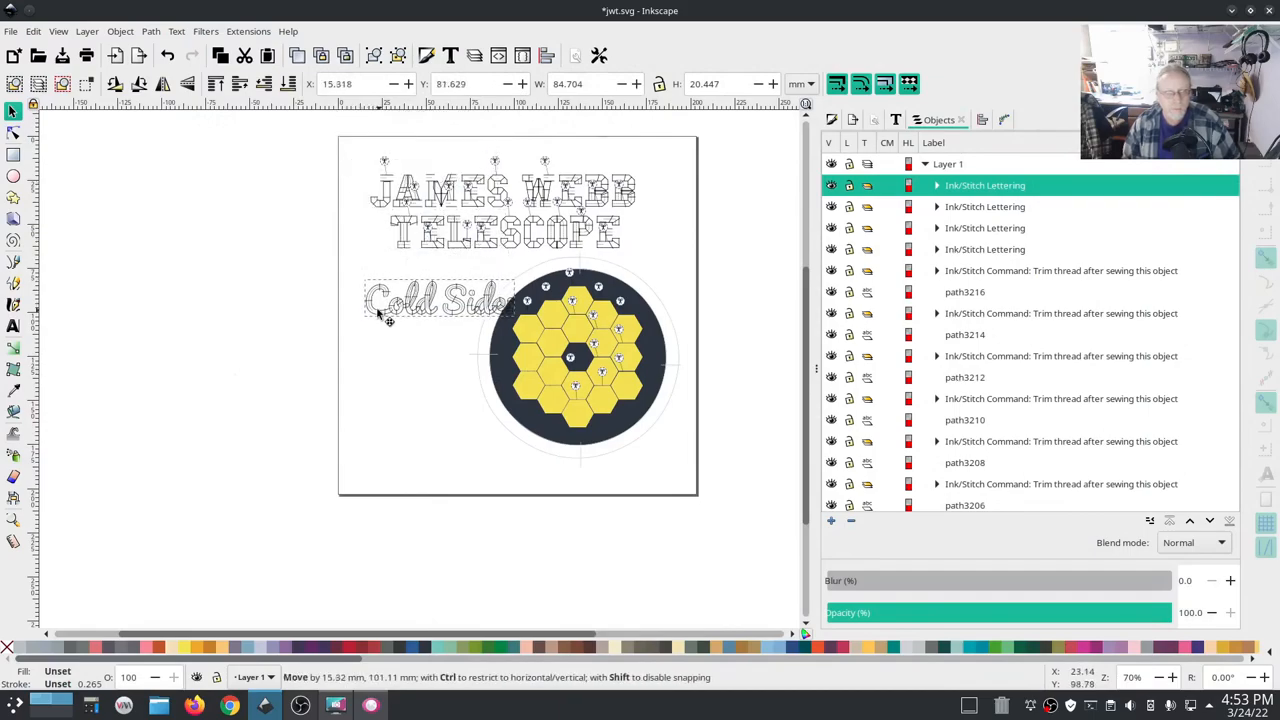
{"action": "left_click_drag", "start_coordinate": [440, 300], "coordinate": [420, 290]}
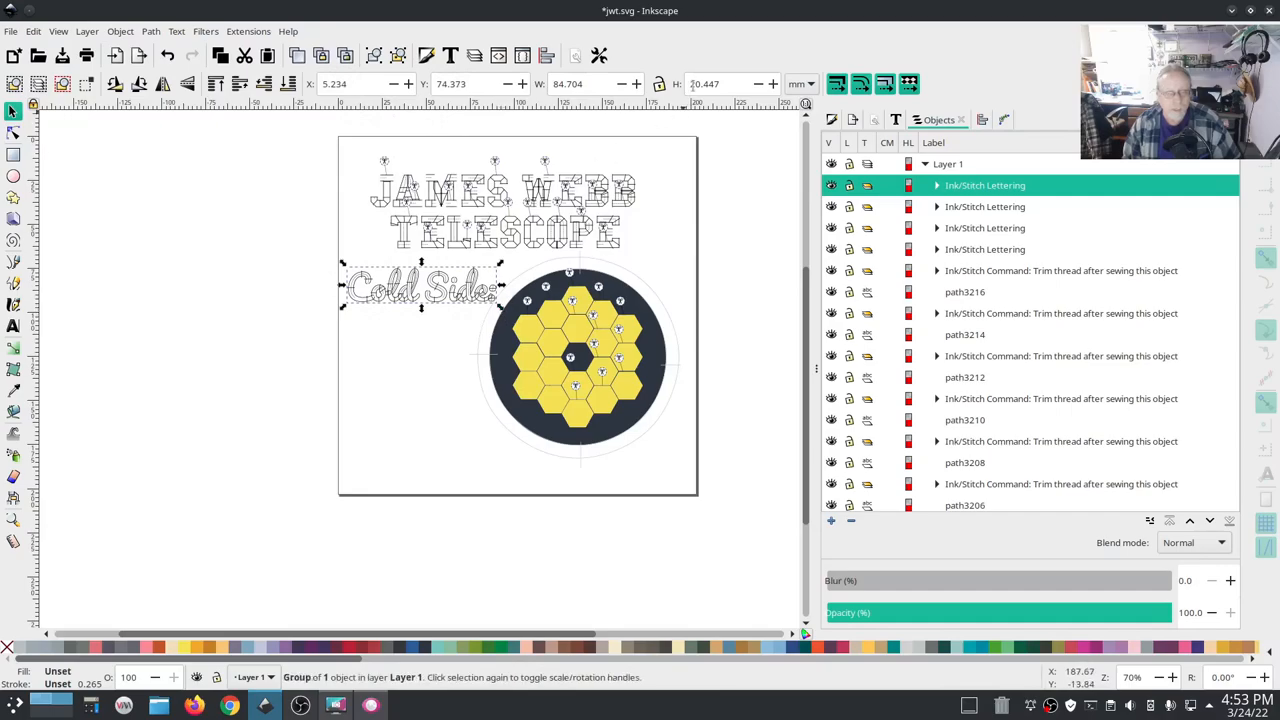
{"action": "left_click", "coordinate": [658, 84]}
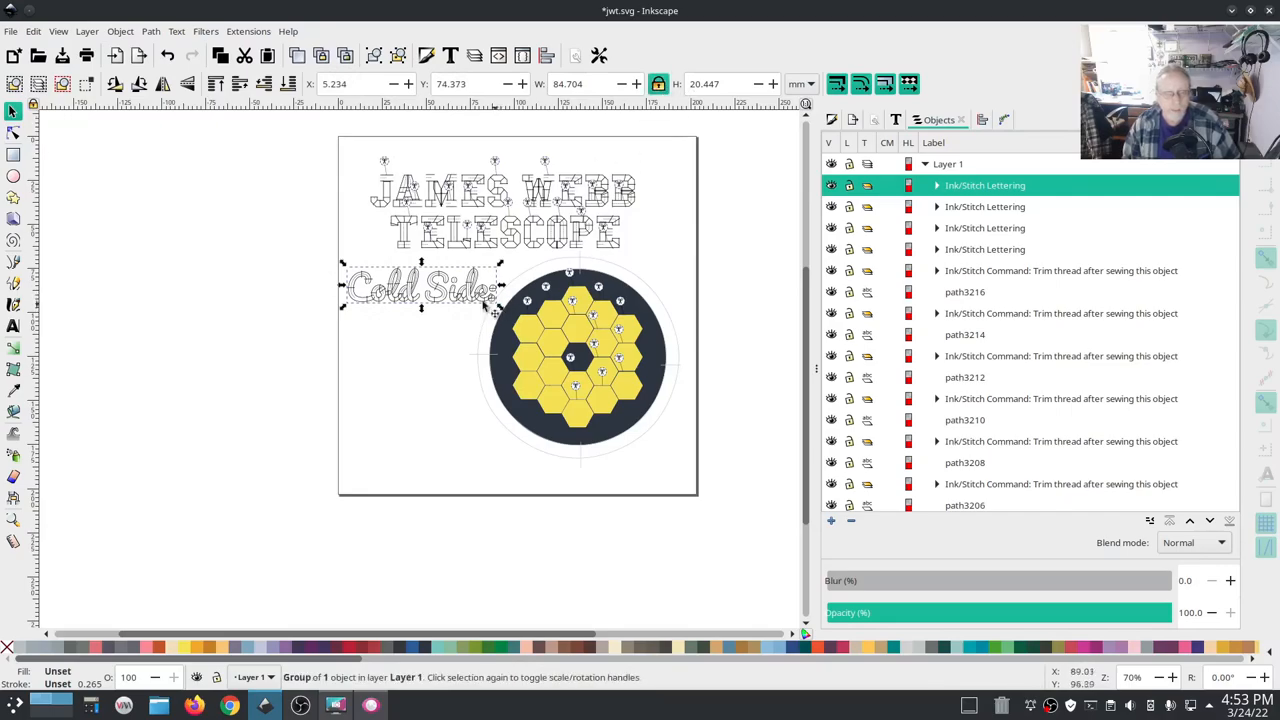
{"action": "left_click", "coordinate": [248, 31]}
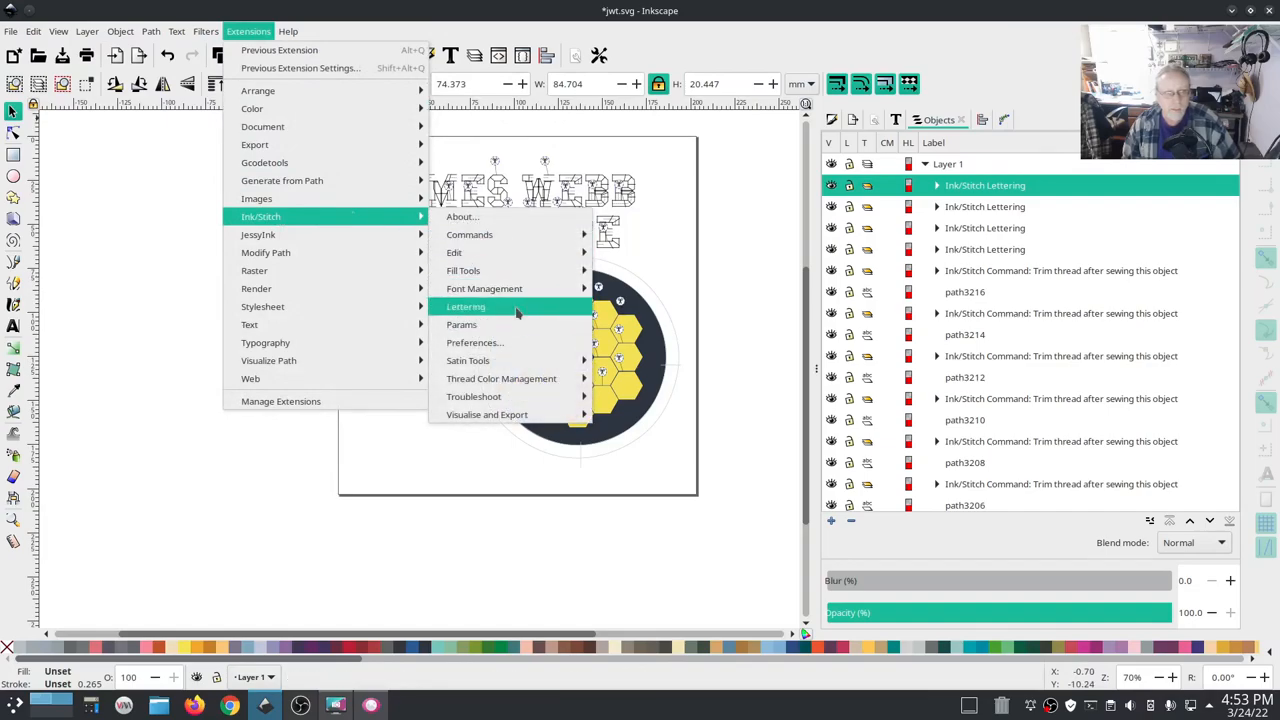
Re-letter 'Cold Side:' at 80% scale and nudge it beside the mirror.
{"action": "left_click", "coordinate": [465, 306]}
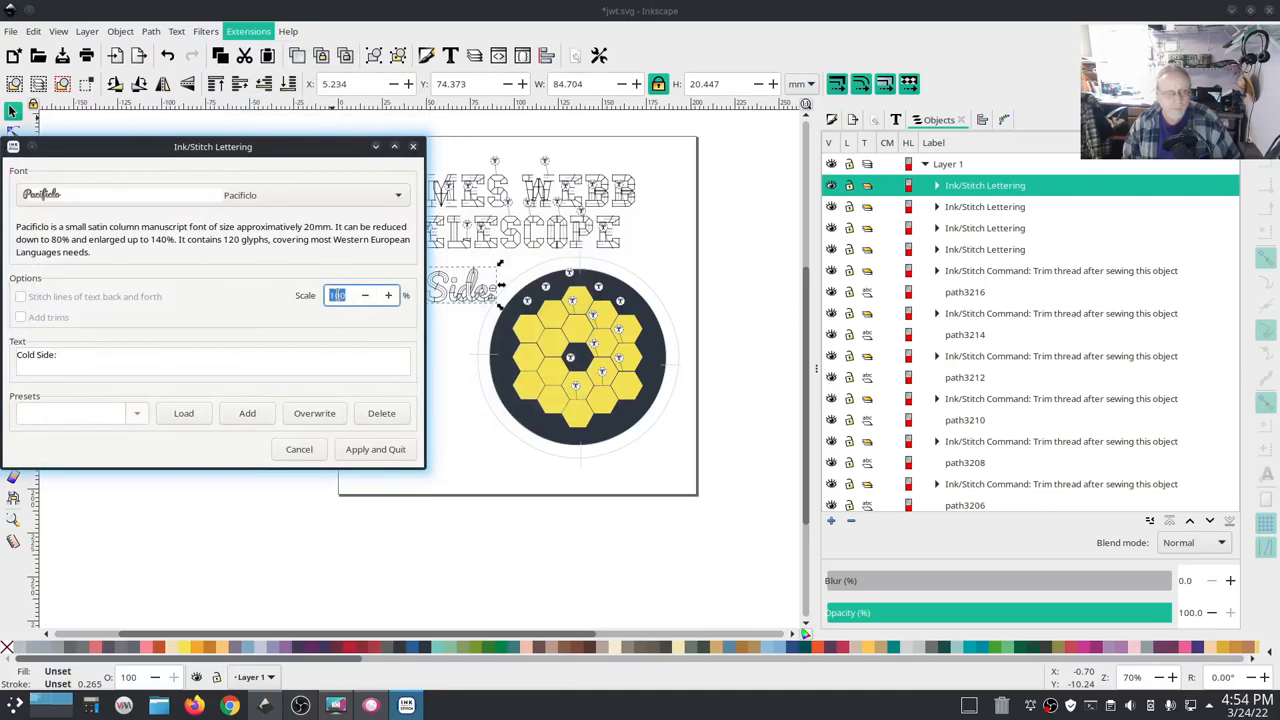
{"action": "type", "text": "80"}
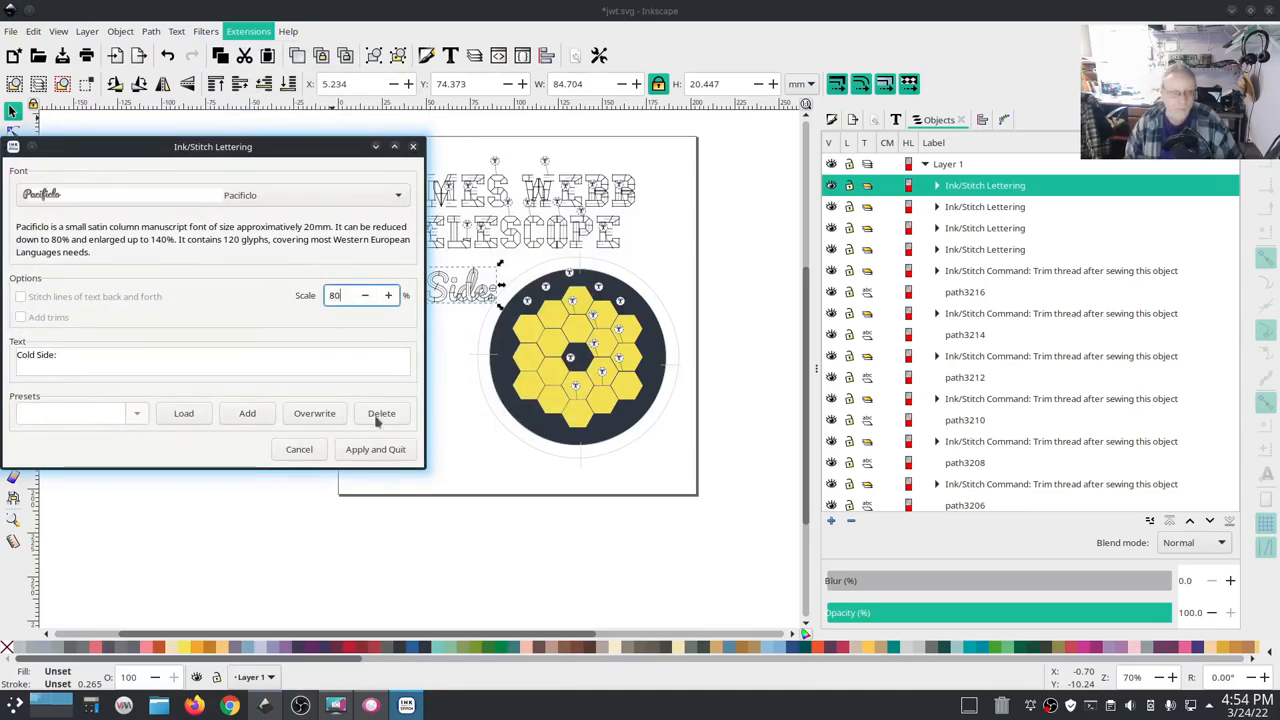
{"action": "left_click", "coordinate": [375, 449]}
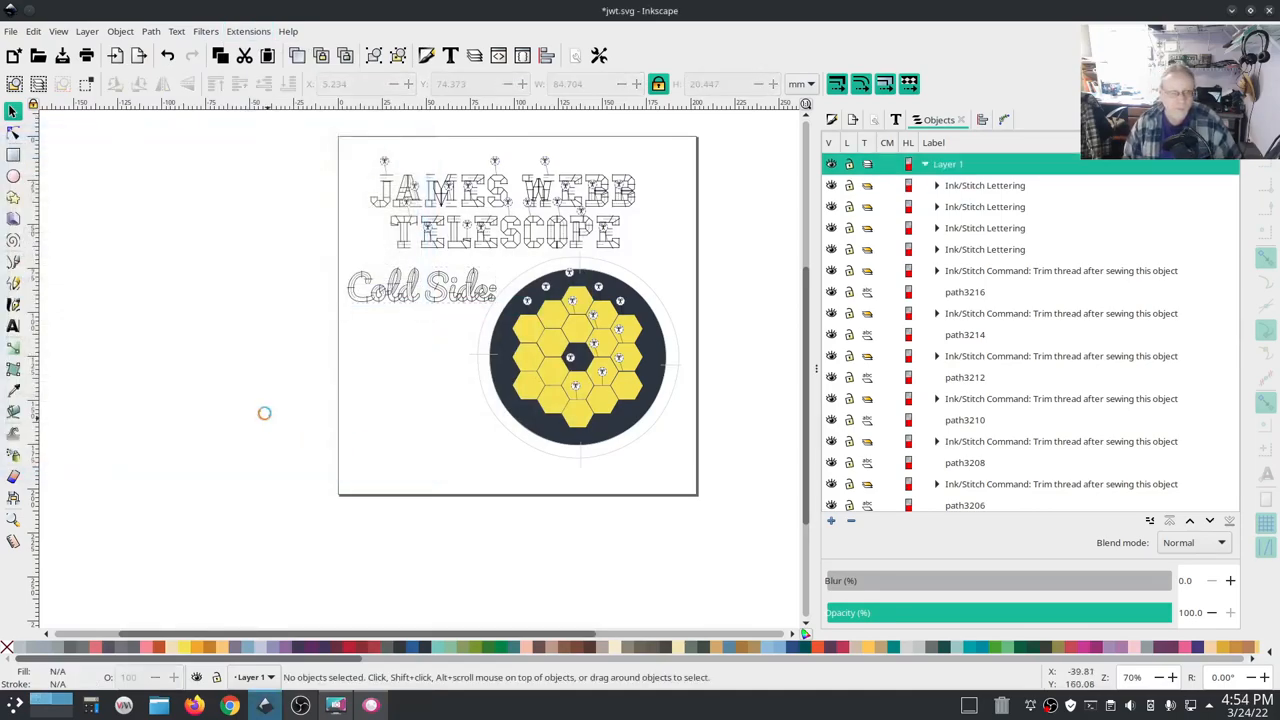
{"action": "left_click", "coordinate": [410, 289]}
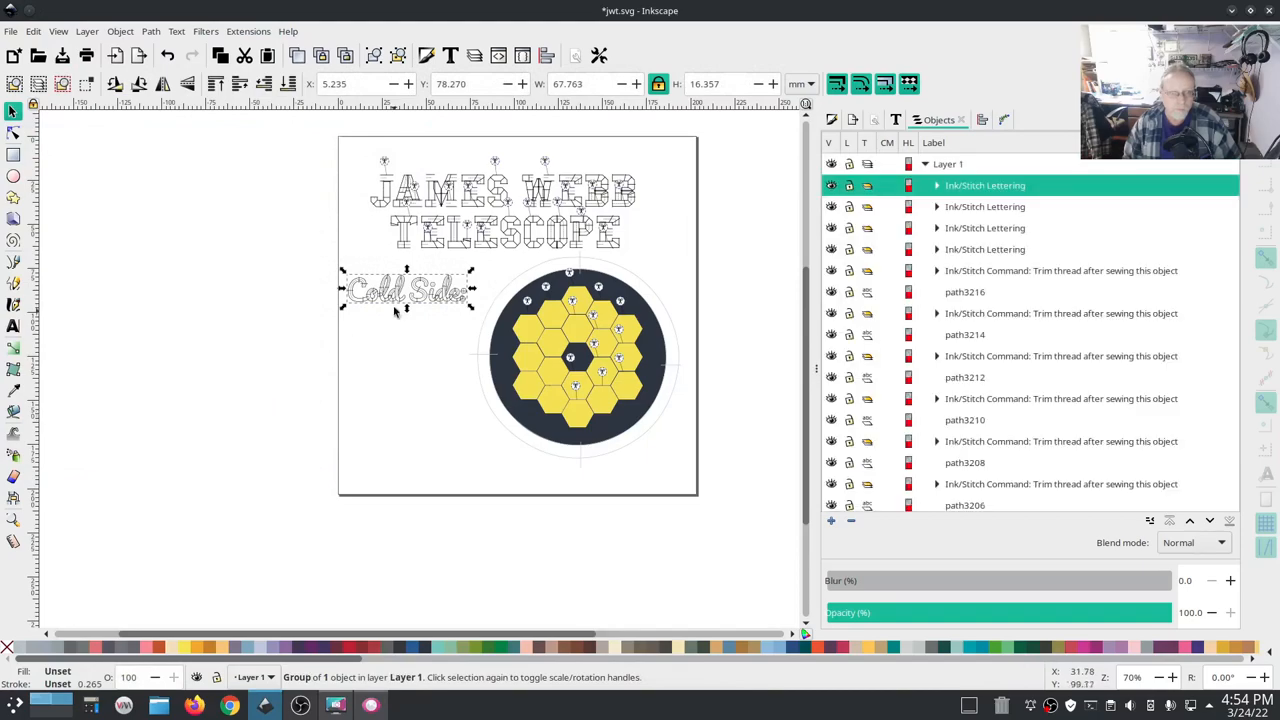
{"action": "mouse_move", "coordinate": [400, 305]}
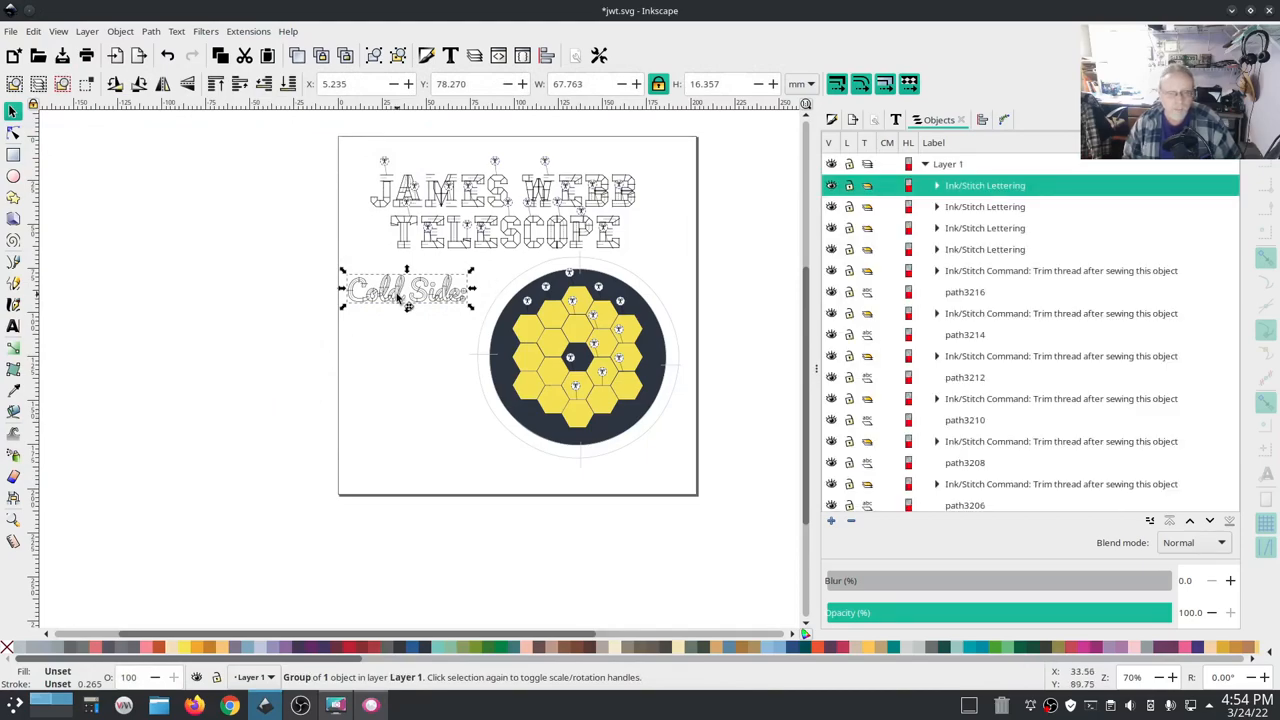
{"action": "left_click_drag", "start_coordinate": [410, 290], "coordinate": [408, 290]}
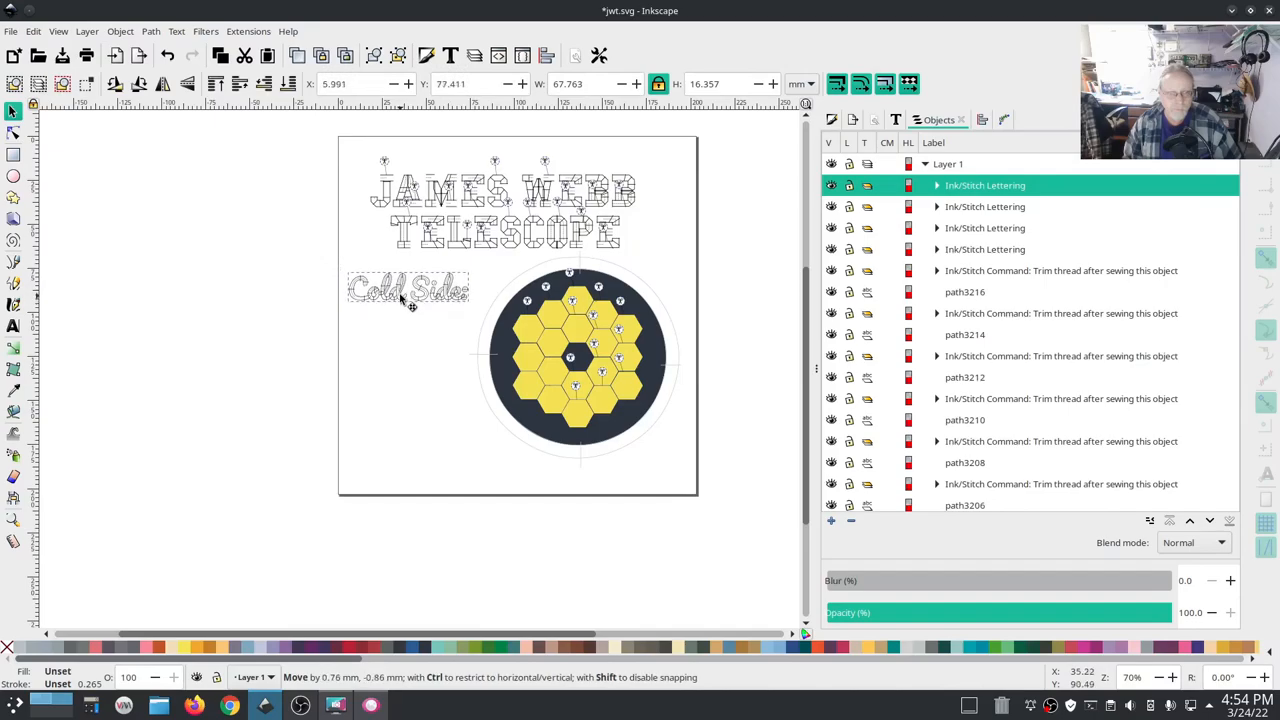
{"action": "left_click_drag", "start_coordinate": [408, 288], "coordinate": [408, 290]}
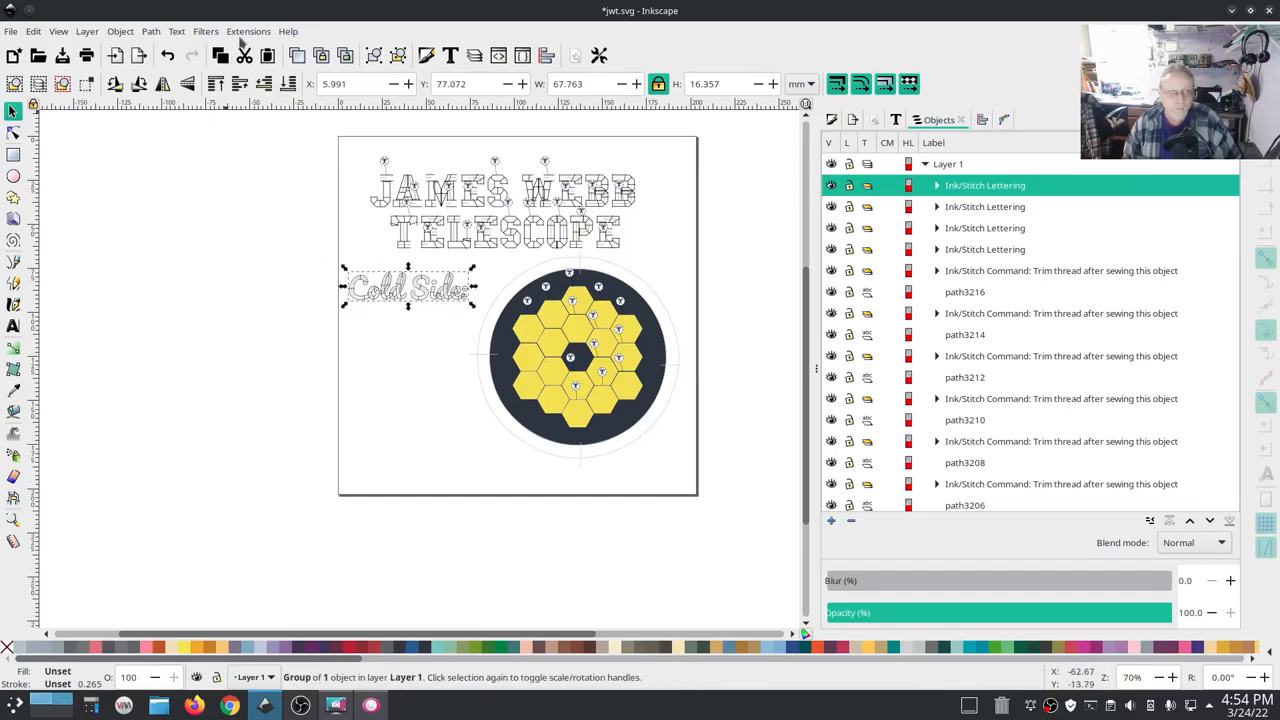
Add Pacifico script lettering reading '-385F' at 80% scale.
{"action": "left_click", "coordinate": [248, 31]}
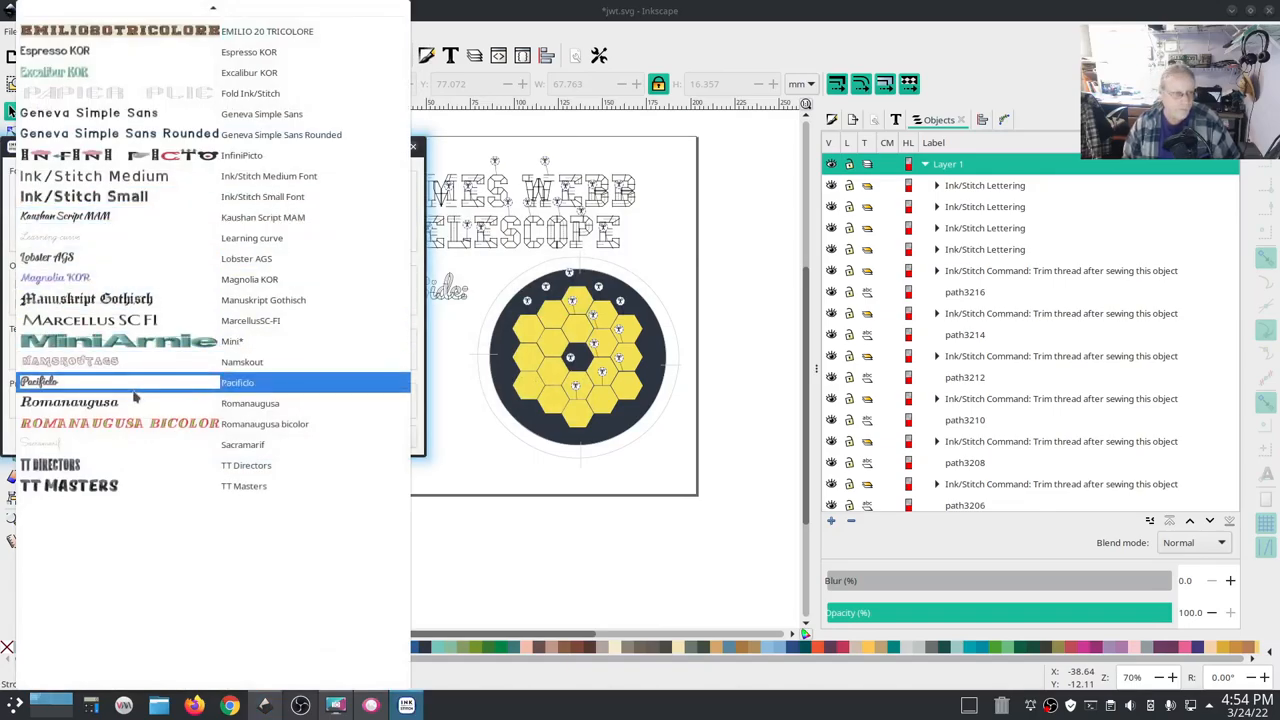
{"action": "left_click", "coordinate": [237, 382]}
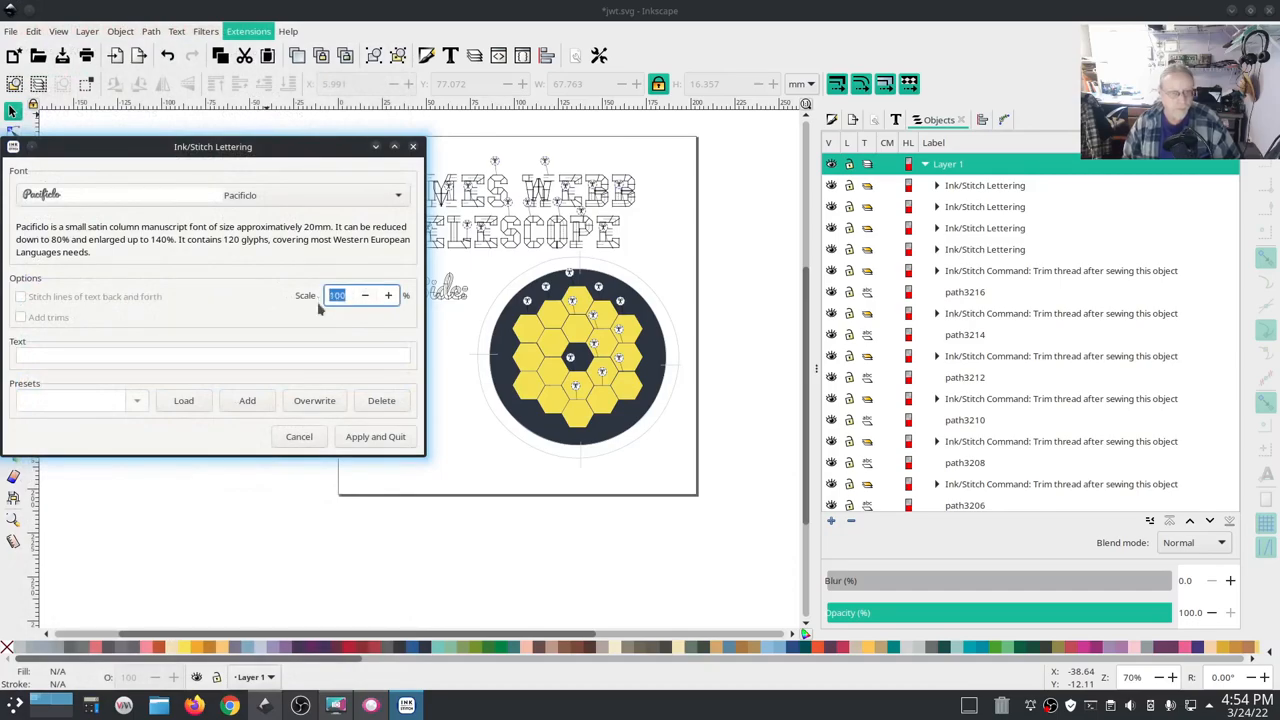
{"action": "left_click", "coordinate": [365, 294]}
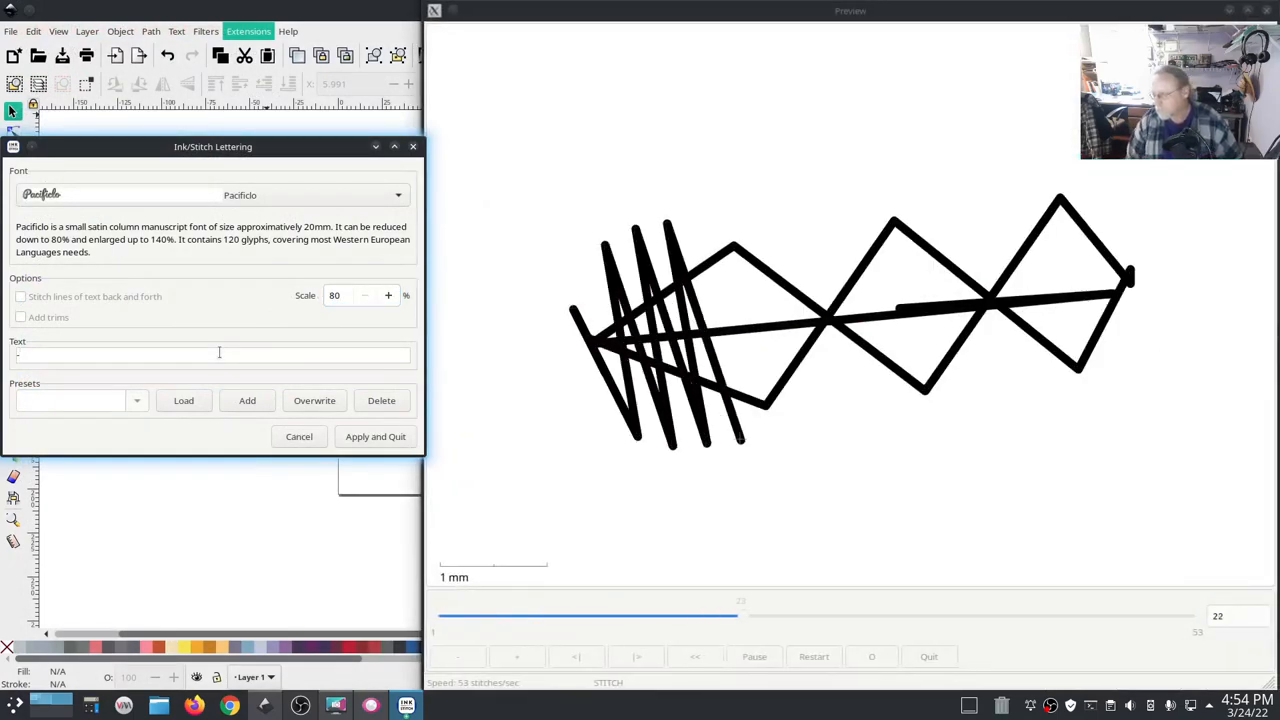
{"action": "type", "text": "385"}
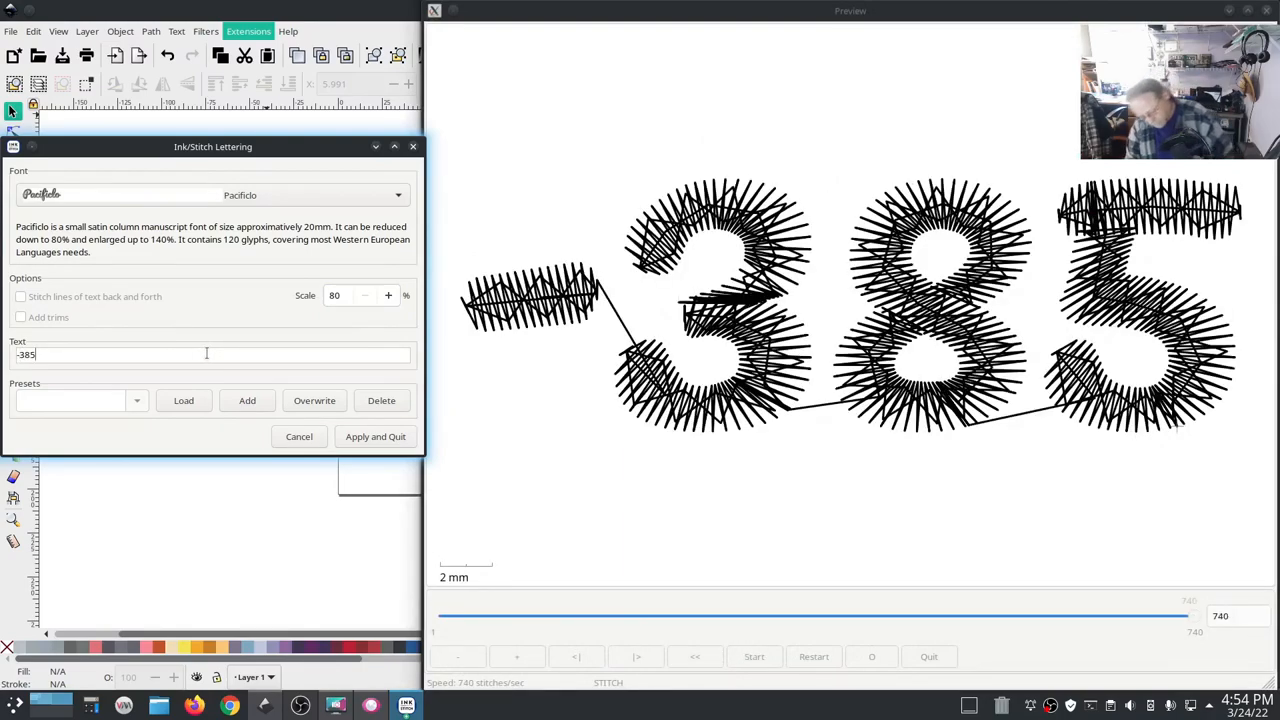
{"action": "type", "text": "F"}
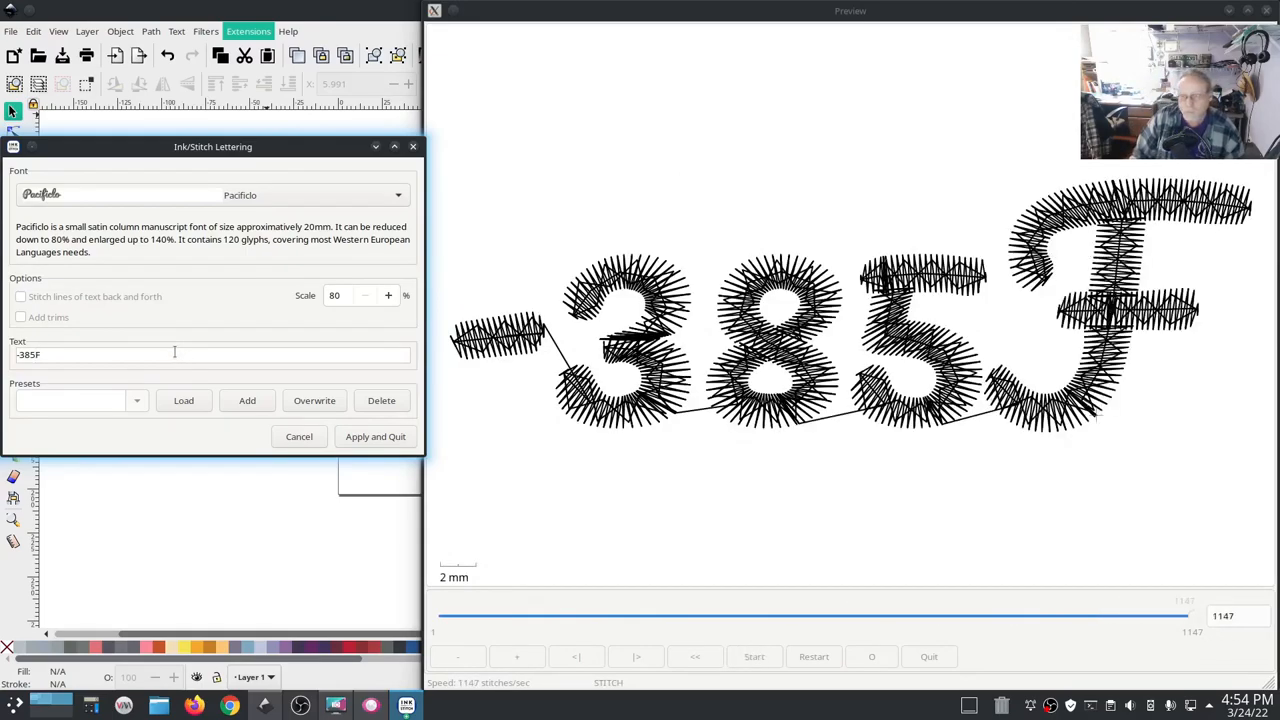
{"action": "left_click", "coordinate": [375, 436]}
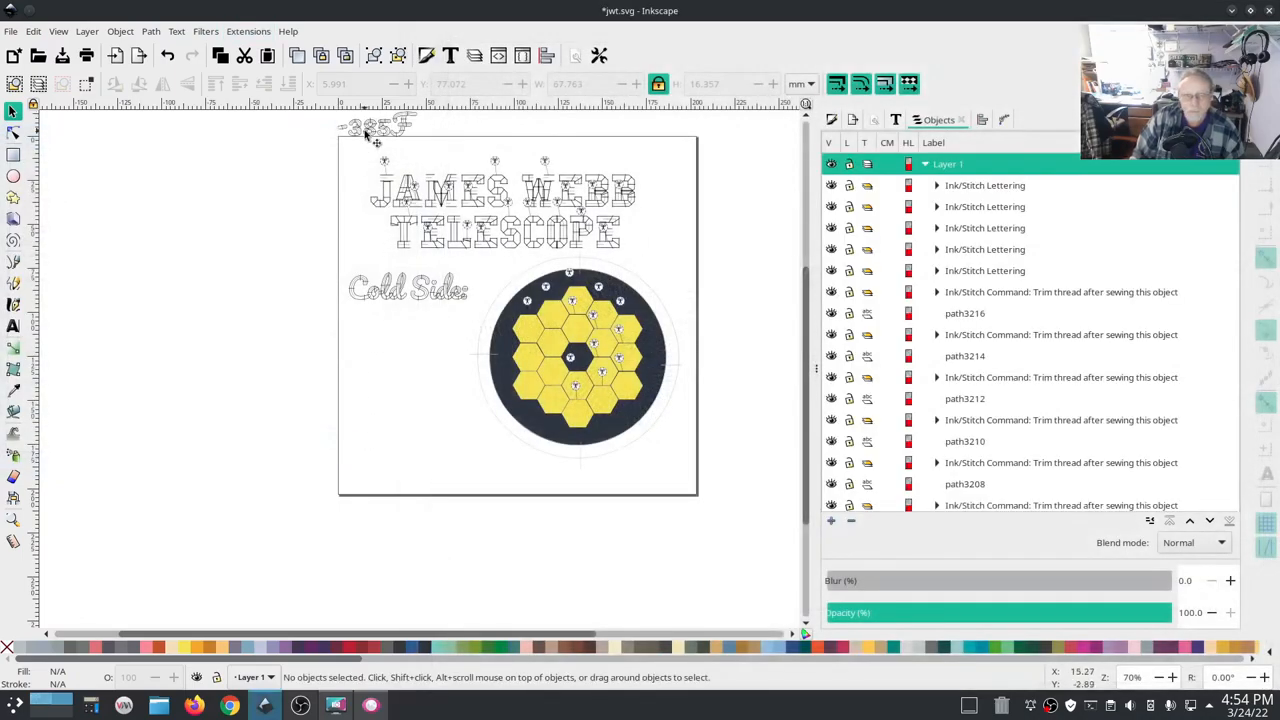
Place '-385F' just below 'Cold Side:' and colour both captions pale blue.
{"action": "left_click_drag", "start_coordinate": [375, 125], "coordinate": [410, 320]}
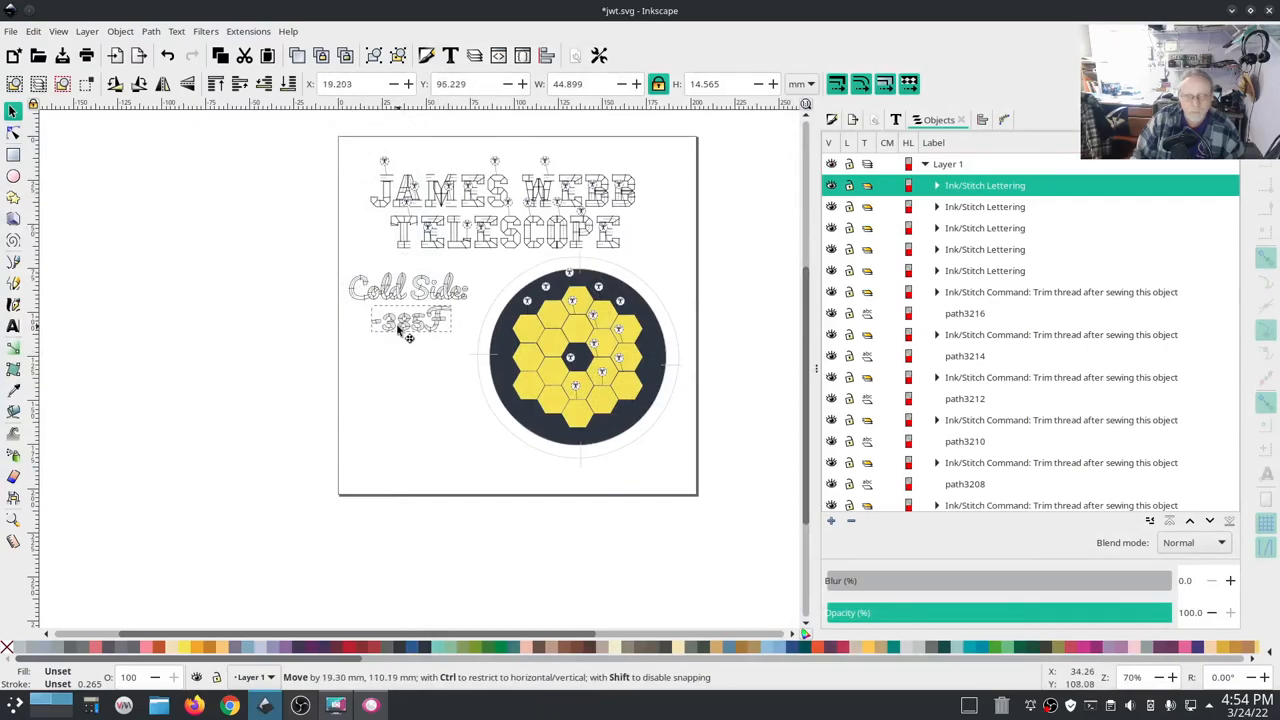
{"action": "left_click", "coordinate": [408, 320]}
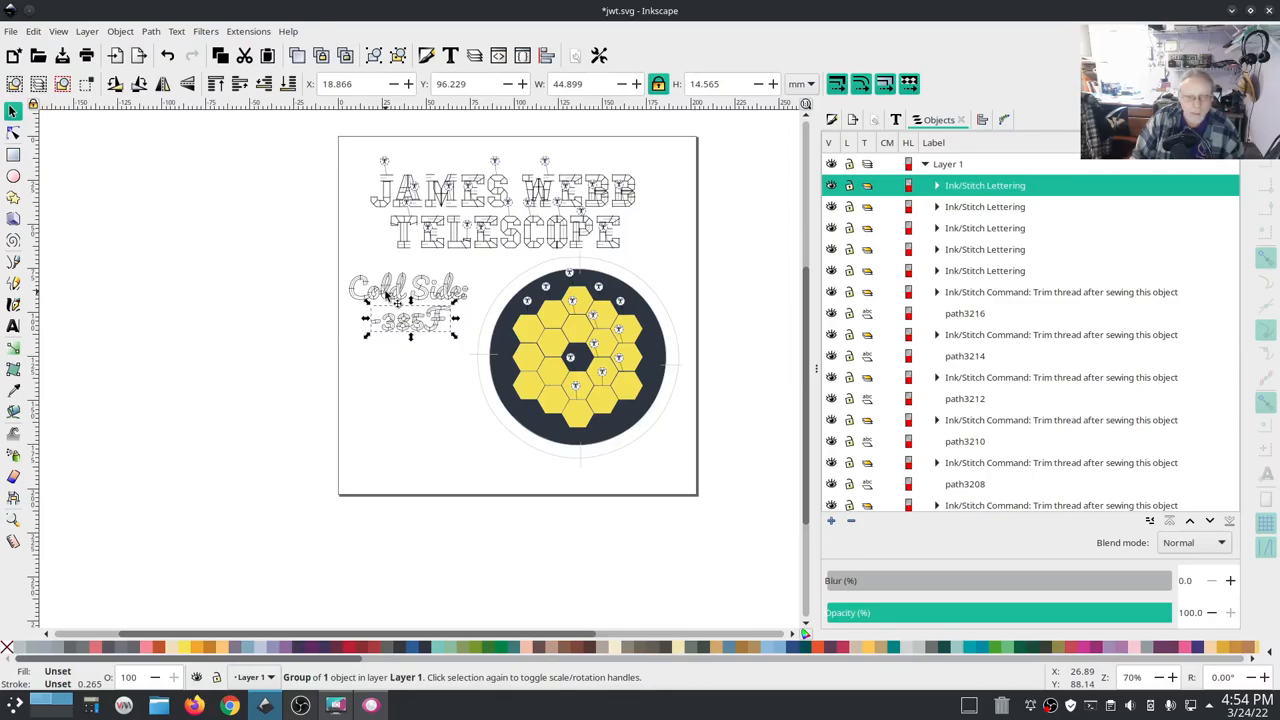
{"action": "left_click", "coordinate": [985, 206]}
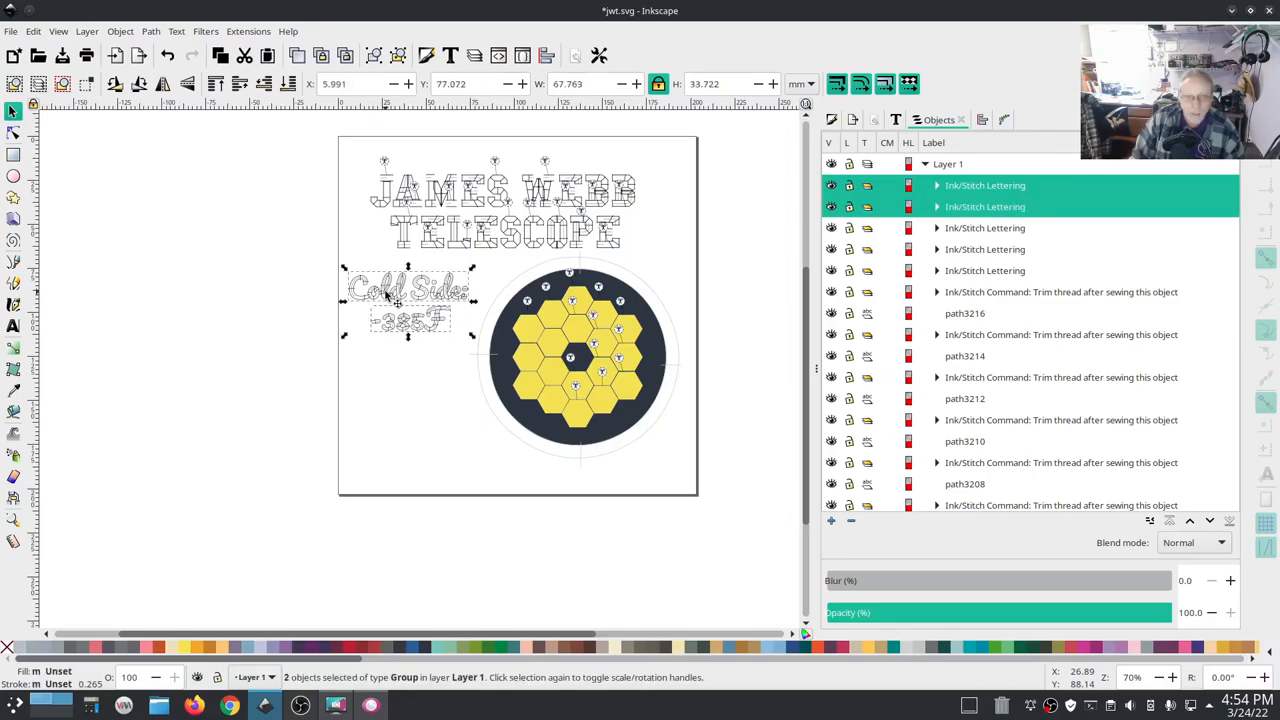
{"action": "mouse_move", "coordinate": [324, 570]}
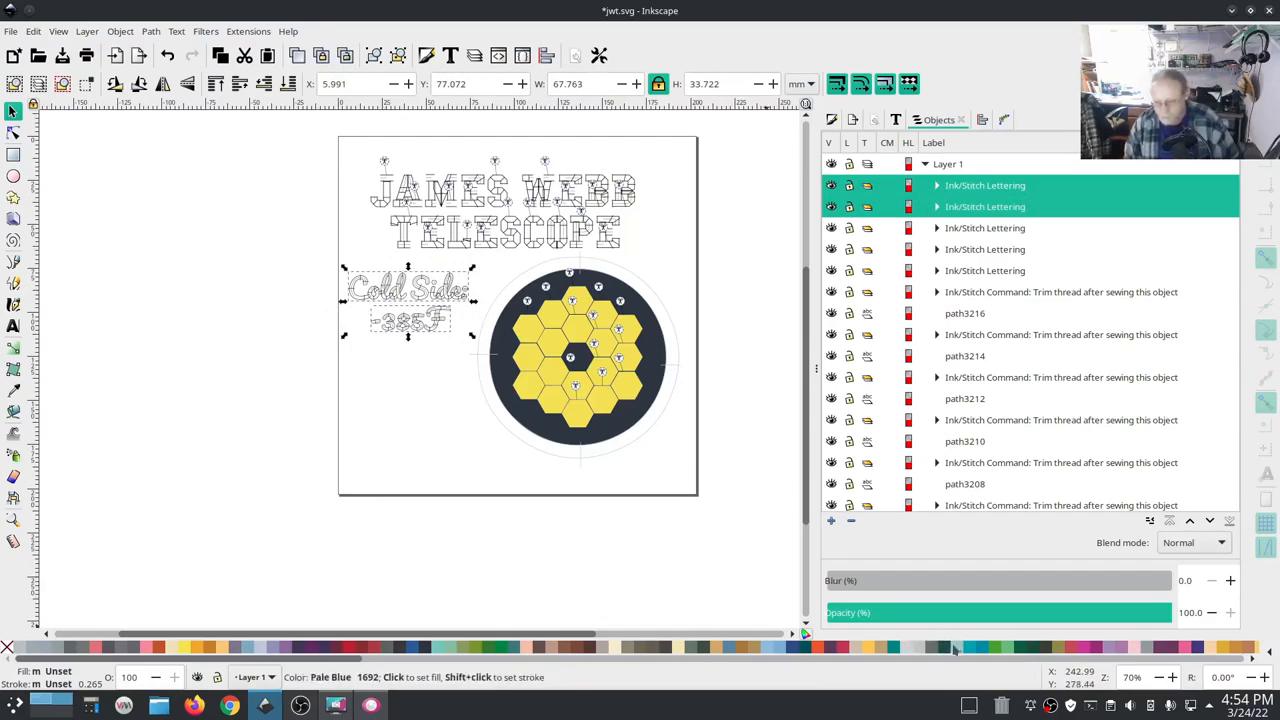
{"action": "left_click", "coordinate": [408, 300]}
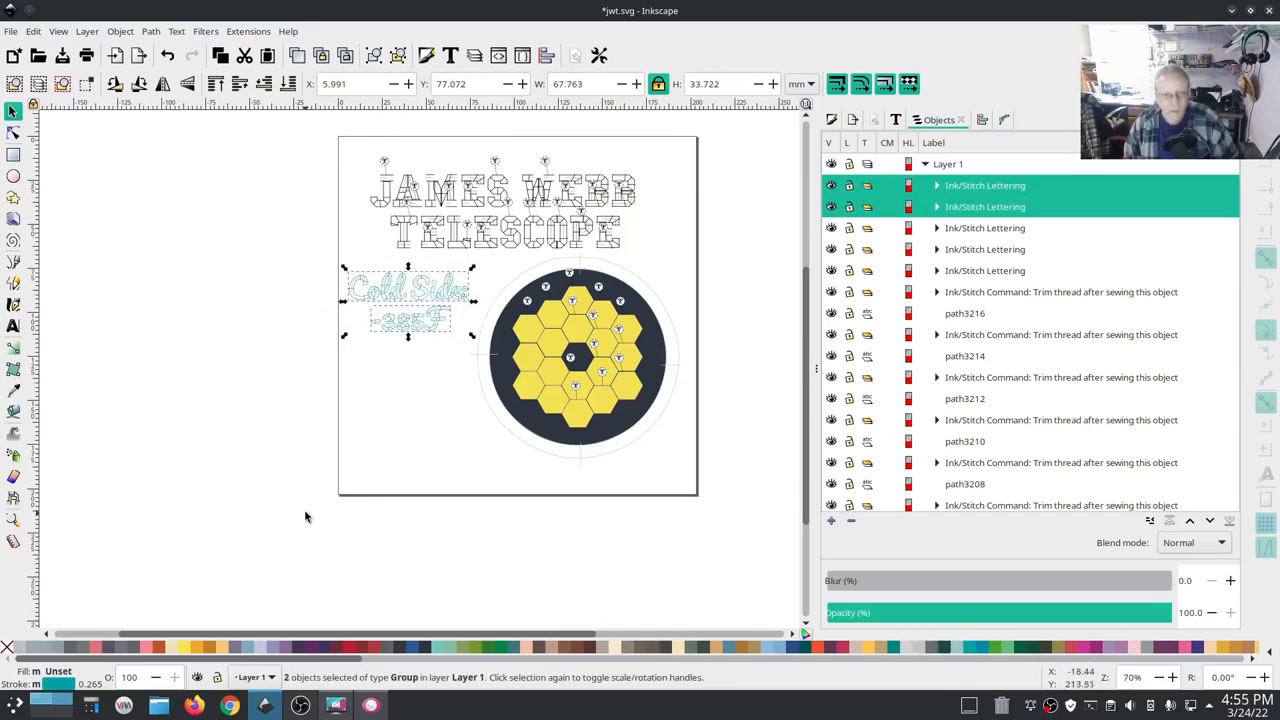
{"action": "mouse_move", "coordinate": [270, 422]}
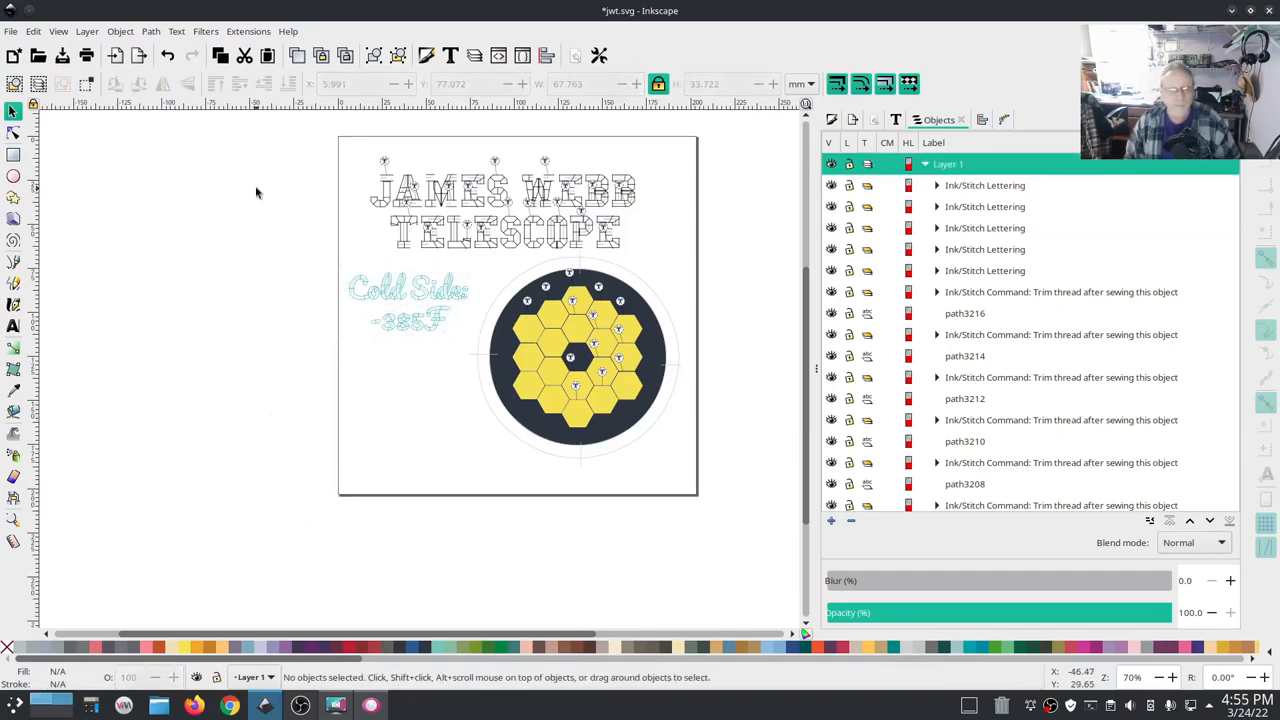
Create a 'Hot Side:' Pacifico lettering caption above the page's top edge.
{"action": "left_click", "coordinate": [248, 31]}
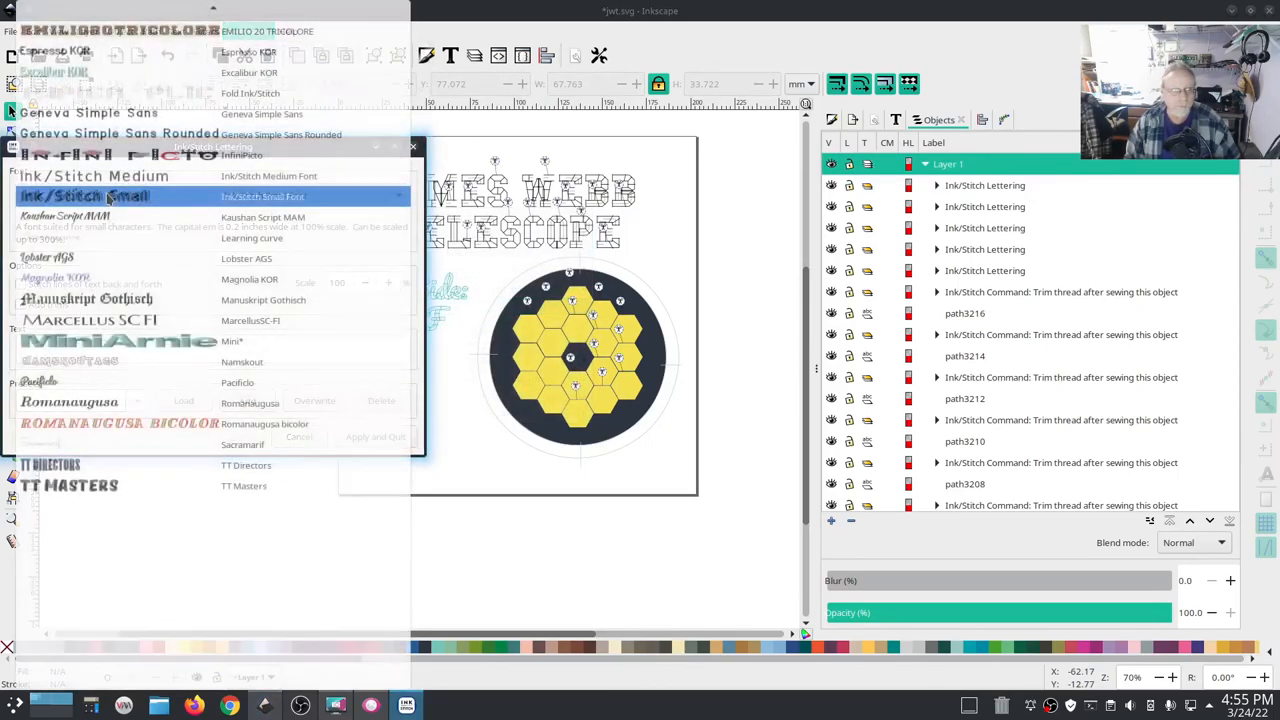
{"action": "left_click", "coordinate": [237, 382]}
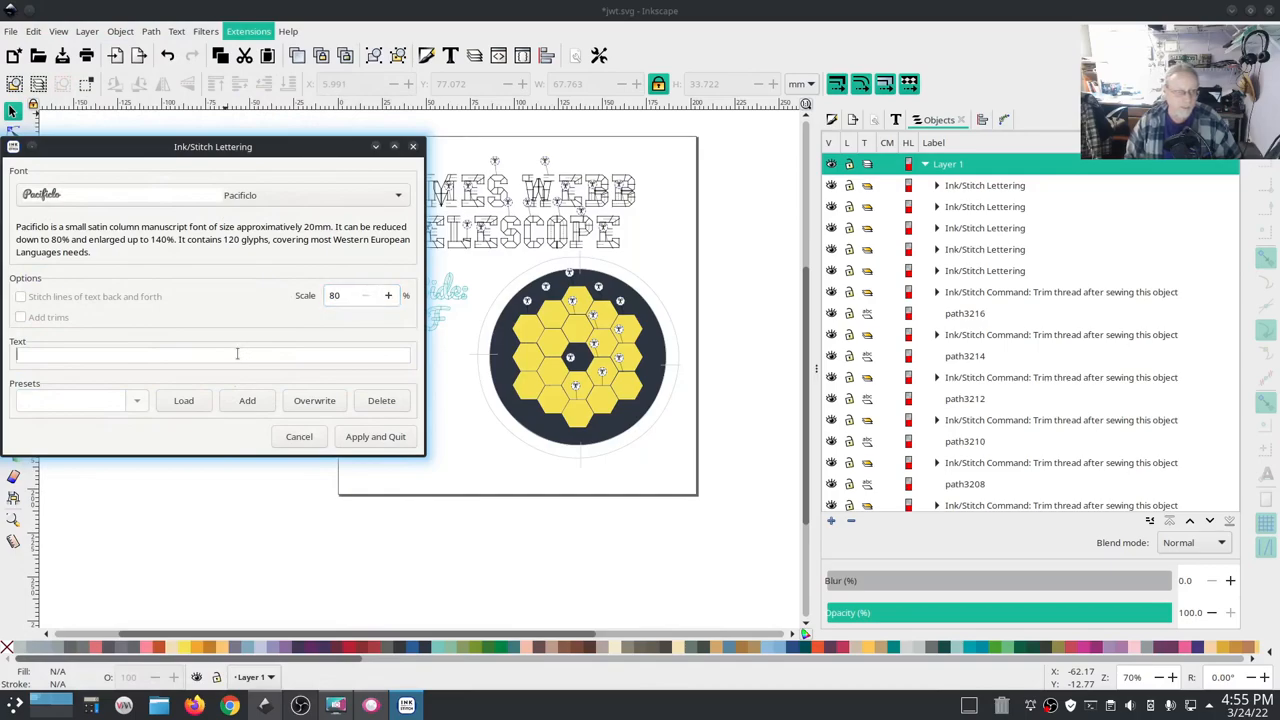
{"action": "type", "text": "Hot Side:"}
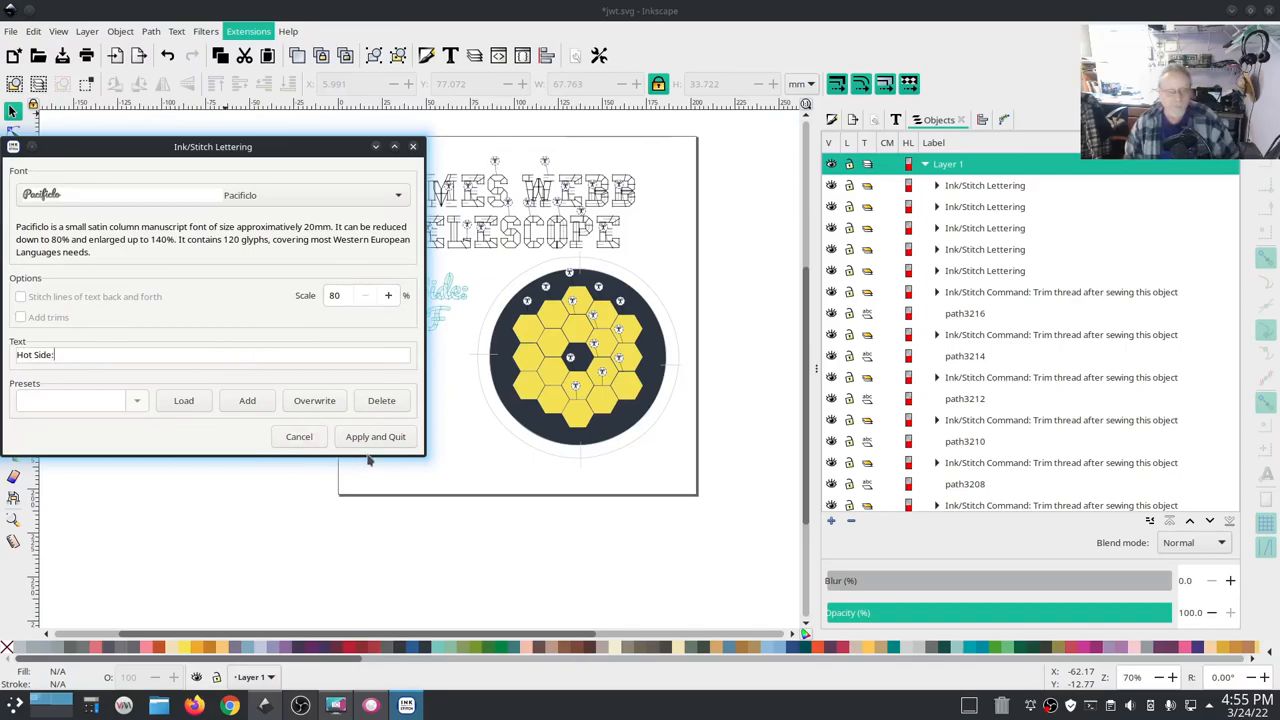
{"action": "left_click", "coordinate": [375, 436]}
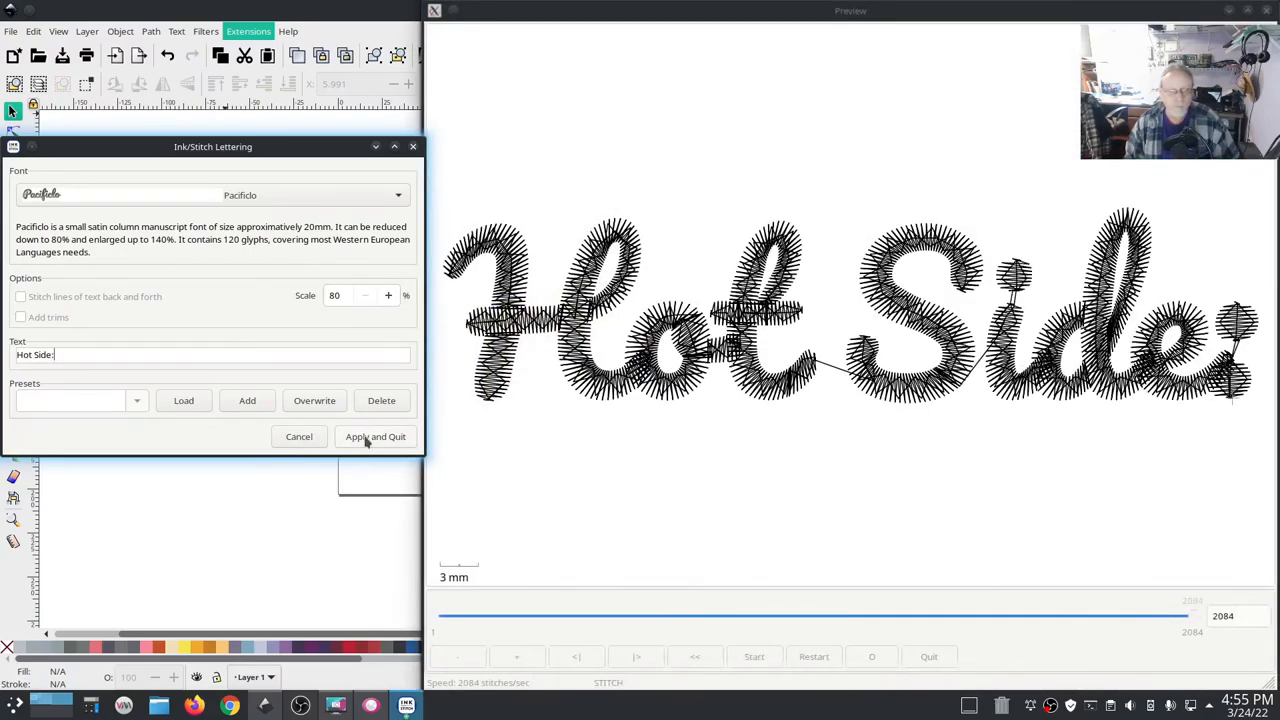
{"action": "left_click", "coordinate": [375, 437]}
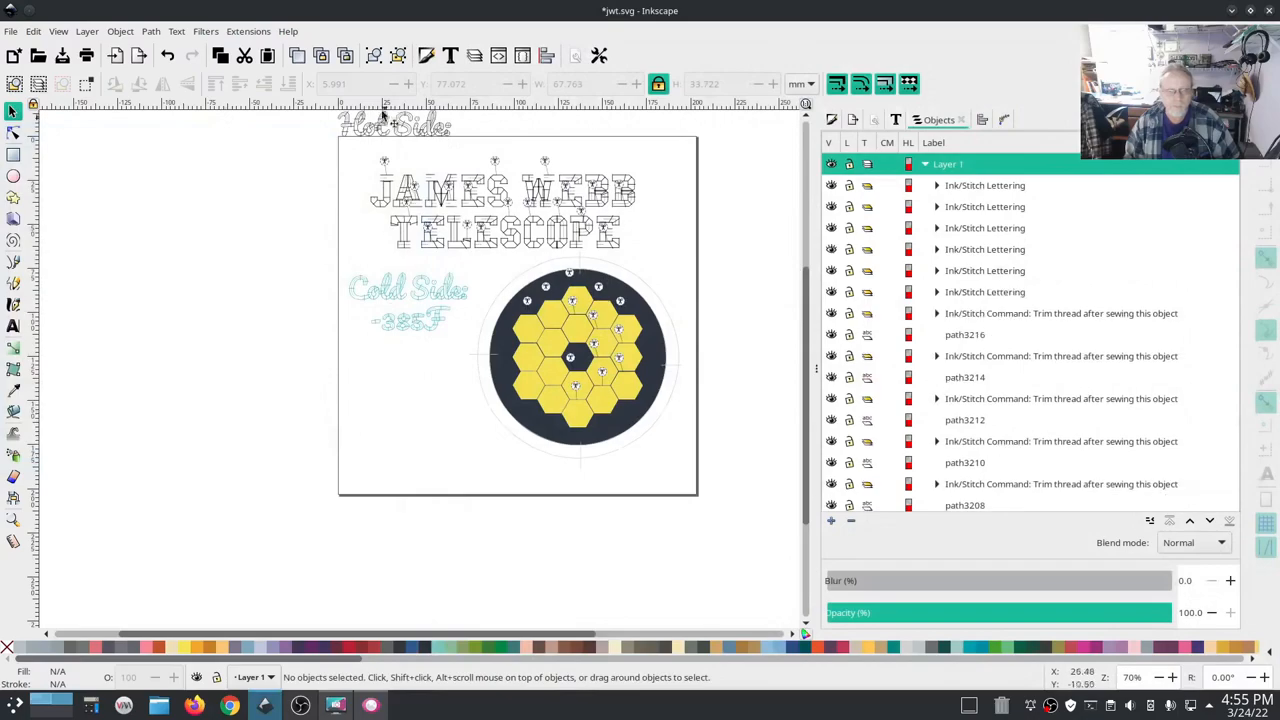
Move 'Hot Side:' below the blue captions, add '90F' at 80%, and select both.
{"action": "left_click_drag", "start_coordinate": [394, 124], "coordinate": [415, 360]}
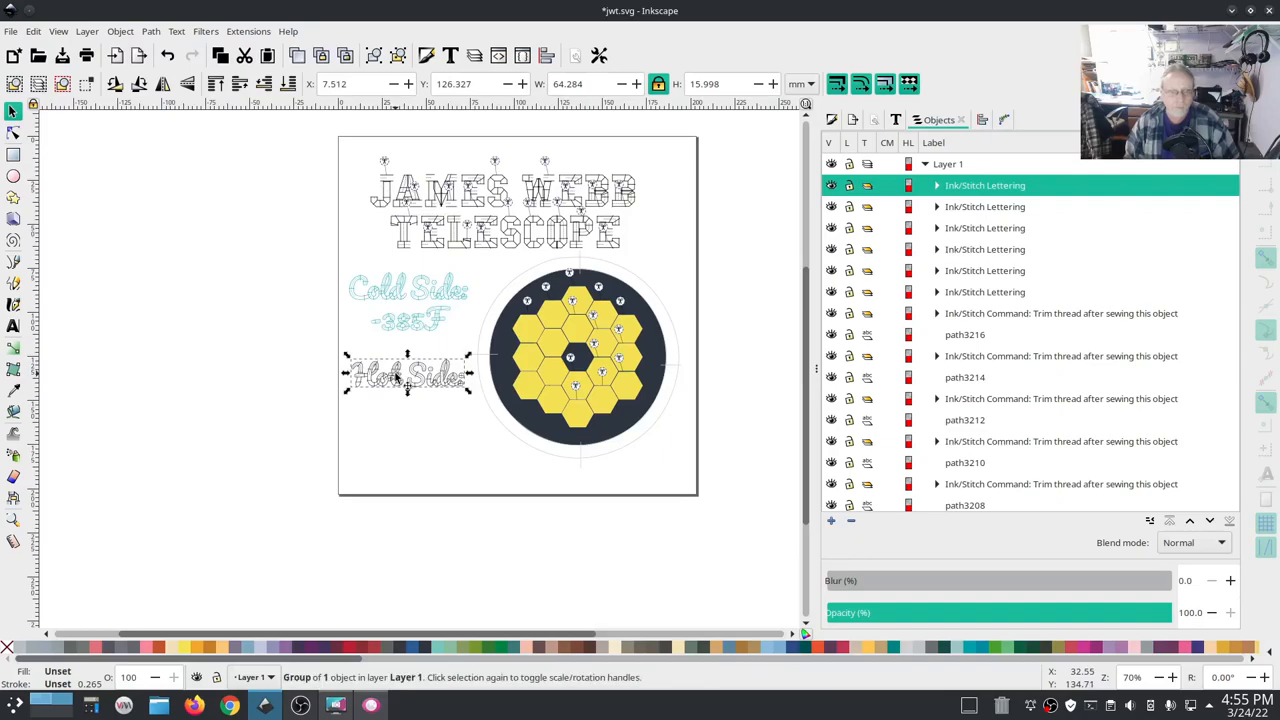
{"action": "left_click", "coordinate": [248, 31]}
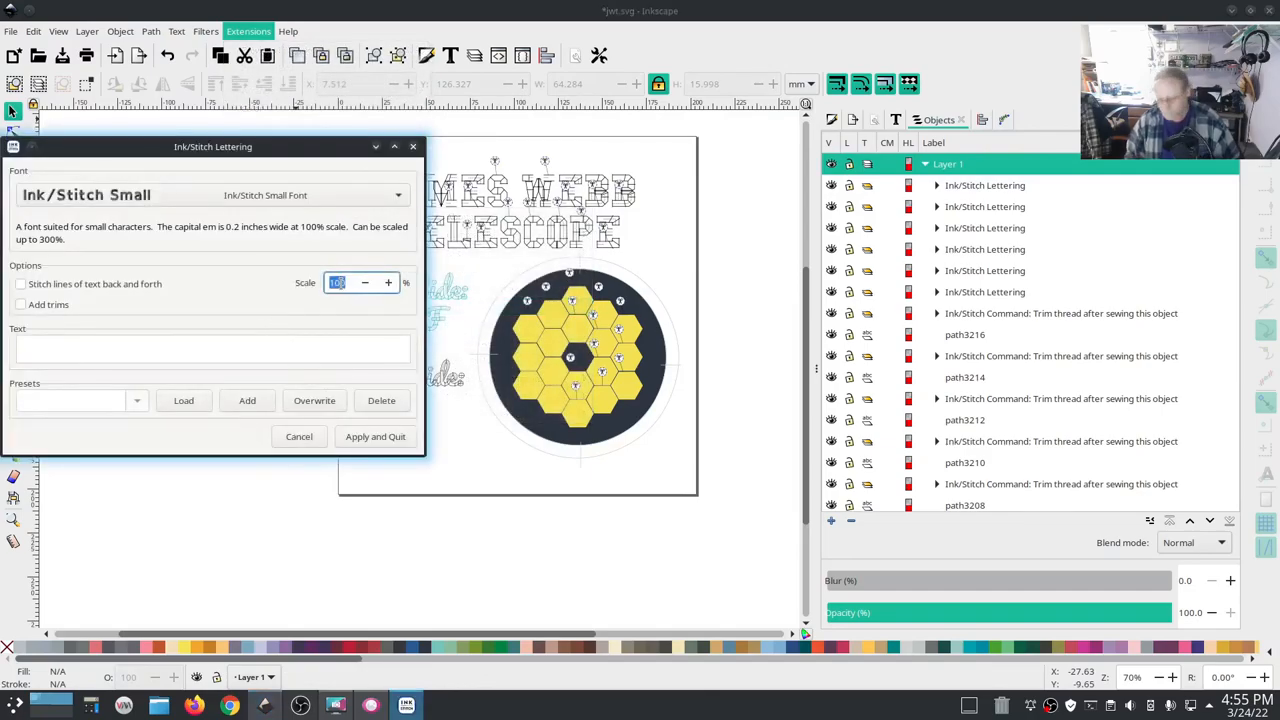
{"action": "type", "text": "80"}
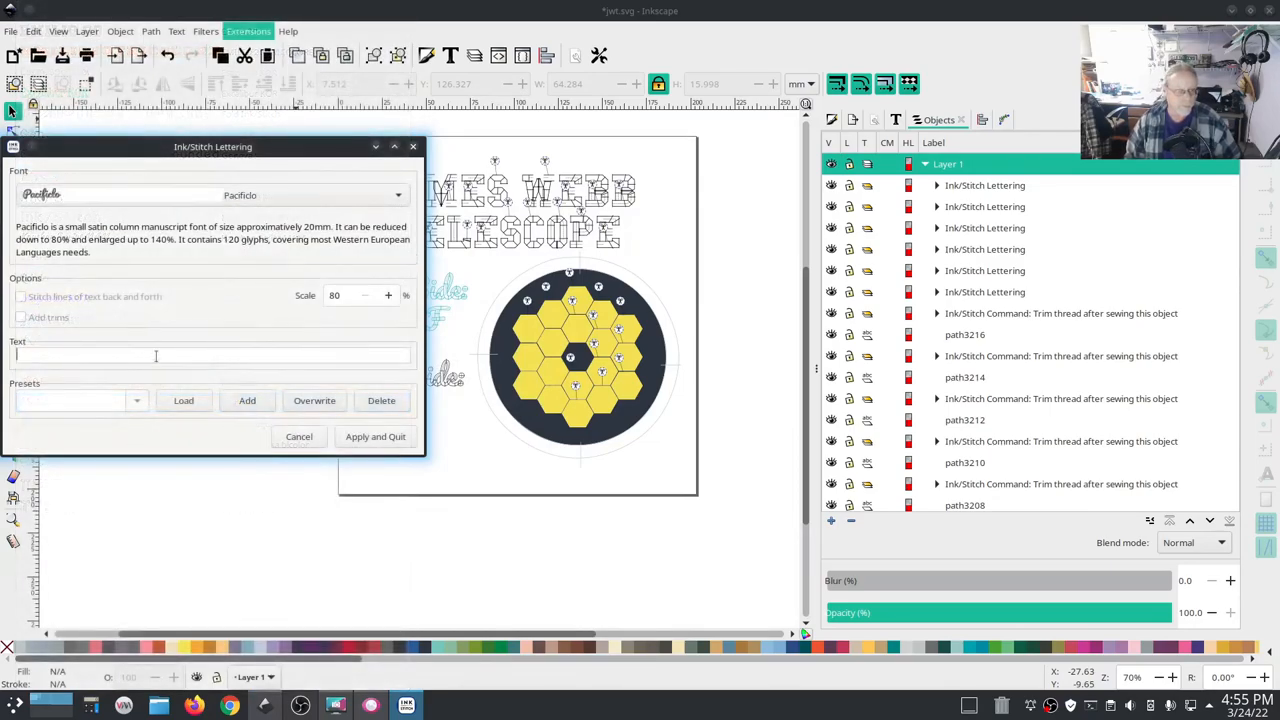
{"action": "type", "text": "90"}
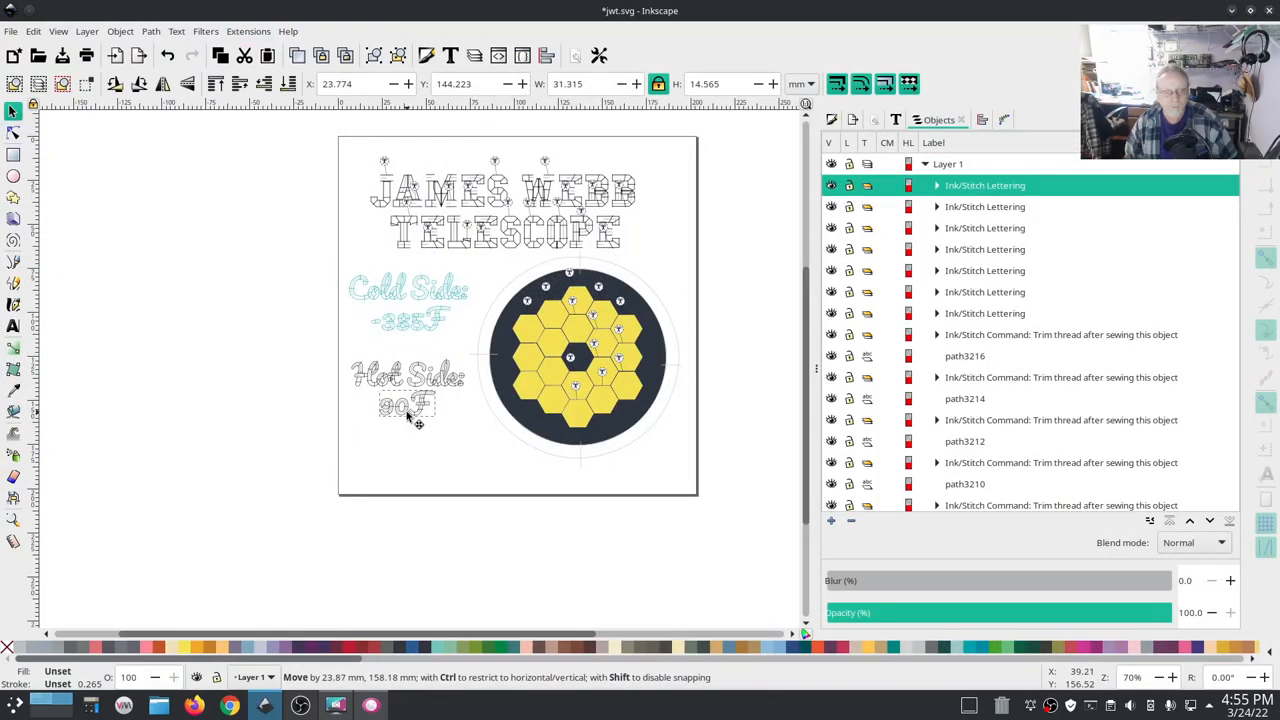
{"action": "left_click", "coordinate": [407, 380]}
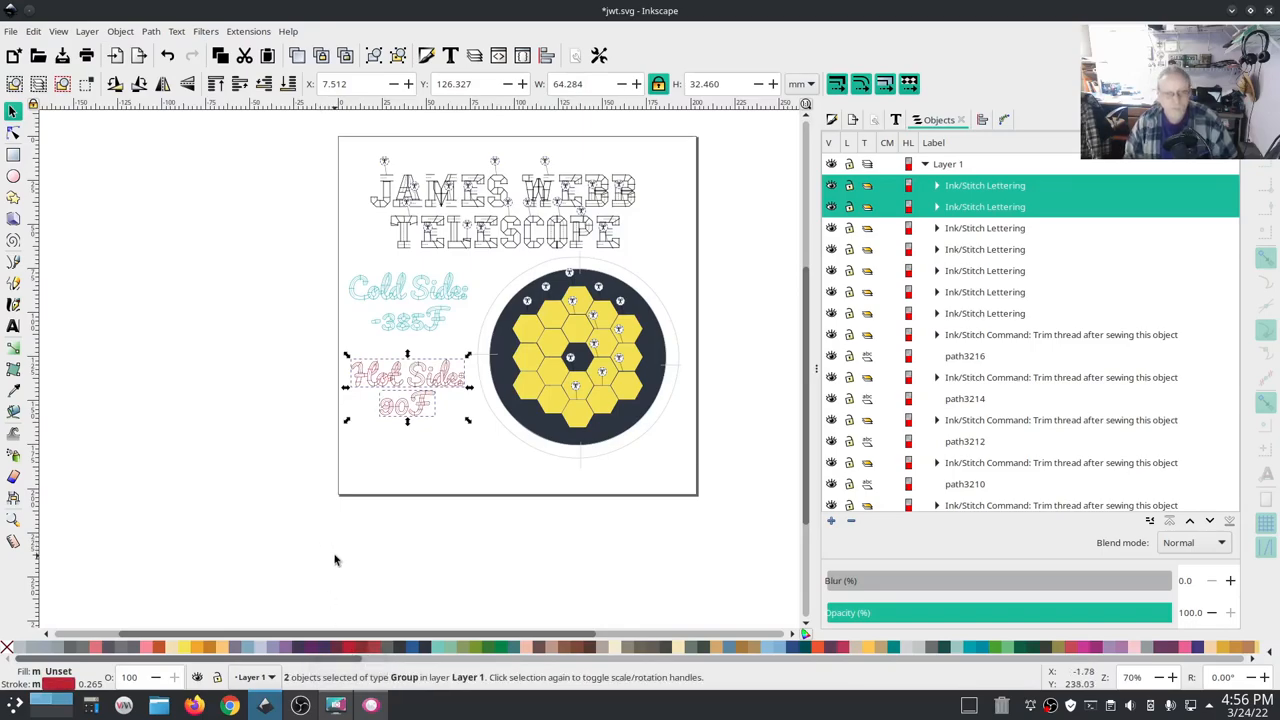
{"action": "mouse_move", "coordinate": [663, 415]}
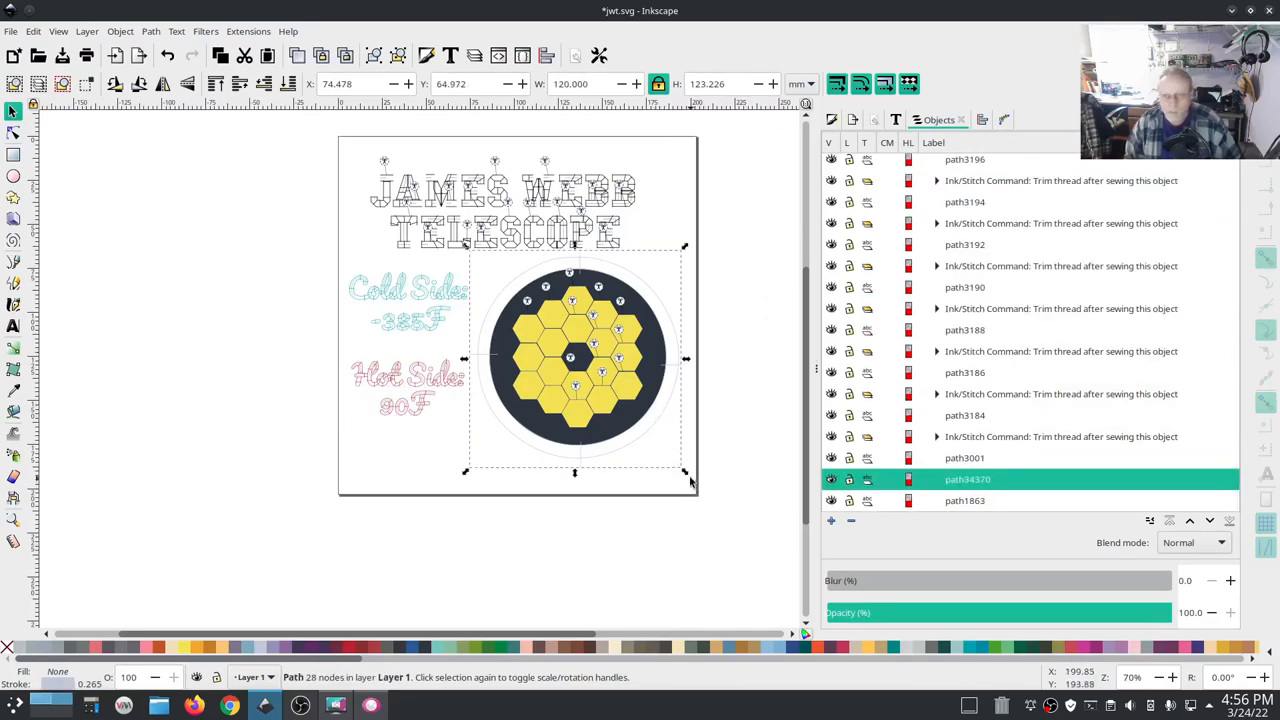
Select all the hexagon mirror pieces and scale them down slightly.
{"action": "left_click_drag", "start_coordinate": [685, 473], "coordinate": [677, 471]}
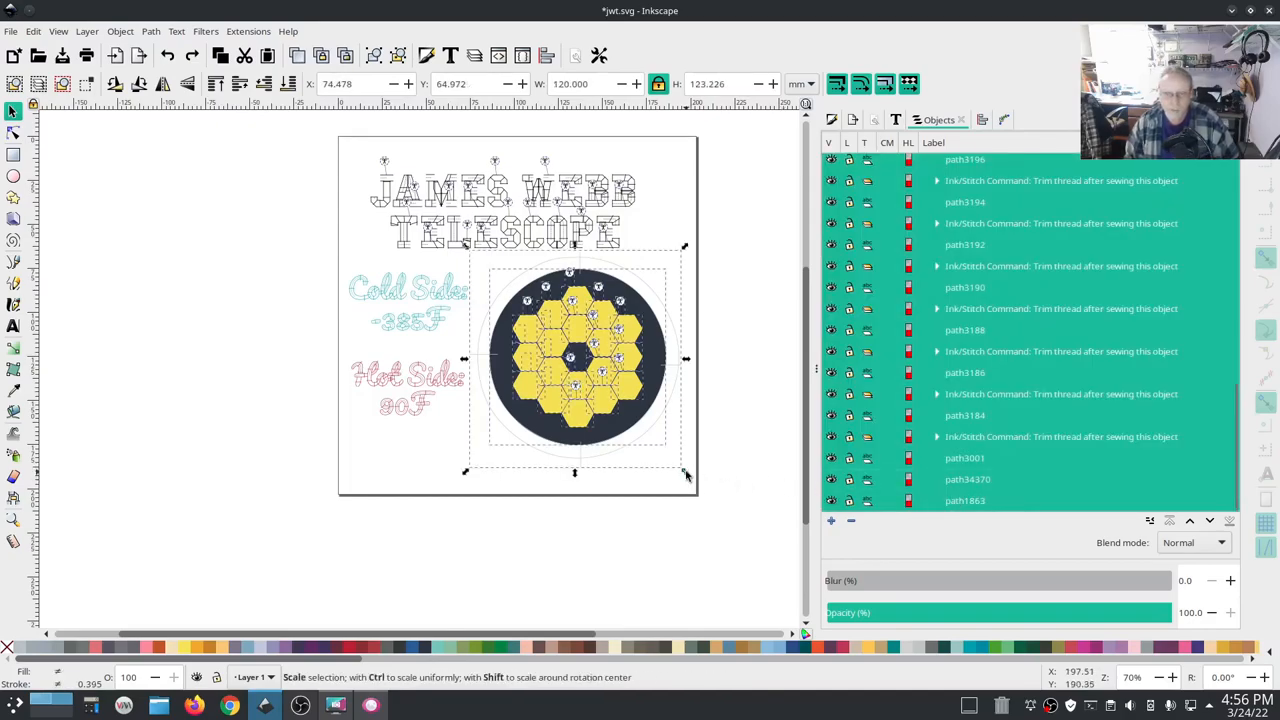
{"action": "left_click_drag", "start_coordinate": [686, 476], "coordinate": [674, 461]}
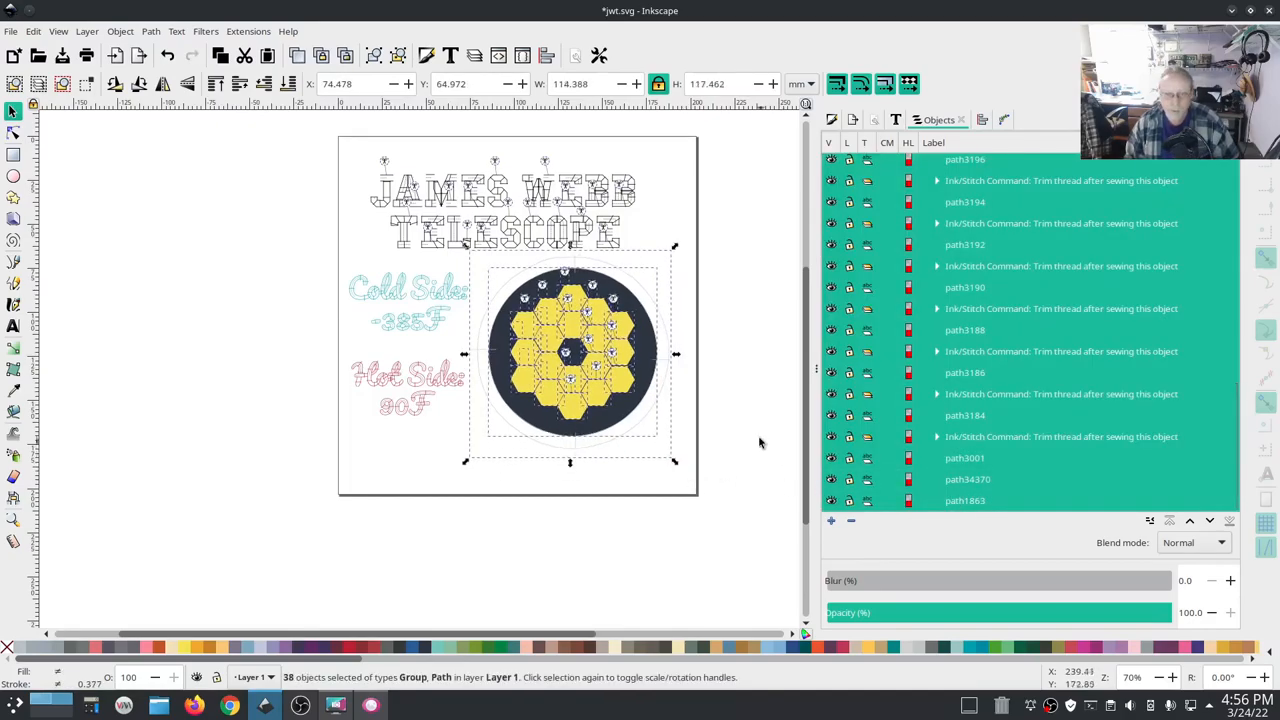
{"action": "left_click", "coordinate": [745, 420]}
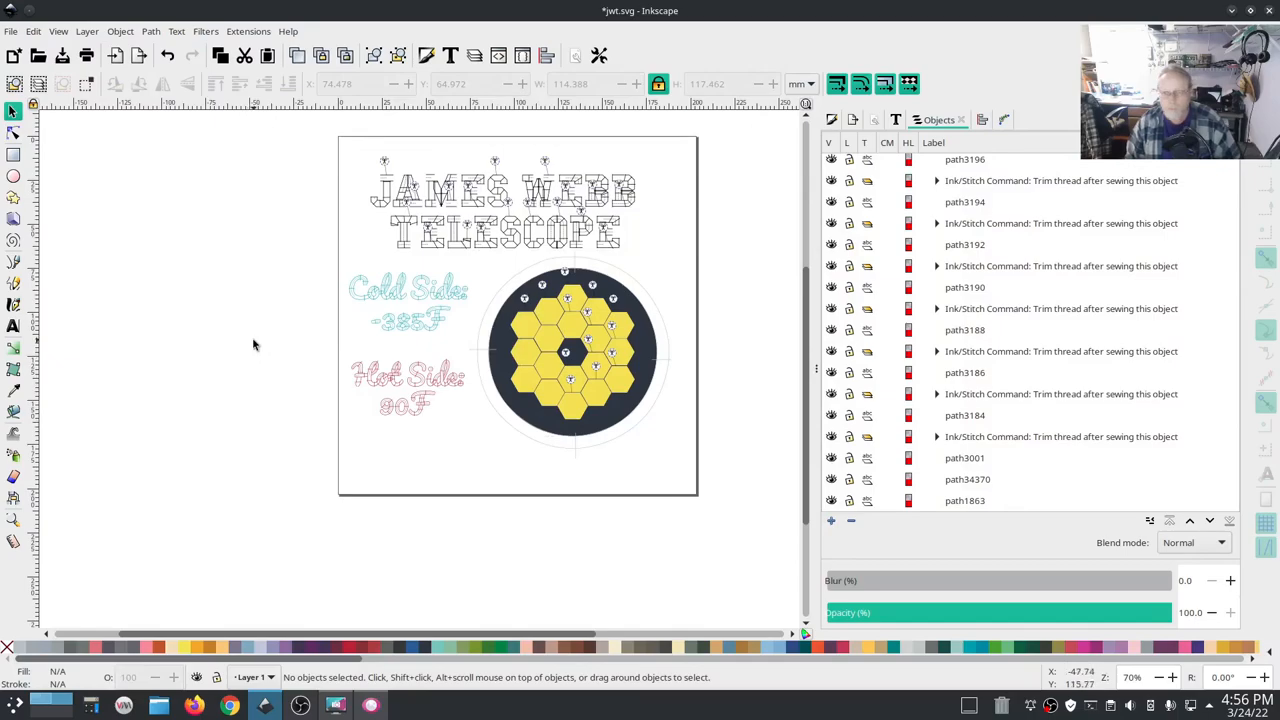
{"action": "mouse_move", "coordinate": [211, 180]}
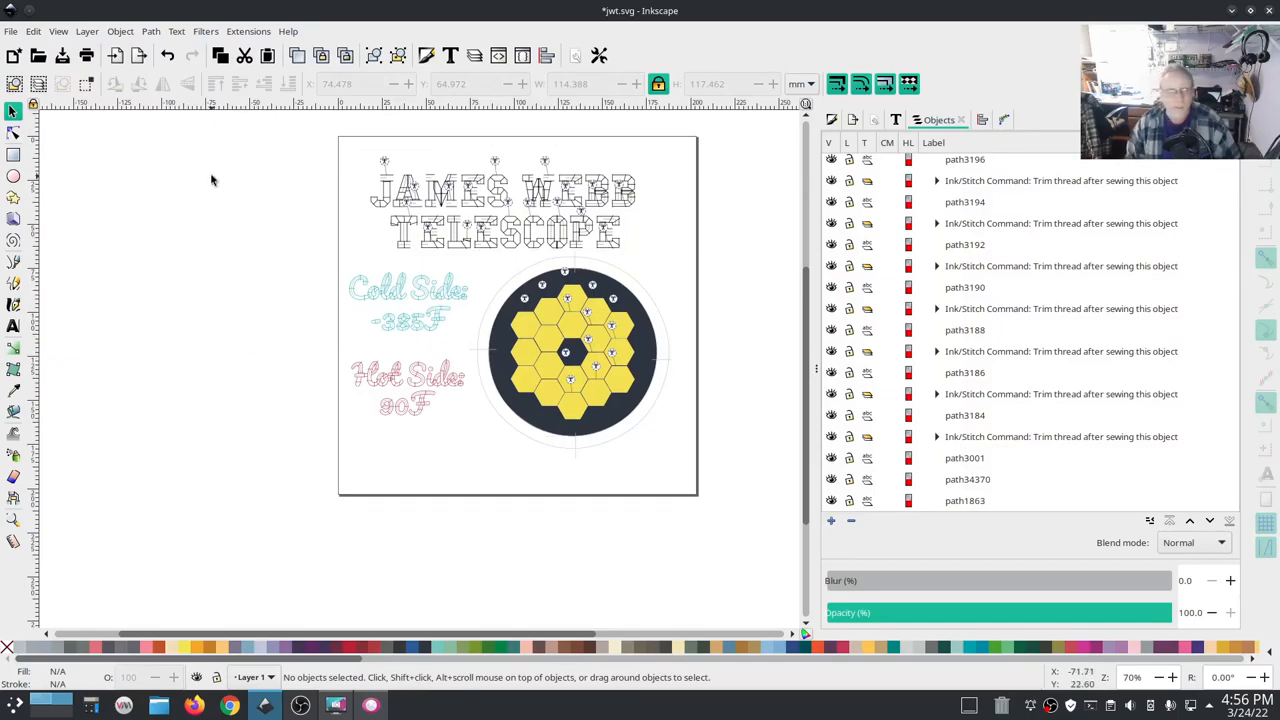
Apply Pacifico lettering reading 'Lagrange point 2: 1m miles away'.
{"action": "left_click", "coordinate": [248, 31]}
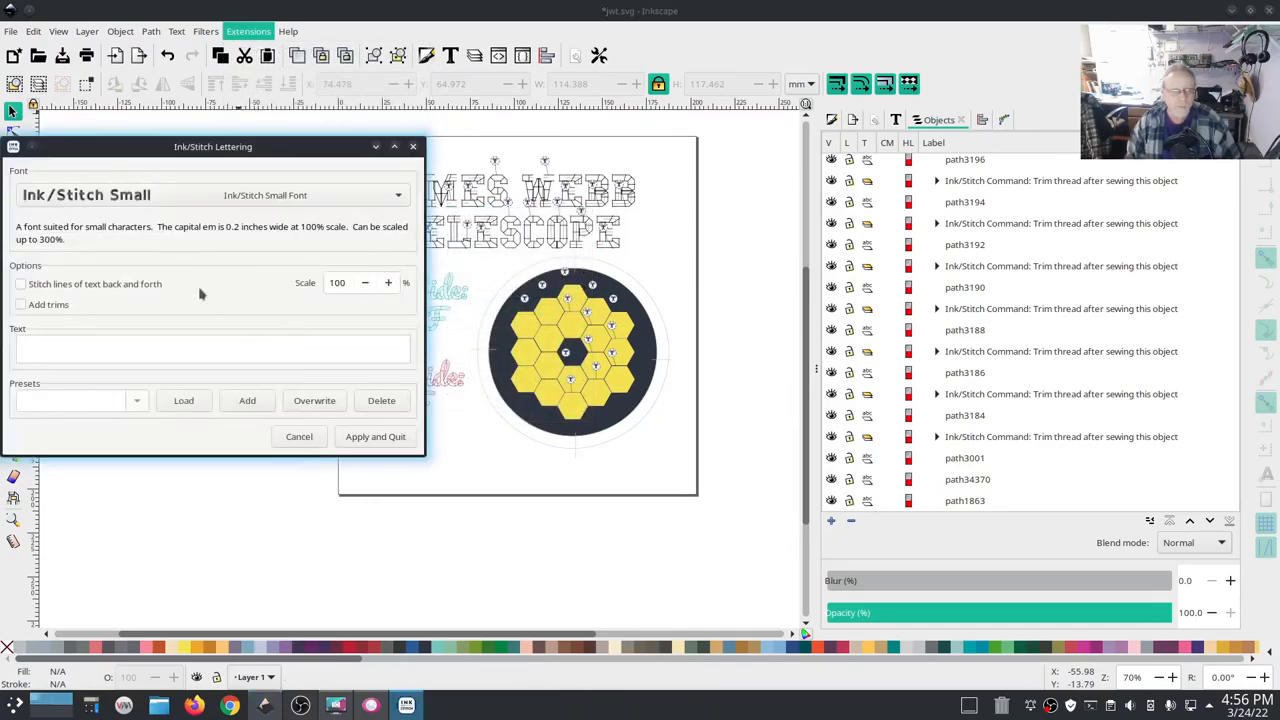
{"action": "left_click", "coordinate": [398, 195]}
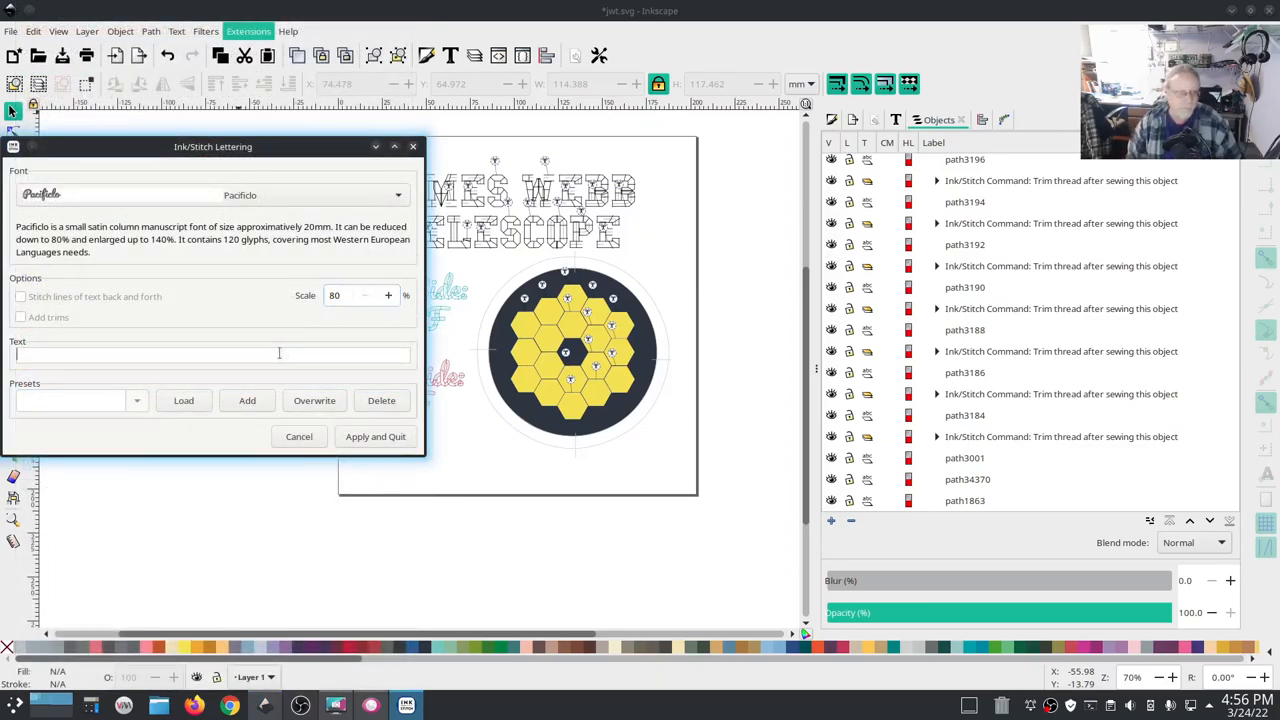
{"action": "type", "text": "Lagrange"}
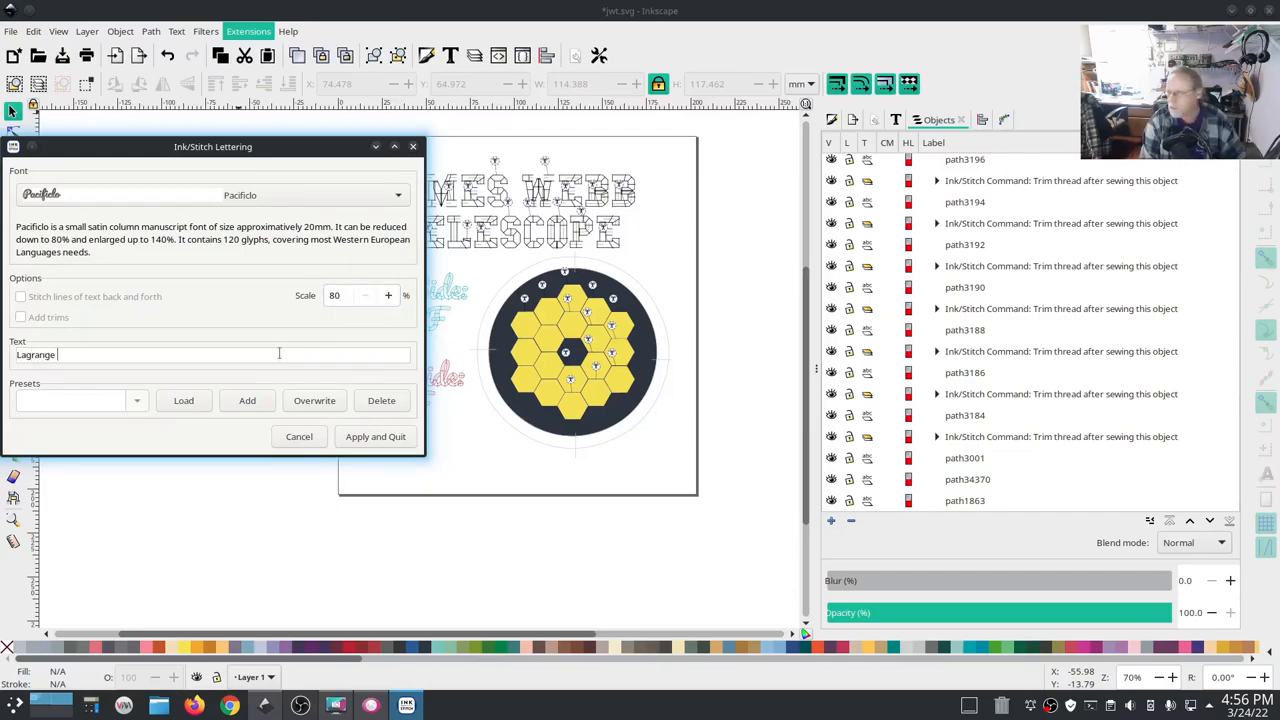
{"action": "type", "text": "point 2:"}
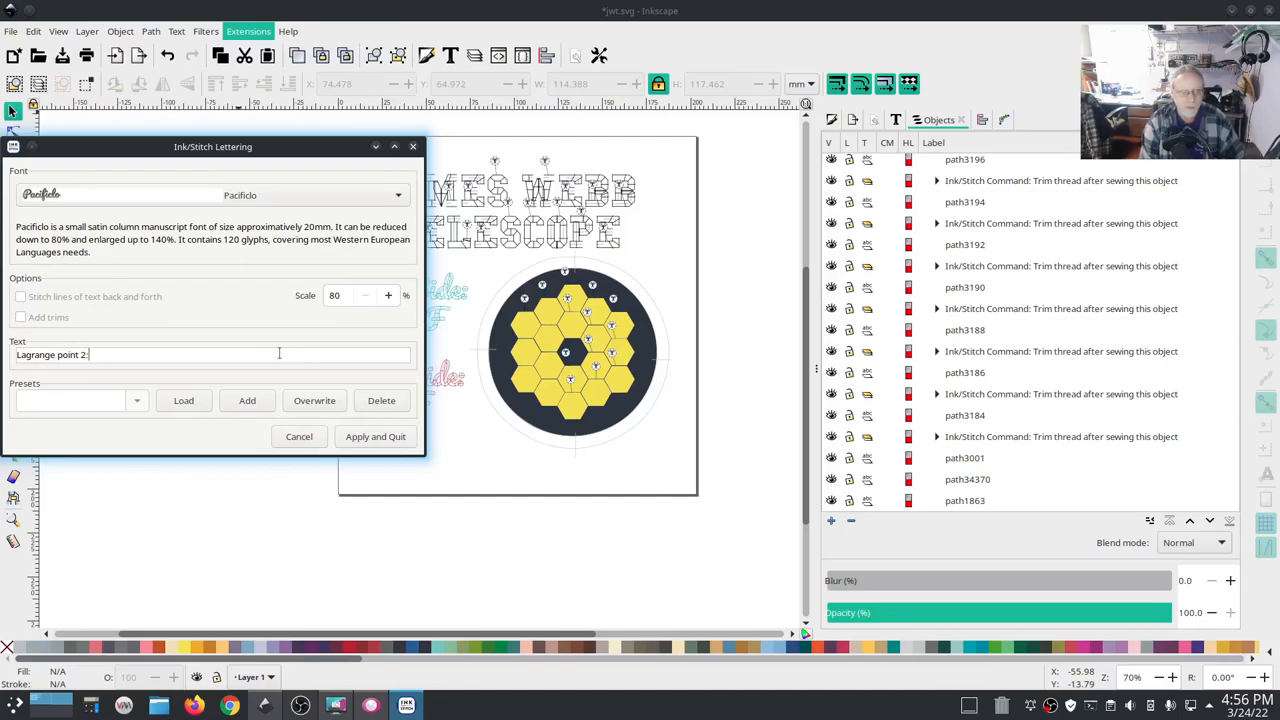
{"action": "type", "text": "1"}
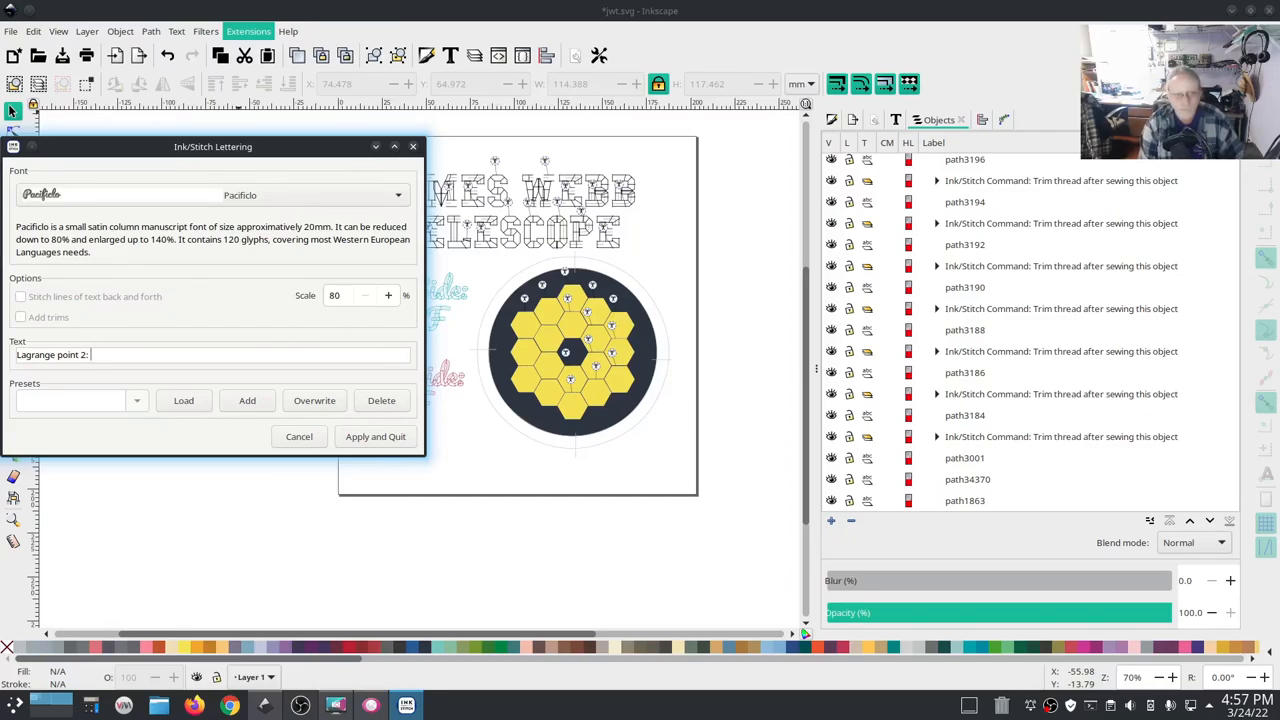
{"action": "left_click", "coordinate": [375, 436]}
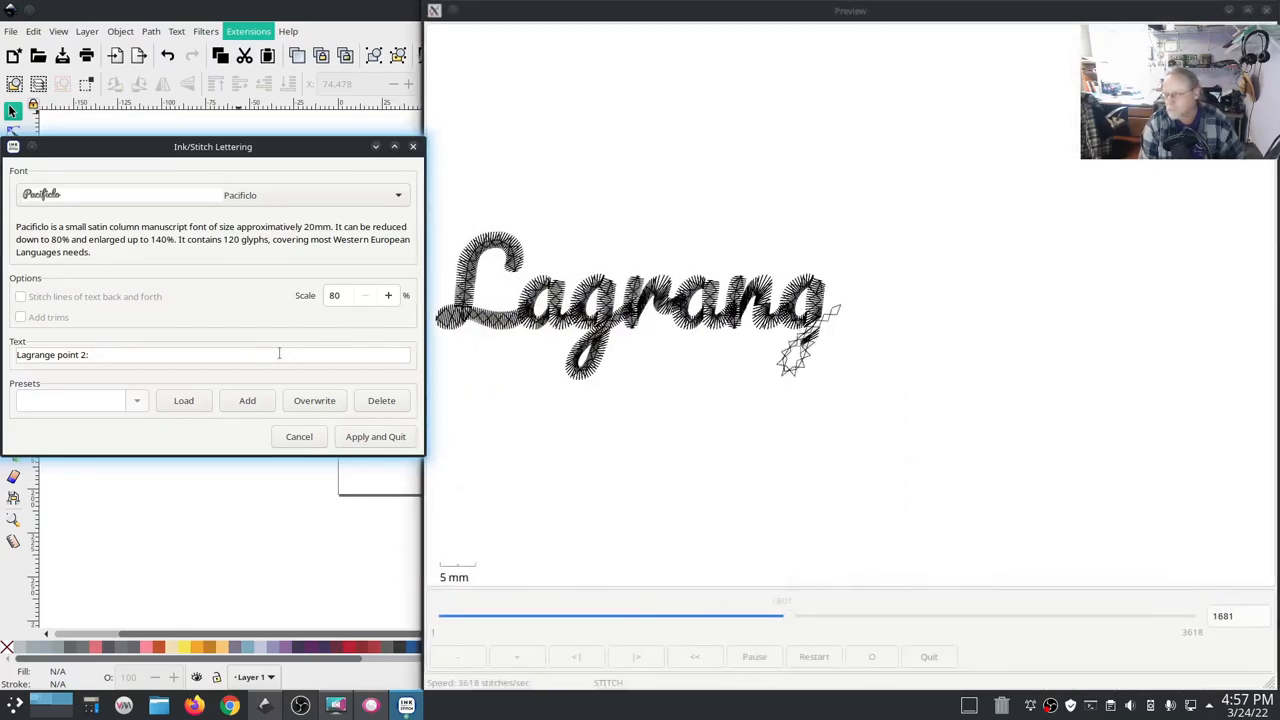
{"action": "type", "text": "1m"}
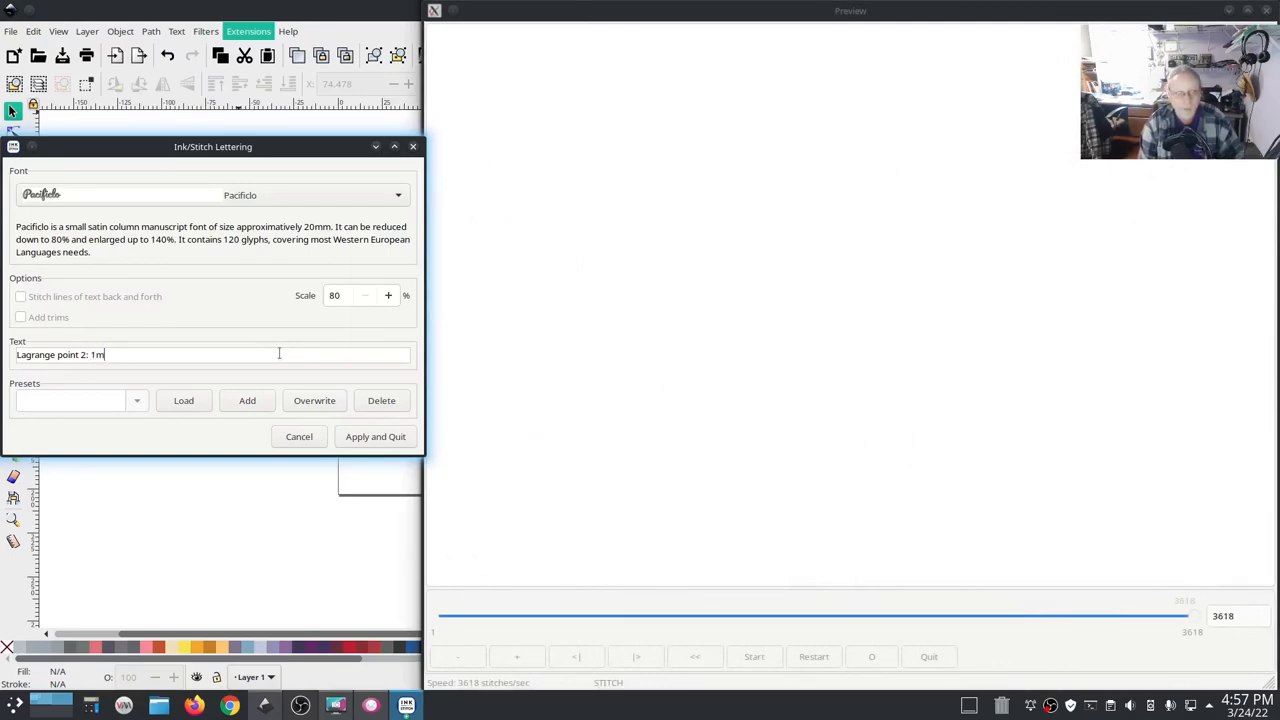
{"action": "type", "text": "iles"}
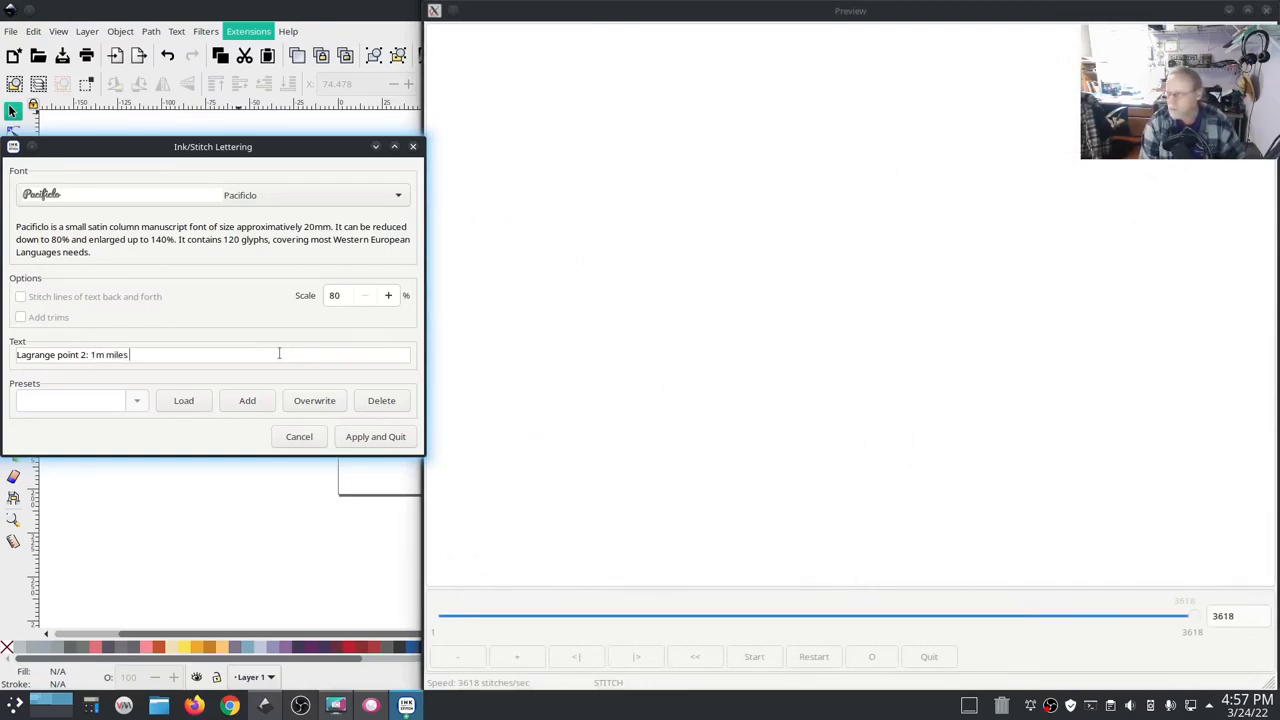
{"action": "type", "text": "away"}
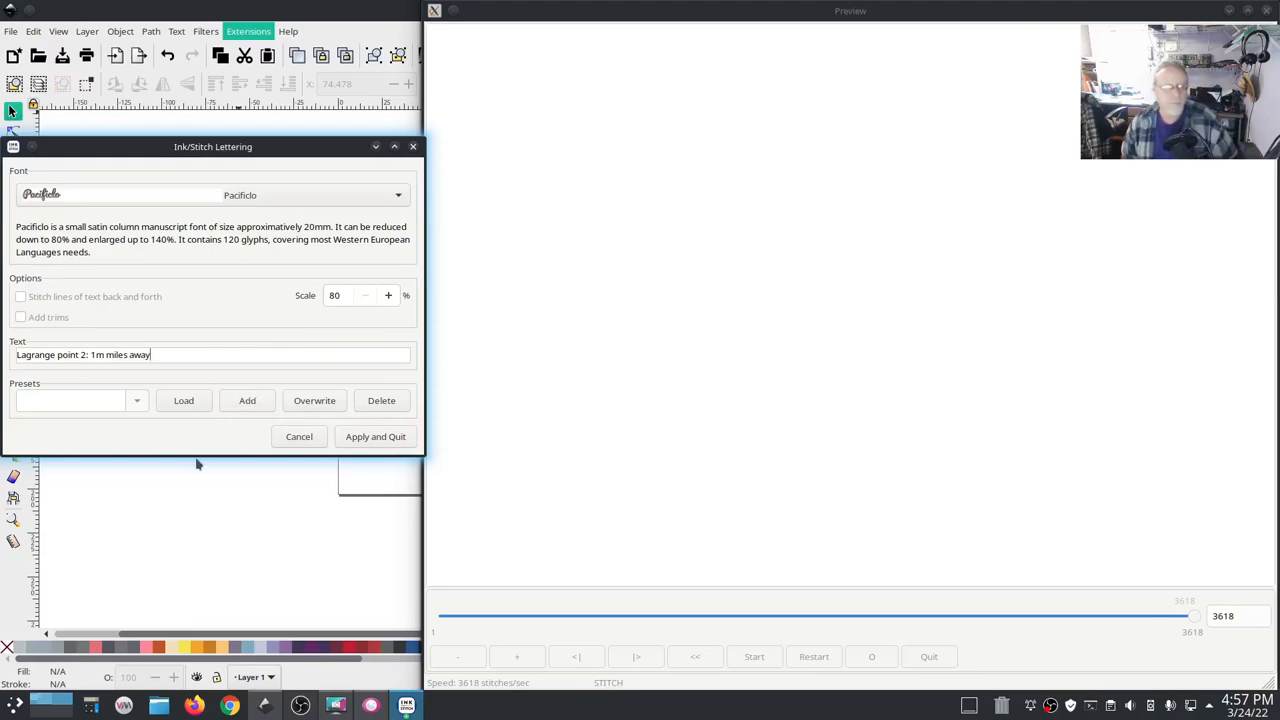
{"action": "mouse_move", "coordinate": [210, 442]}
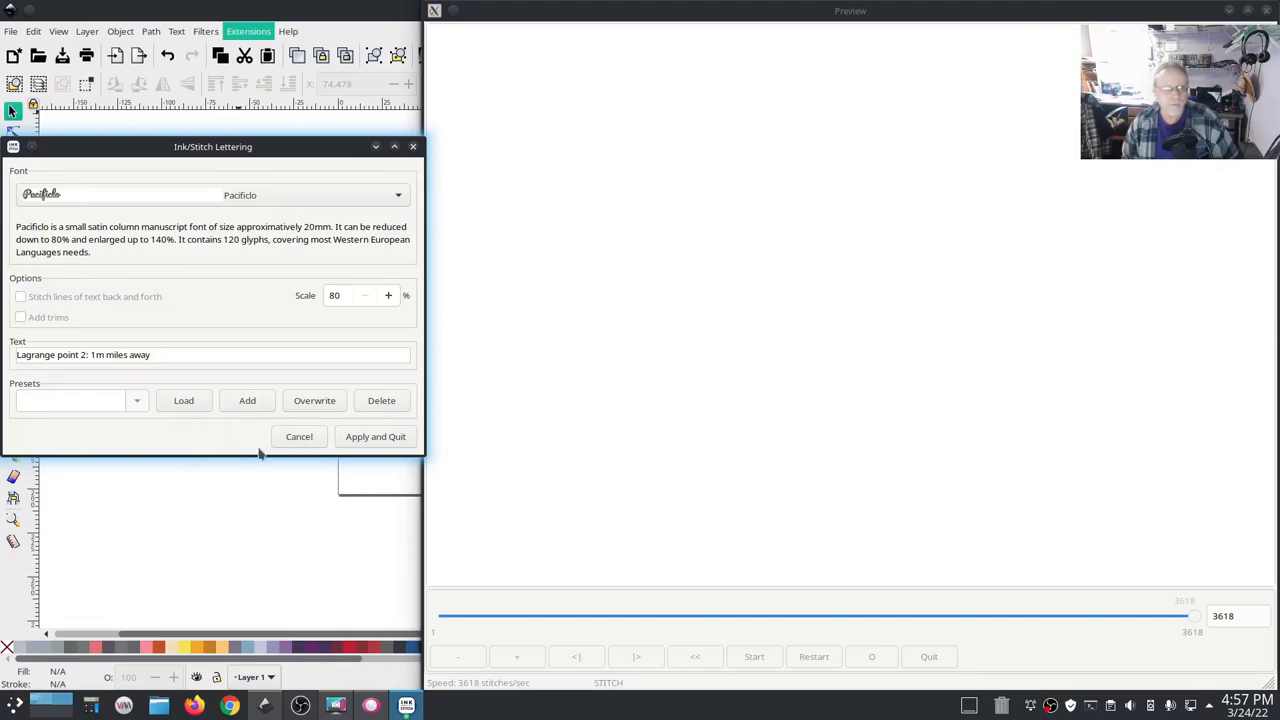
{"action": "left_click", "coordinate": [375, 436]}
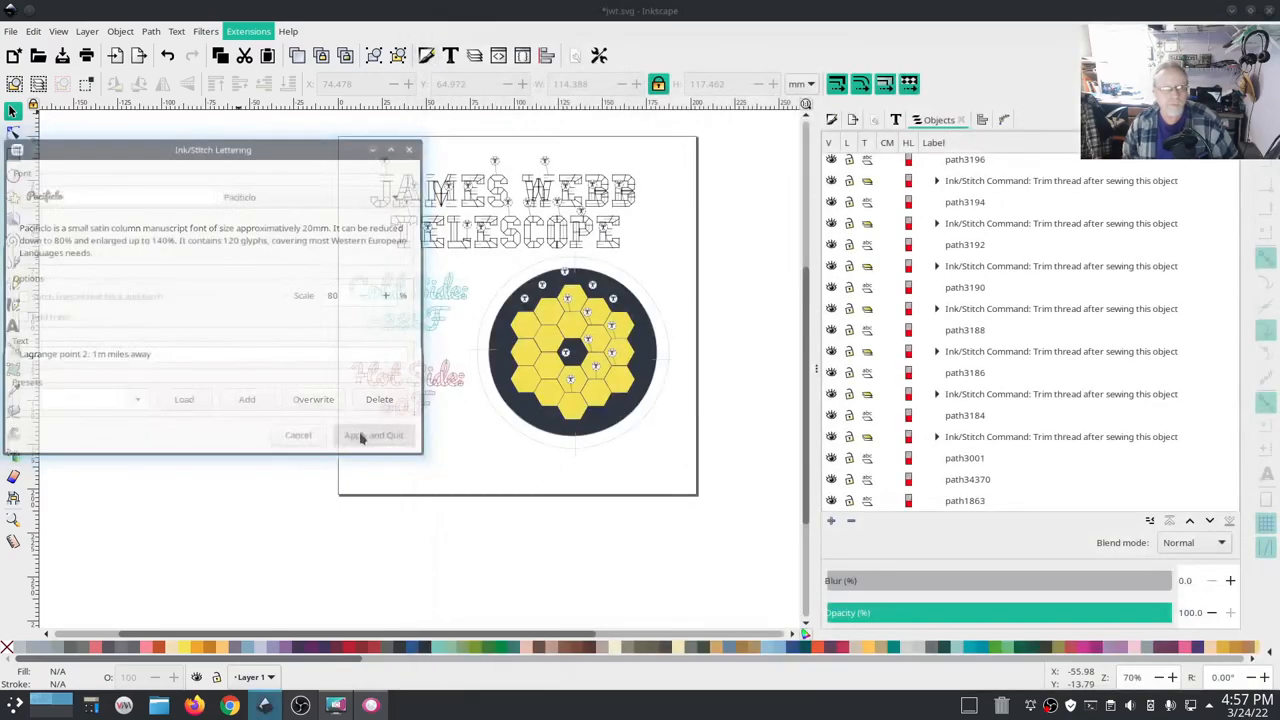
Drag the 'Lagrange point 2: 1m miles away' caption to span the page bottom.
{"action": "left_click", "coordinate": [373, 435]}
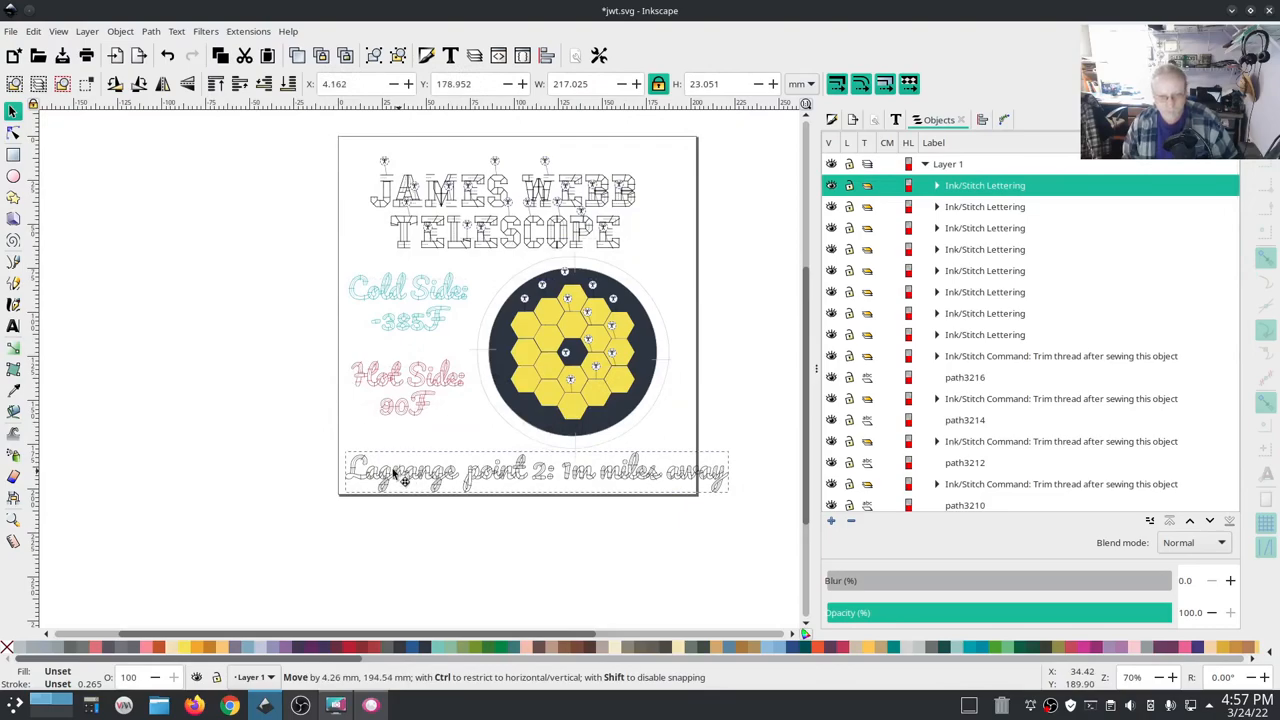
{"action": "left_click_drag", "start_coordinate": [400, 471], "coordinate": [408, 471]}
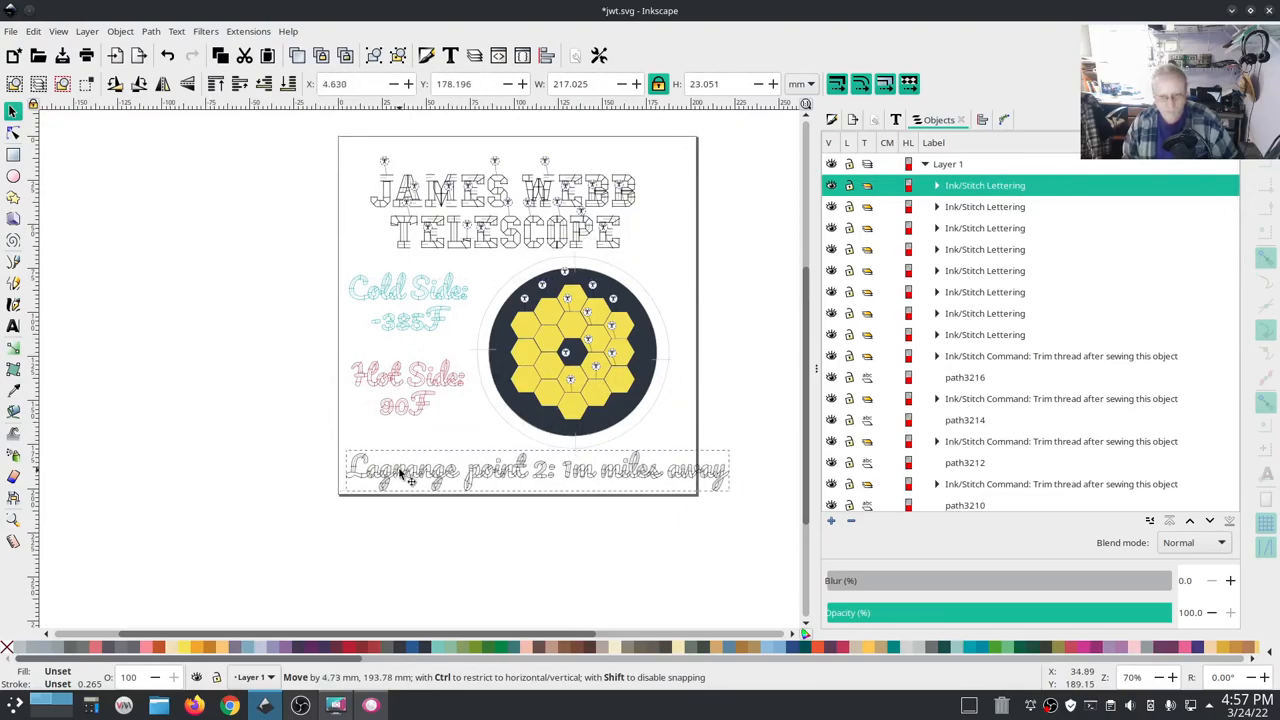
{"action": "left_click", "coordinate": [400, 470]}
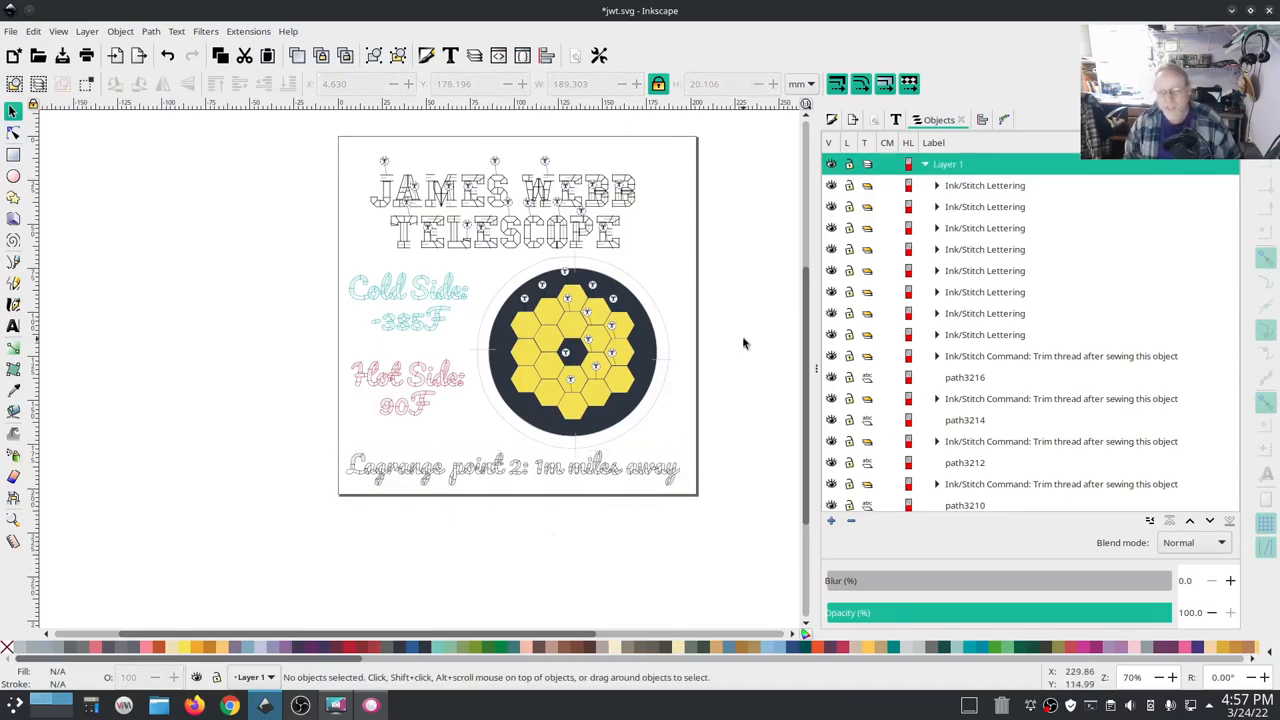
{"action": "mouse_move", "coordinate": [762, 318]}
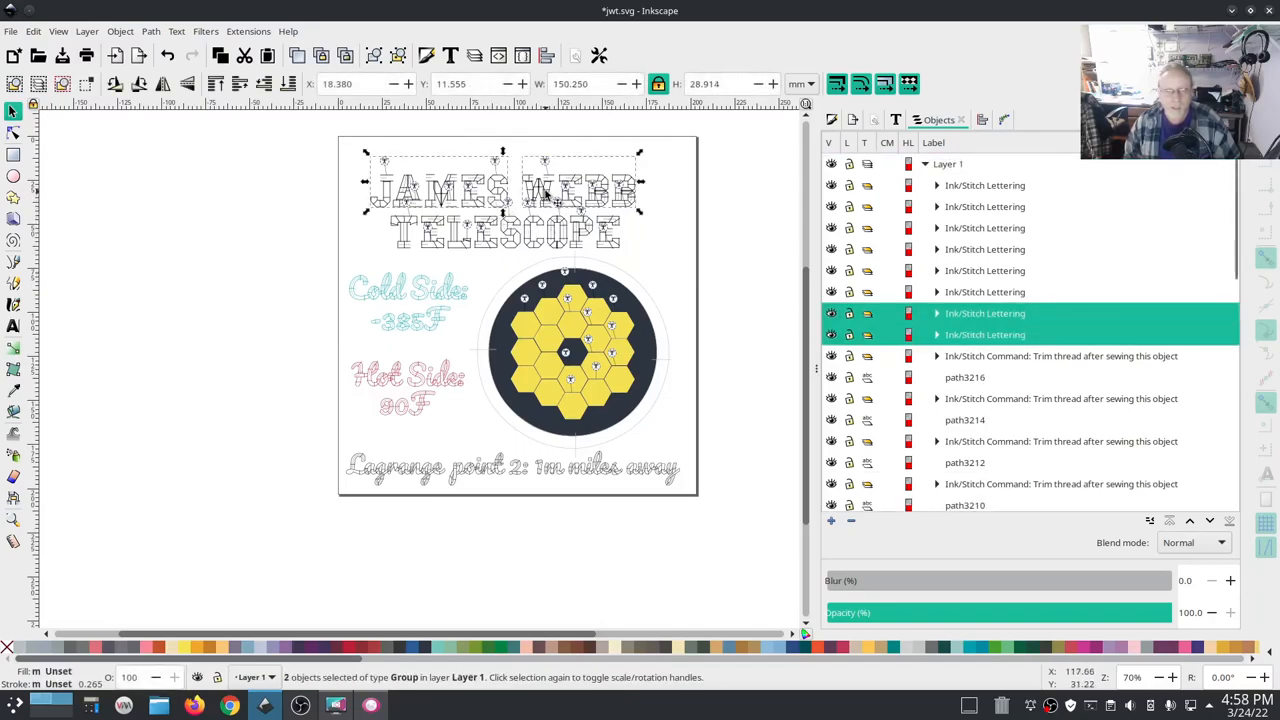
Shift JAMES WEBB left and TELESCOPE right, and make the Lagrange caption pale blue.
{"action": "left_click_drag", "start_coordinate": [545, 195], "coordinate": [520, 185]}
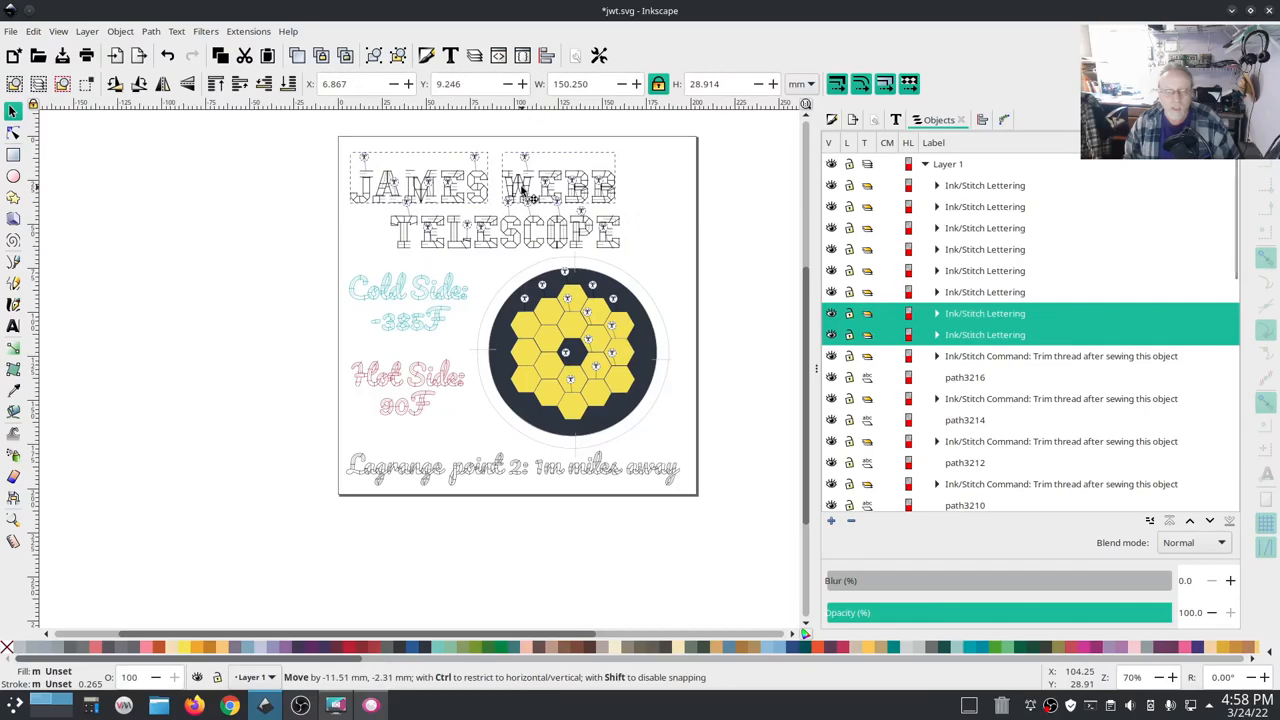
{"action": "left_click", "coordinate": [985, 291]}
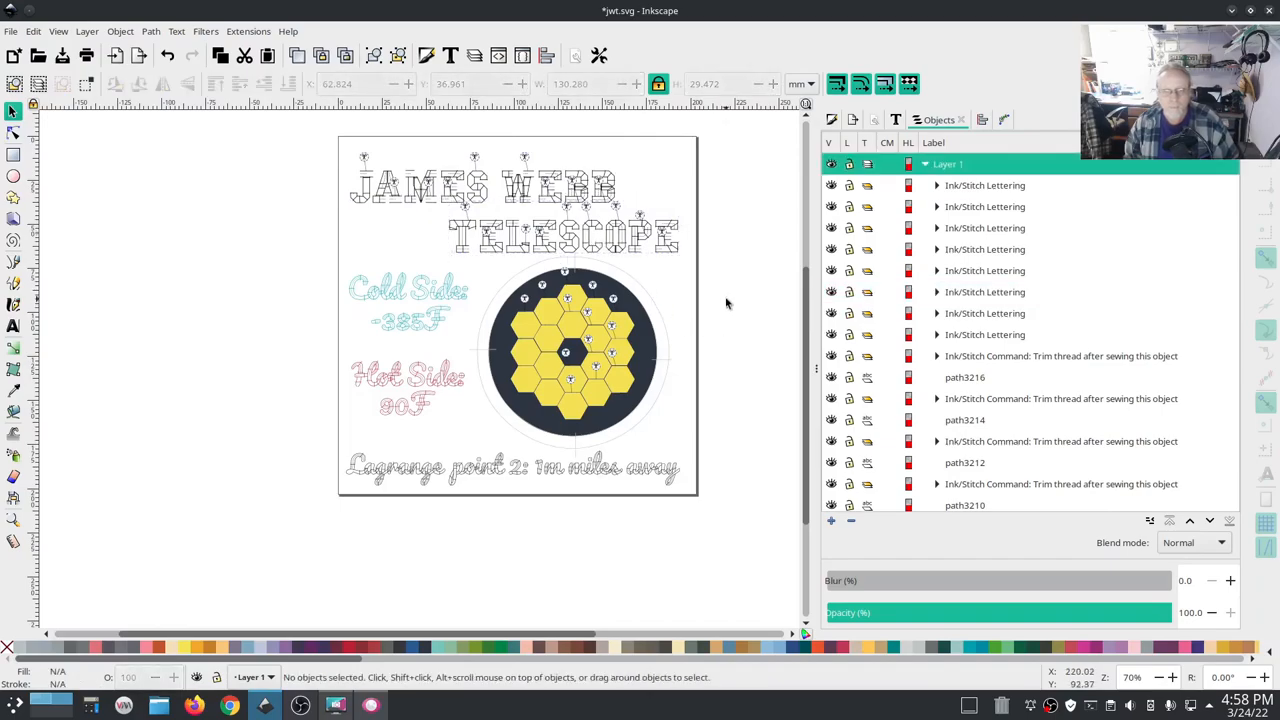
{"action": "left_click", "coordinate": [500, 467]}
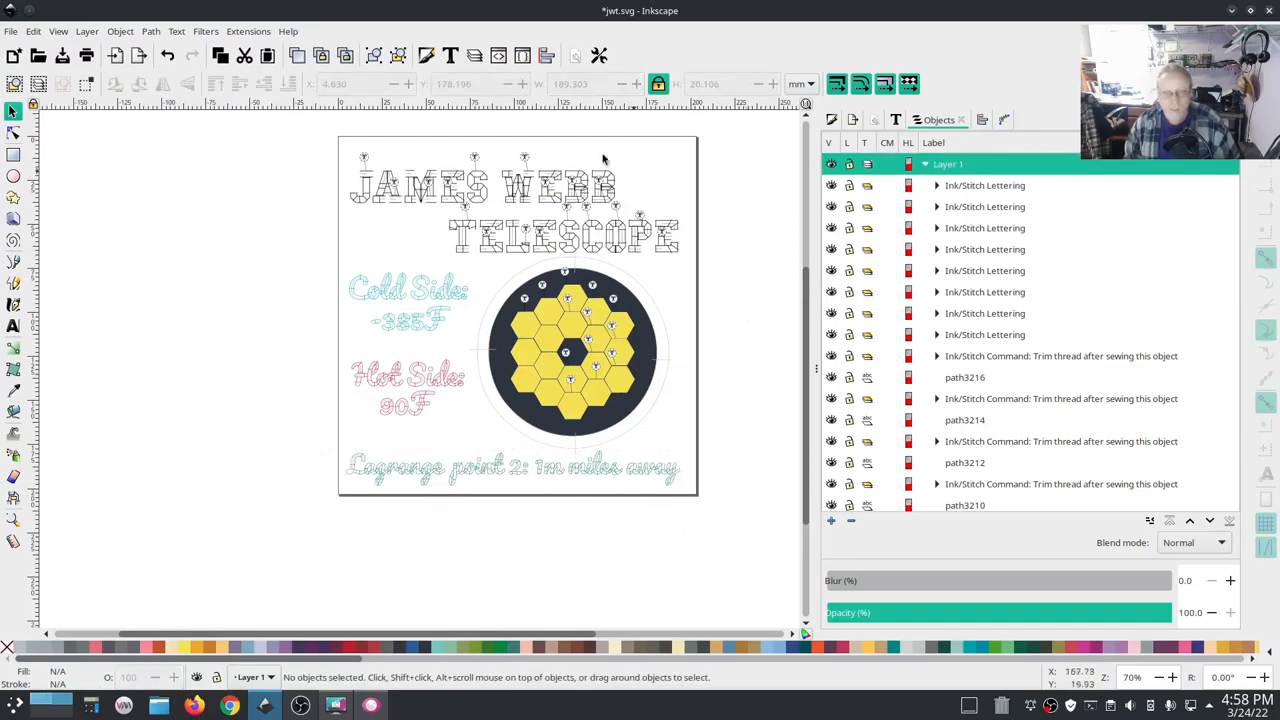
{"action": "left_click", "coordinate": [248, 31]}
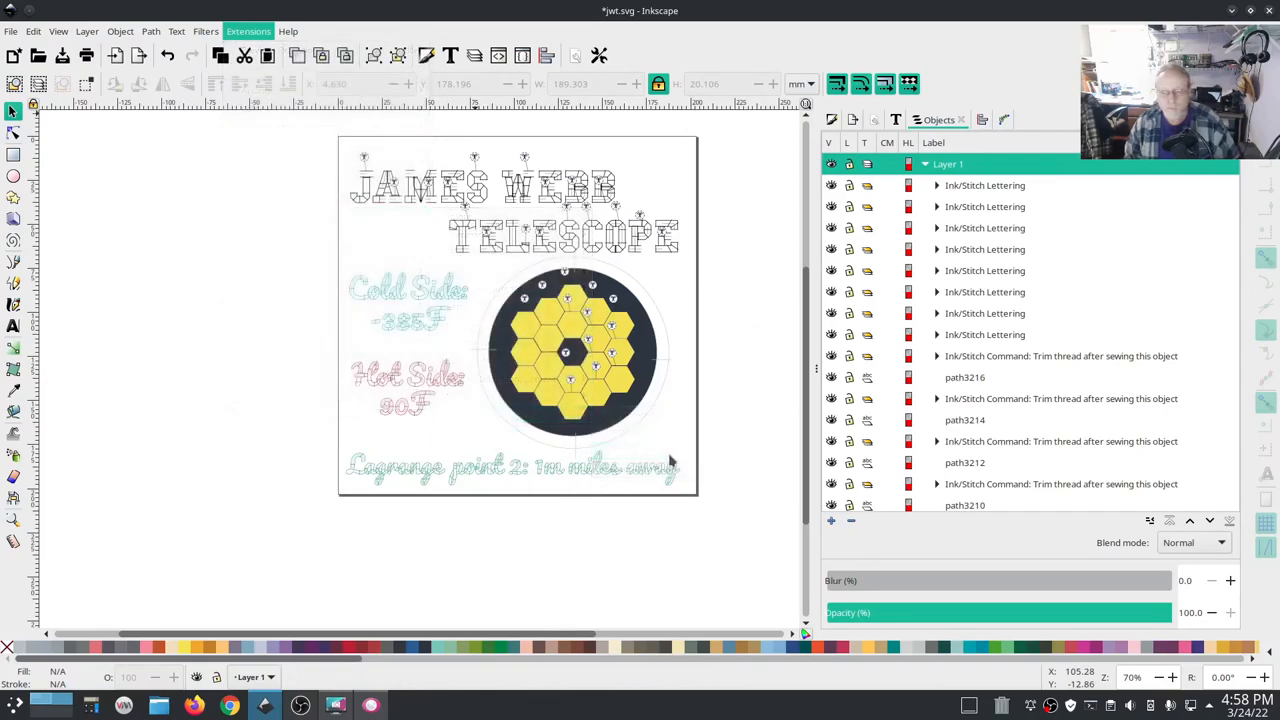
{"action": "mouse_move", "coordinate": [740, 540]}
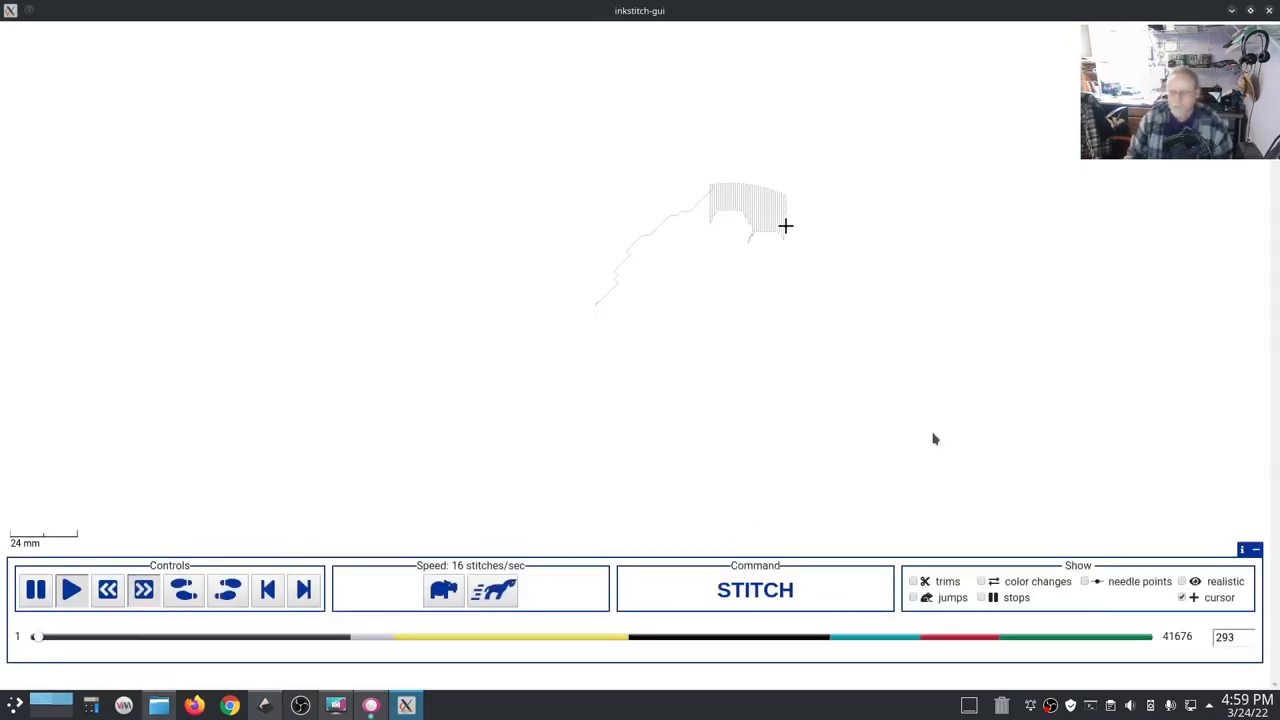
{"action": "left_click", "coordinate": [492, 589]}
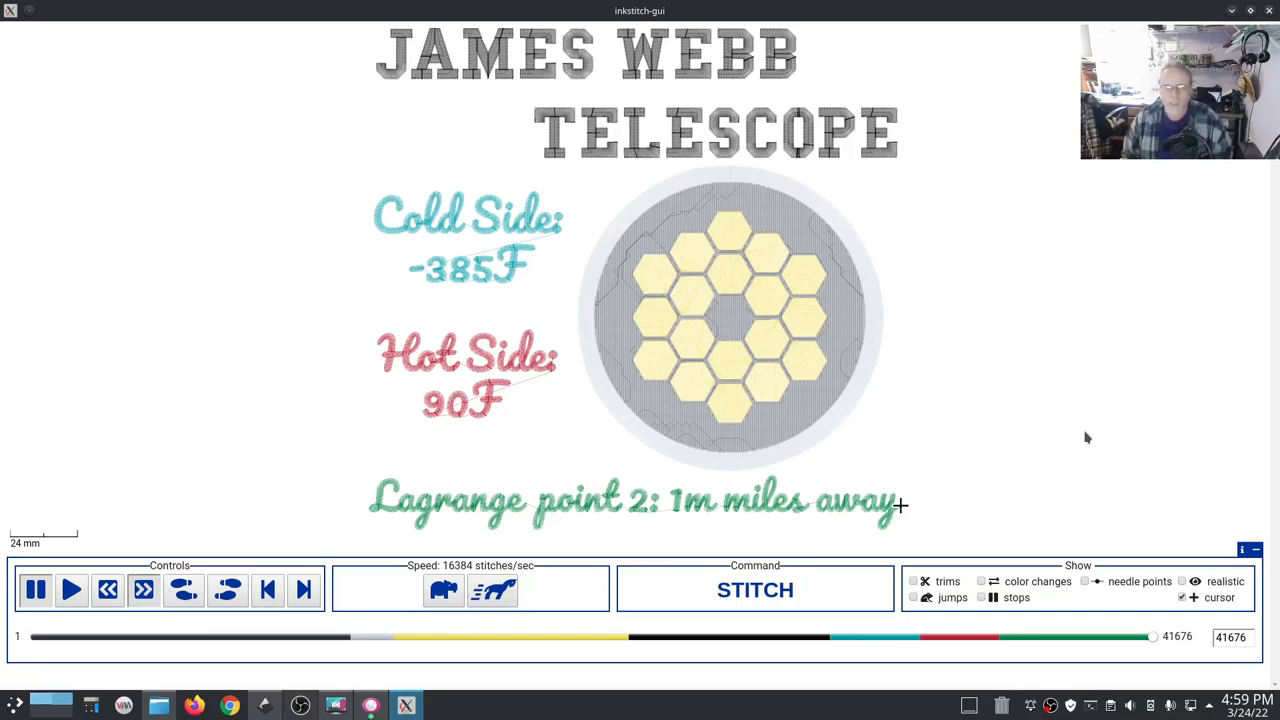
{"action": "mouse_move", "coordinate": [1007, 410]}
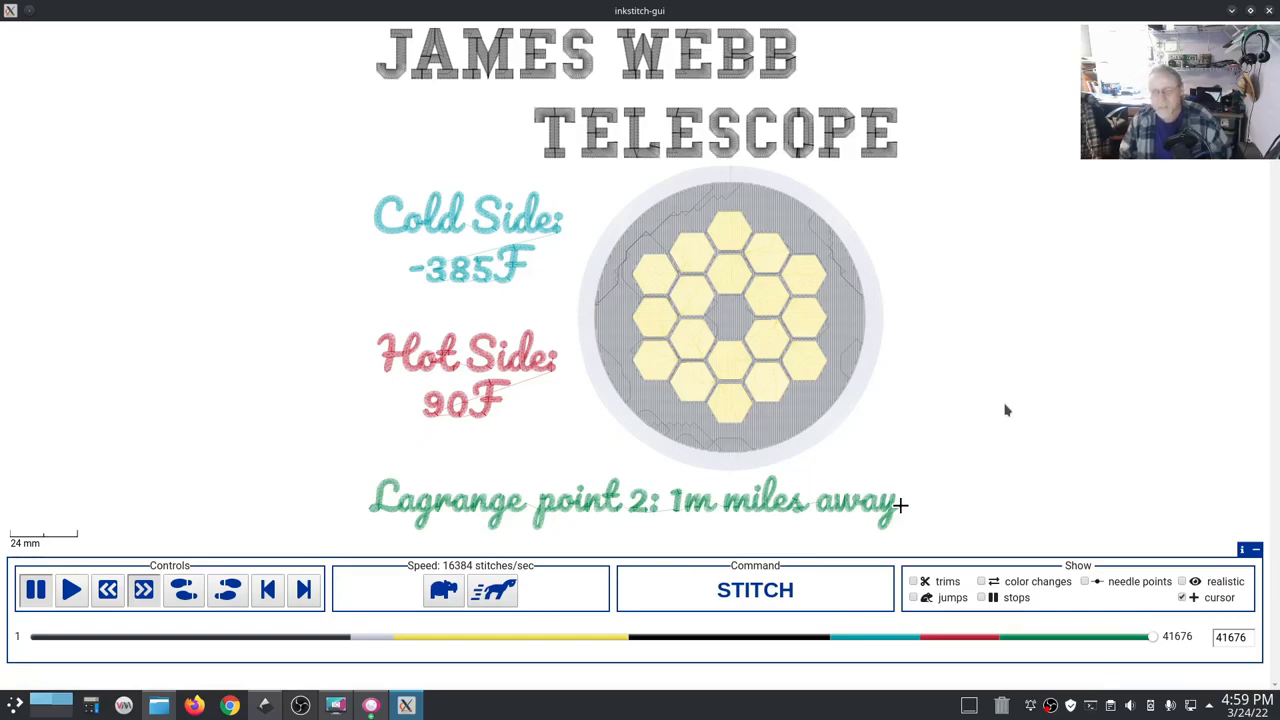
{"action": "mouse_move", "coordinate": [700, 275]}
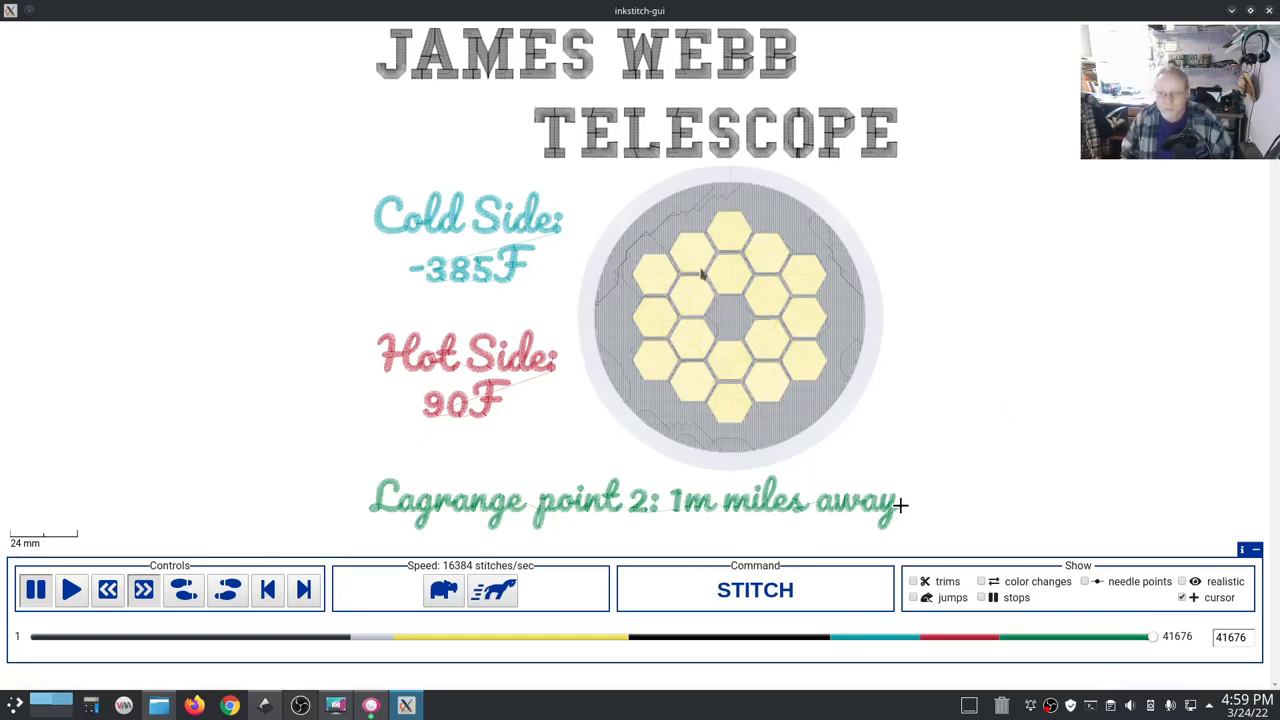
{"action": "mouse_move", "coordinate": [725, 330]}
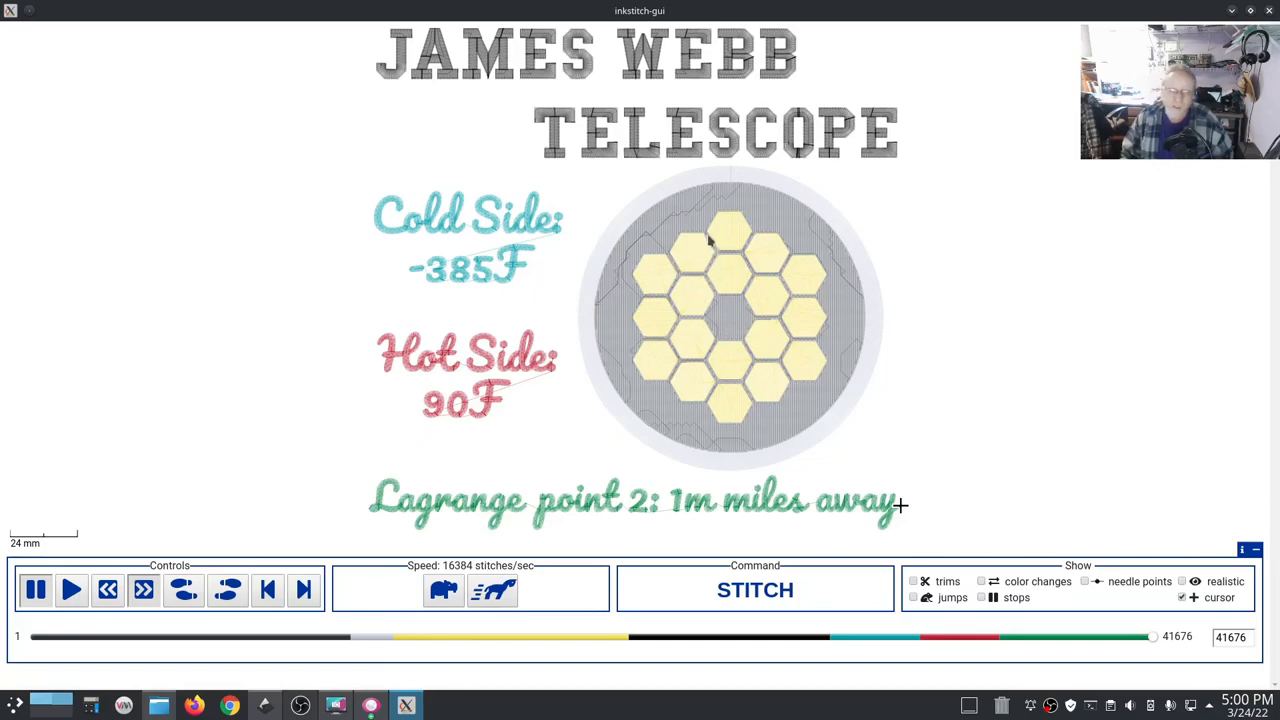
{"action": "mouse_move", "coordinate": [996, 455]}
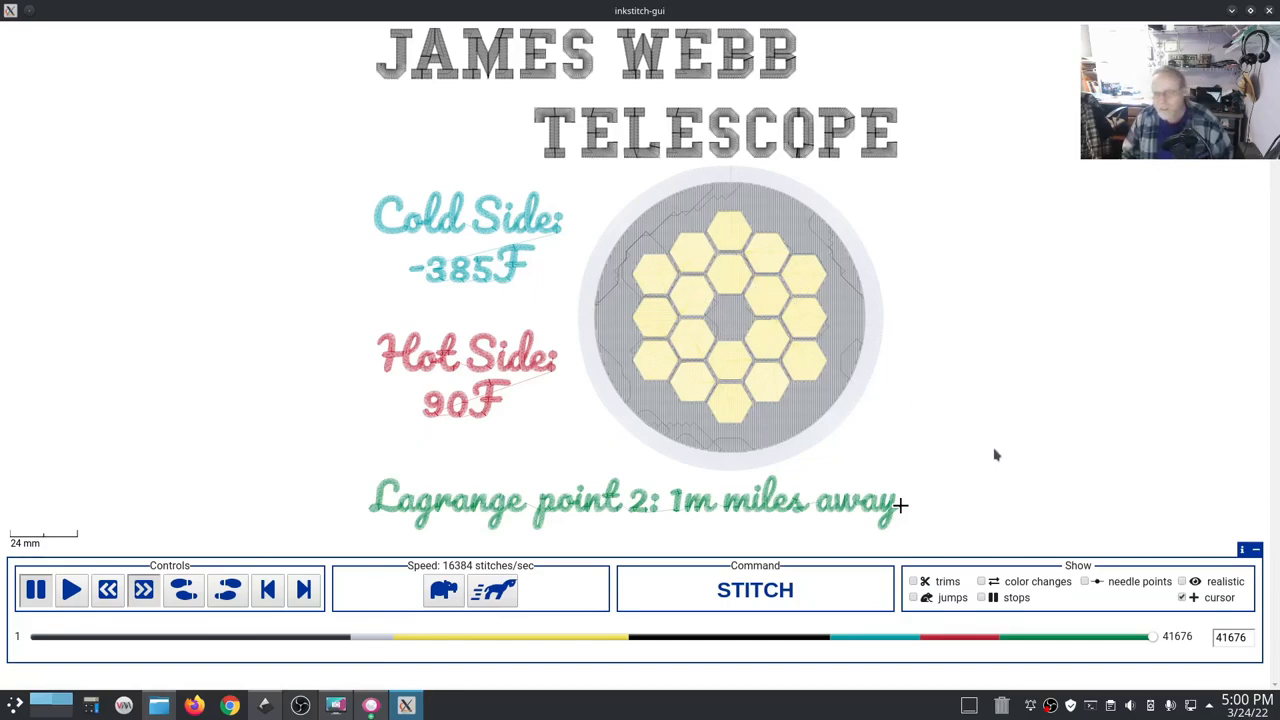
{"action": "mouse_move", "coordinate": [983, 445]}
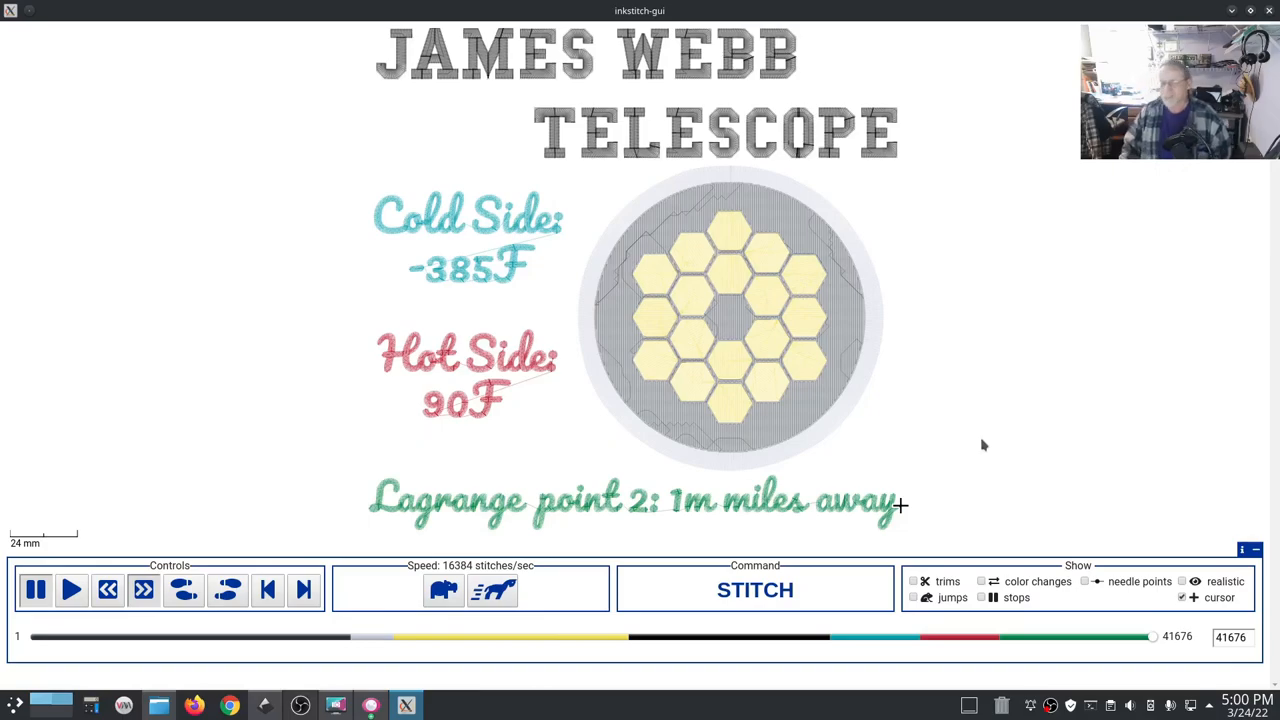
{"action": "mouse_move", "coordinate": [993, 391]}
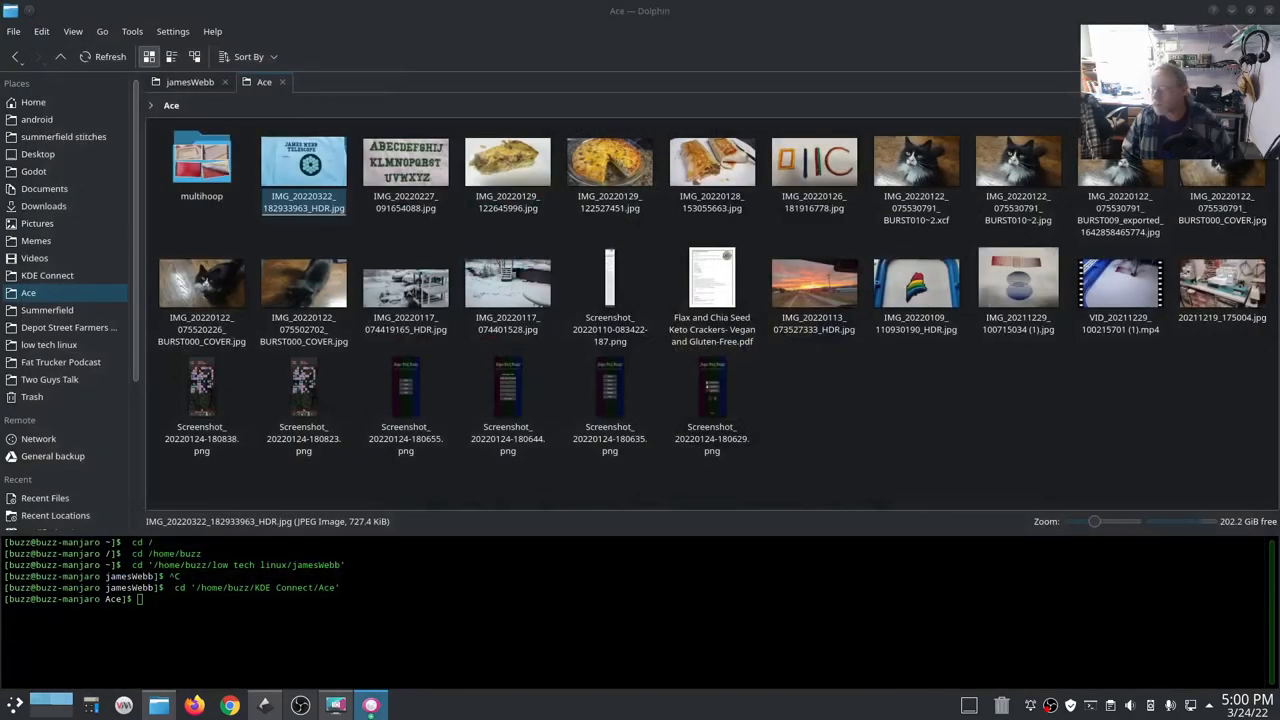
Open the HDR photo of the earlier stitched telescope patch in Gwenview.
{"action": "double_click", "coordinate": [303, 162]}
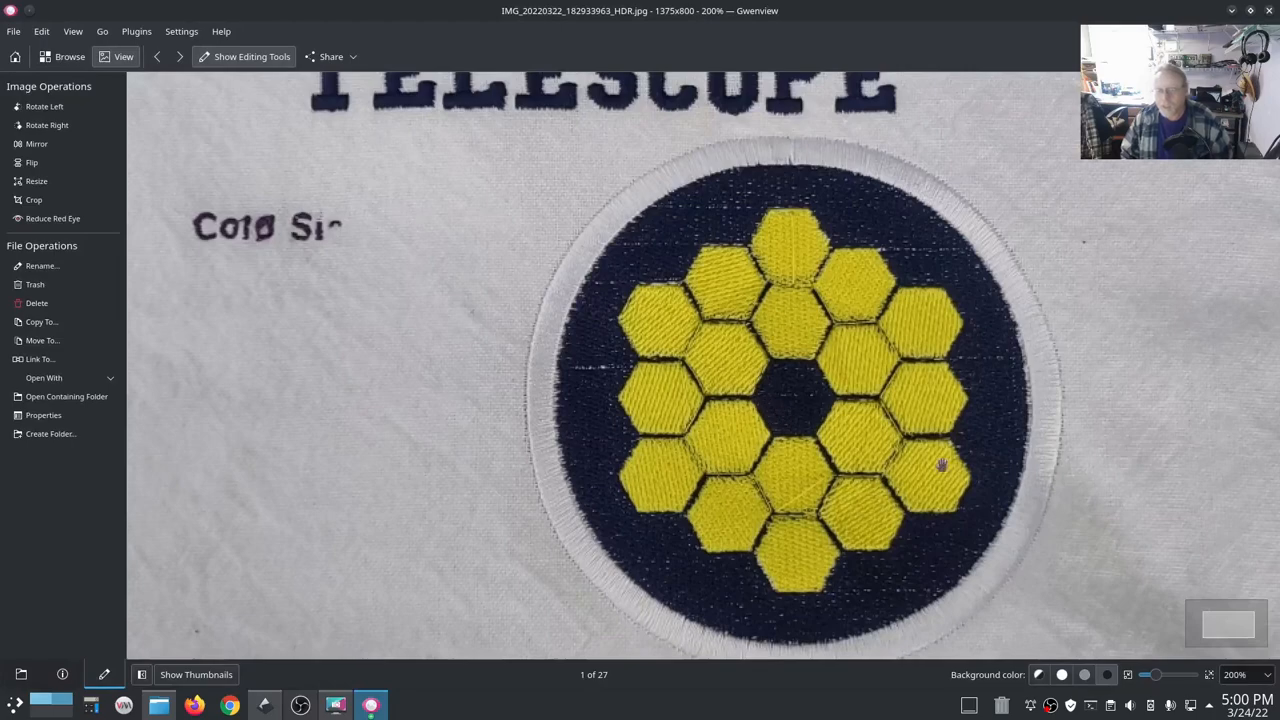
{"action": "mouse_move", "coordinate": [597, 370]}
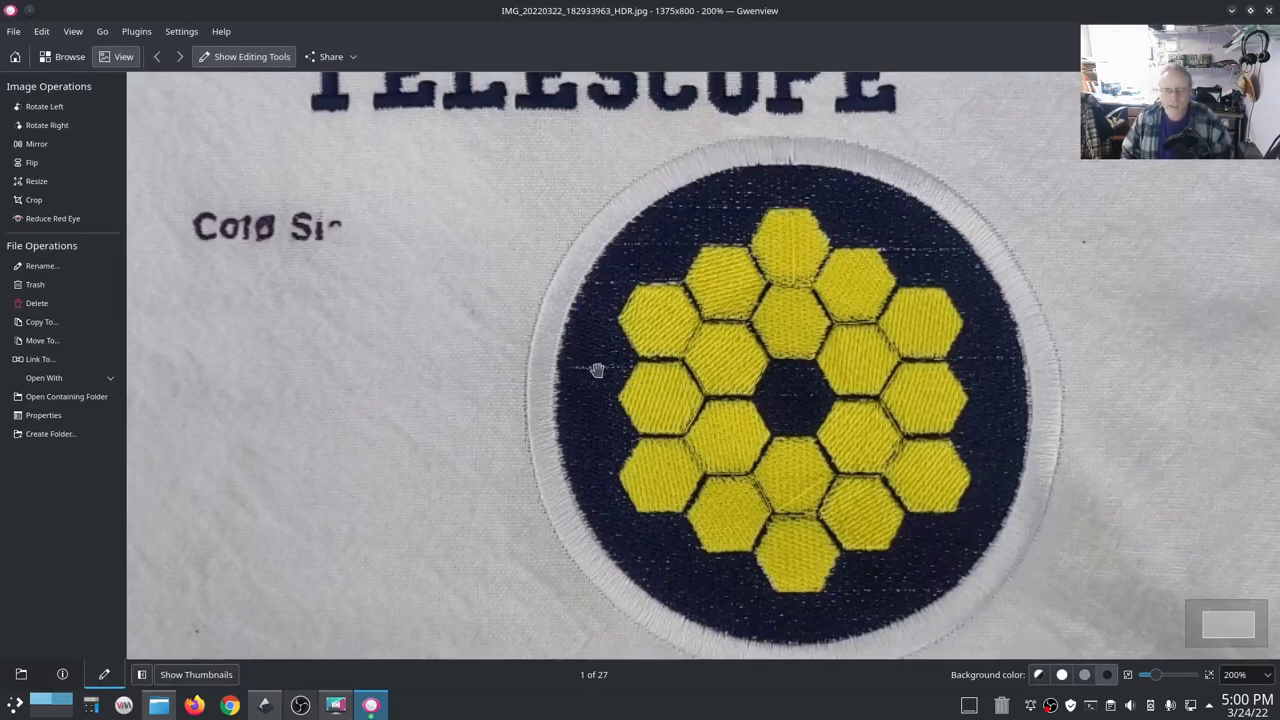
{"action": "mouse_move", "coordinate": [833, 248]}
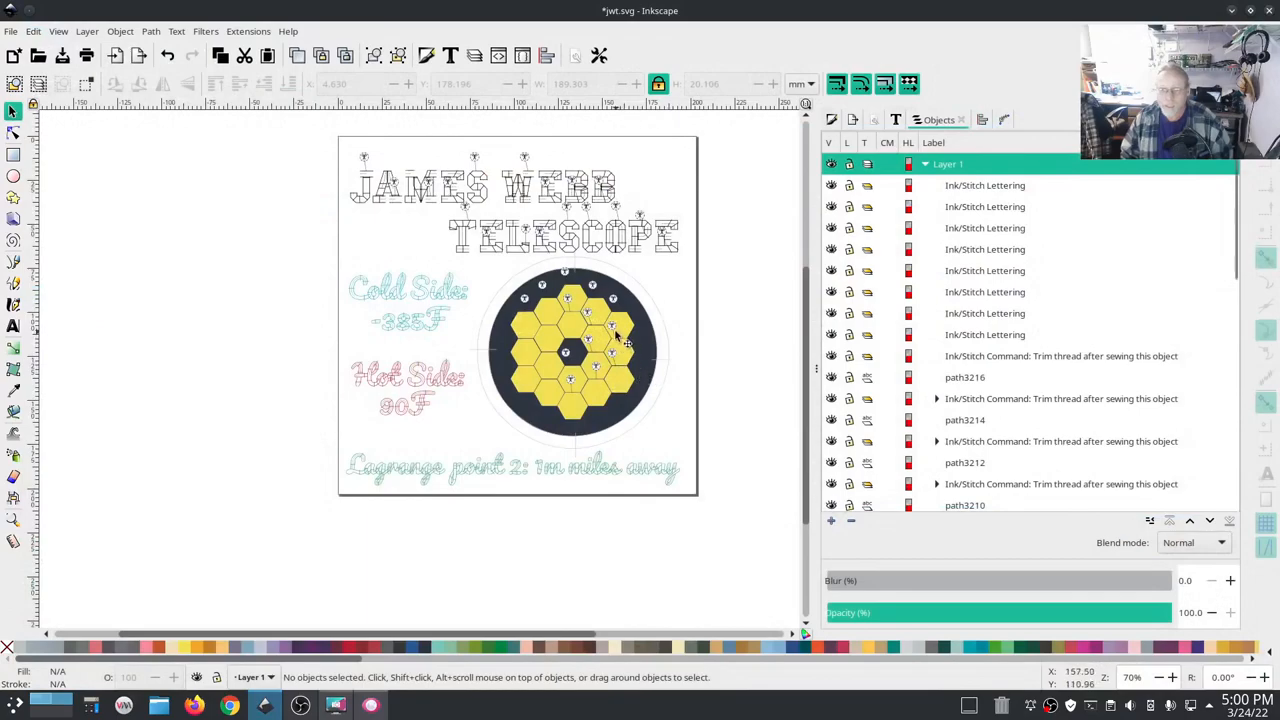
Give the dark circle's Ink/Stitch fill a 45° angle and 0.20 mm row spacing.
{"action": "left_click", "coordinate": [620, 338]}
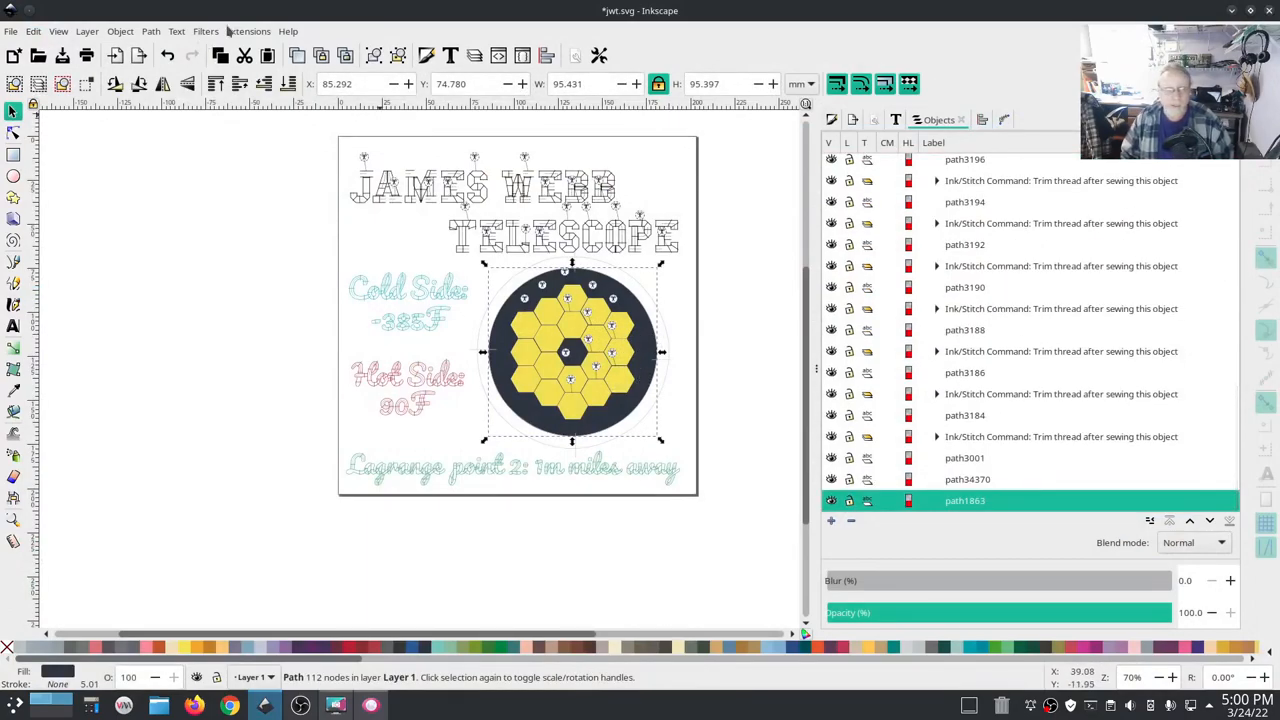
{"action": "left_click", "coordinate": [248, 31]}
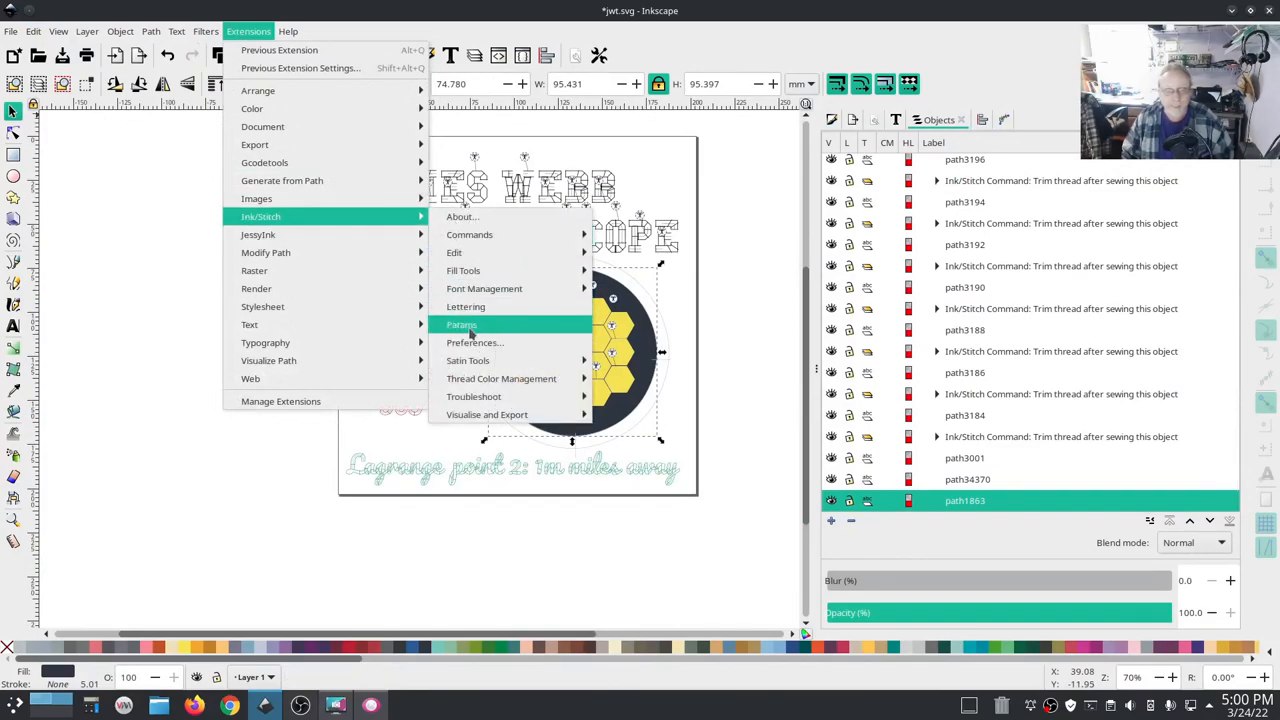
{"action": "left_click", "coordinate": [680, 553]}
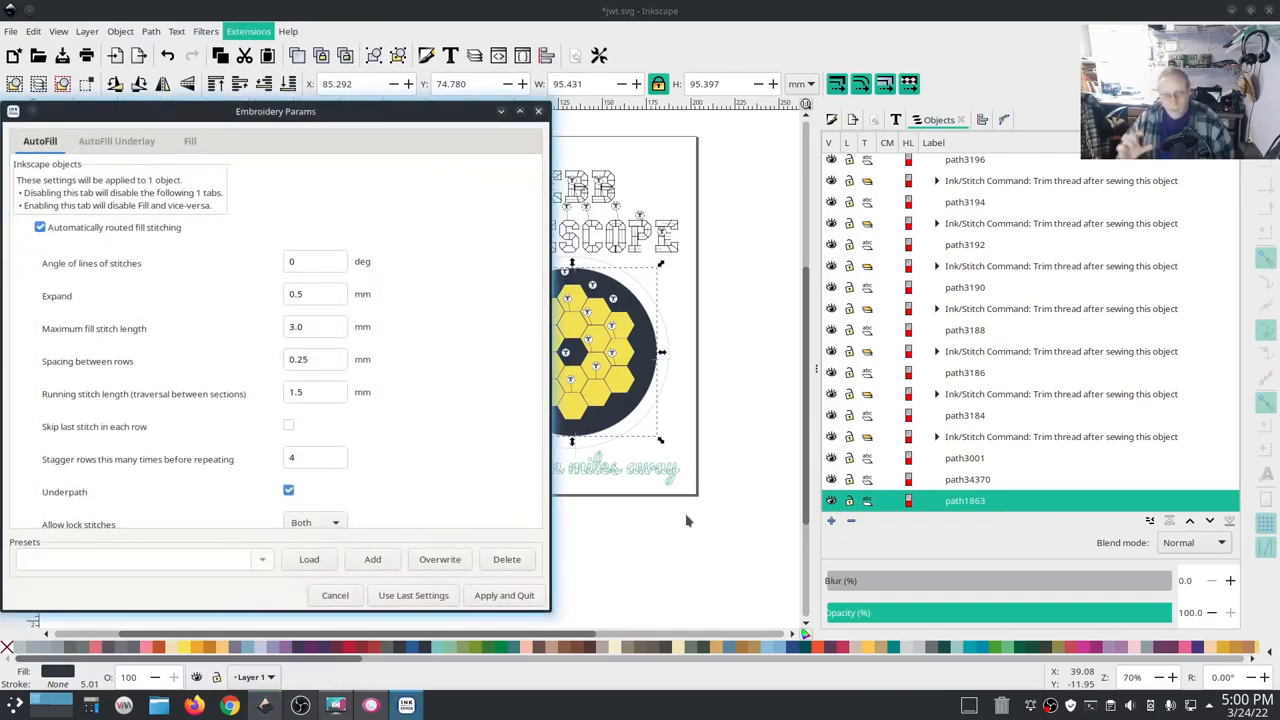
{"action": "left_click", "coordinate": [315, 359]}
{"action": "type", "text": "0.2"}
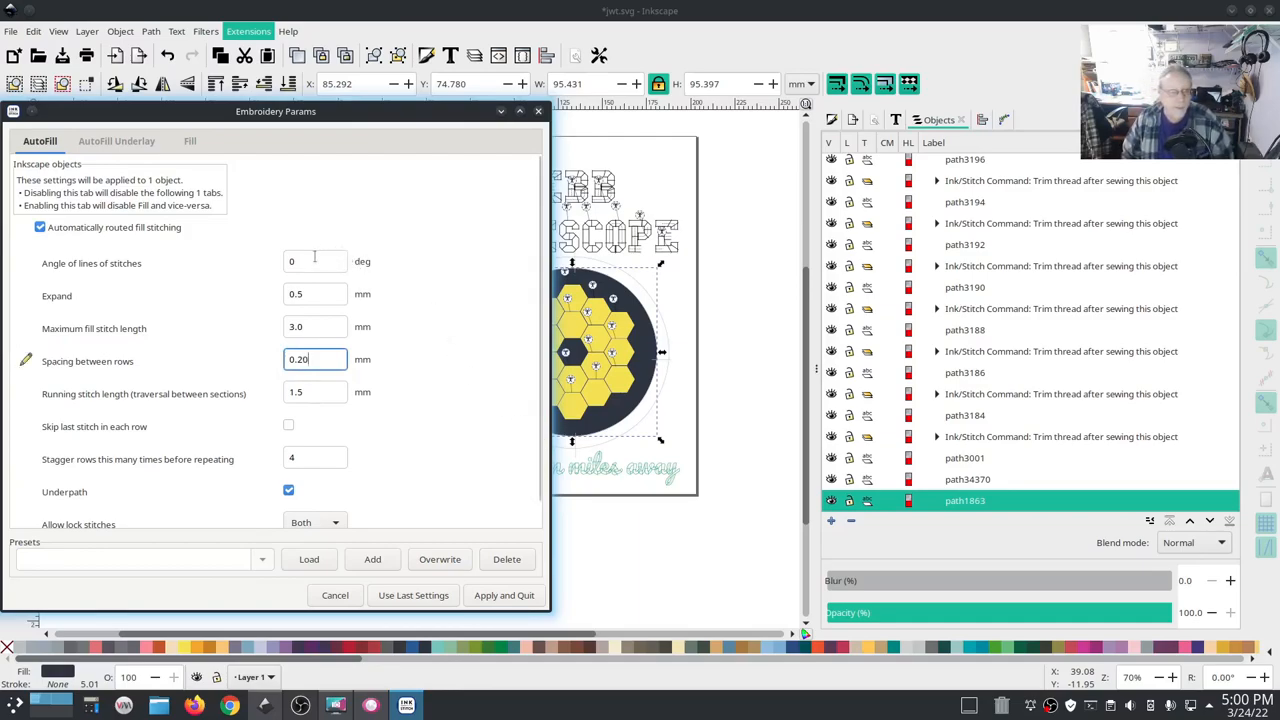
{"action": "type", "text": "45"}
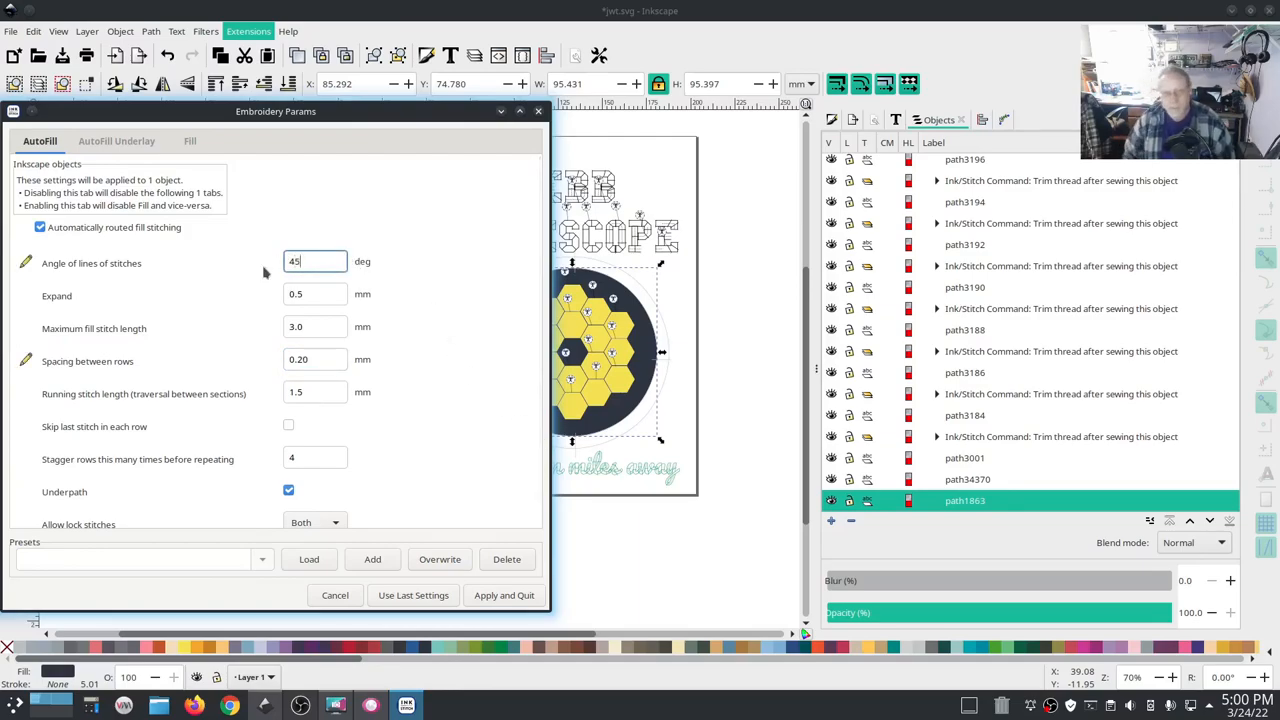
{"action": "left_click", "coordinate": [116, 141]}
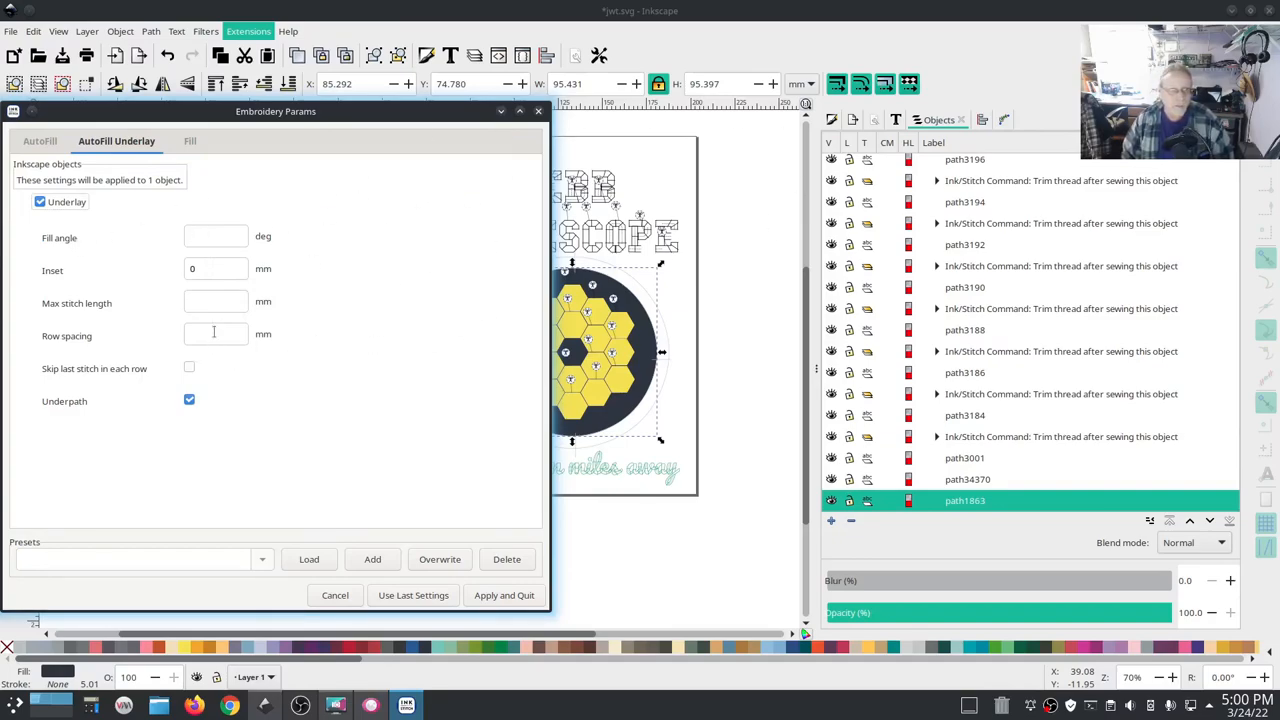
Review the circle's AutoFill Underlay row spacing and maximum stitch length.
{"action": "left_click", "coordinate": [40, 140]}
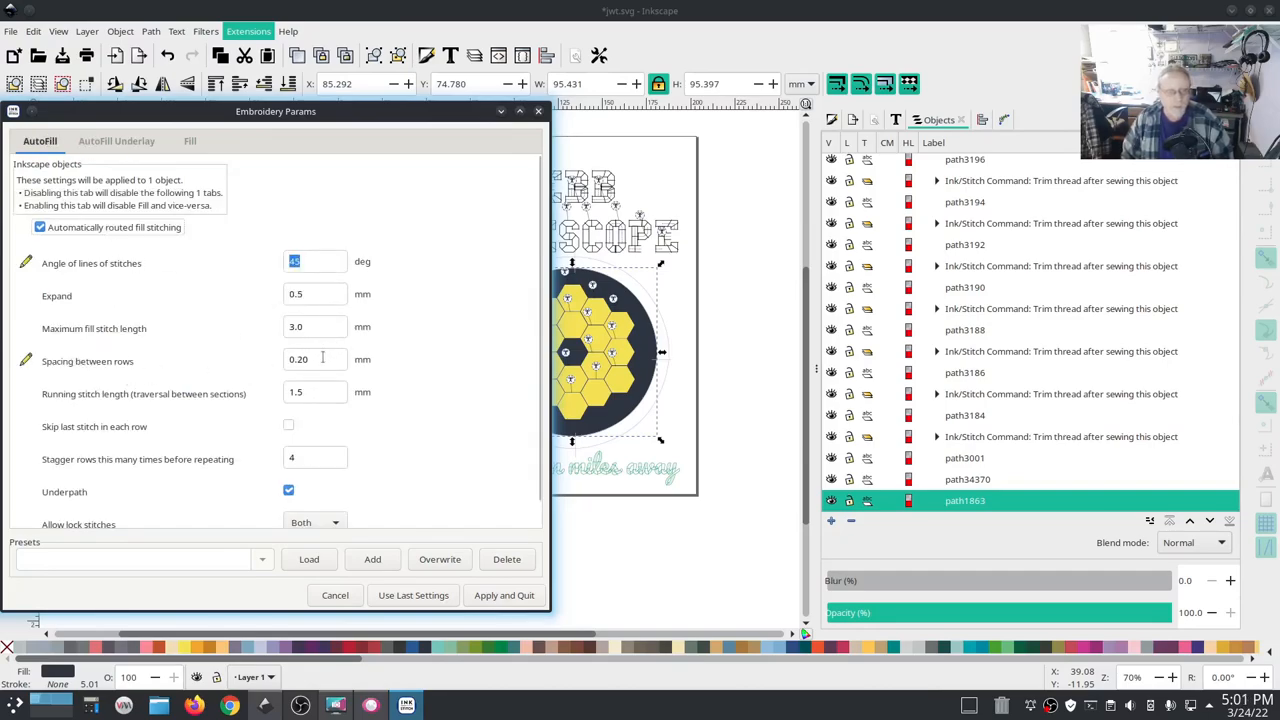
{"action": "left_click", "coordinate": [116, 140]}
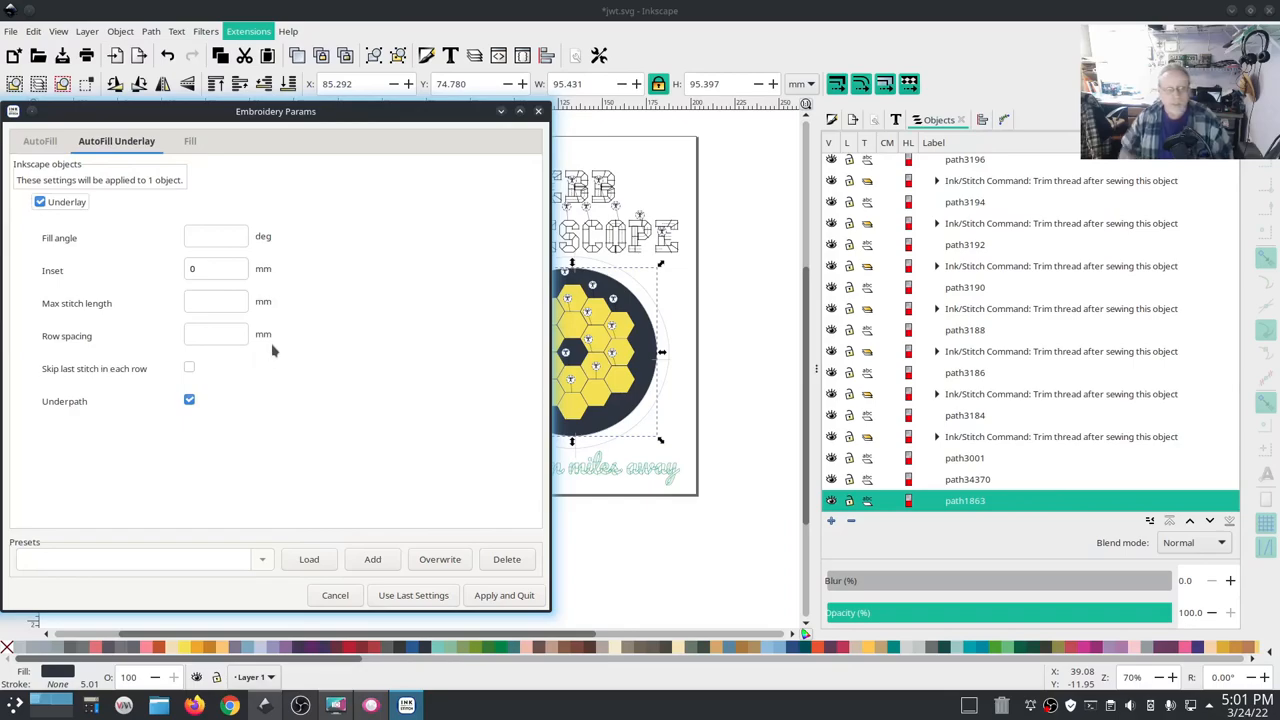
{"action": "mouse_move", "coordinate": [268, 363]}
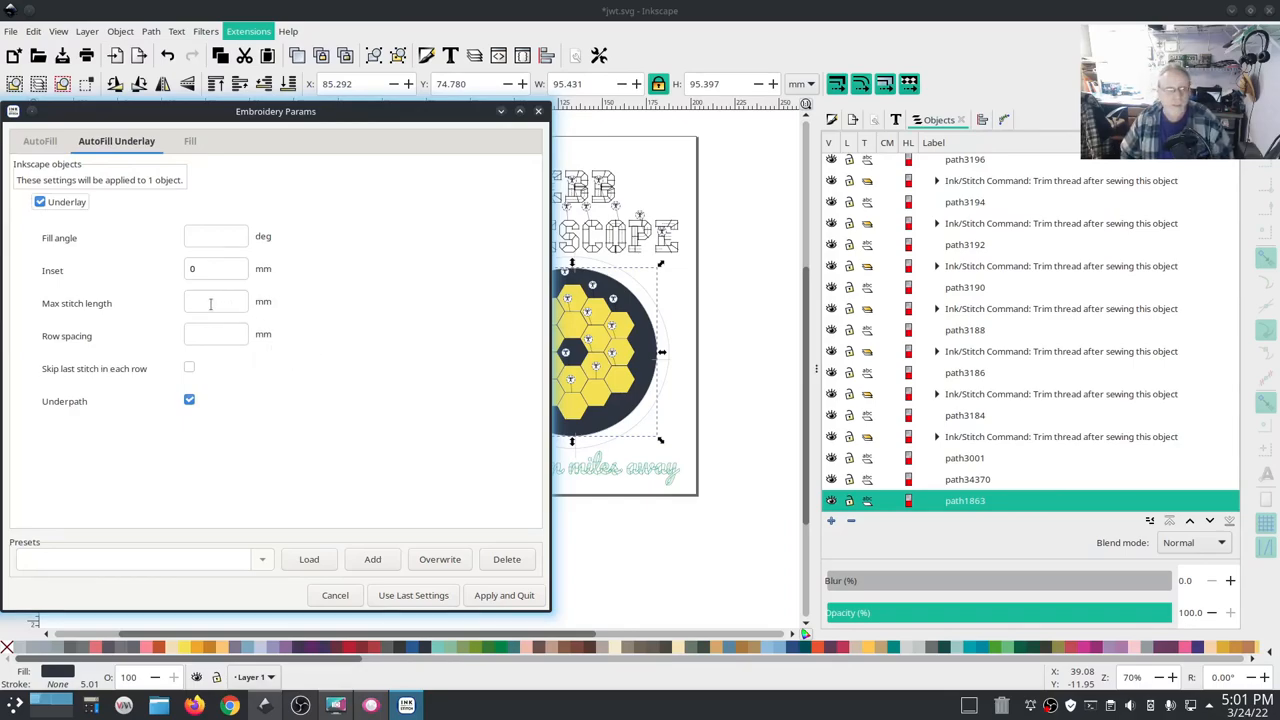
{"action": "left_click", "coordinate": [215, 334]}
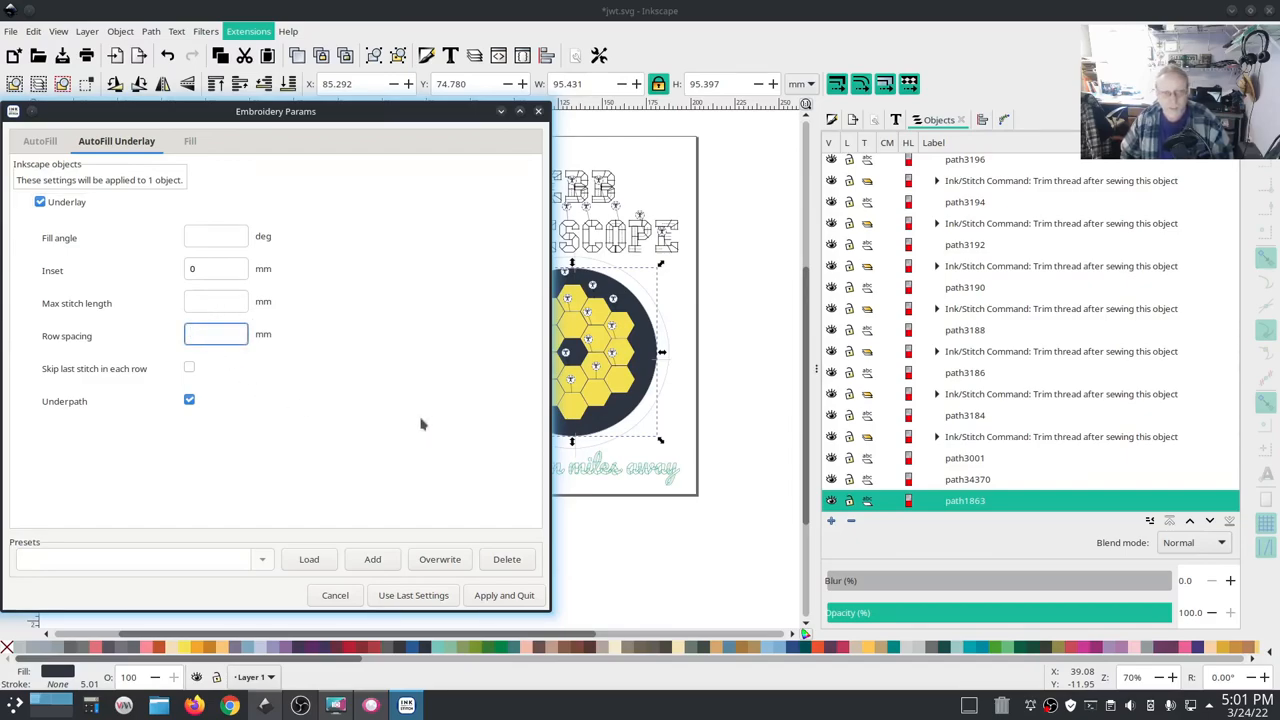
{"action": "left_click", "coordinate": [215, 334]}
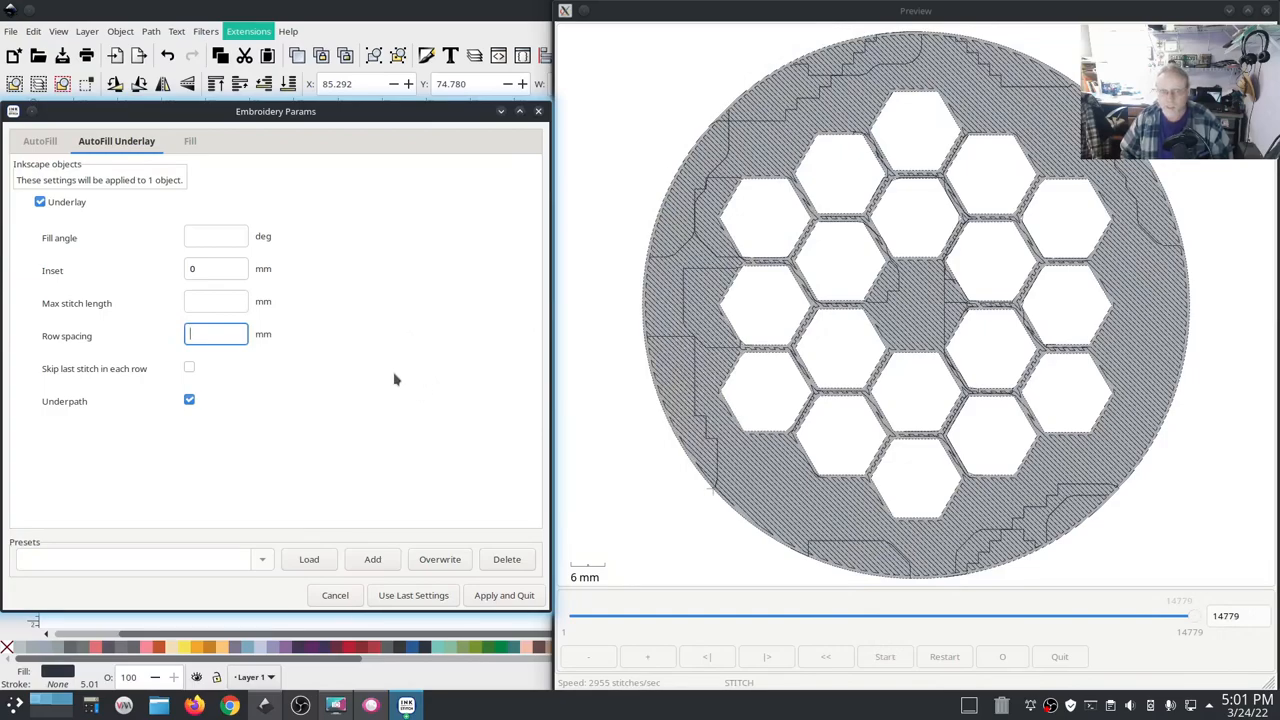
Enter 1 mm as the circle's AutoFill underlay row spacing.
{"action": "type", "text": "1"}
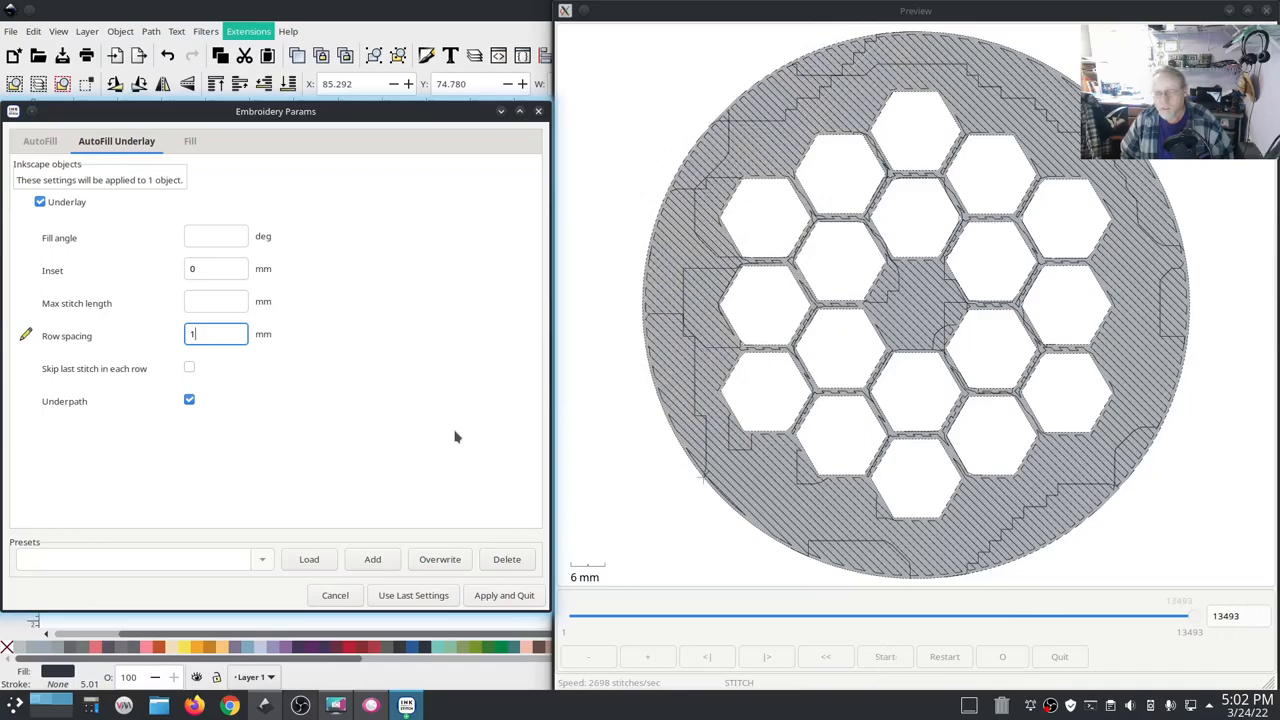
{"action": "mouse_move", "coordinate": [456, 412]}
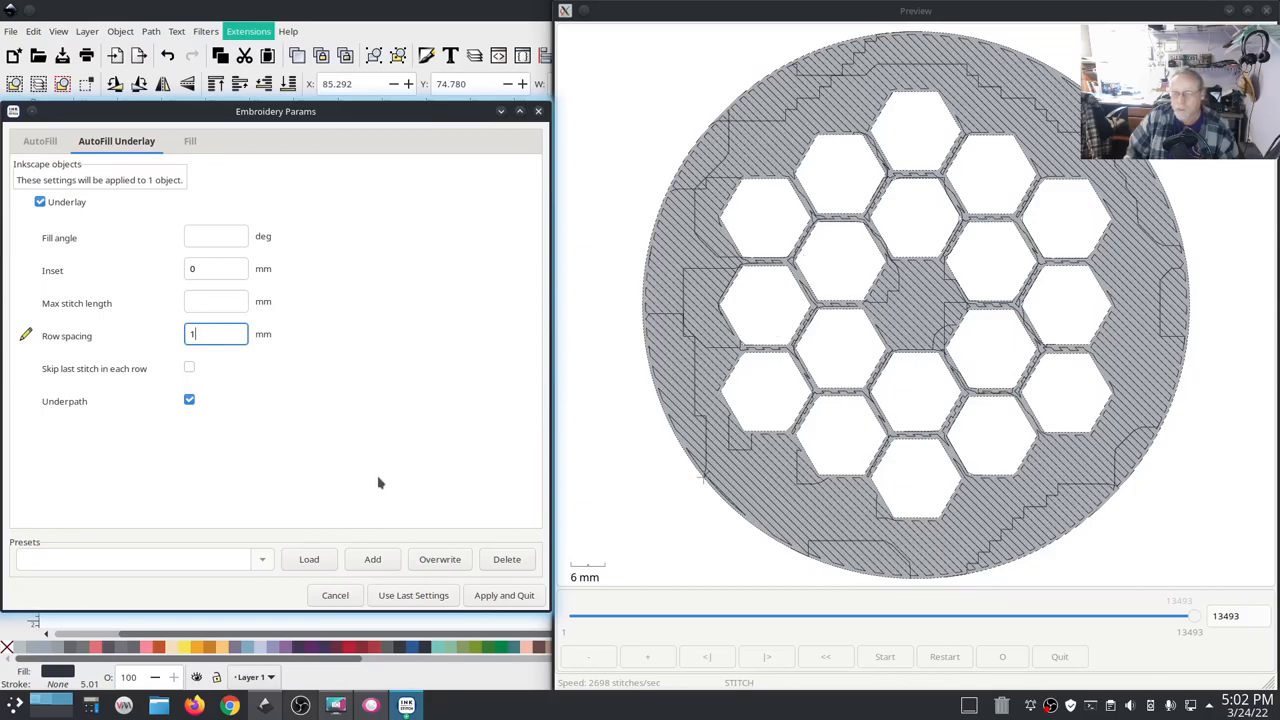
{"action": "mouse_move", "coordinate": [402, 424]}
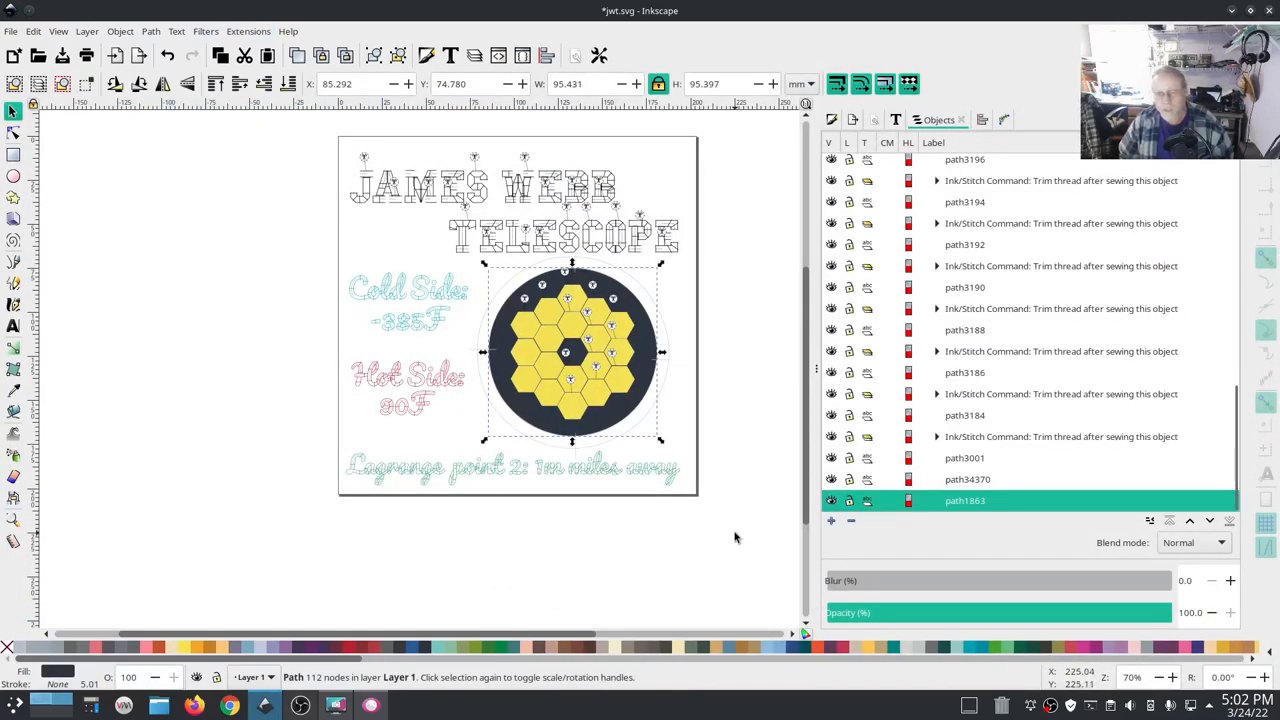
{"action": "left_click", "coordinate": [740, 530]}
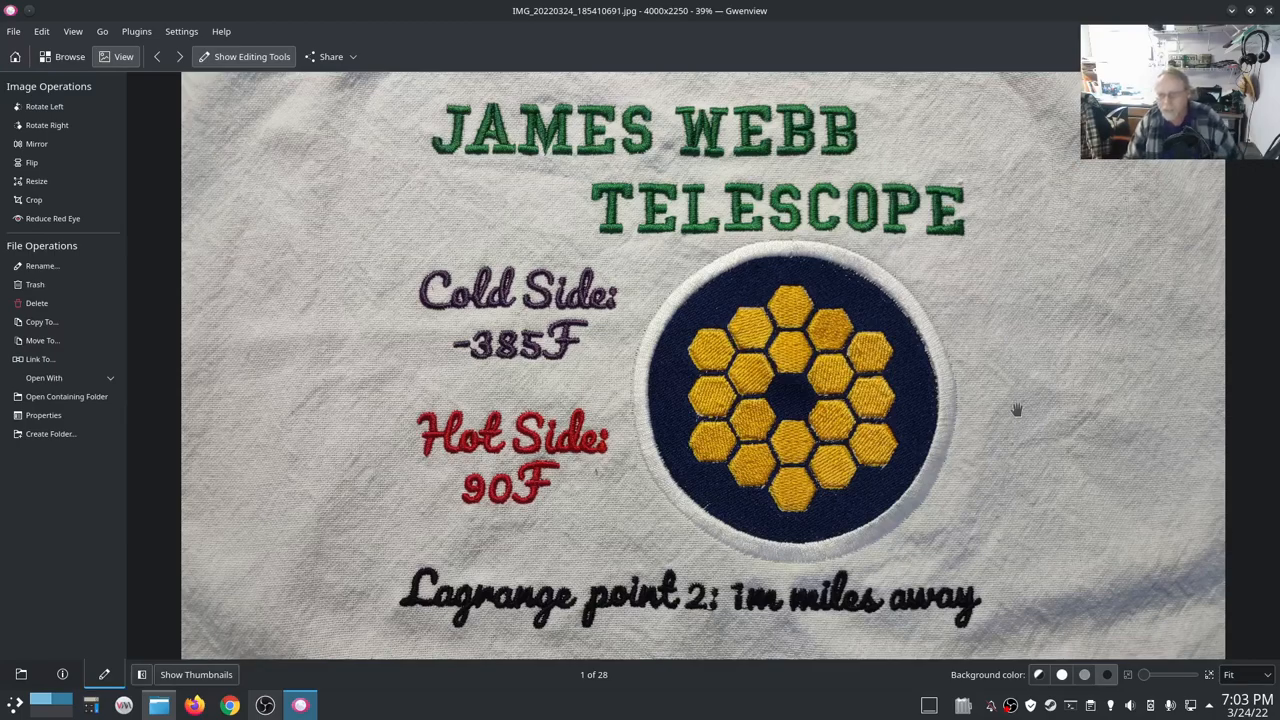
{"action": "mouse_move", "coordinate": [1020, 450]}
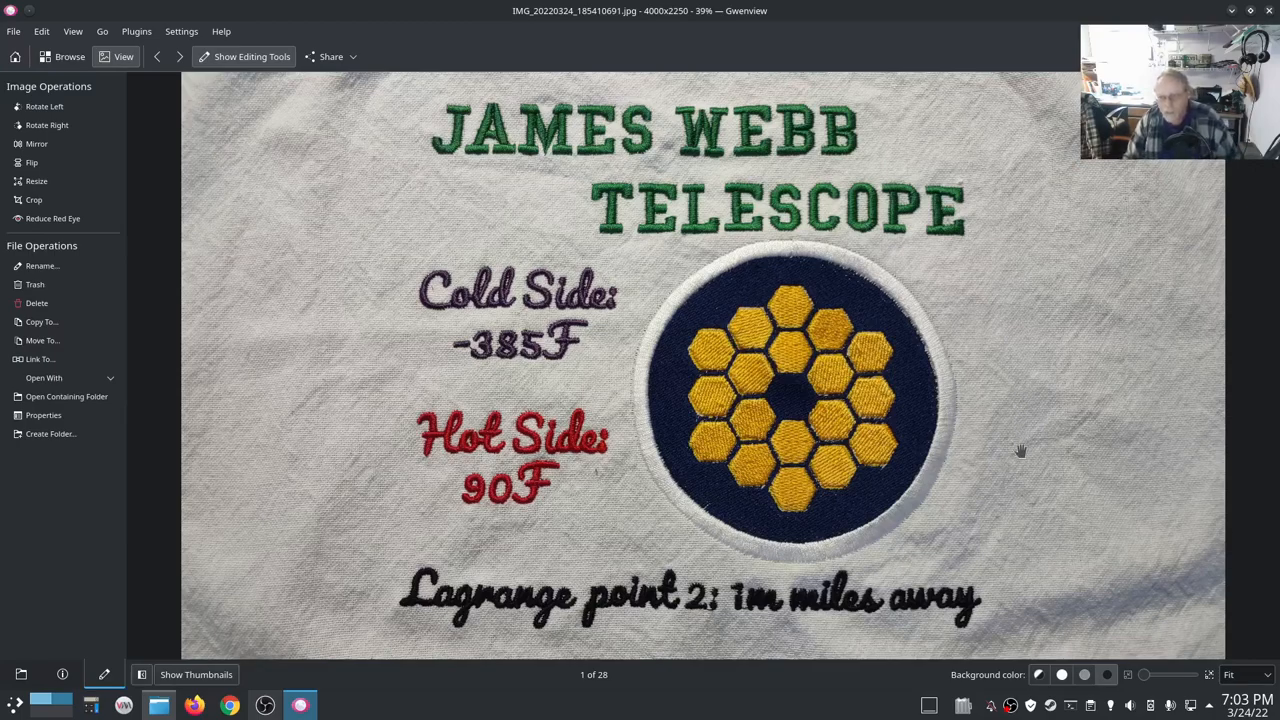
{"action": "mouse_move", "coordinate": [1028, 467]}
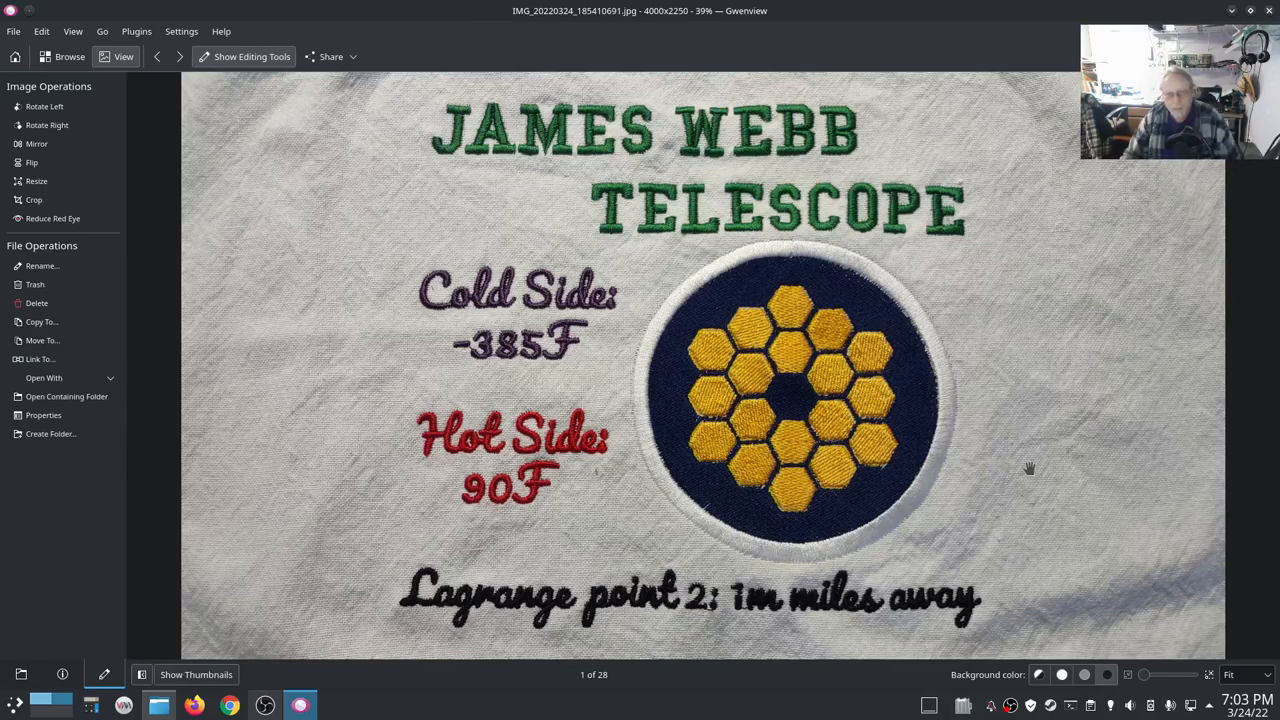
{"action": "mouse_move", "coordinate": [1032, 472]}
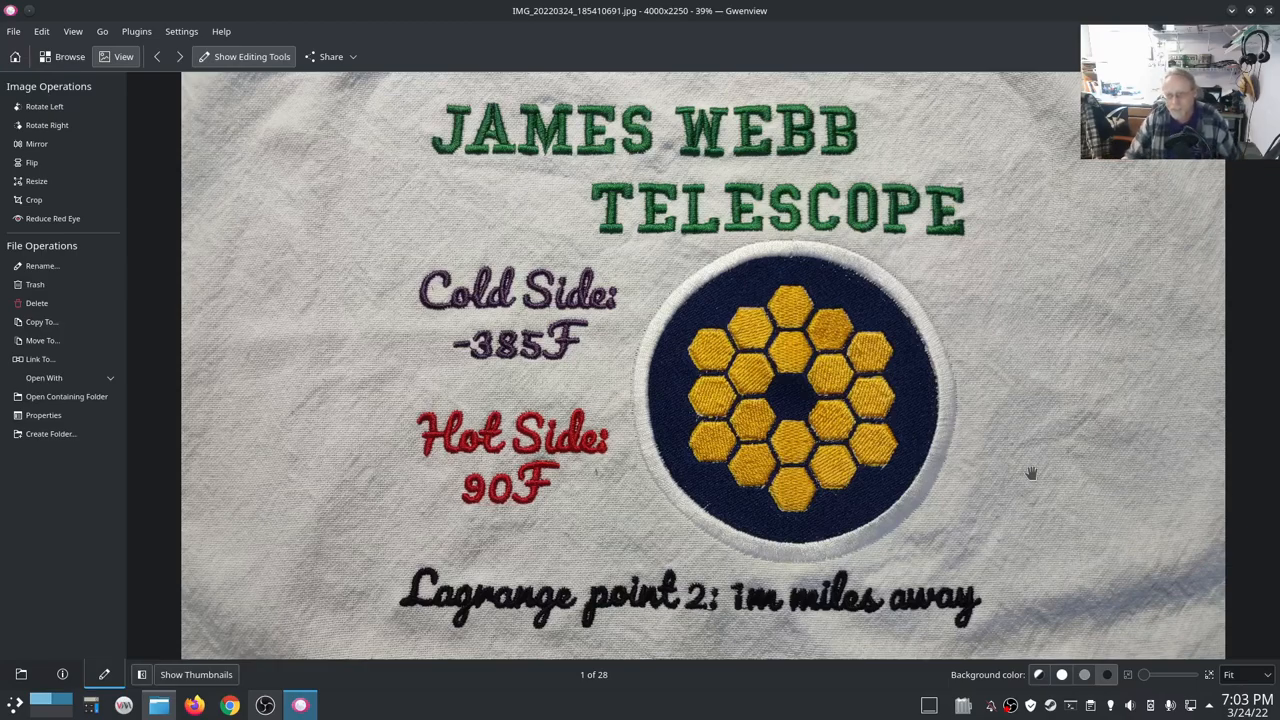
{"action": "mouse_move", "coordinate": [1037, 460]}
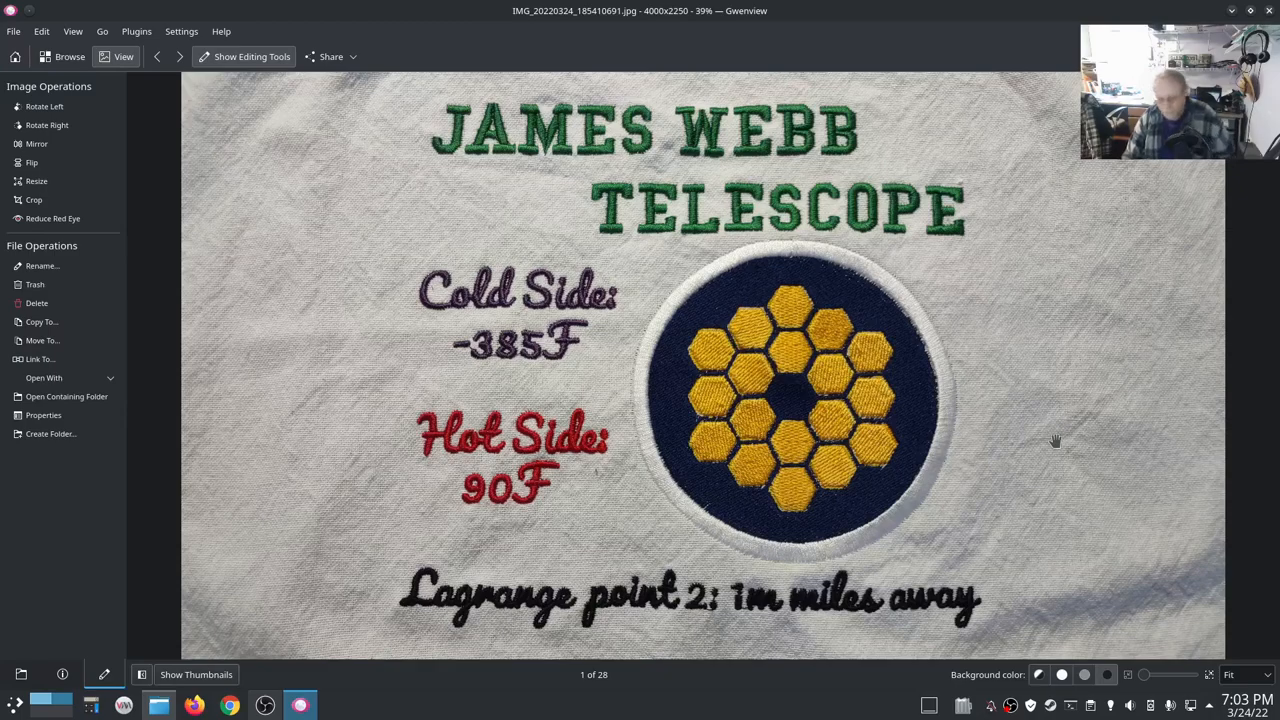
{"action": "mouse_move", "coordinate": [1048, 437]}
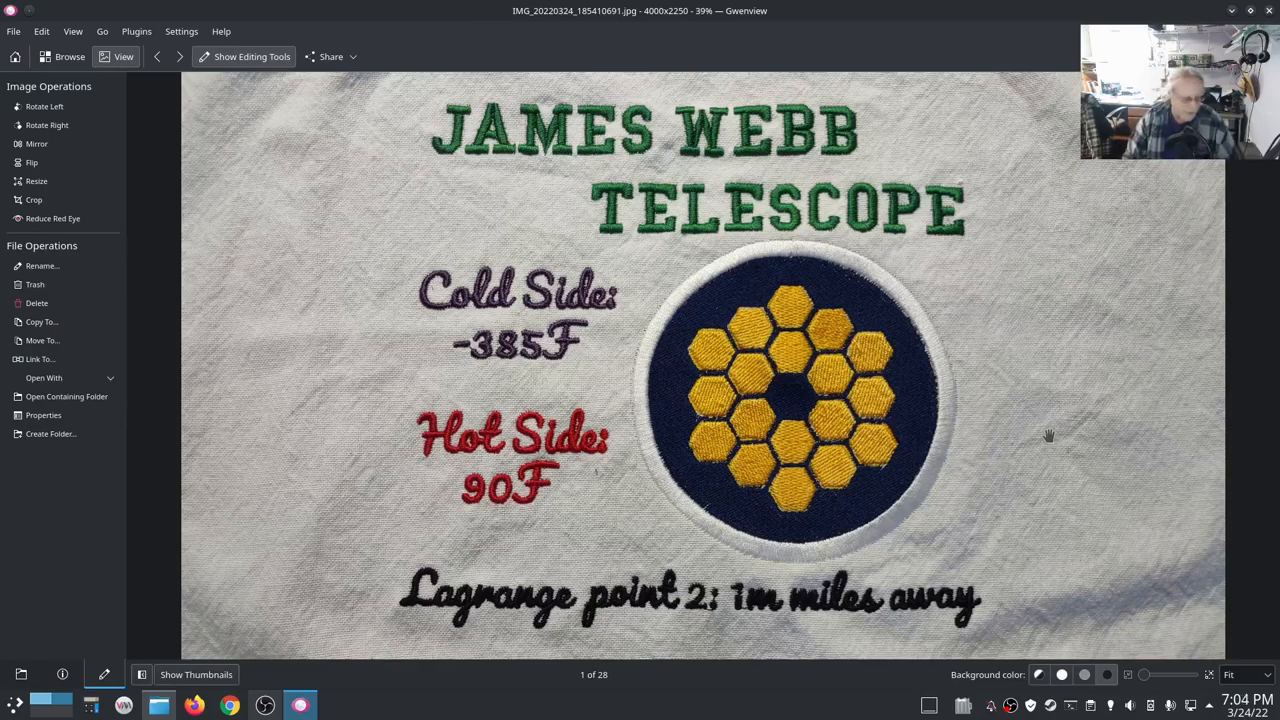
{"action": "mouse_move", "coordinate": [1063, 413]}
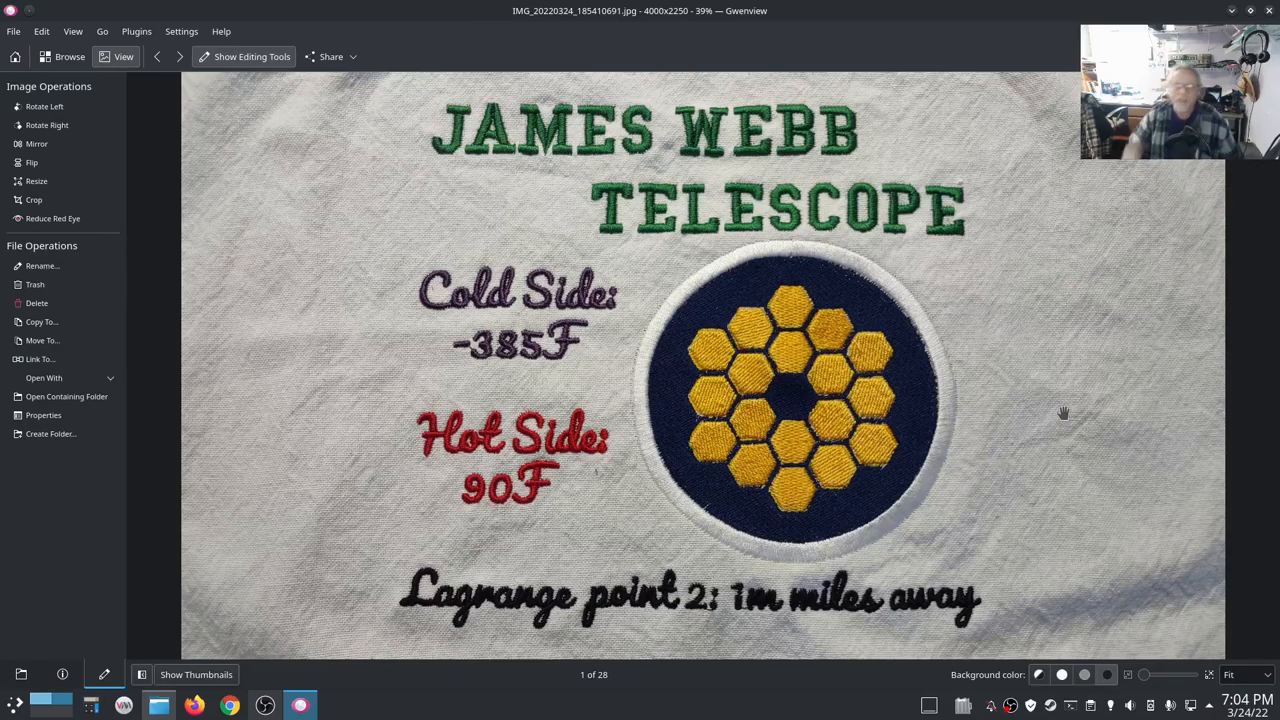